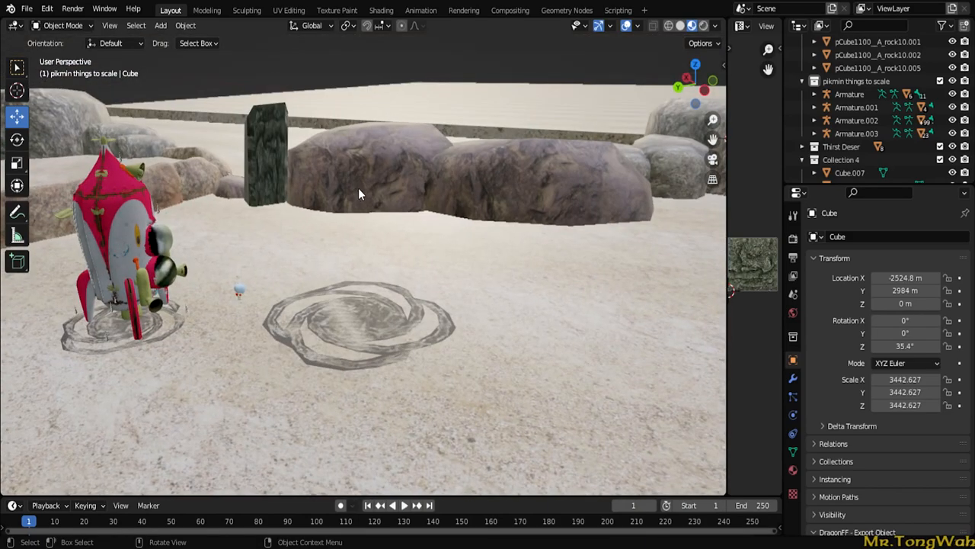
mouse_move(436, 235)
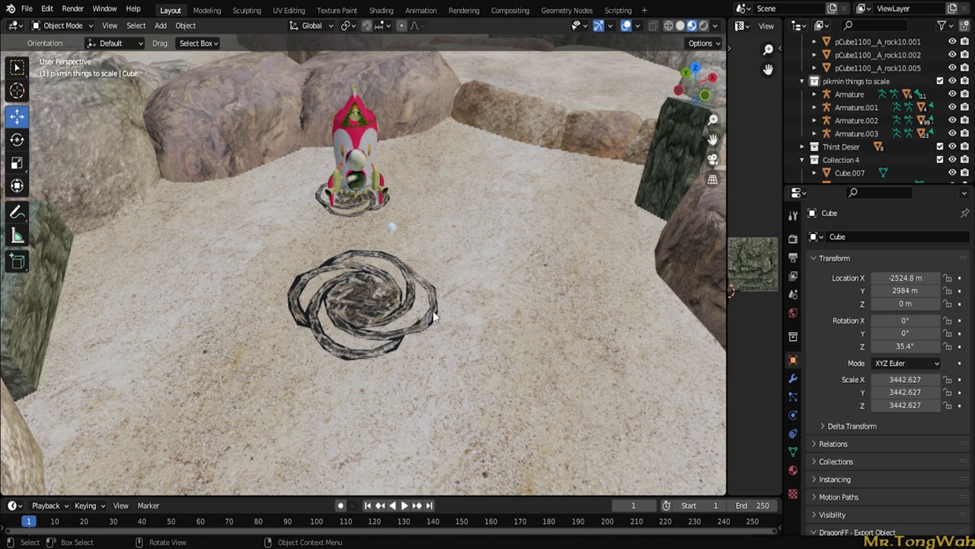
mouse_move(486, 277)
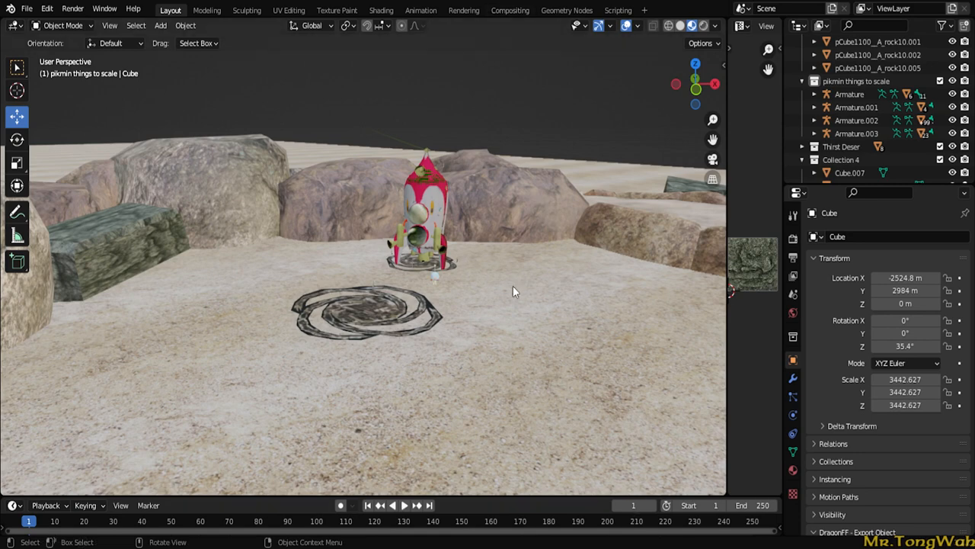
mouse_move(482, 247)
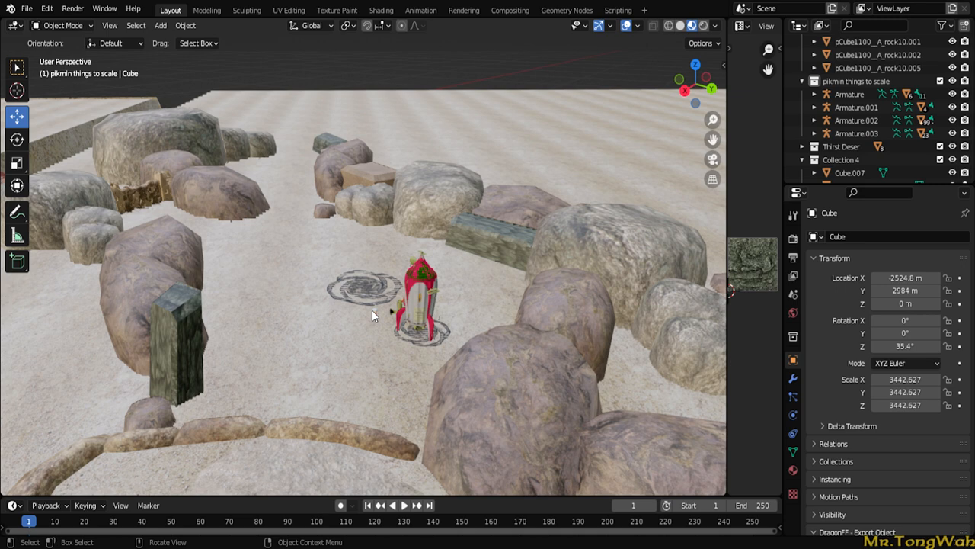
mouse_move(339, 312)
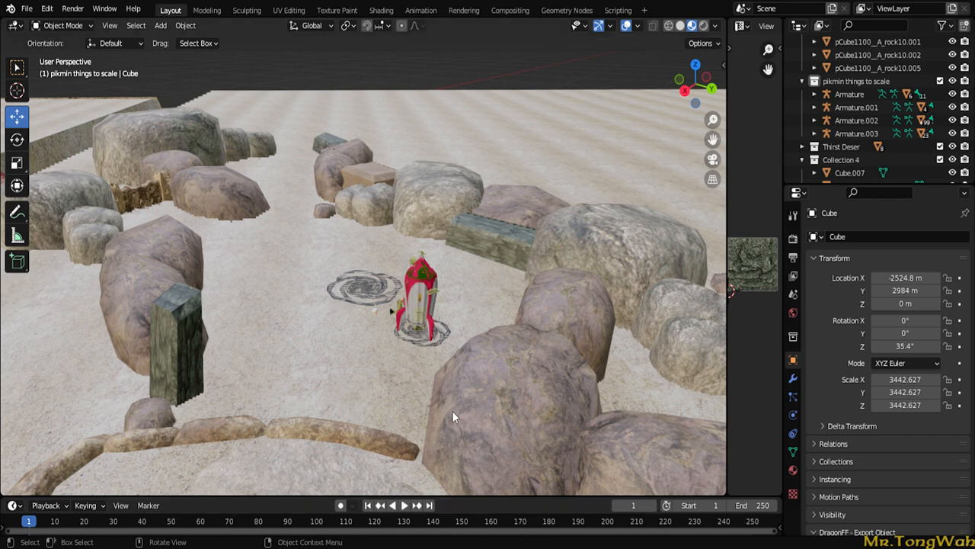
mouse_move(445, 406)
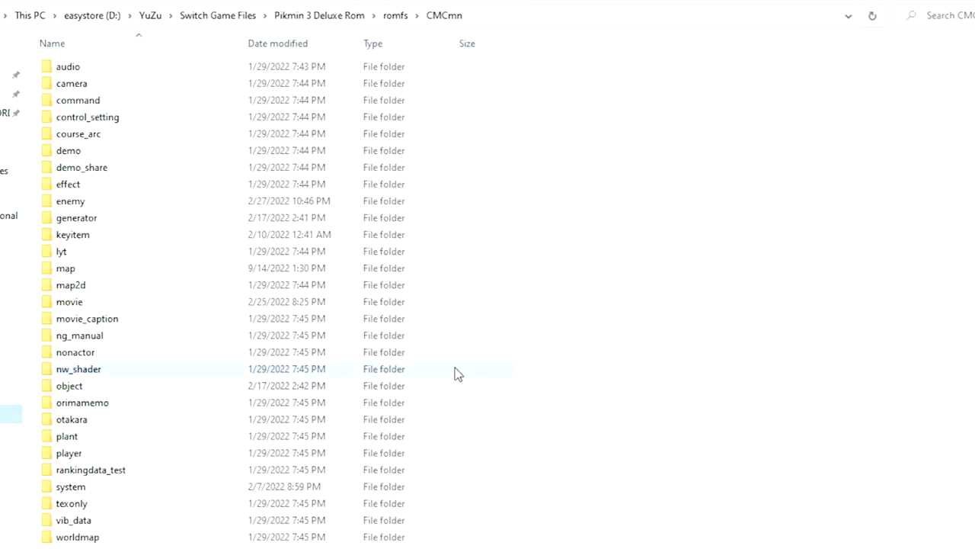
mouse_move(634, 378)
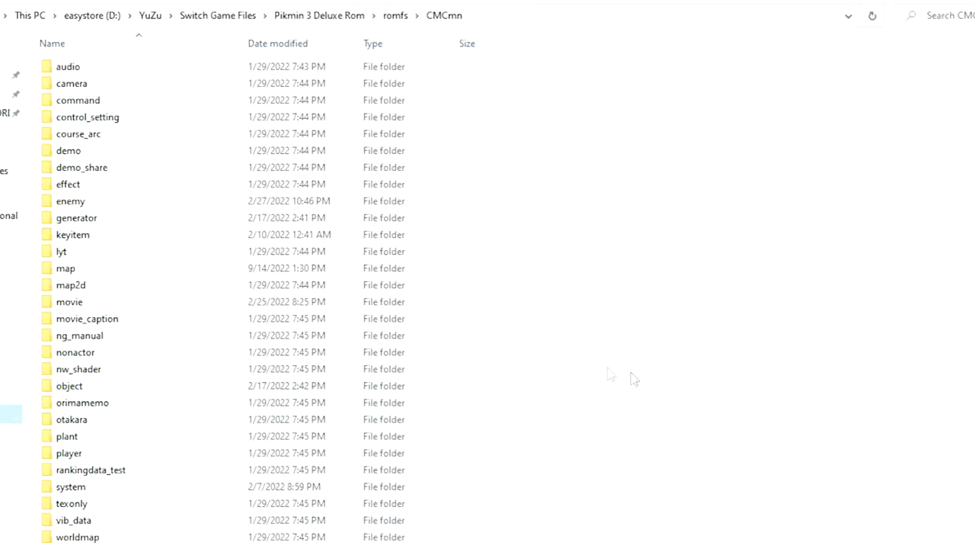
mouse_move(525, 344)
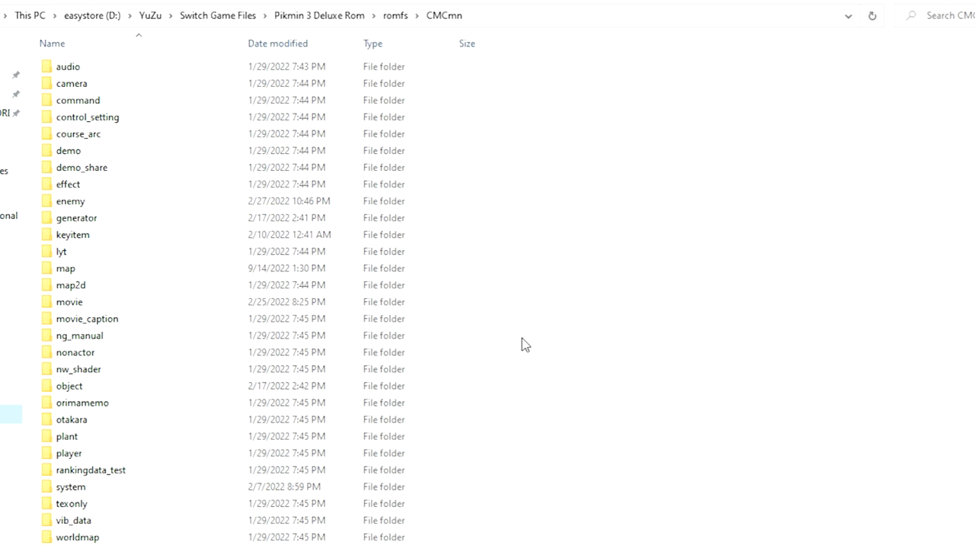
mouse_move(531, 338)
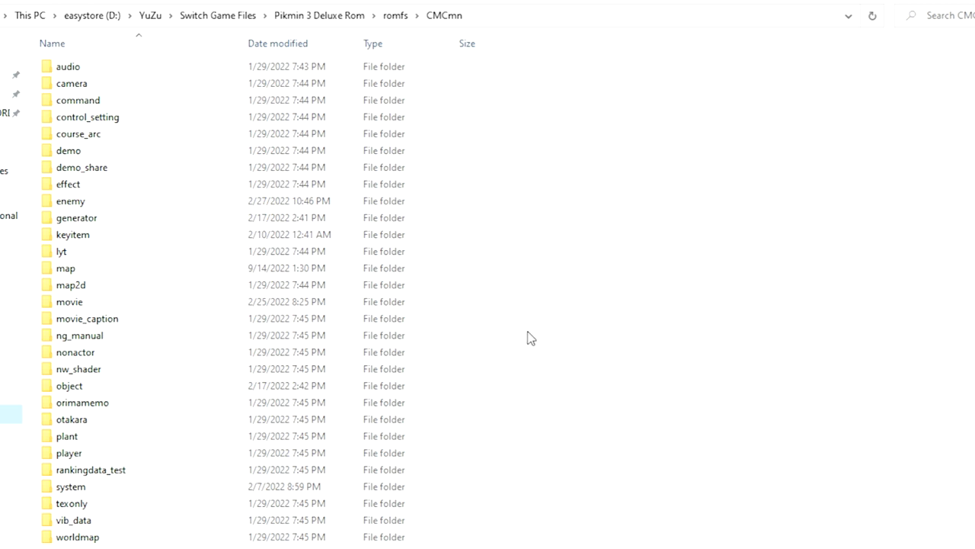
mouse_move(648, 377)
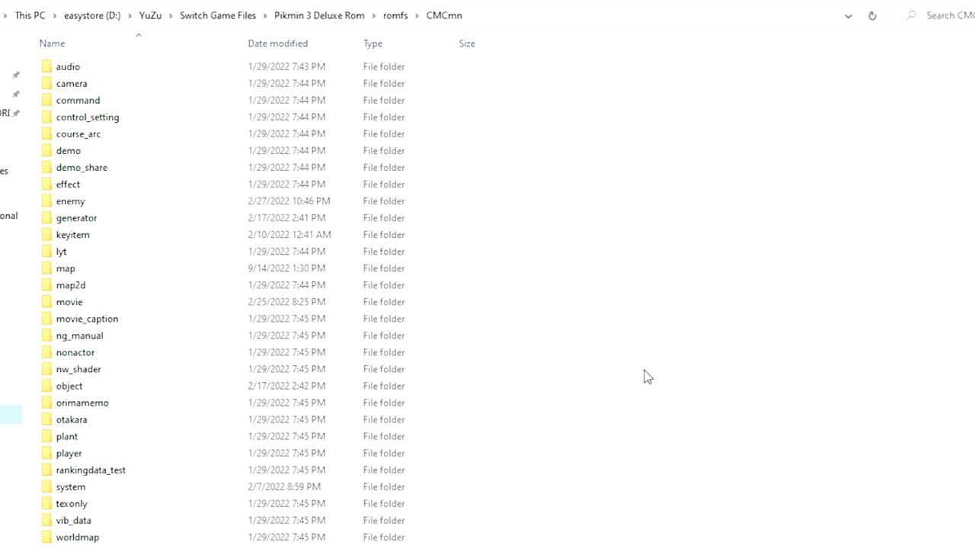
mouse_move(557, 351)
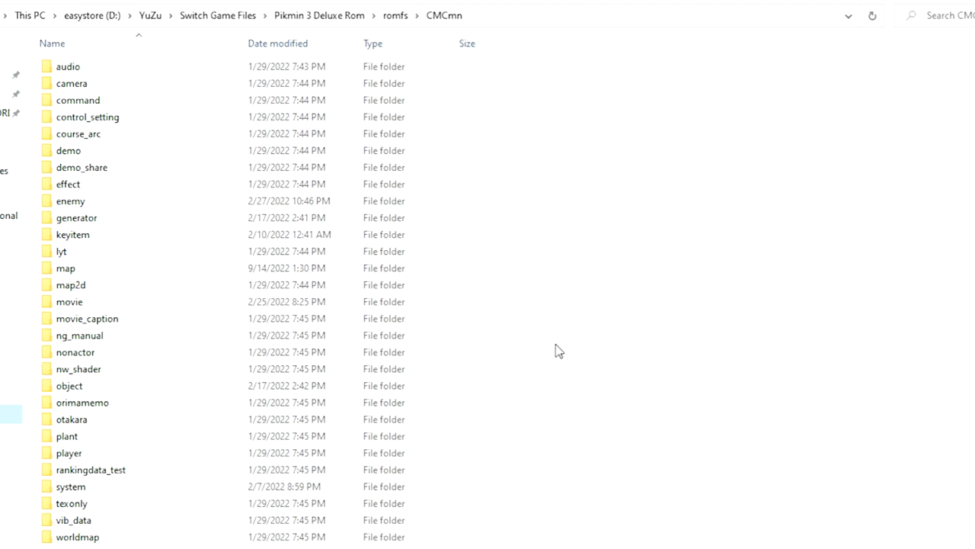
mouse_move(543, 389)
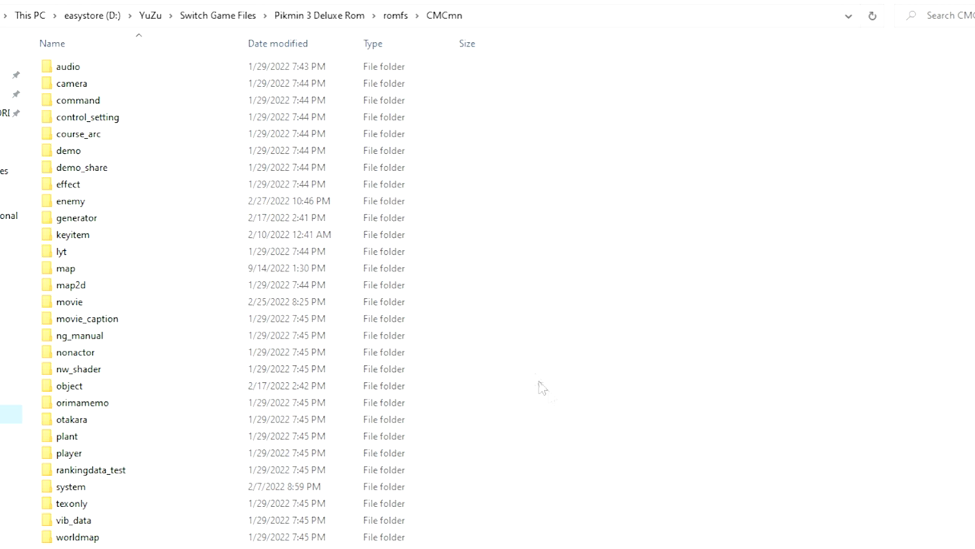
mouse_move(576, 372)
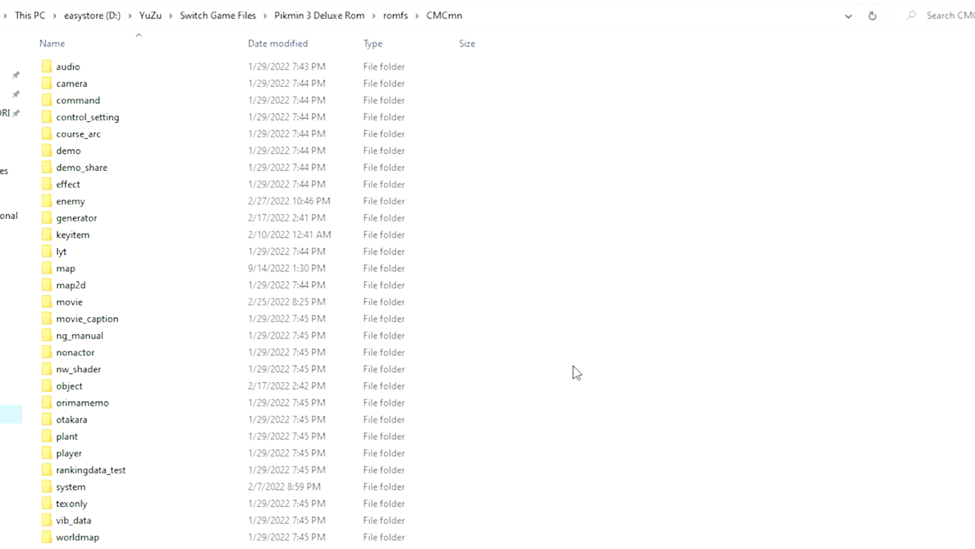
mouse_move(543, 403)
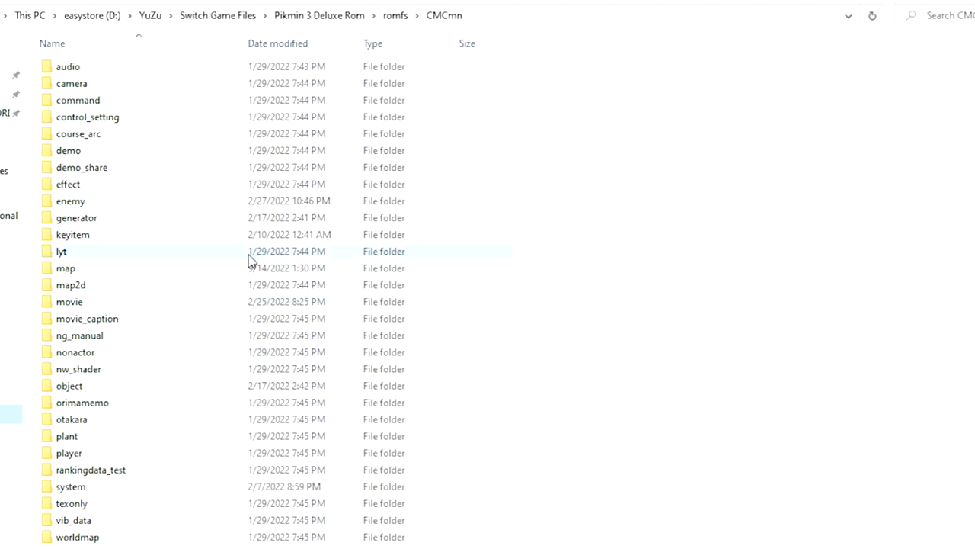
mouse_move(582, 396)
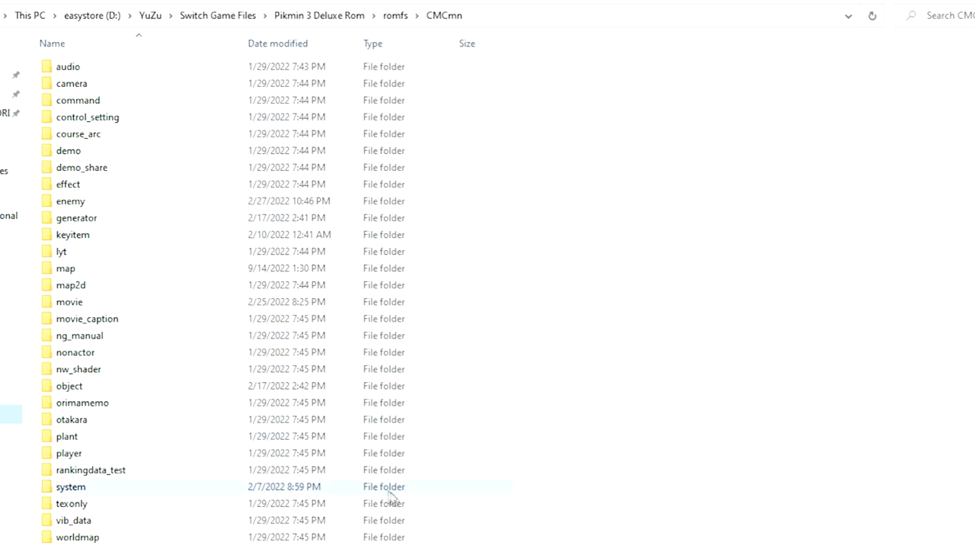
Step: Look inside the game's player folder, then go back up to CMCmn
double_click(68, 453)
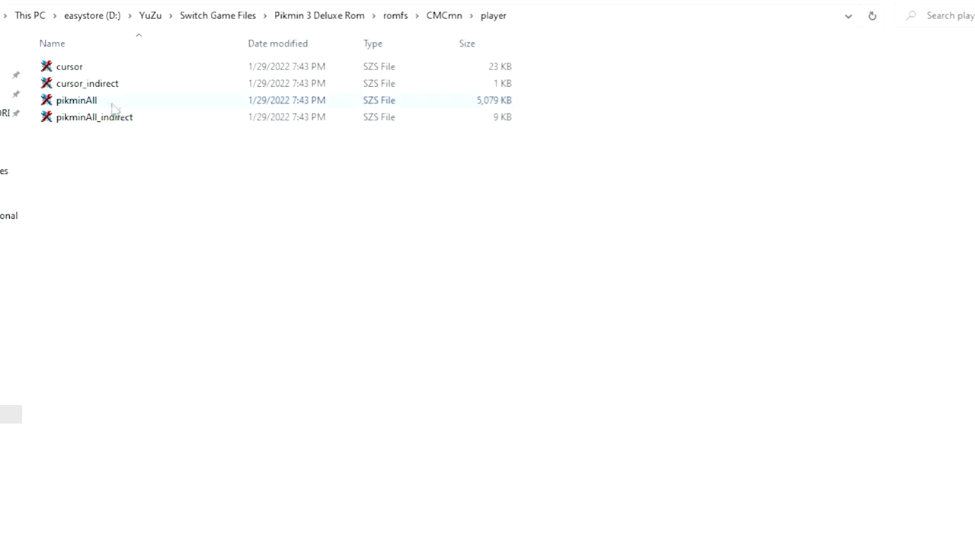
mouse_move(124, 101)
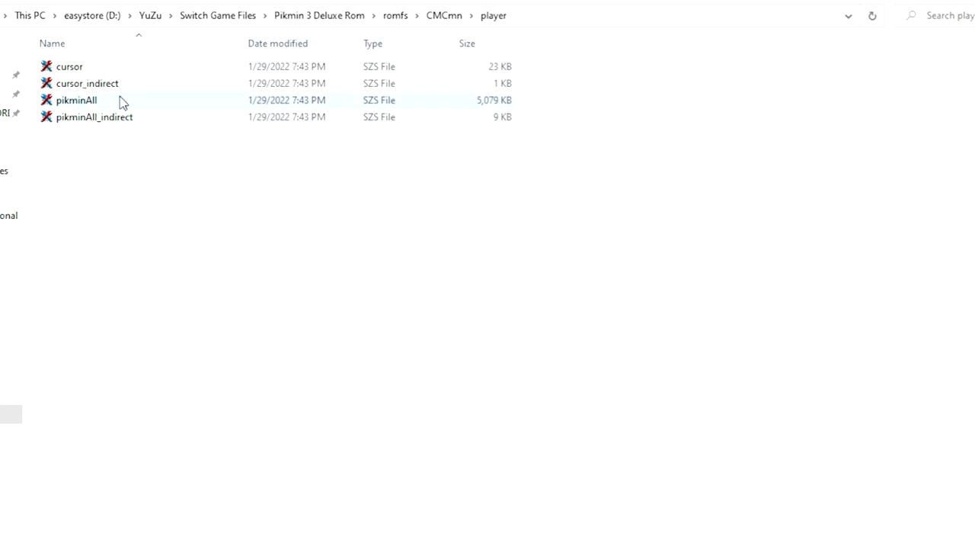
mouse_move(145, 104)
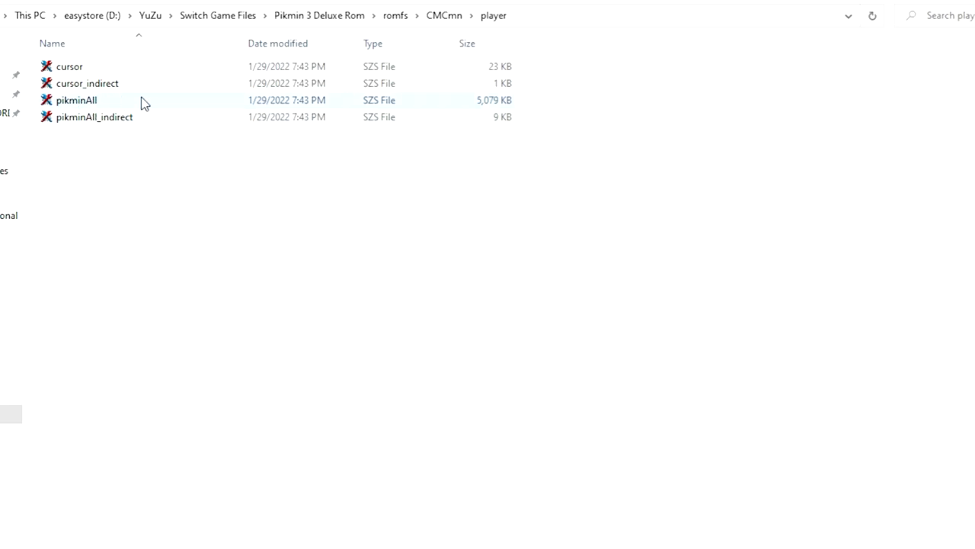
left_click(433, 296)
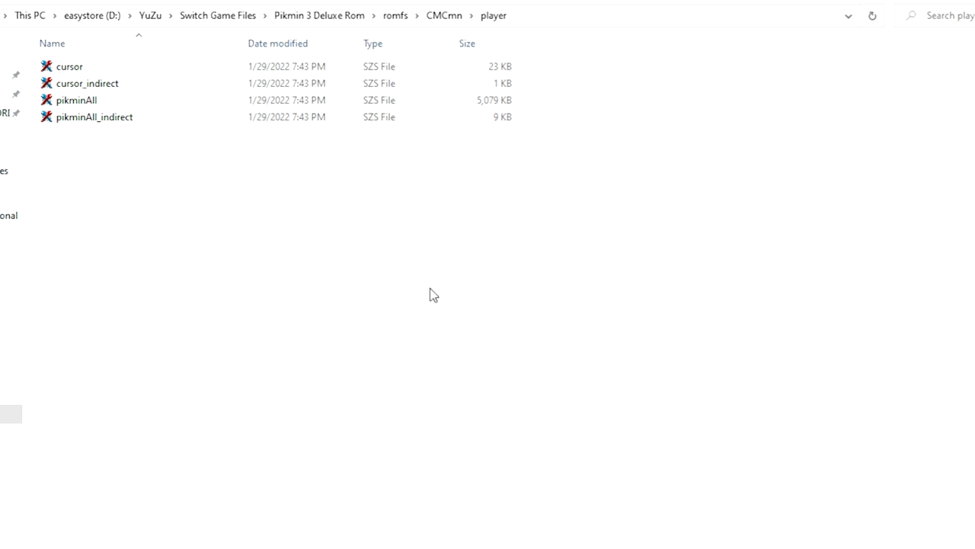
mouse_move(460, 379)
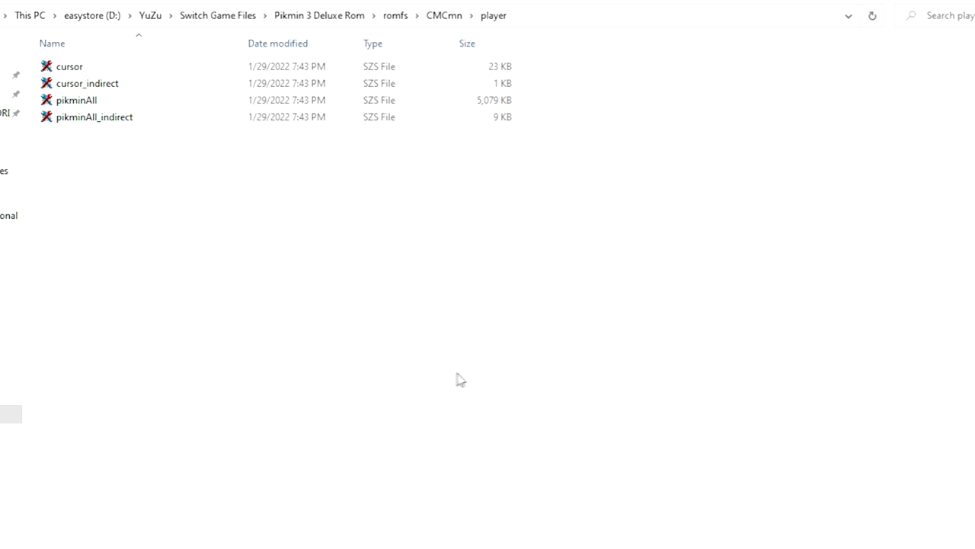
mouse_move(426, 350)
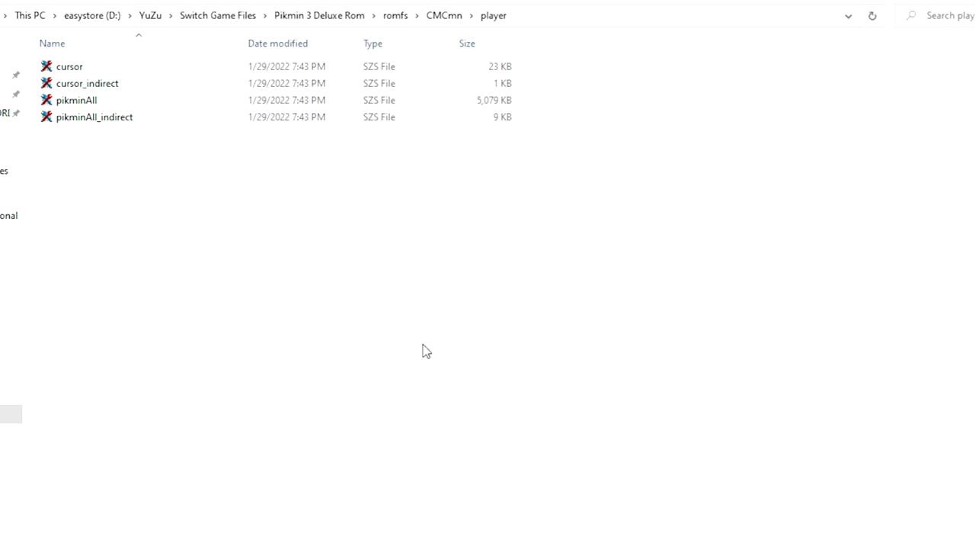
left_click(445, 16)
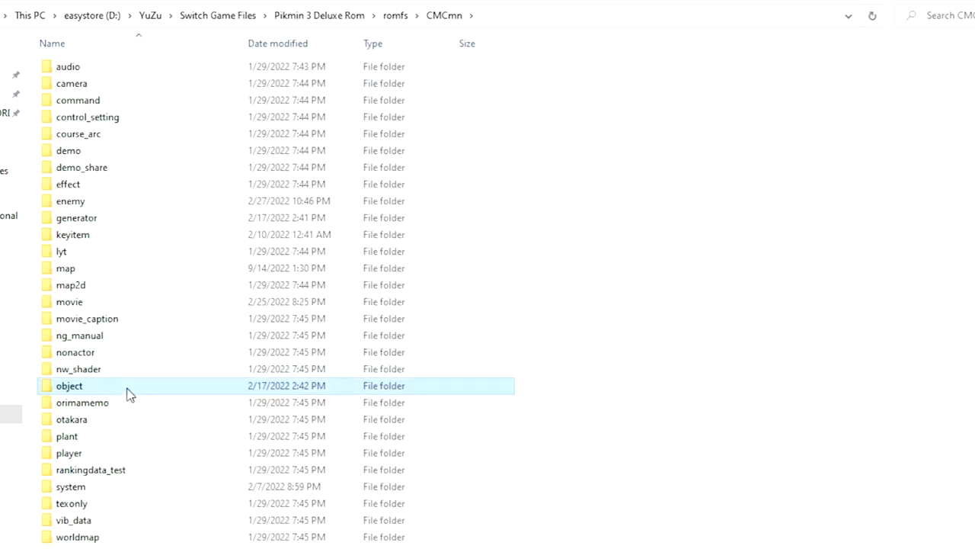
Step: Browse the object folder's SZS model archives, starting from bomb_gate and scrolling down the list
double_click(70, 384)
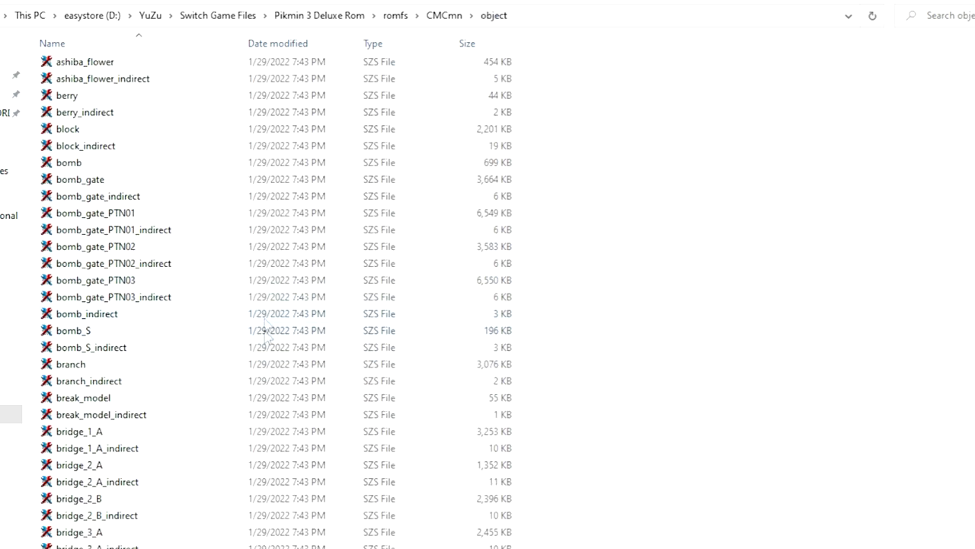
left_click(79, 180)
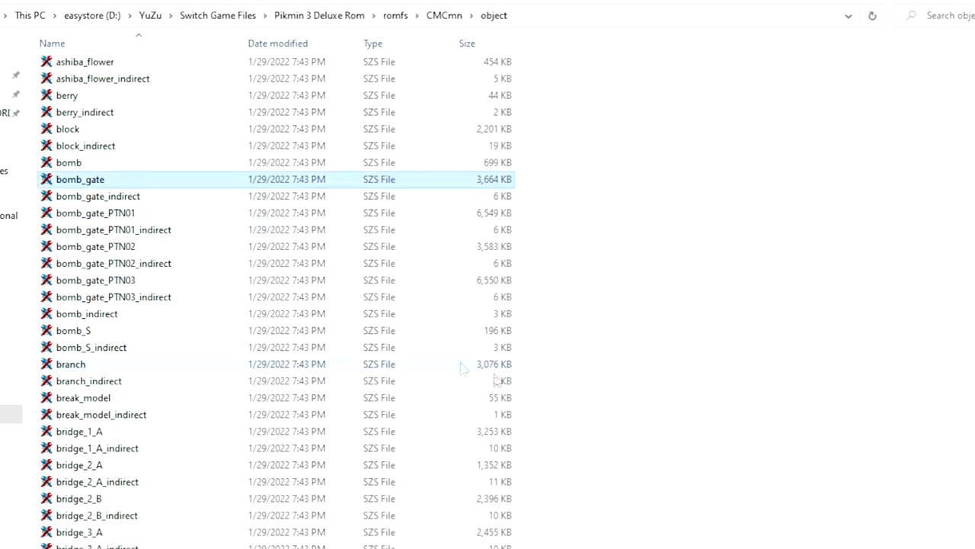
mouse_move(518, 308)
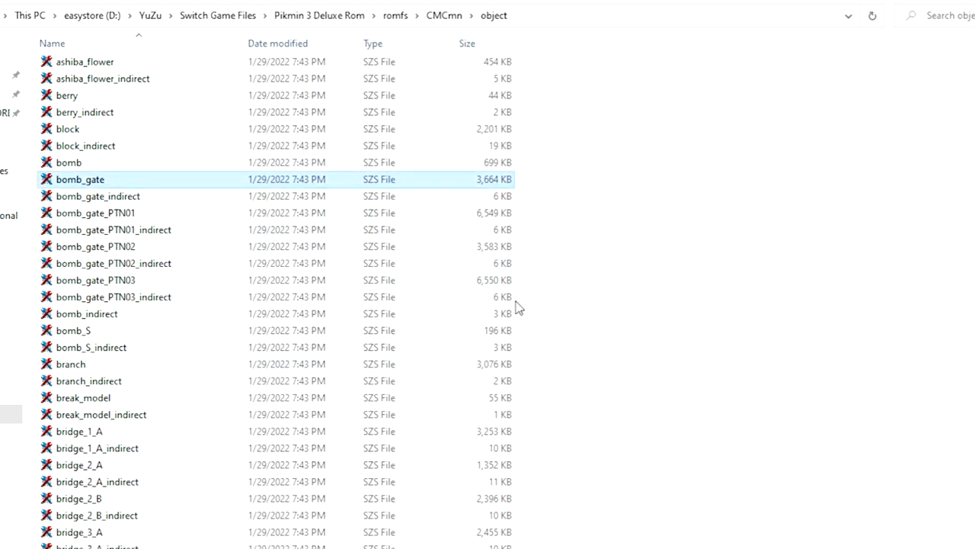
scroll("down", 3)
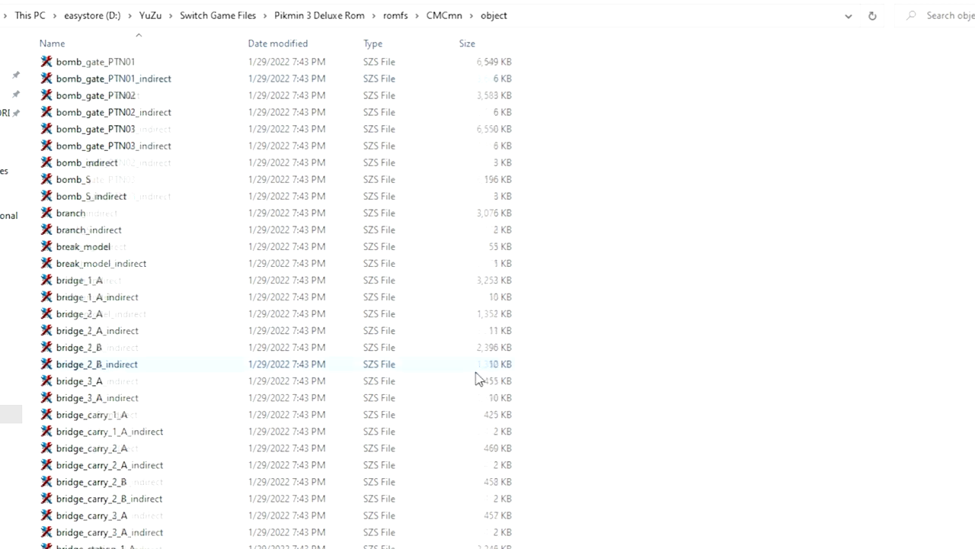
scroll("down", 3)
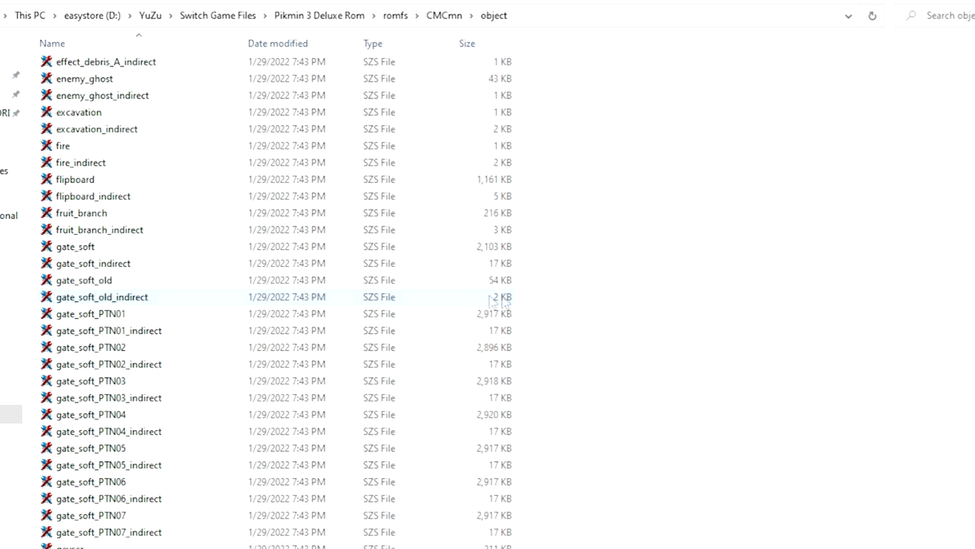
scroll("down", 3)
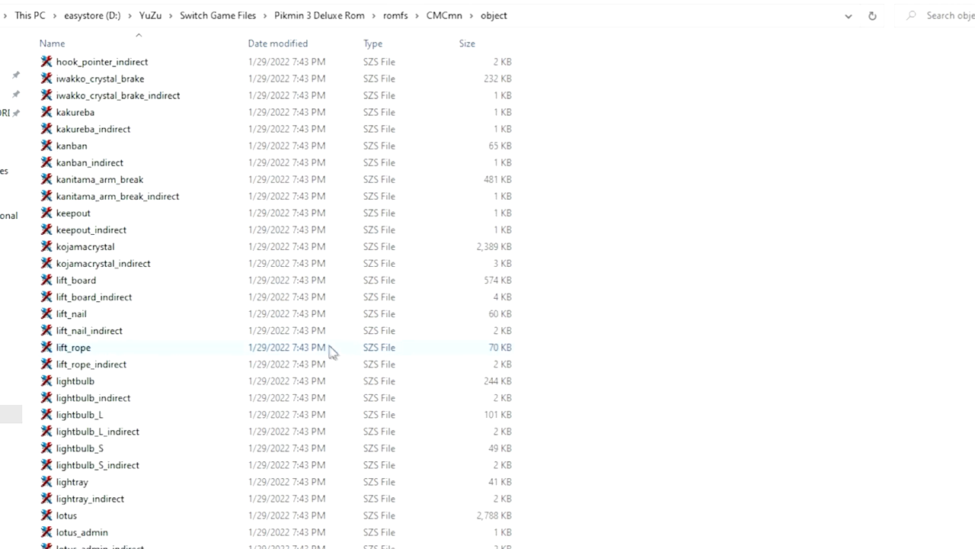
scroll("down", 3)
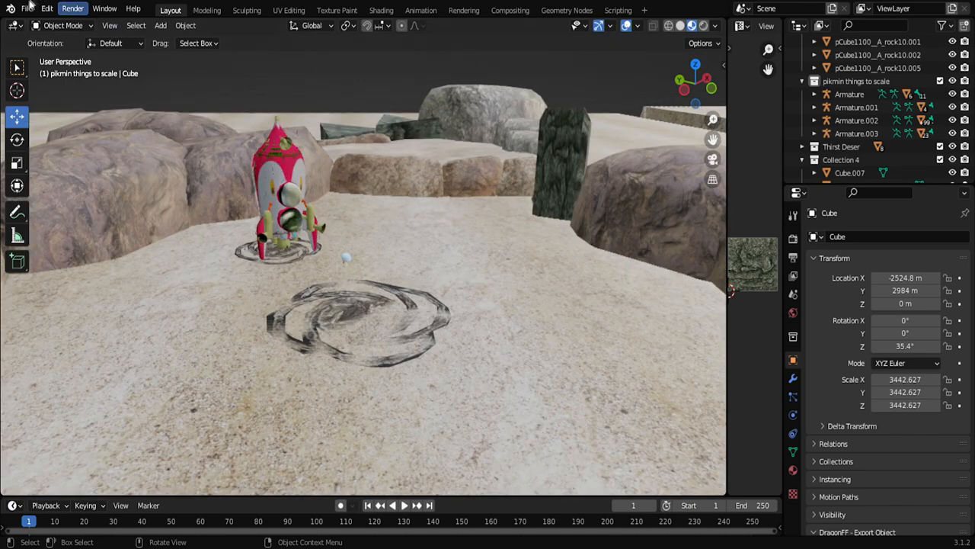
left_click(27, 10)
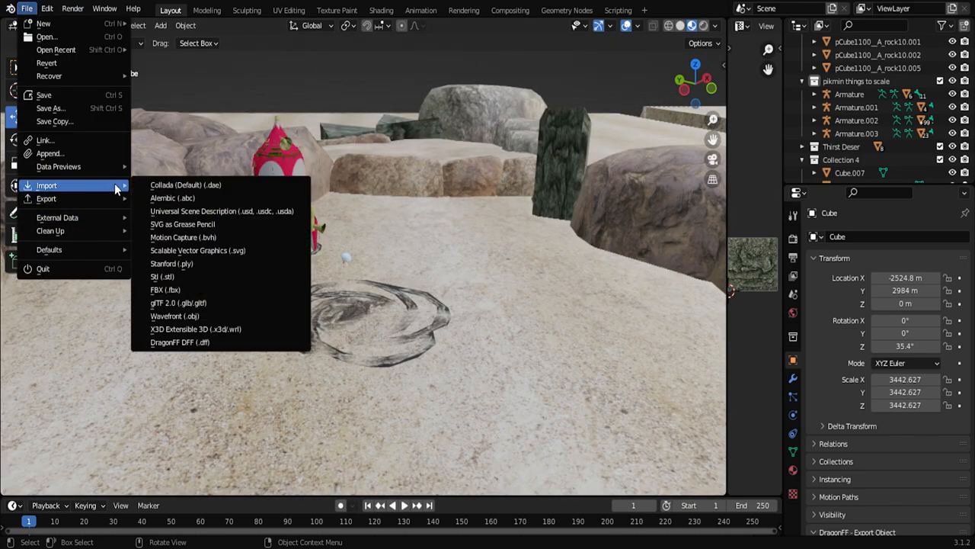
mouse_move(221, 184)
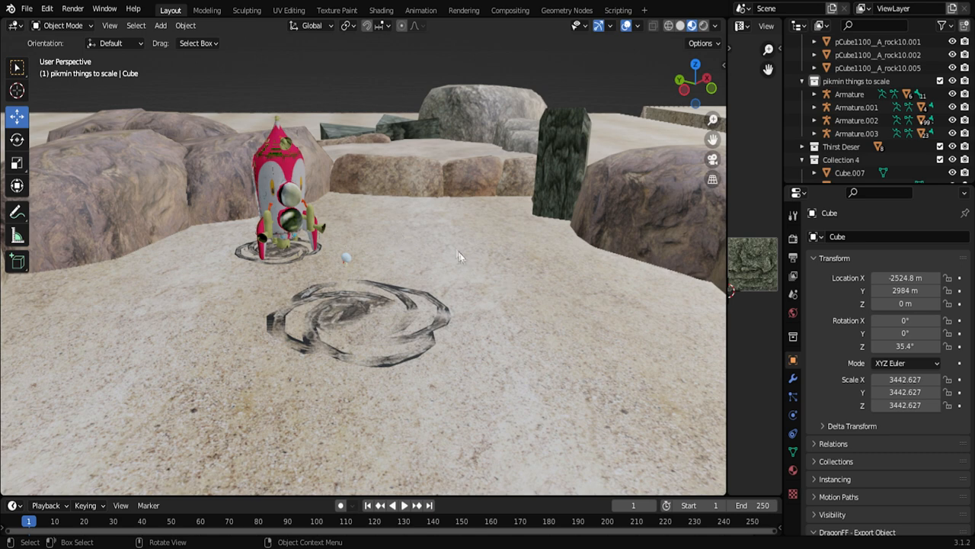
mouse_move(373, 151)
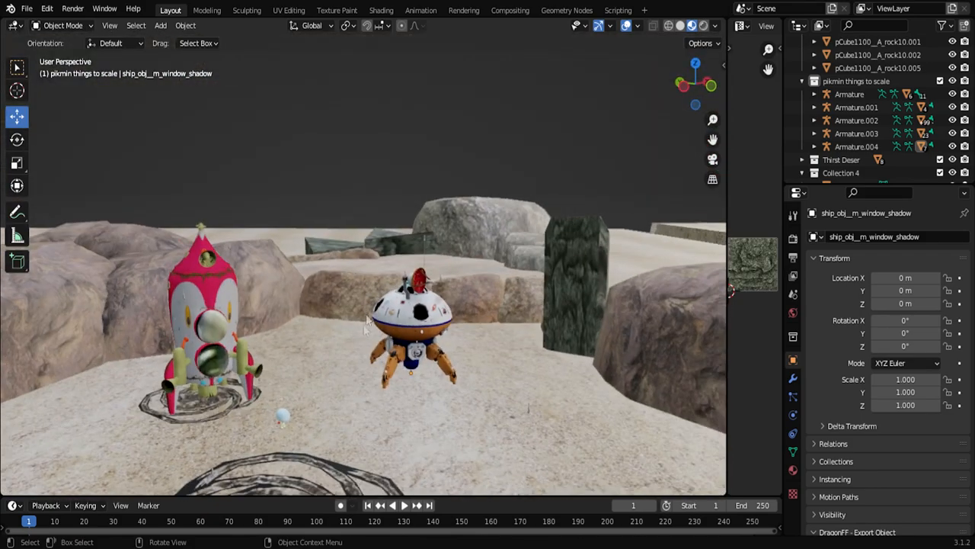
left_click_drag(381, 328, 412, 327)
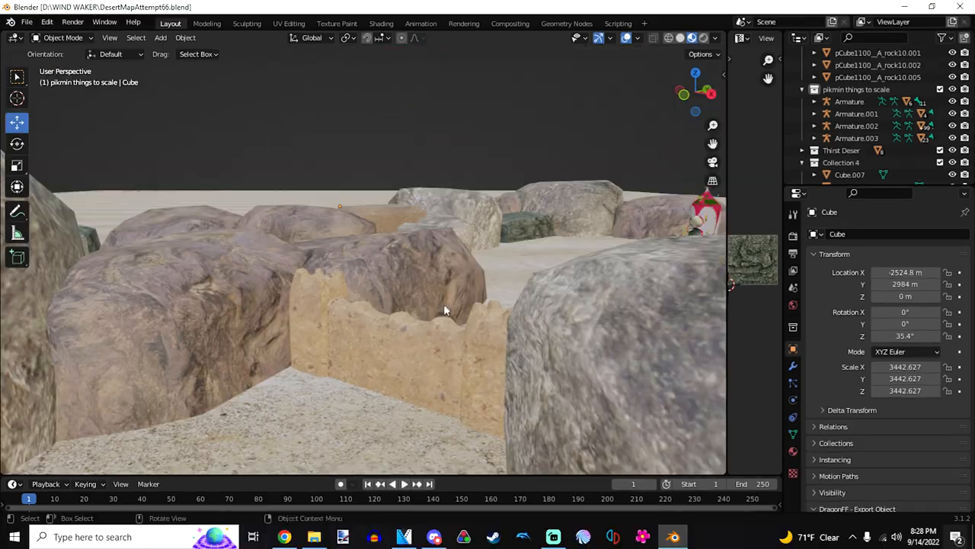
left_click_drag(445, 311, 439, 297)
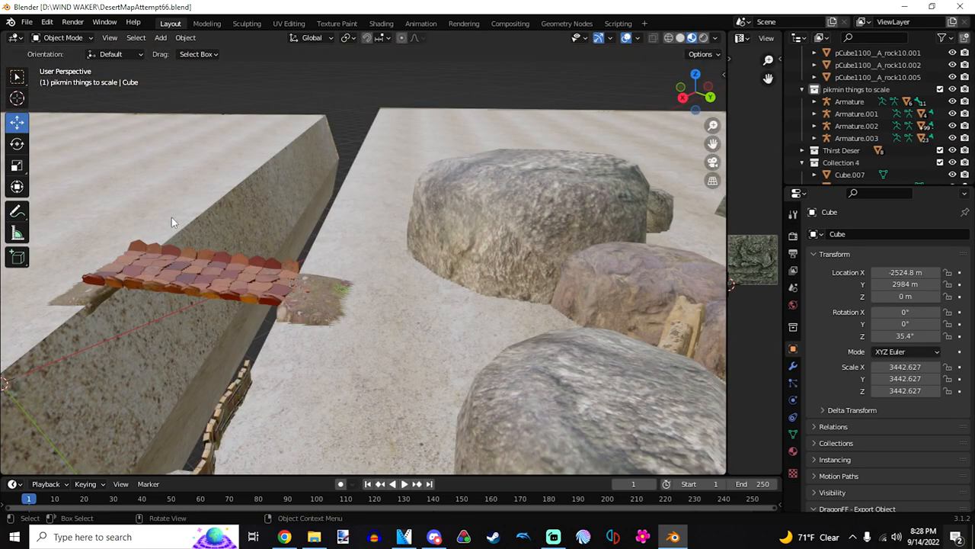
left_click_drag(170, 221, 491, 328)
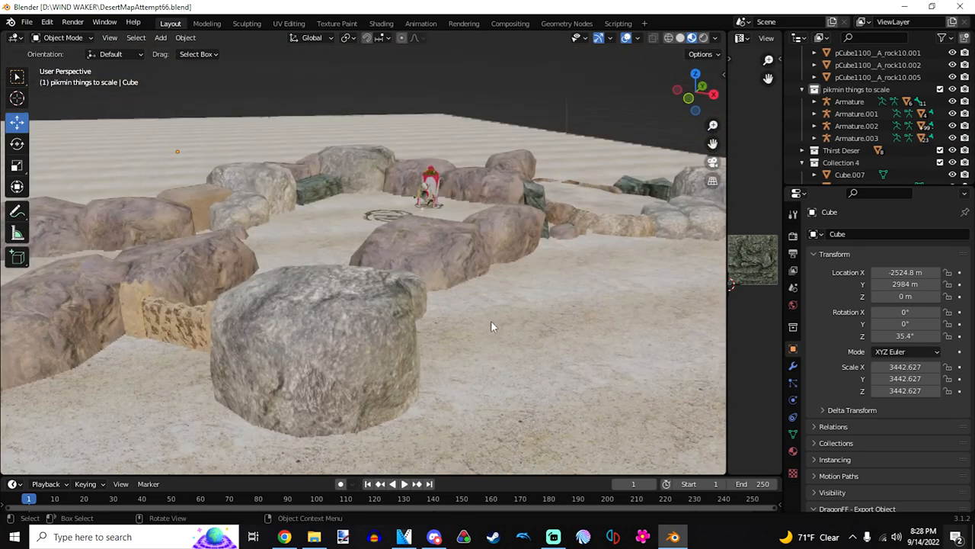
mouse_move(412, 268)
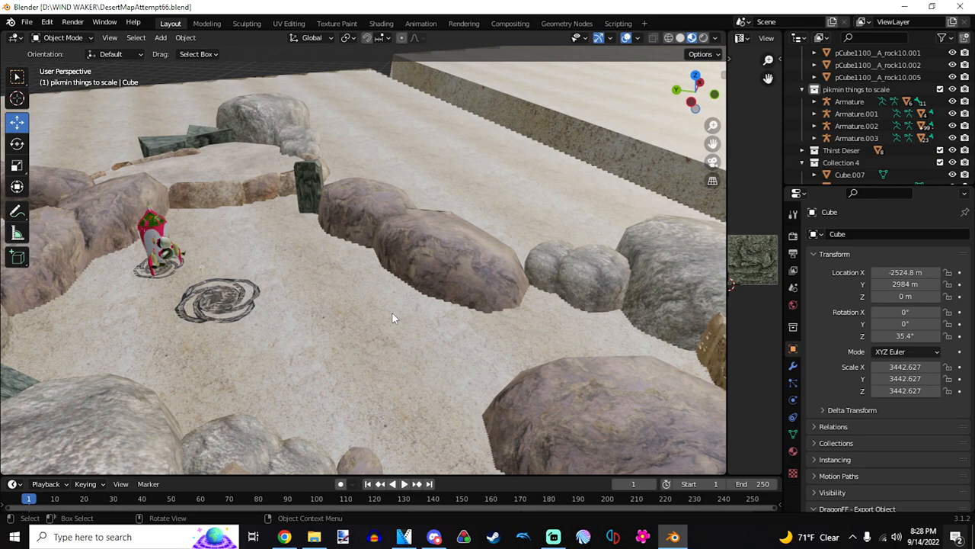
left_click_drag(393, 316, 424, 304)
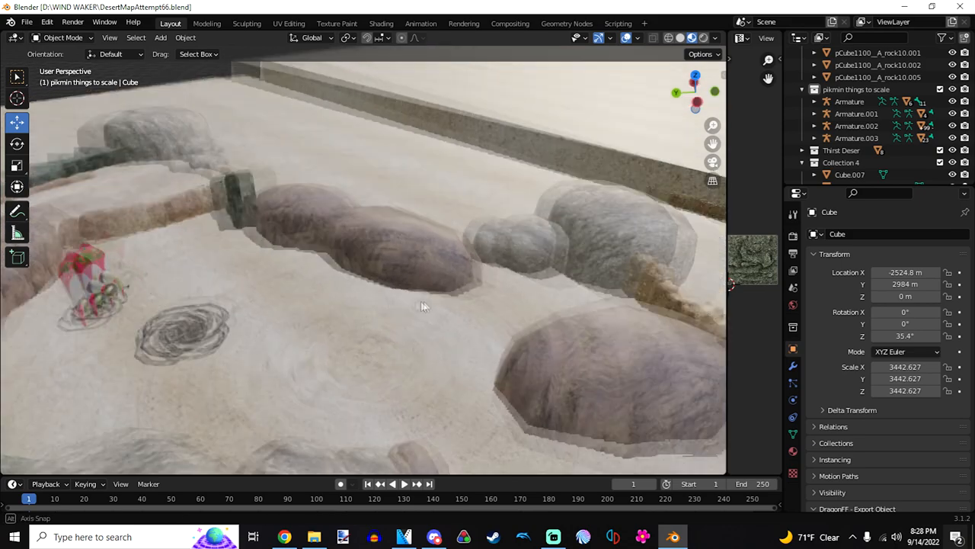
left_click_drag(424, 305, 388, 308)
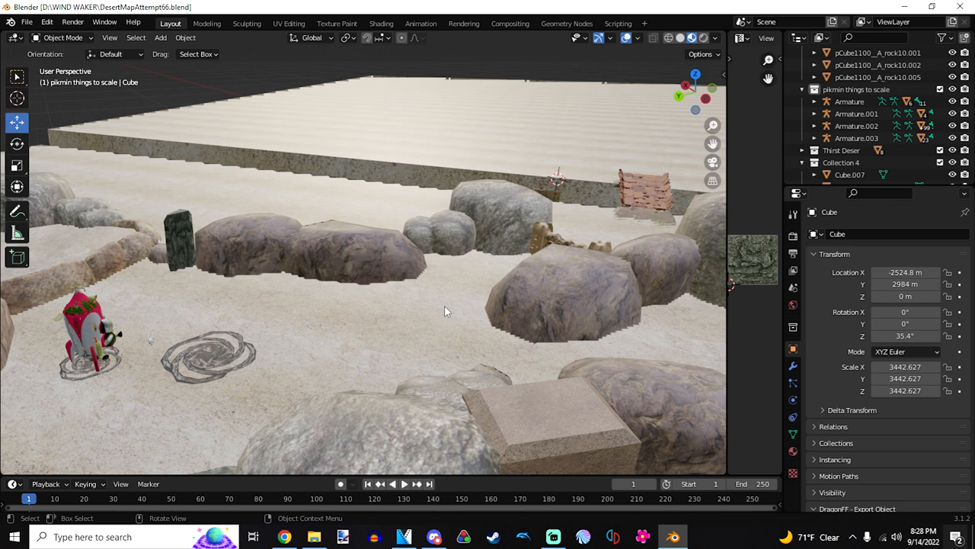
mouse_move(609, 181)
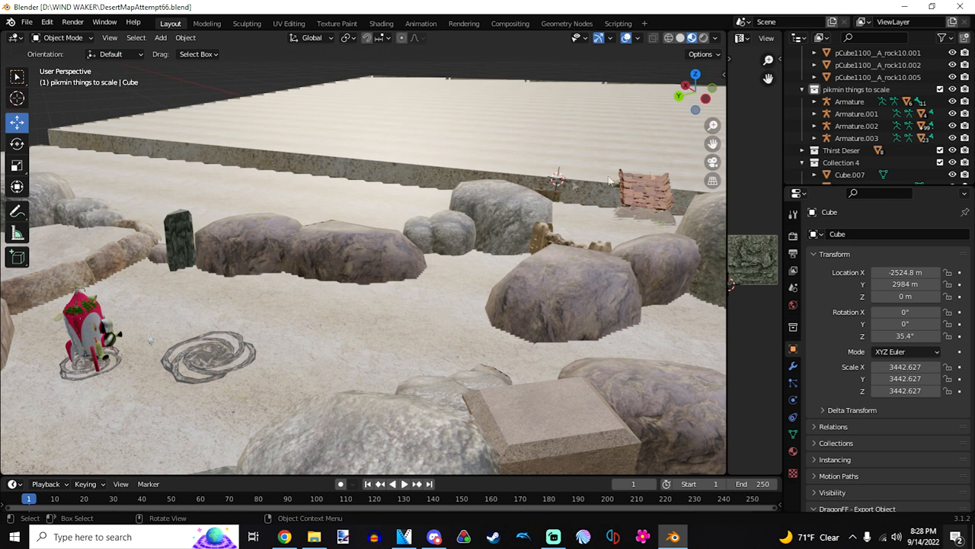
Step: Delete the 'pikmin things to scale' collection hierarchy from the Outliner
right_click(856, 88)
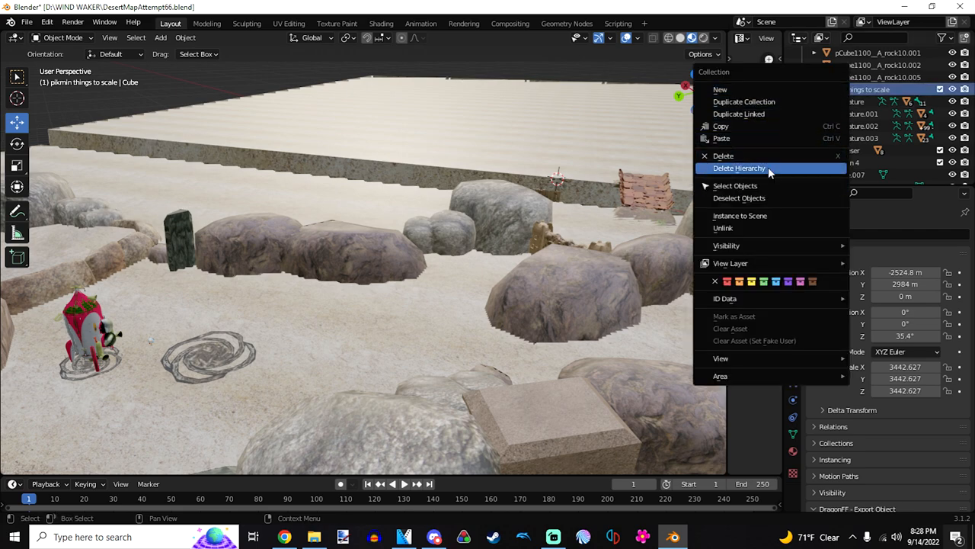
left_click(739, 167)
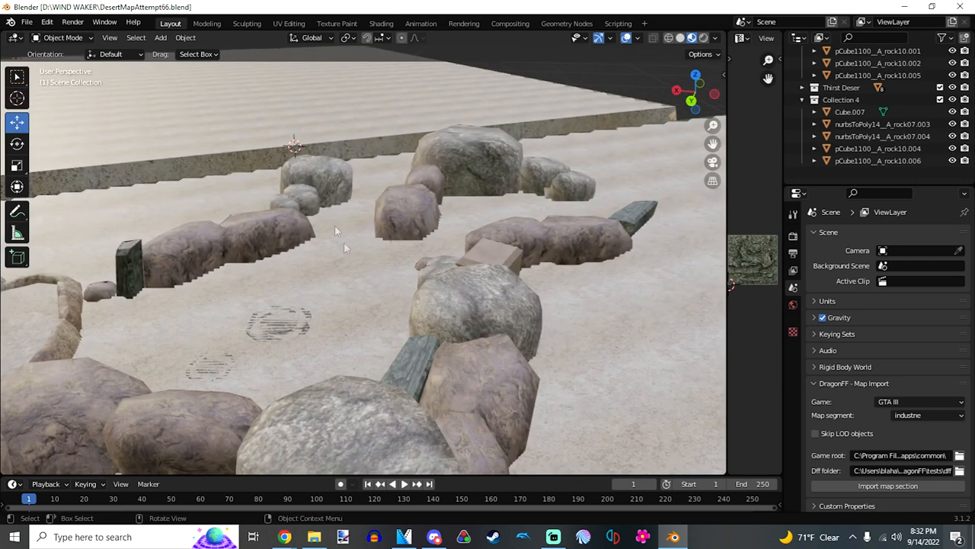
Step: Export the map as FBX into the Desert 1 folder with Apply Scalings set to FBX All
left_click(28, 22)
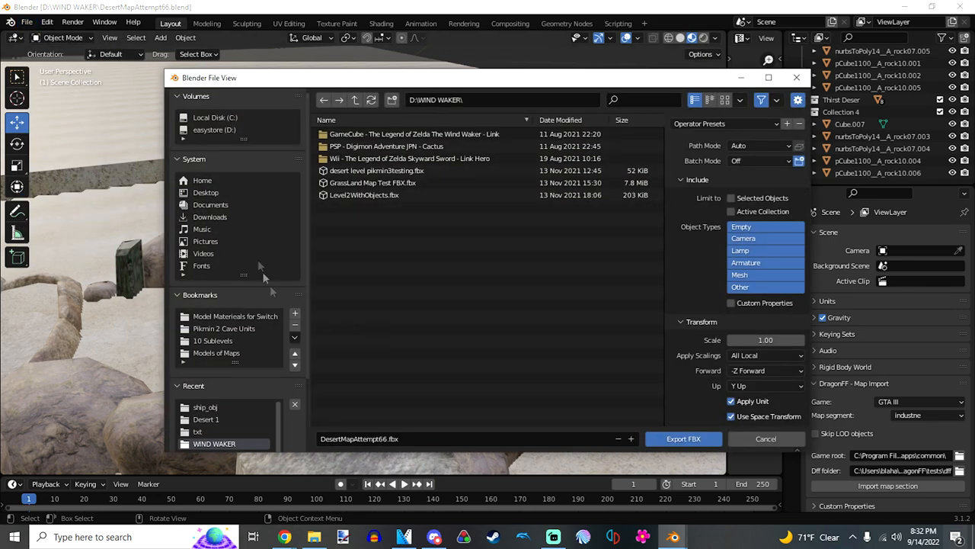
mouse_move(259, 140)
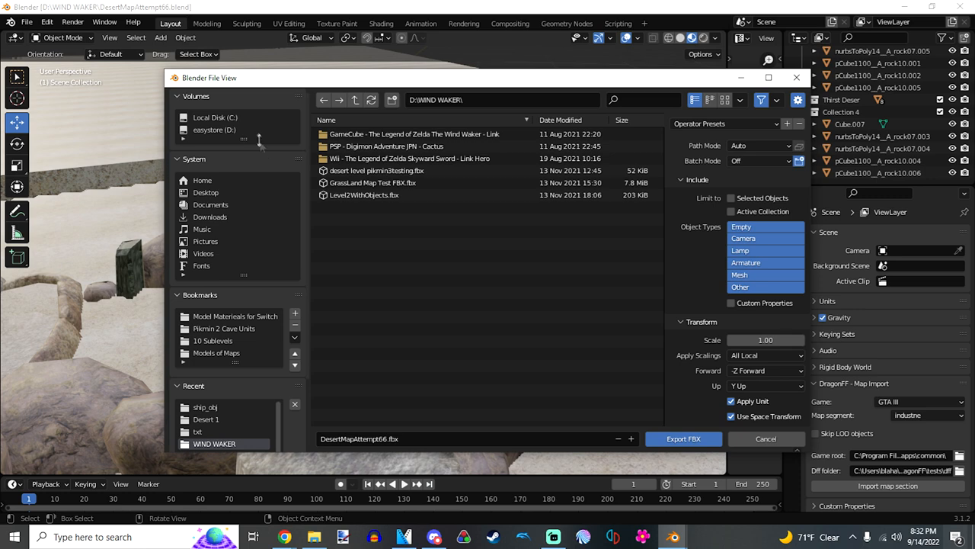
left_click(213, 129)
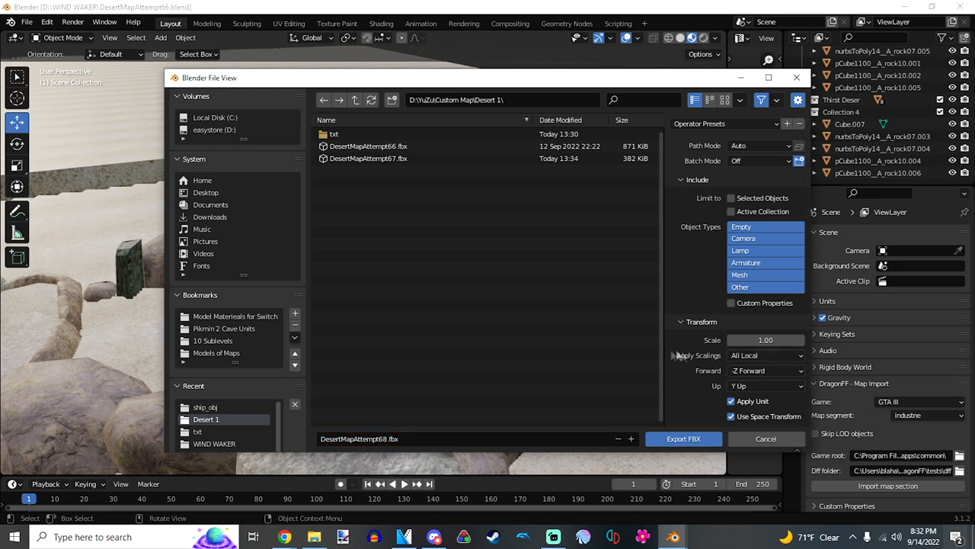
left_click(765, 331)
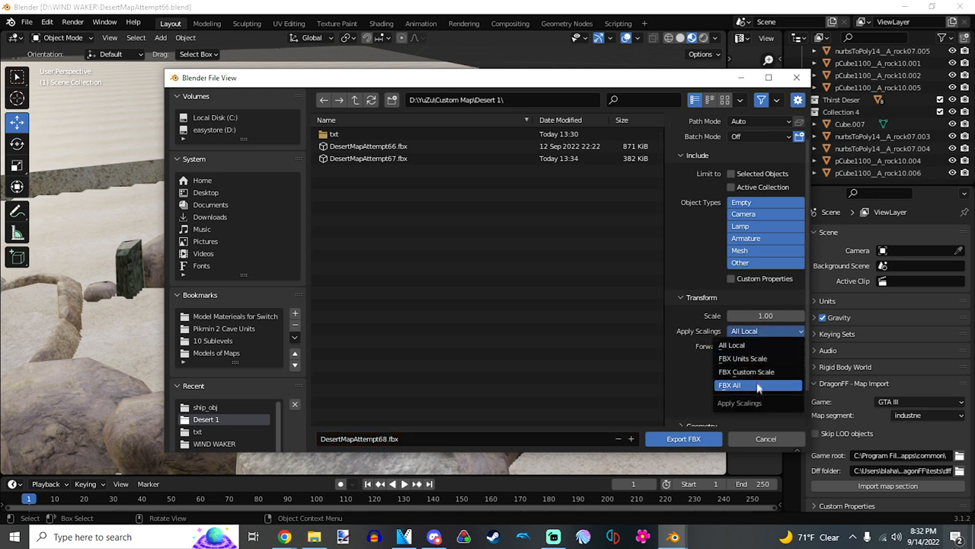
left_click(729, 384)
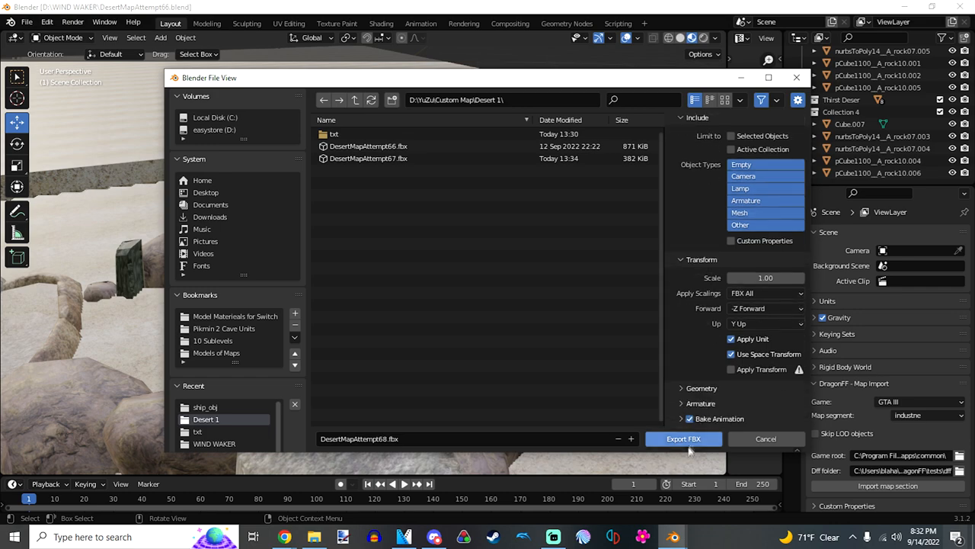
left_click(683, 439)
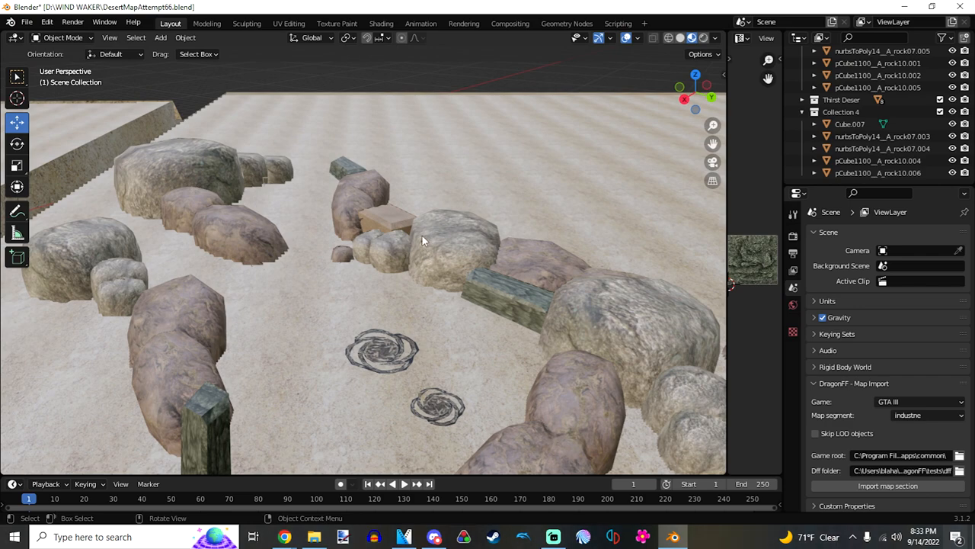
left_click(28, 21)
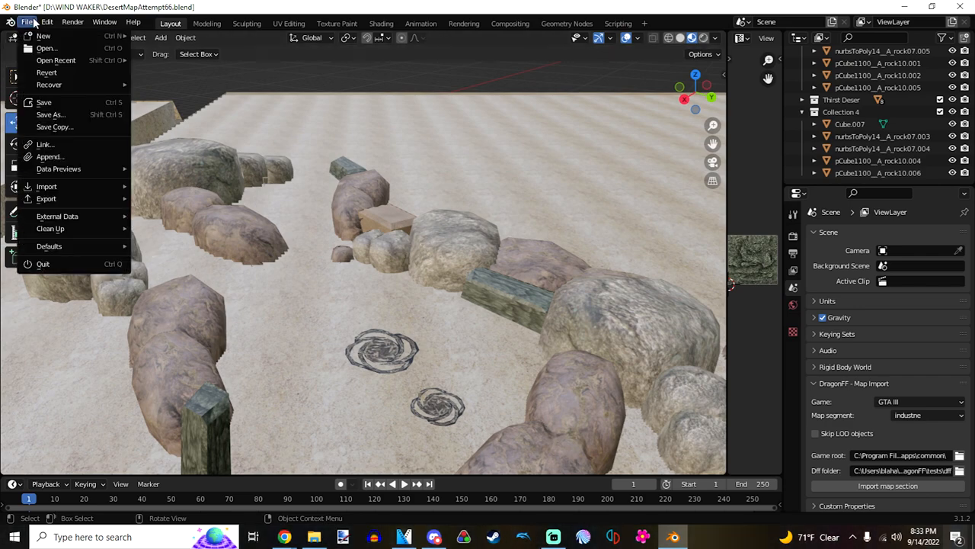
mouse_move(46, 198)
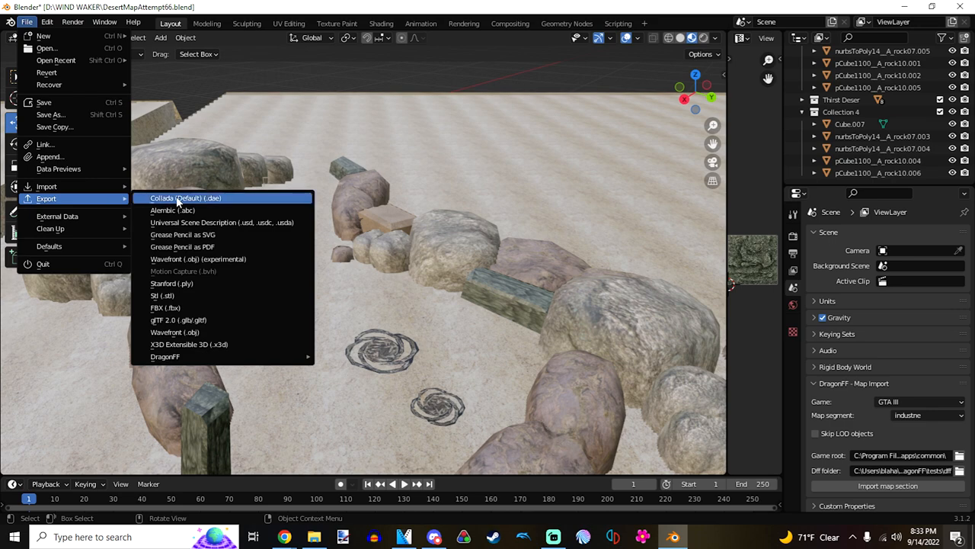
mouse_move(217, 206)
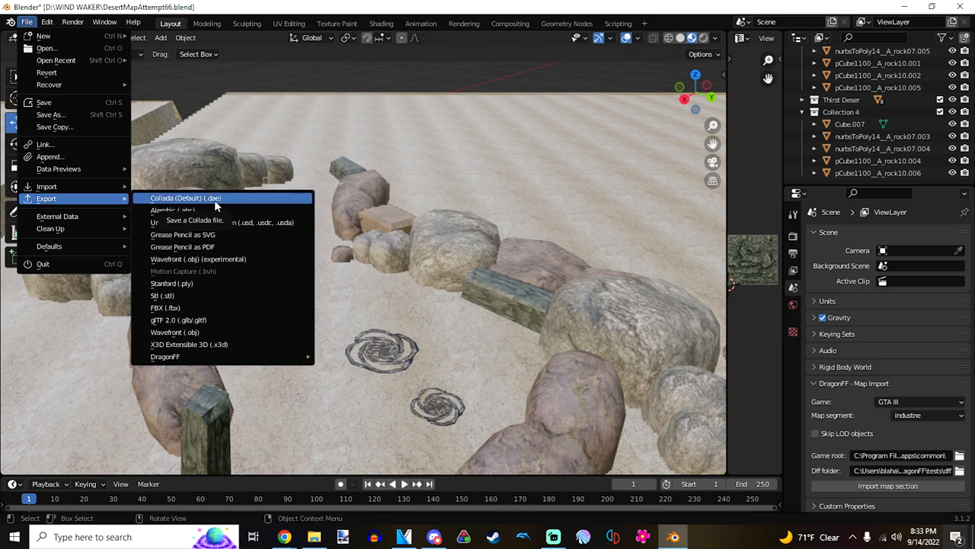
left_click(186, 198)
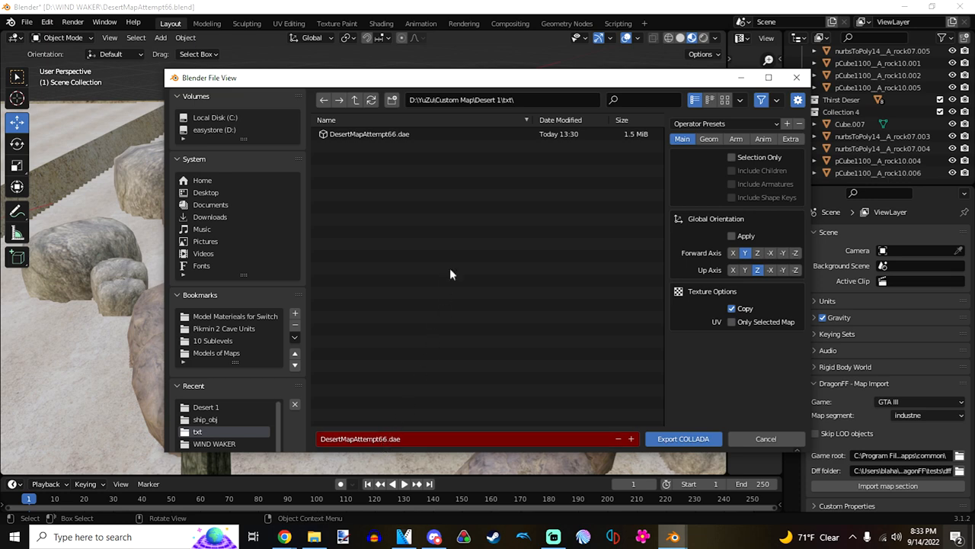
mouse_move(765, 439)
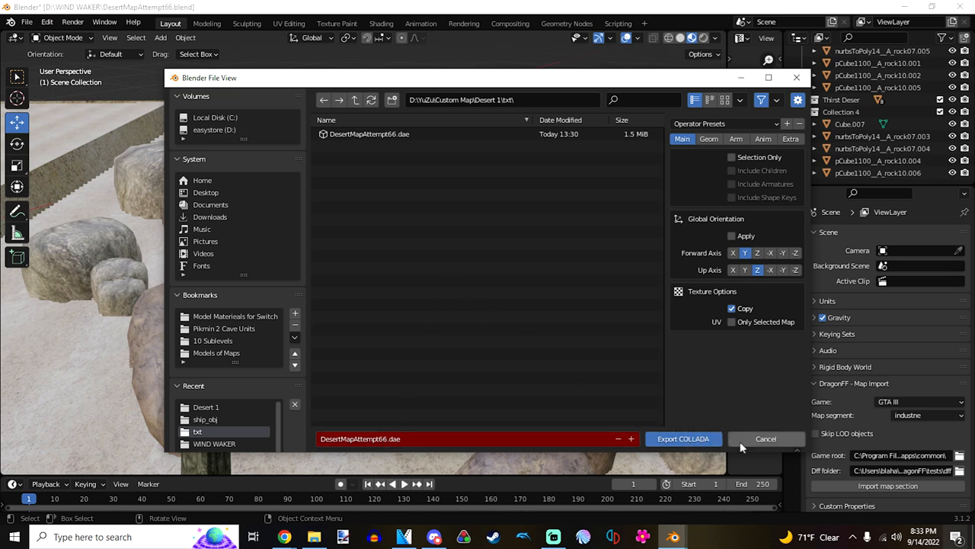
left_click(765, 439)
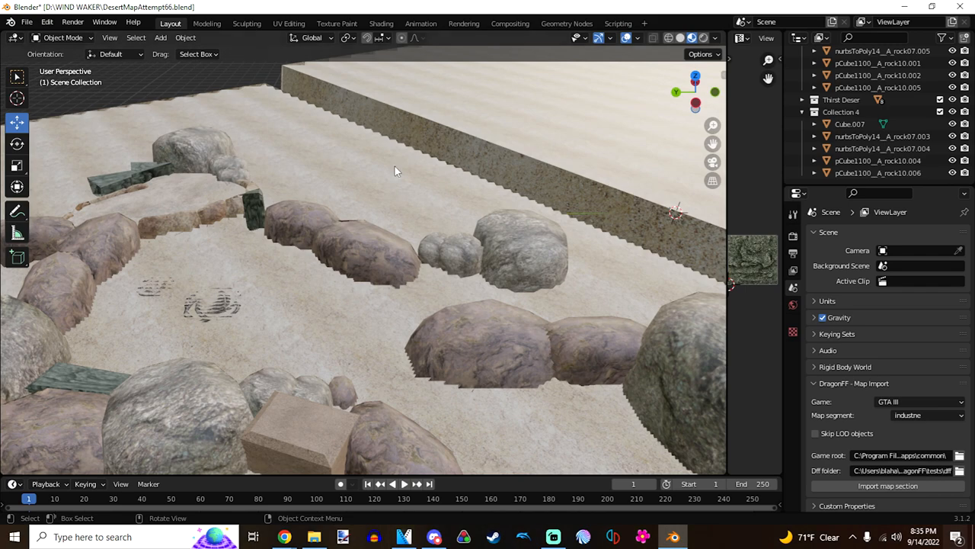
mouse_move(567, 282)
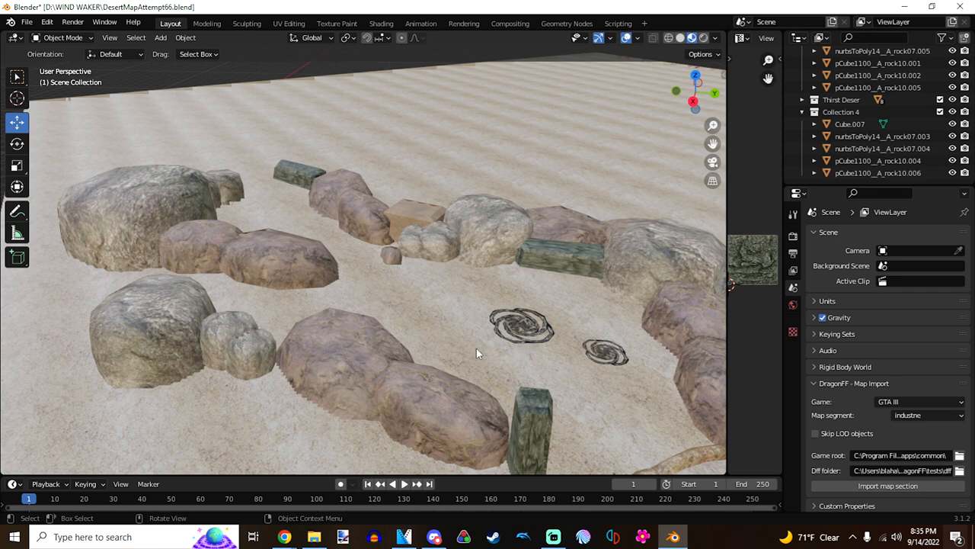
mouse_move(470, 358)
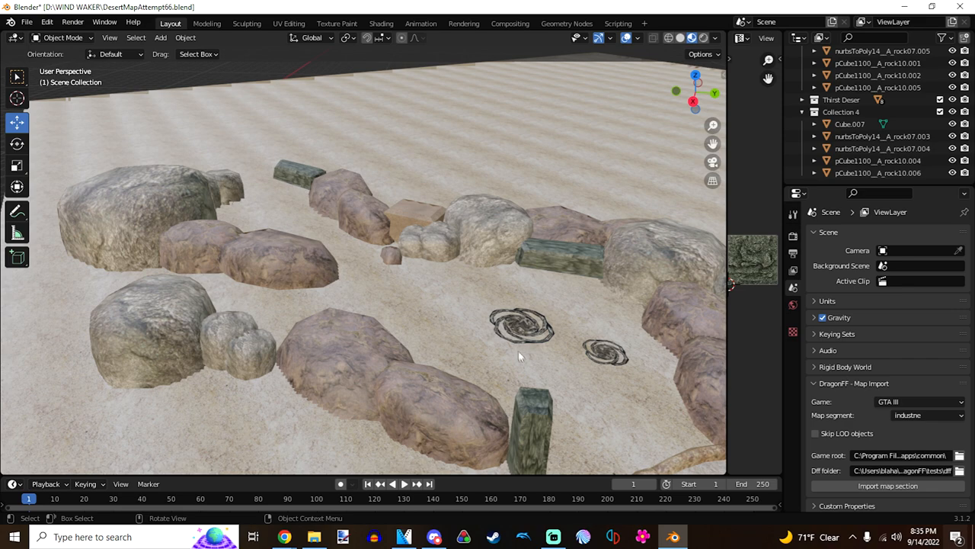
mouse_move(449, 320)
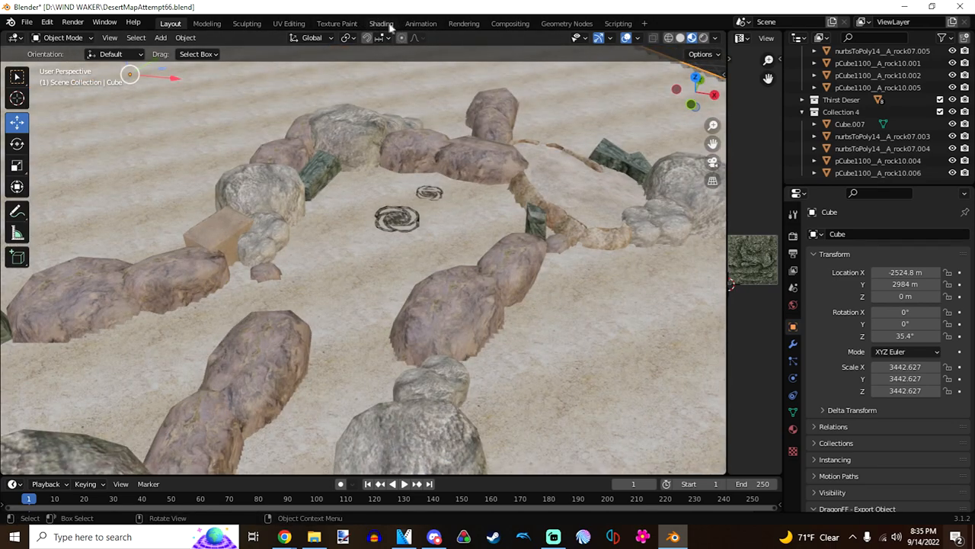
left_click(381, 23)
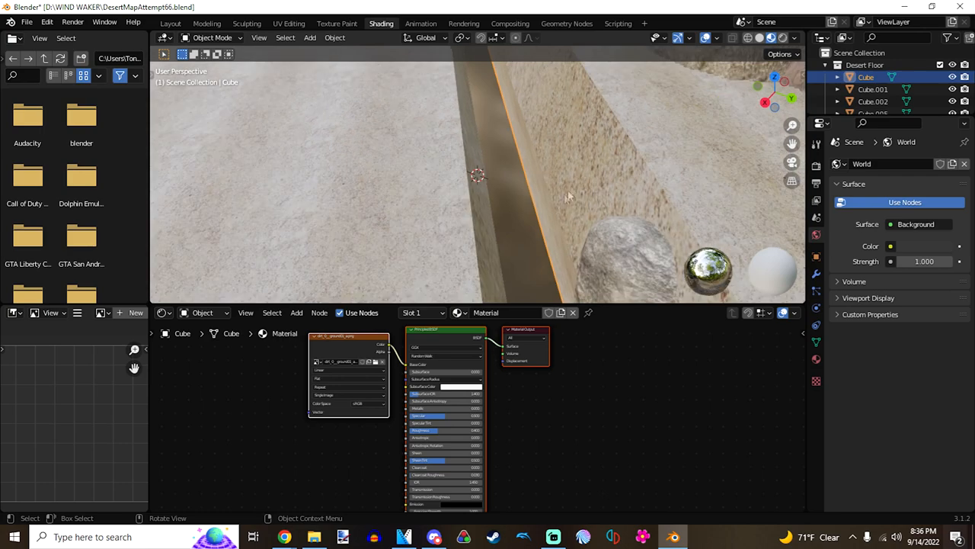
left_click_drag(476, 175, 525, 232)
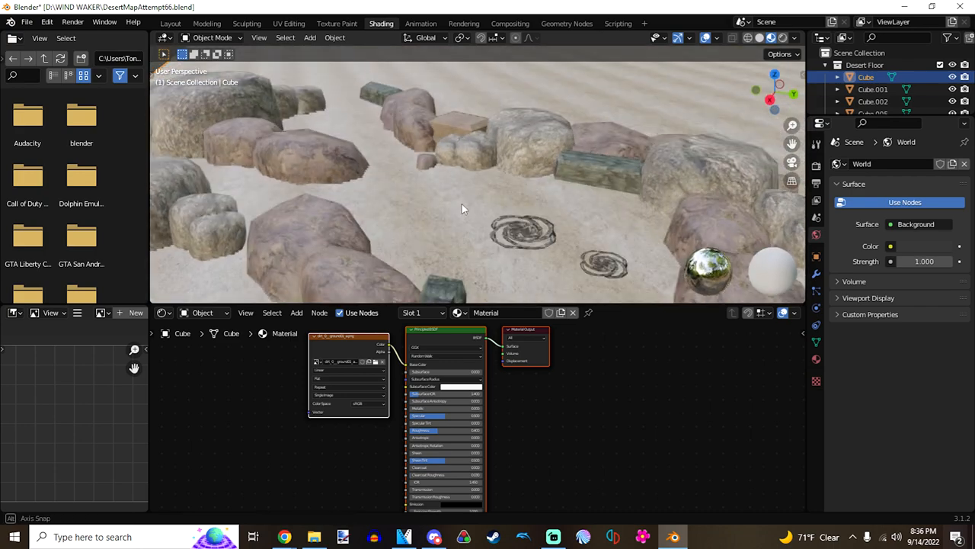
key("Tab")
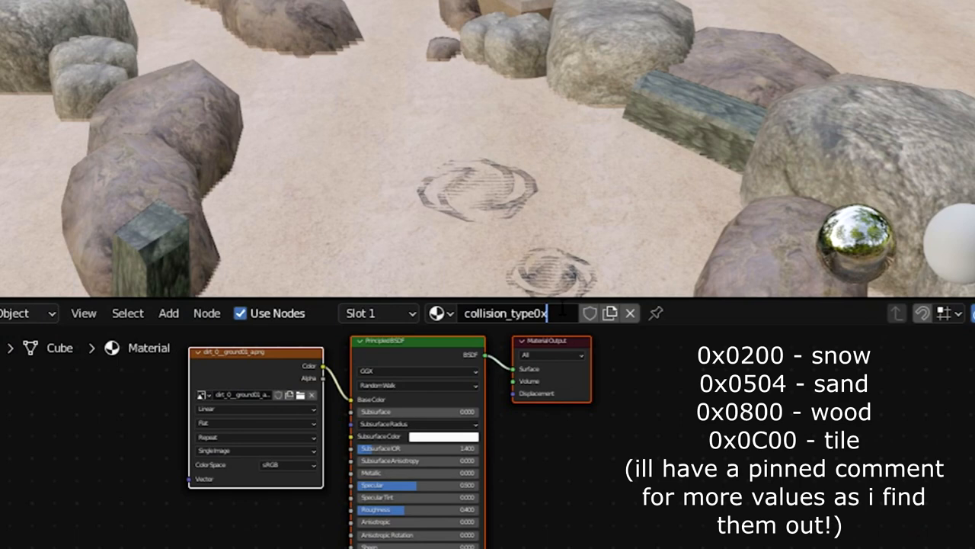
type("0504")
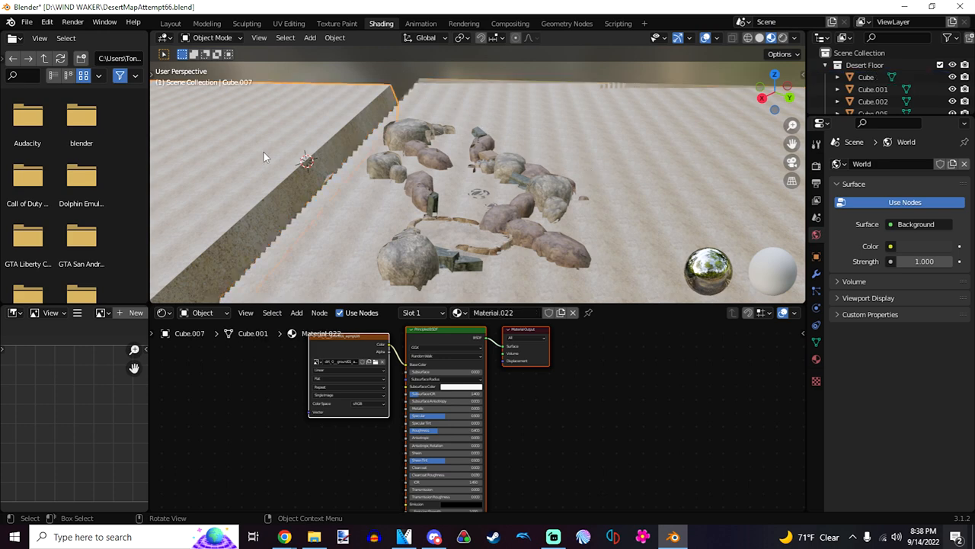
left_click(866, 76)
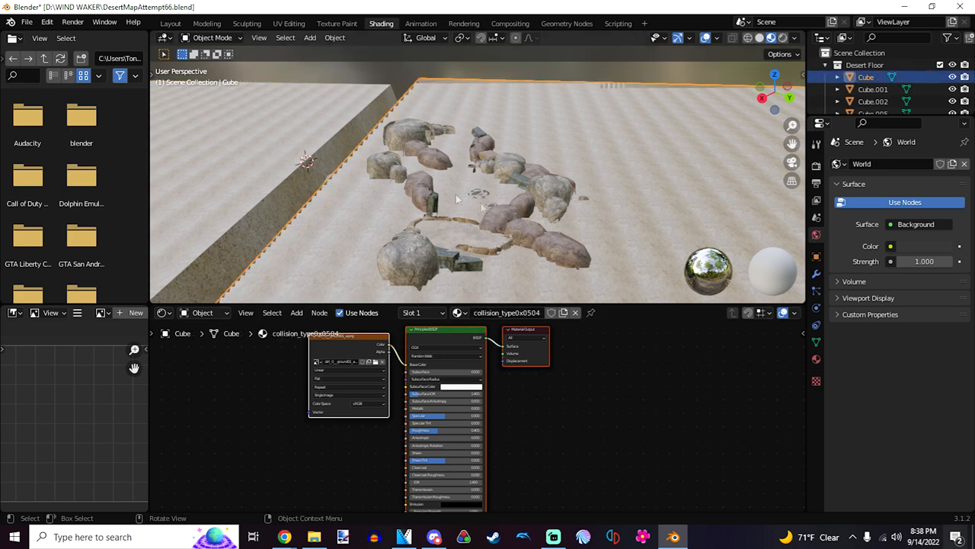
key("Tab")
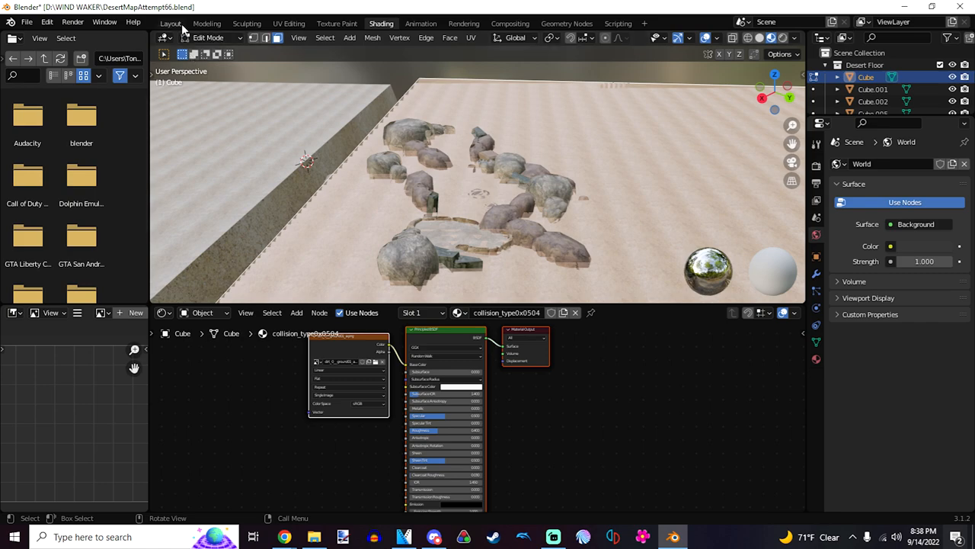
Step: Start a Wavefront OBJ export from Layout, naming the file DesertMapAttempt66Collisions.obj
left_click(171, 23)
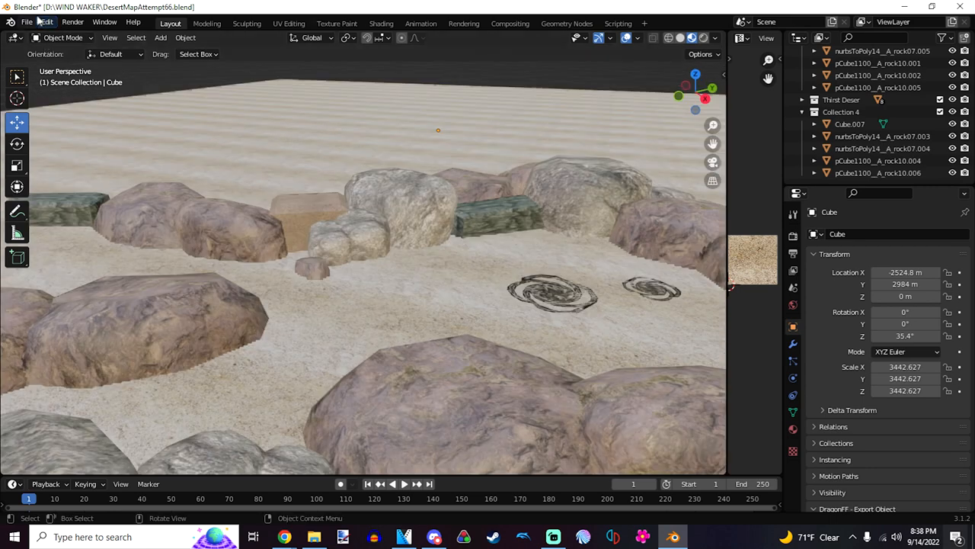
left_click(27, 22)
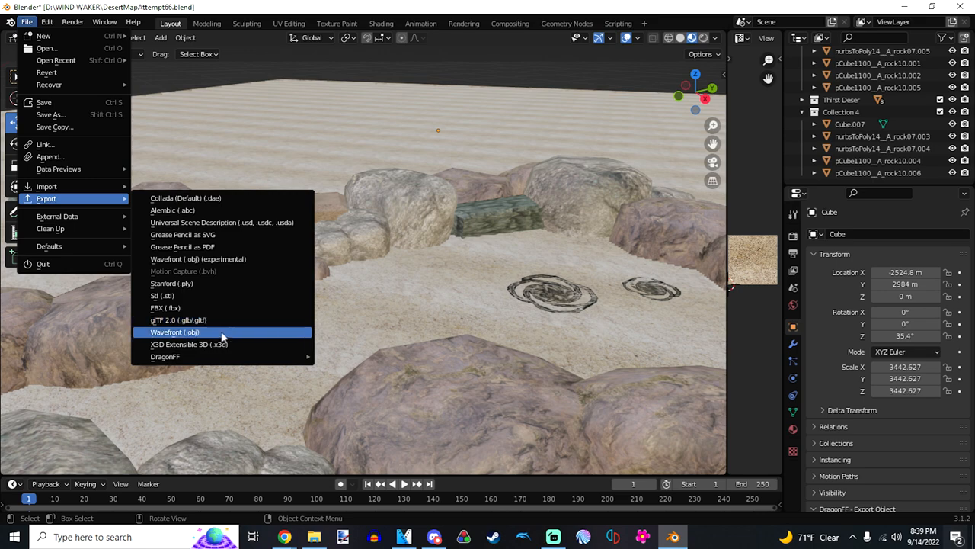
mouse_move(210, 342)
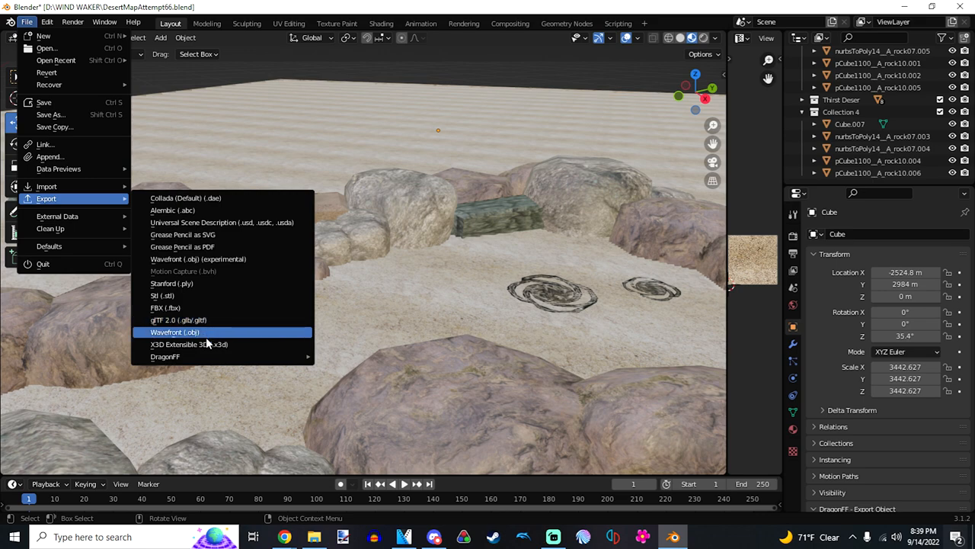
left_click(174, 332)
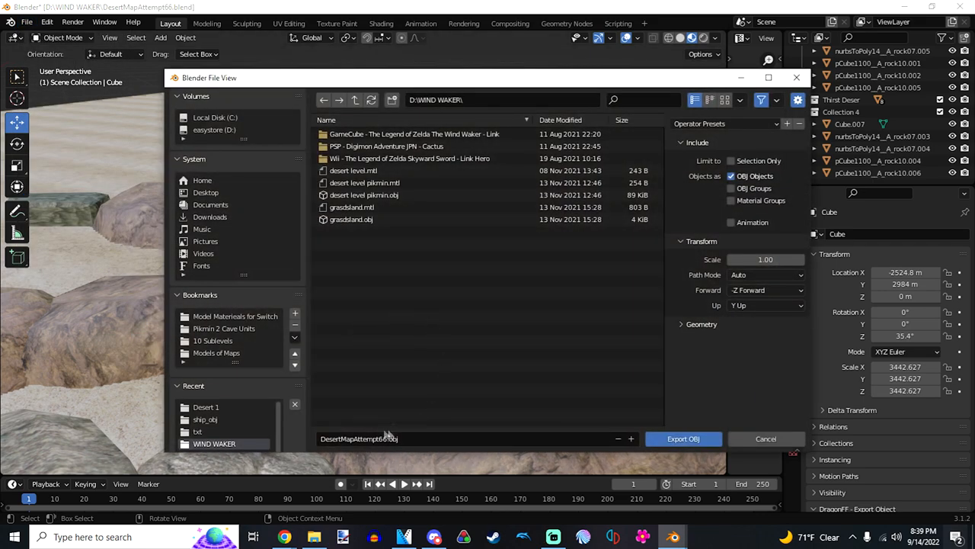
type("Collisions")
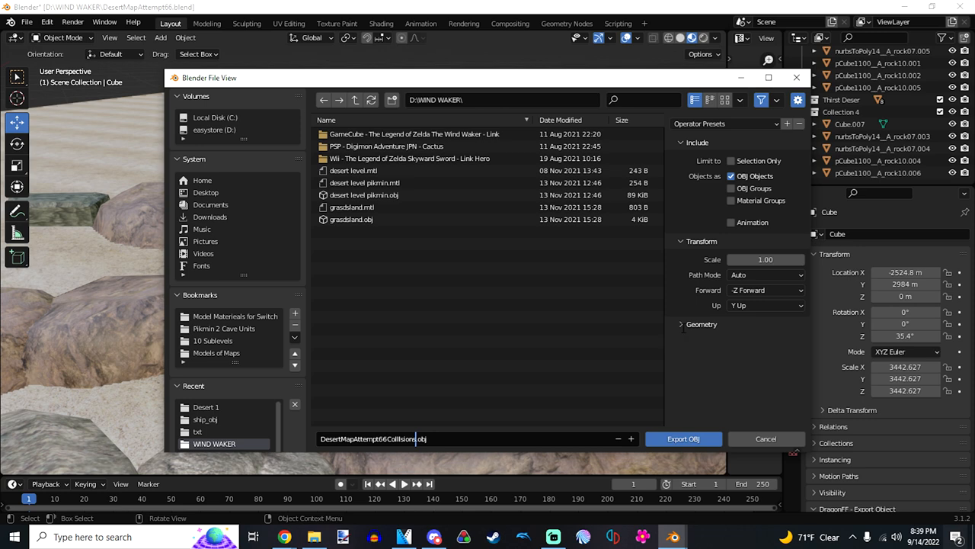
Step: Enable Triangulate Faces under Geometry and write the collisions OBJ
left_click(698, 323)
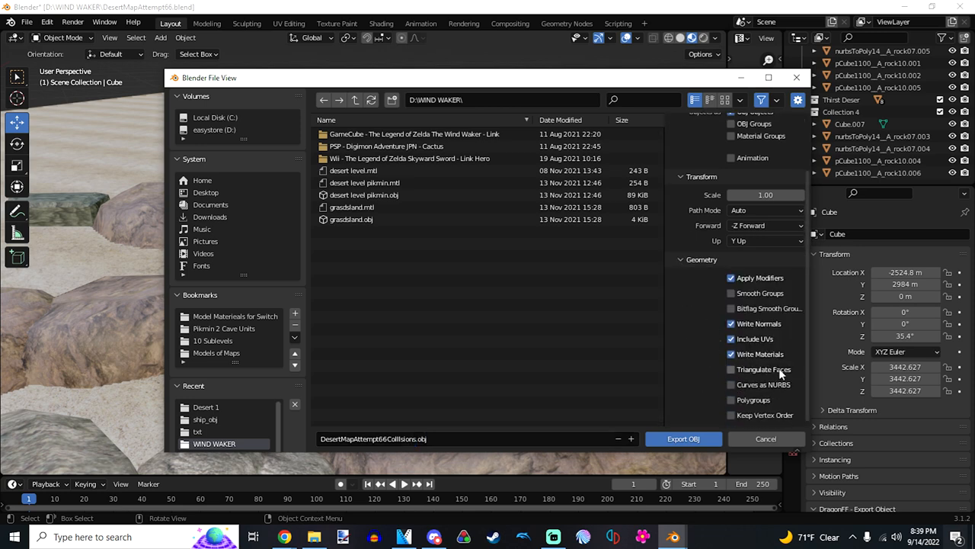
left_click(732, 369)
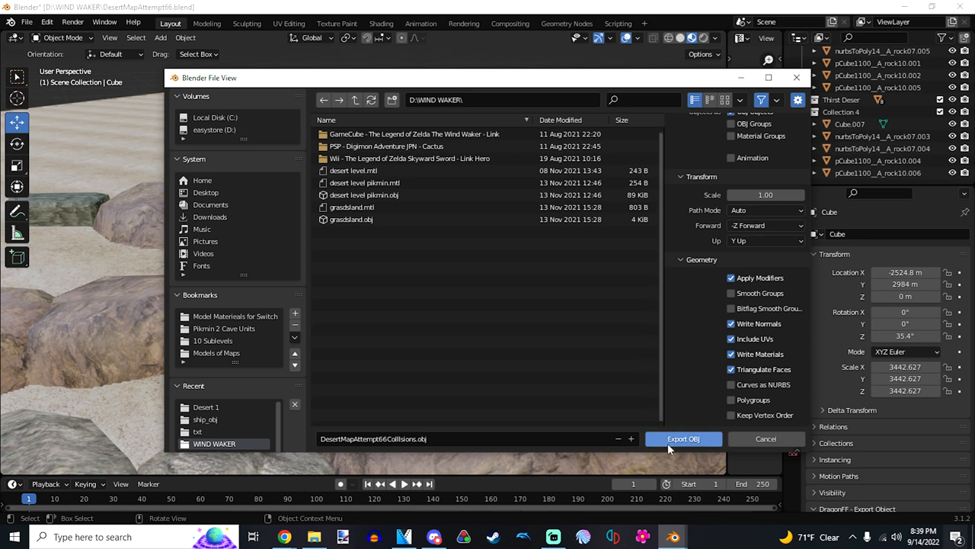
left_click(683, 439)
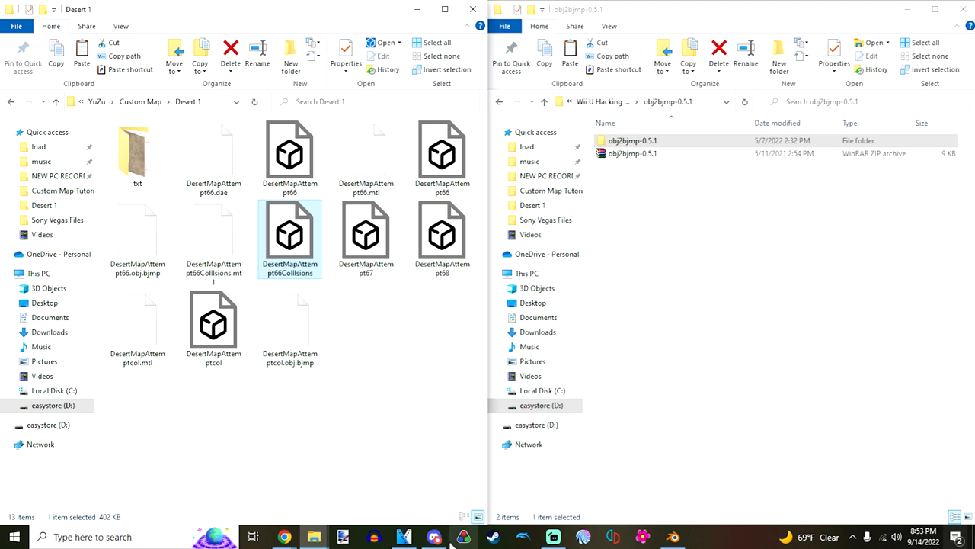
mouse_move(442, 389)
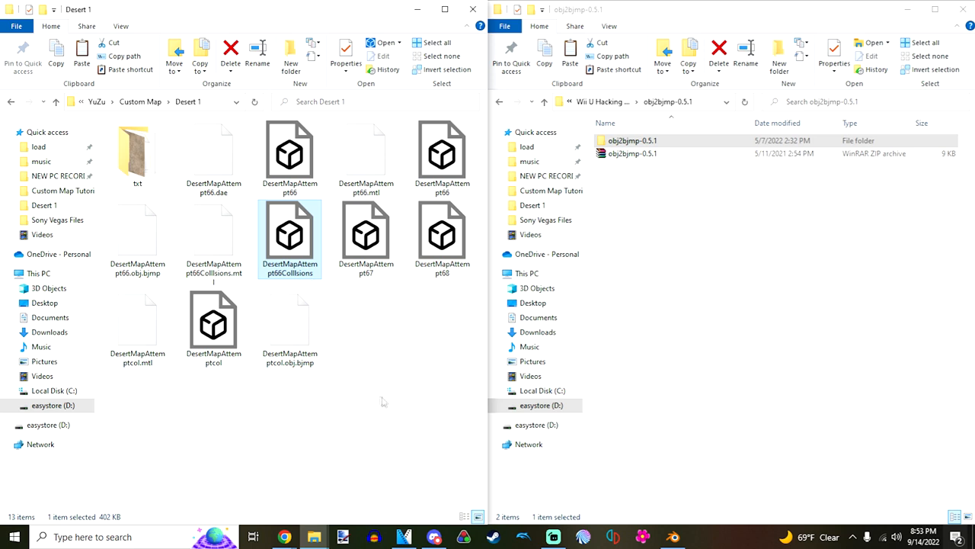
Step: Switch the Desert 1 folder to Details view and select the collisions BJMP and obj2bjmp folder
left_click(290, 152)
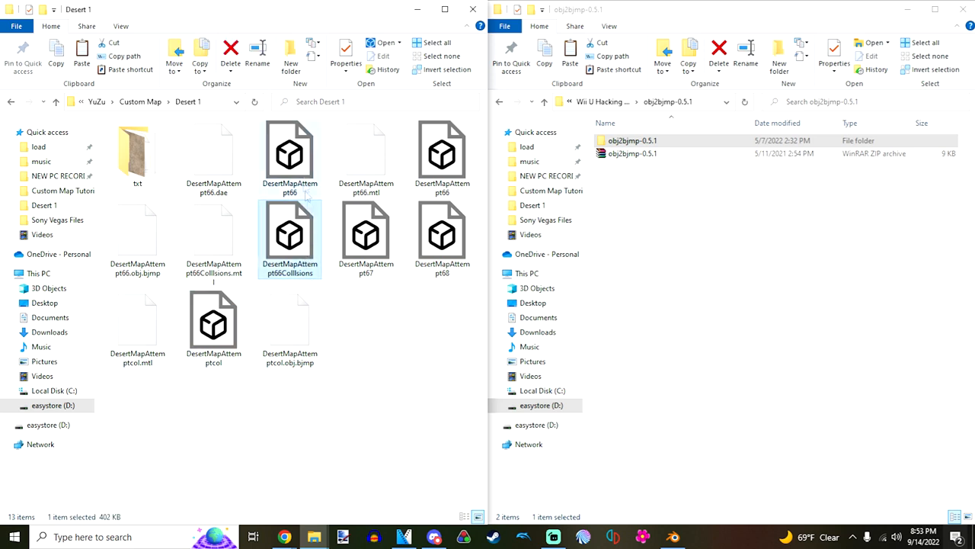
left_click(442, 236)
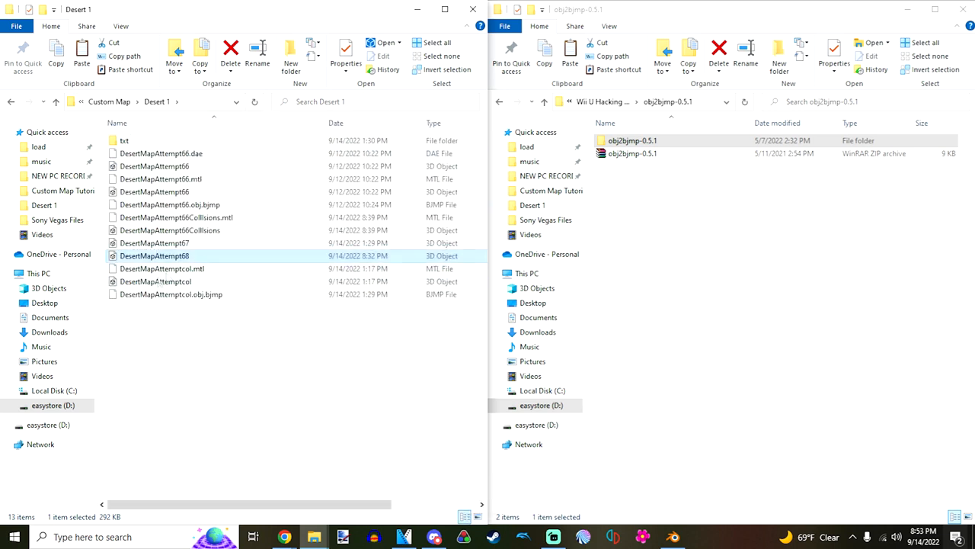
mouse_move(200, 256)
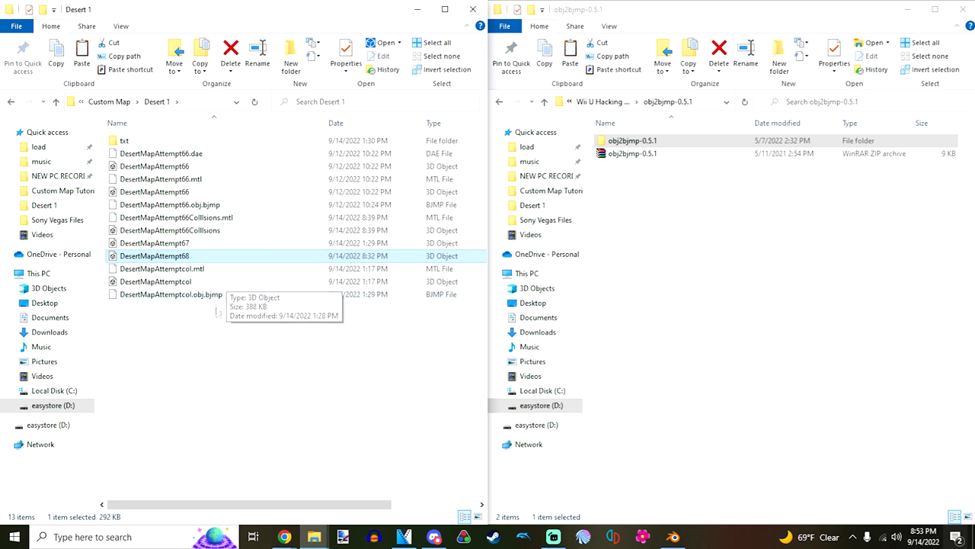
left_click(171, 294)
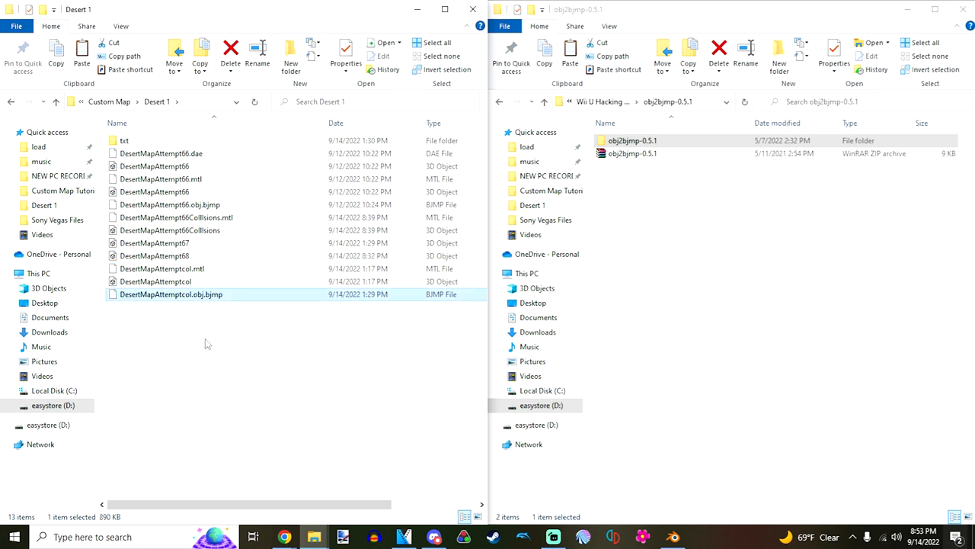
mouse_move(171, 230)
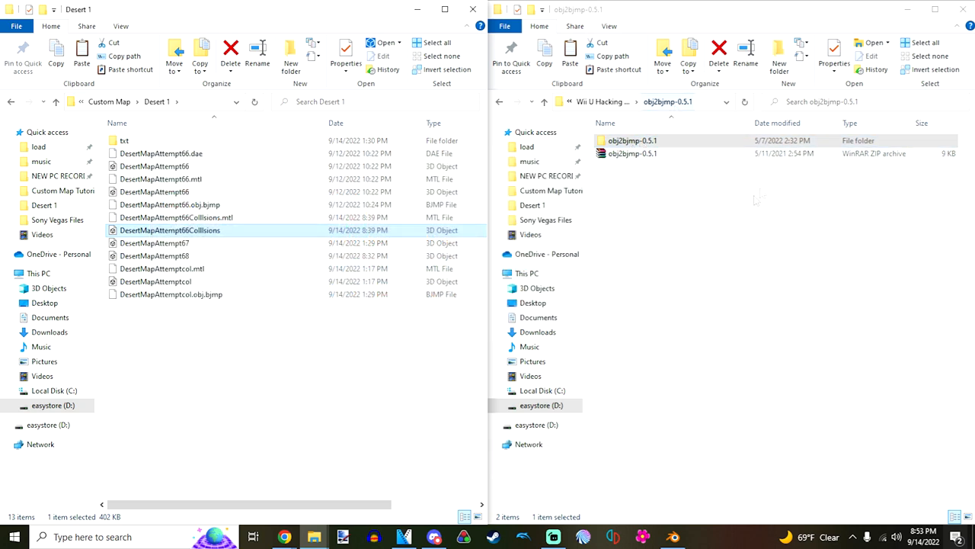
left_click(632, 153)
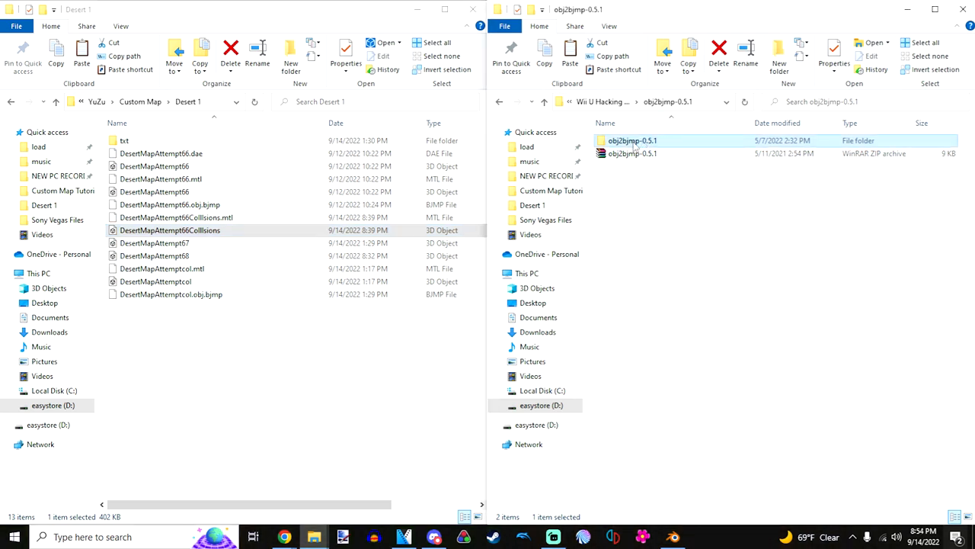
Step: Open the obj2bjmp-0.5.1 converter folder
double_click(633, 140)
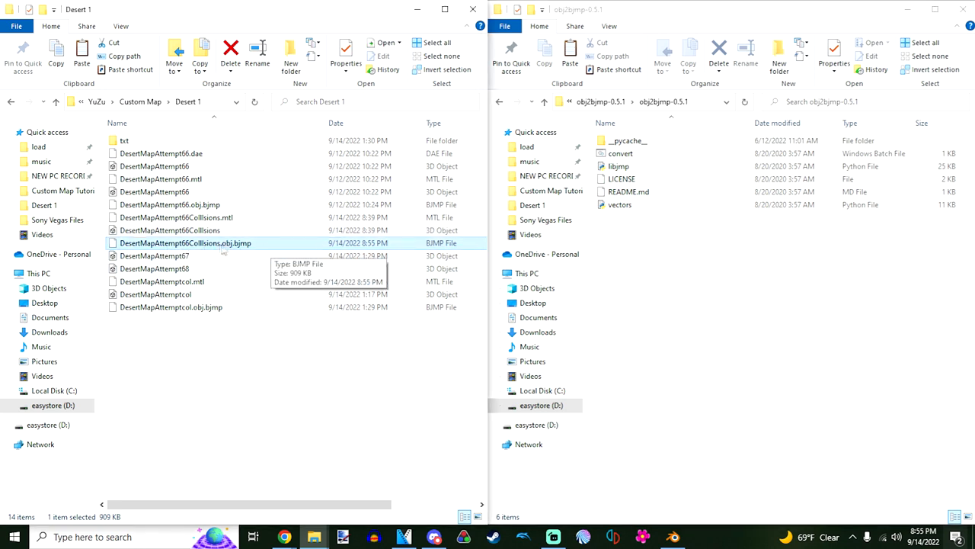
mouse_move(280, 242)
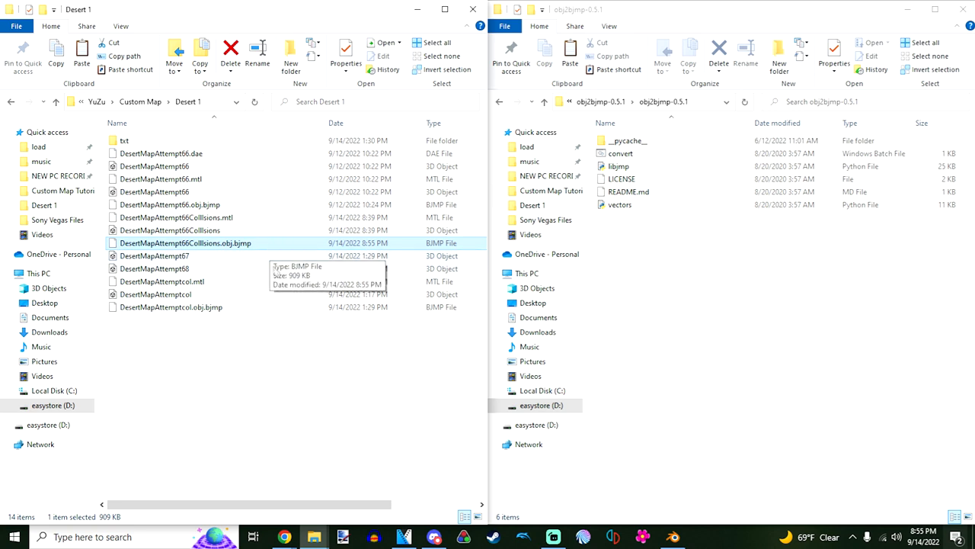
mouse_move(266, 245)
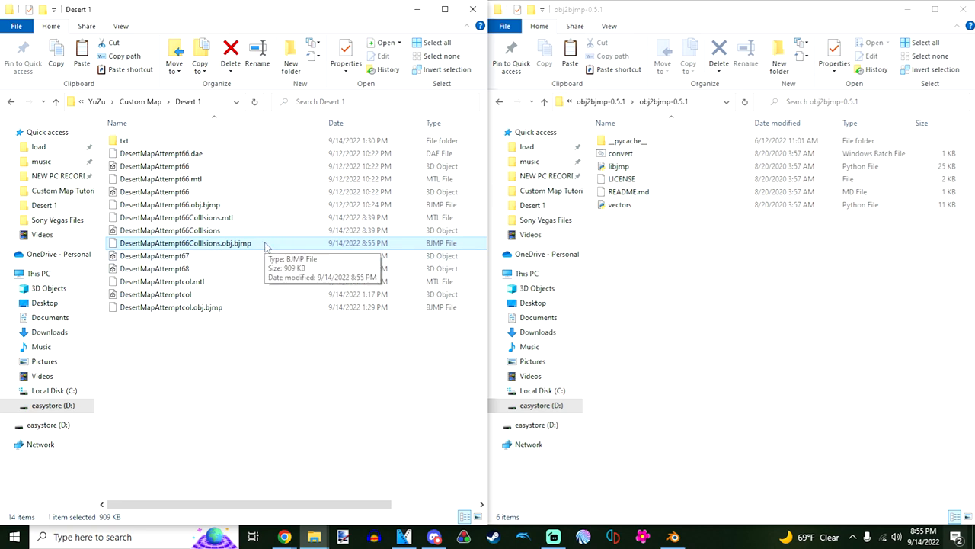
mouse_move(252, 252)
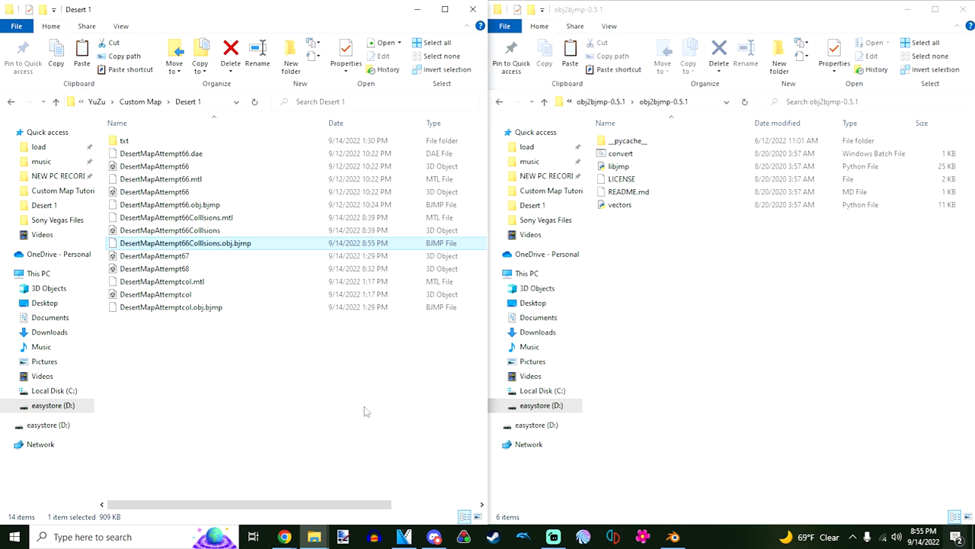
mouse_move(252, 252)
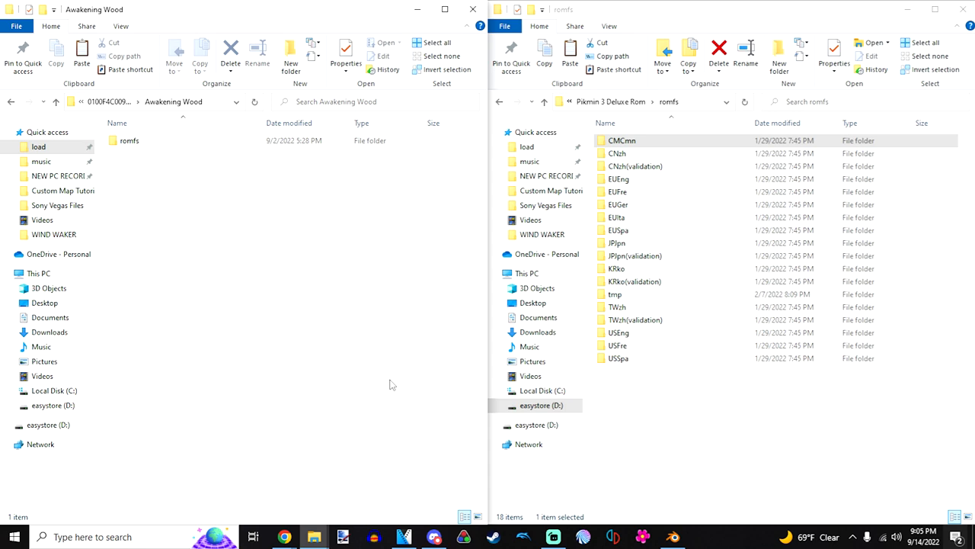
mouse_move(153, 314)
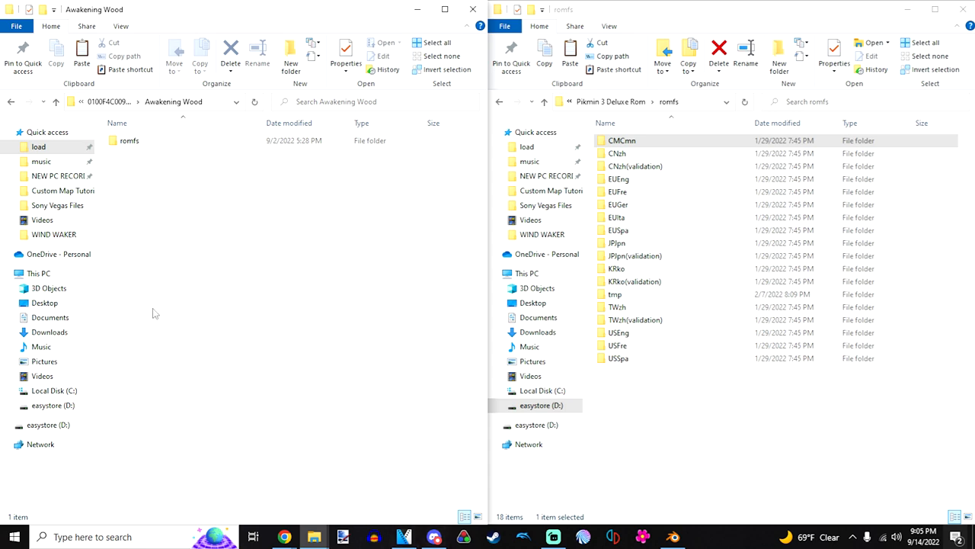
mouse_move(204, 281)
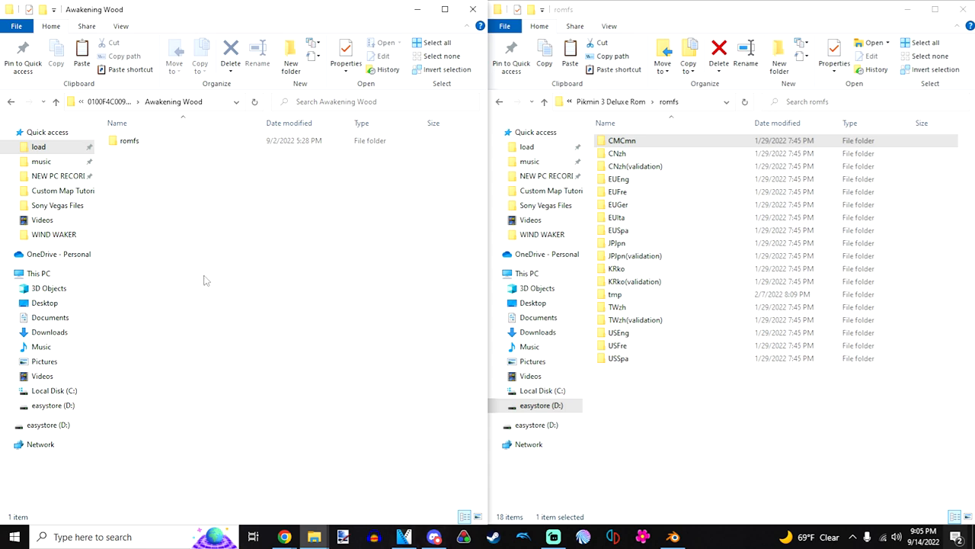
mouse_move(197, 205)
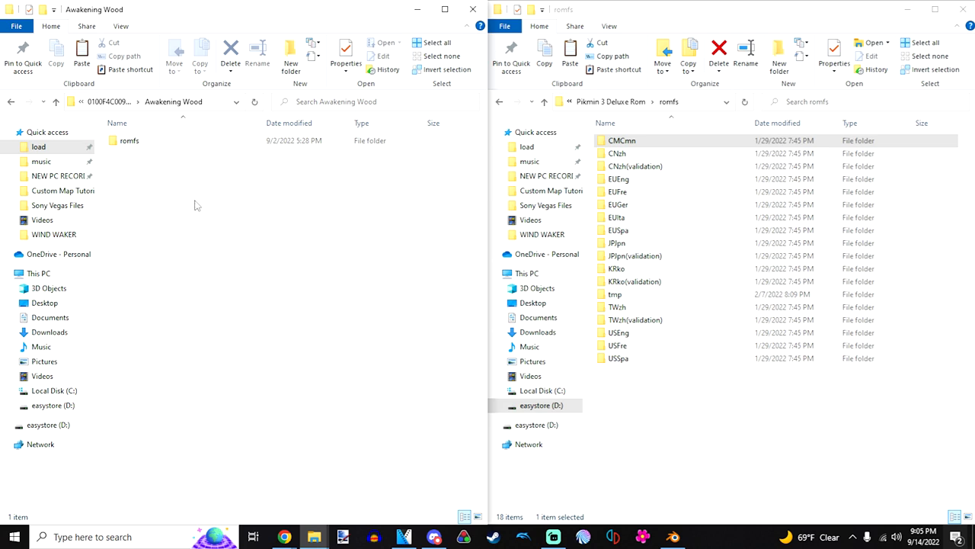
Step: Navigate the mod window into romfs > CMCmn
left_click(129, 140)
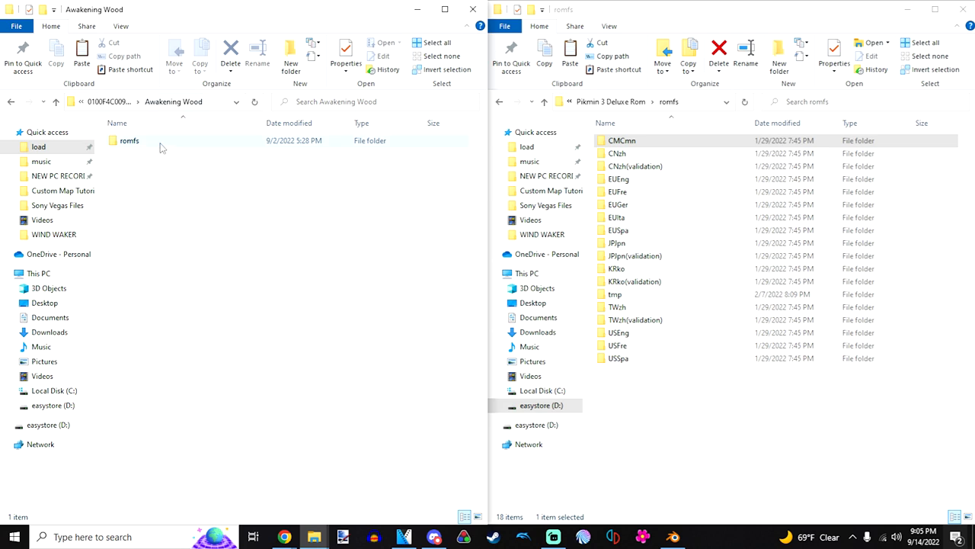
mouse_move(141, 141)
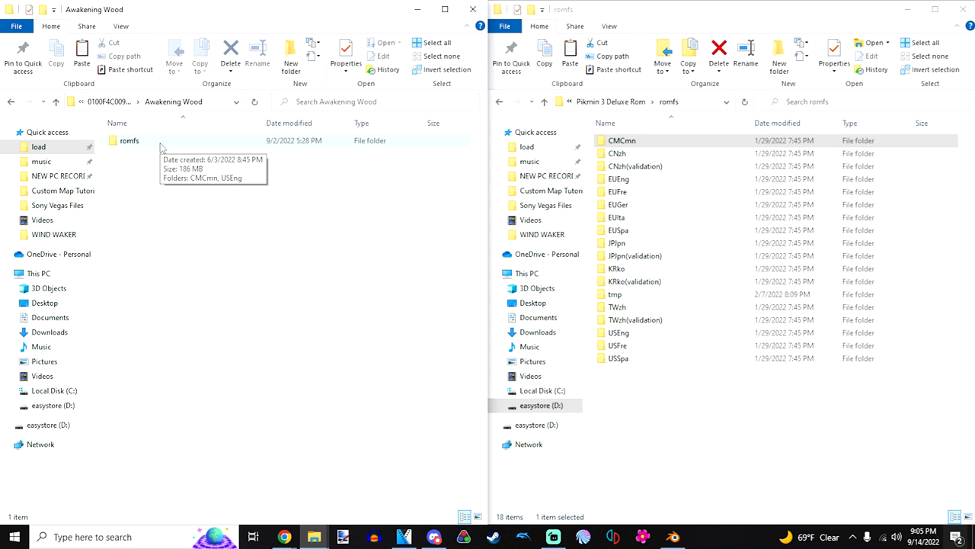
double_click(128, 141)
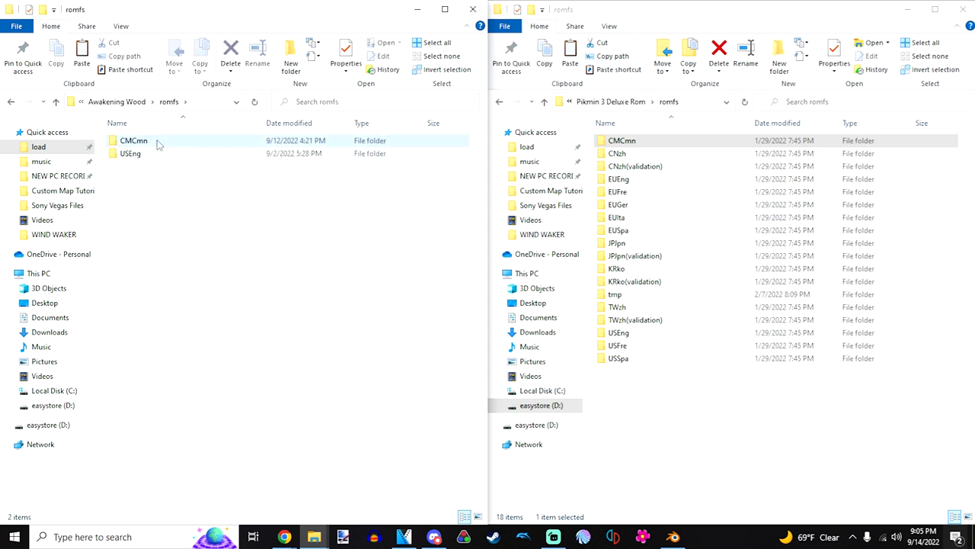
double_click(134, 140)
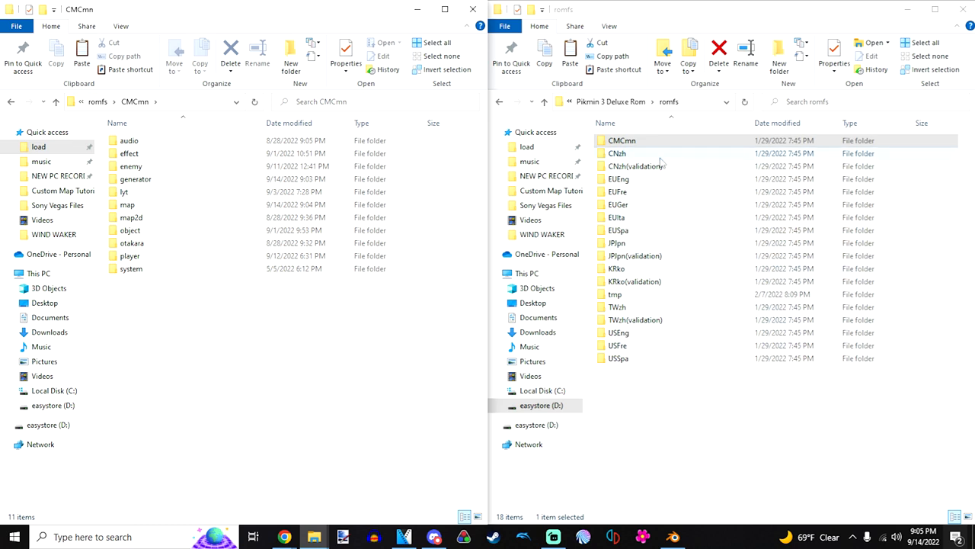
Step: Open the game dump's CMCmn > map folder and select the mis2 and mis2_text archives
left_click(622, 141)
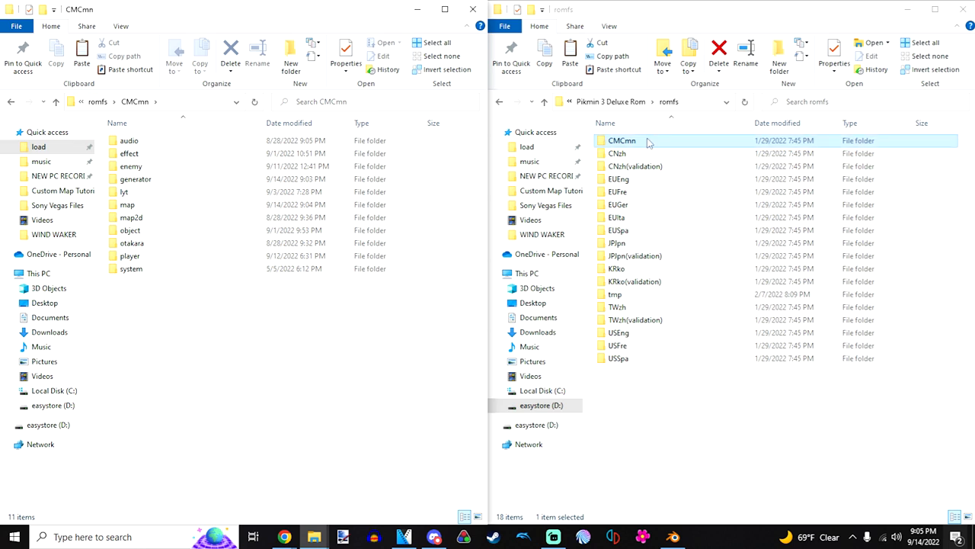
mouse_move(701, 140)
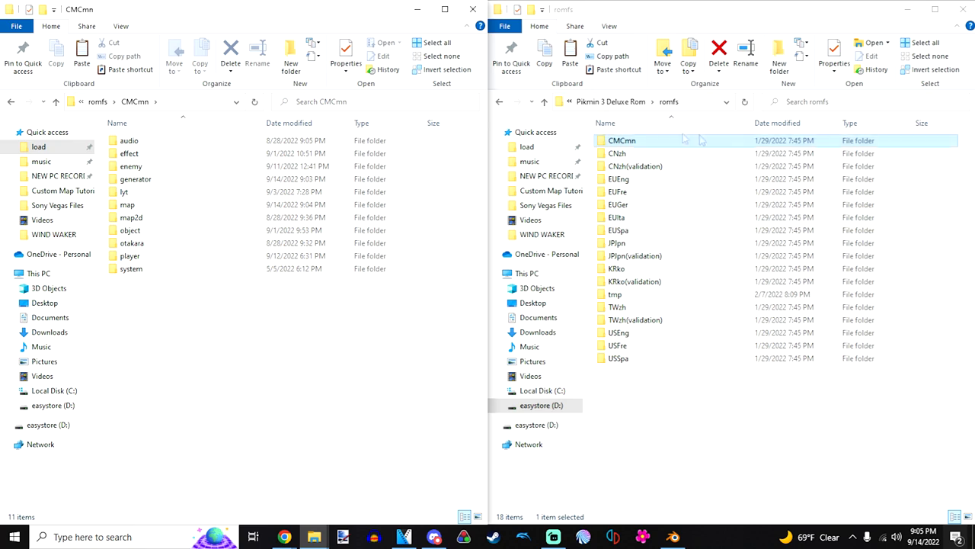
double_click(622, 141)
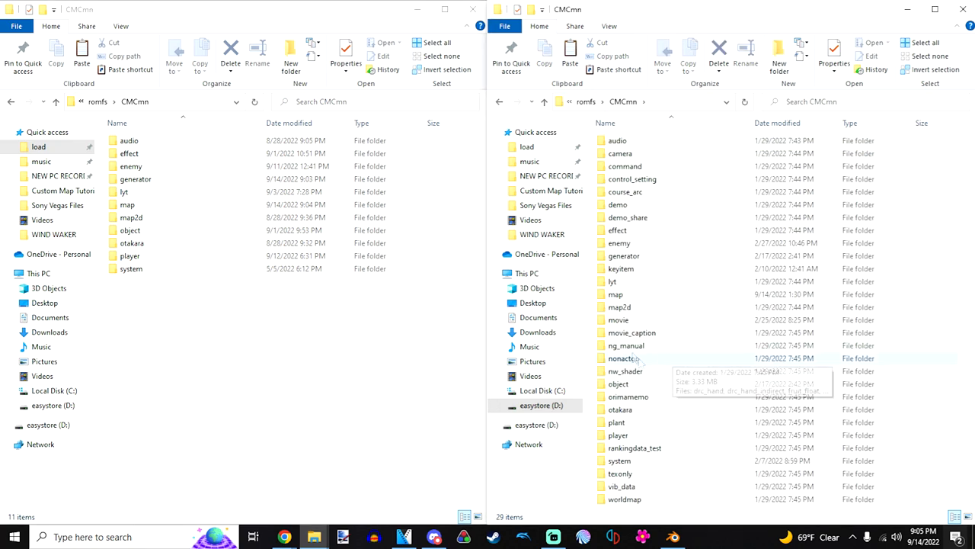
mouse_move(616, 293)
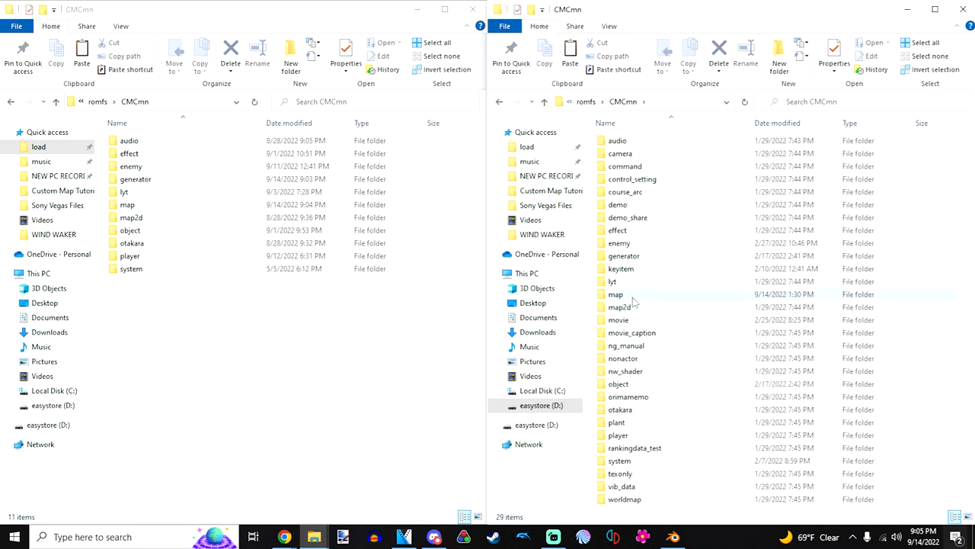
double_click(616, 294)
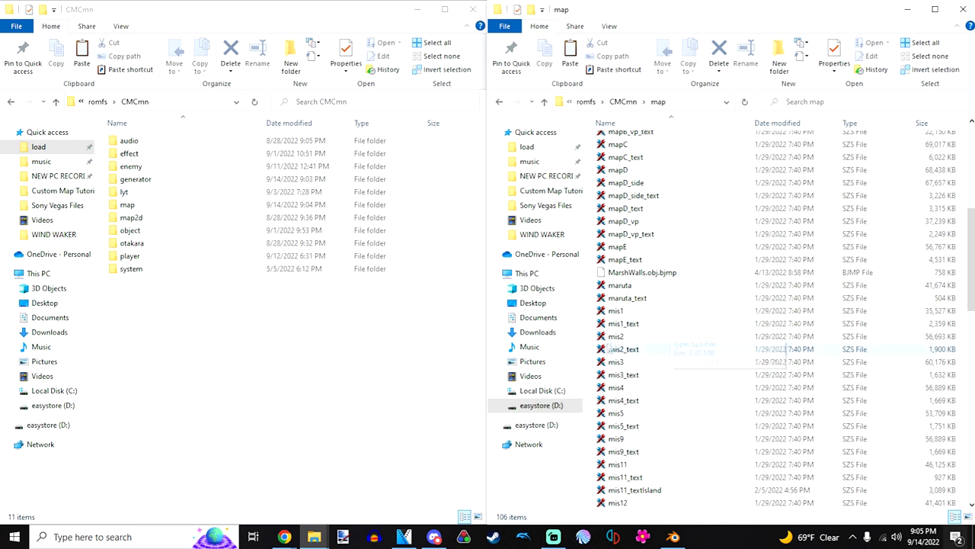
left_click(616, 337)
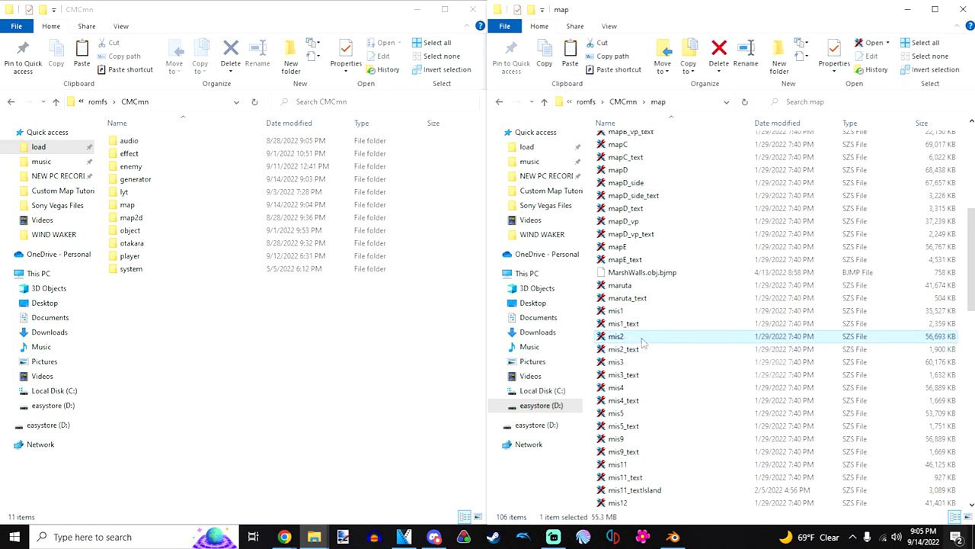
left_click(623, 349)
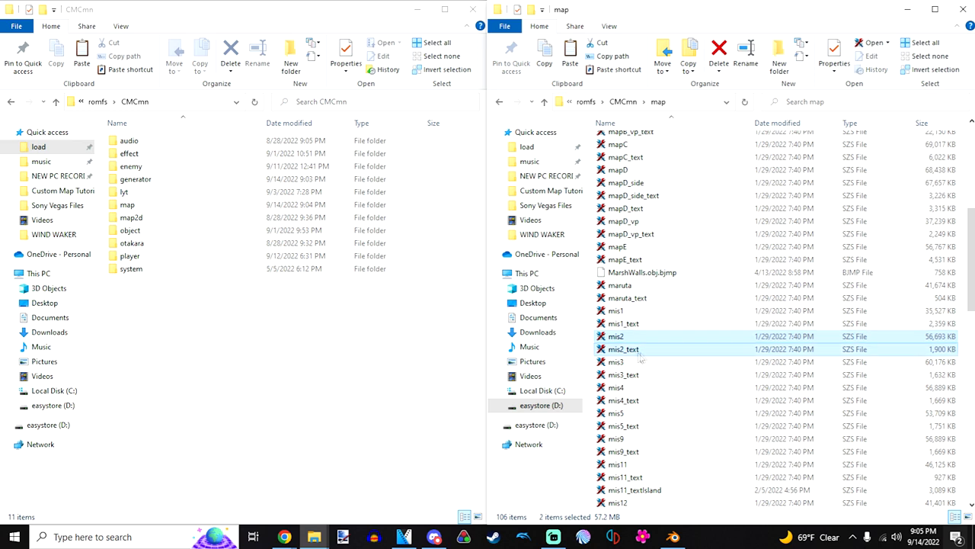
mouse_move(658, 342)
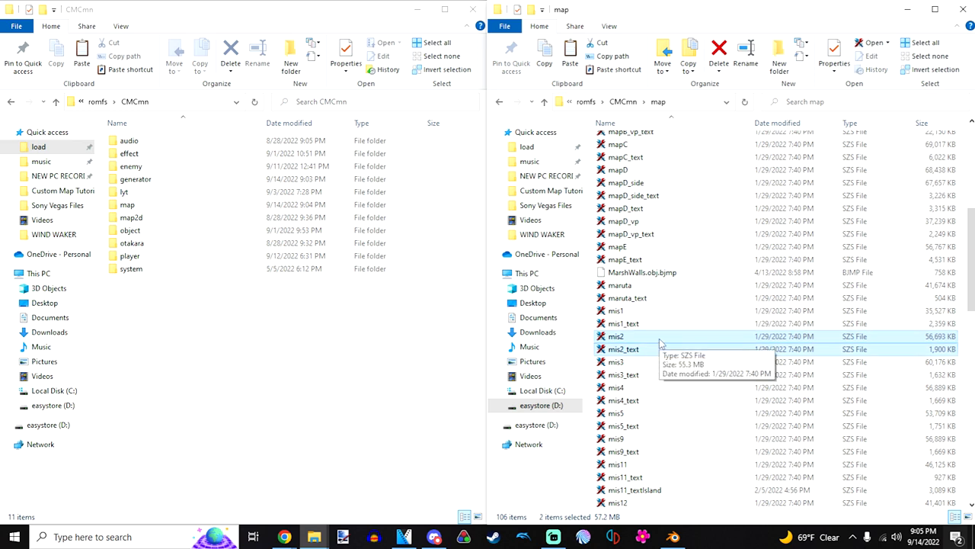
mouse_move(730, 259)
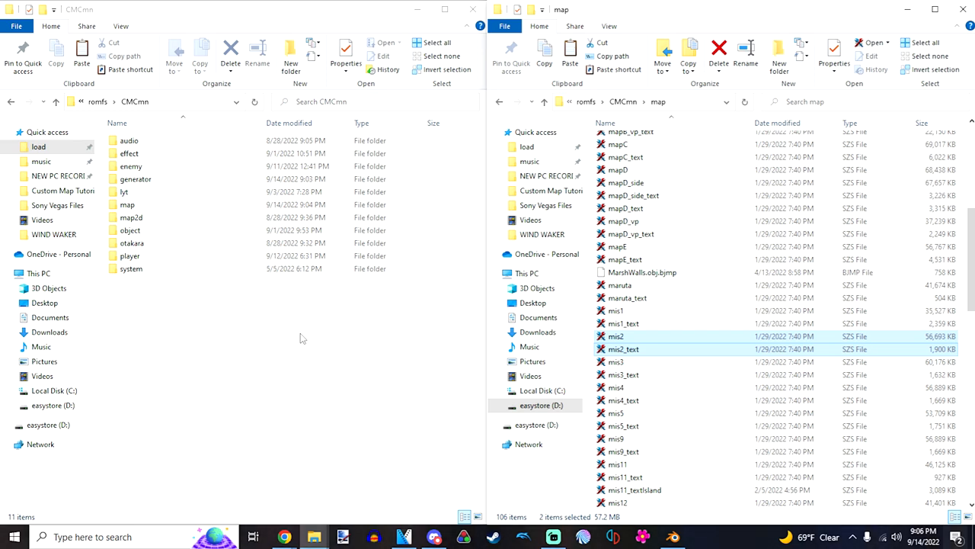
mouse_move(616, 337)
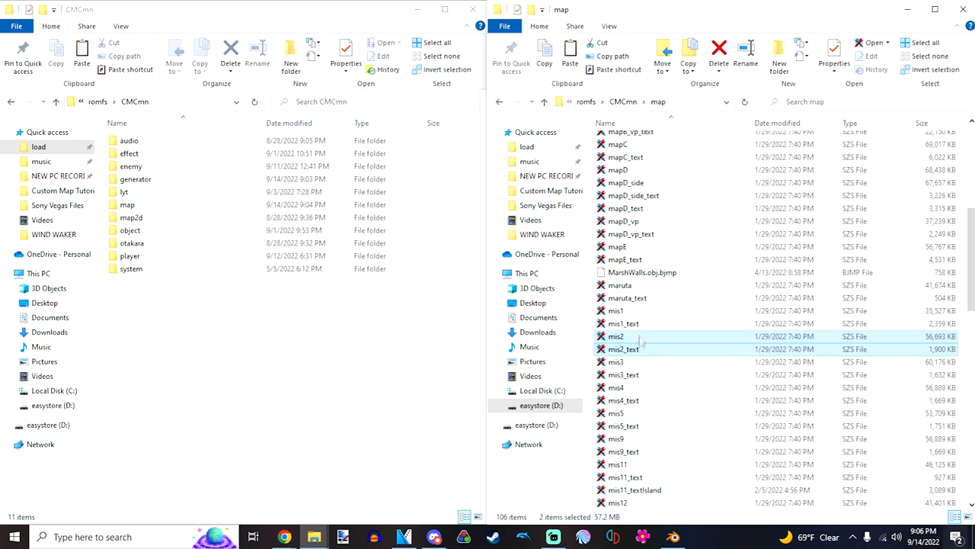
mouse_move(631, 357)
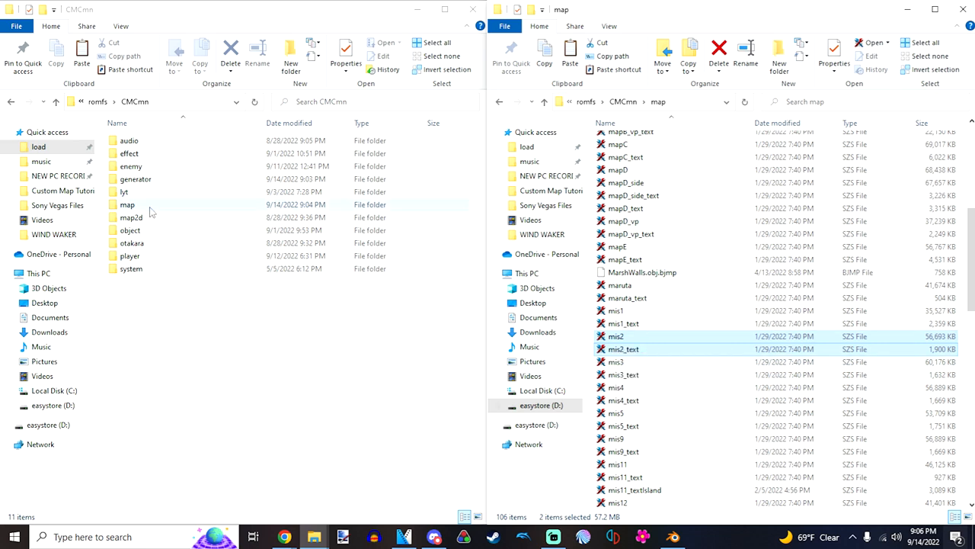
Step: Open the mod's map folder and select the copied mis2_text archive
double_click(128, 204)
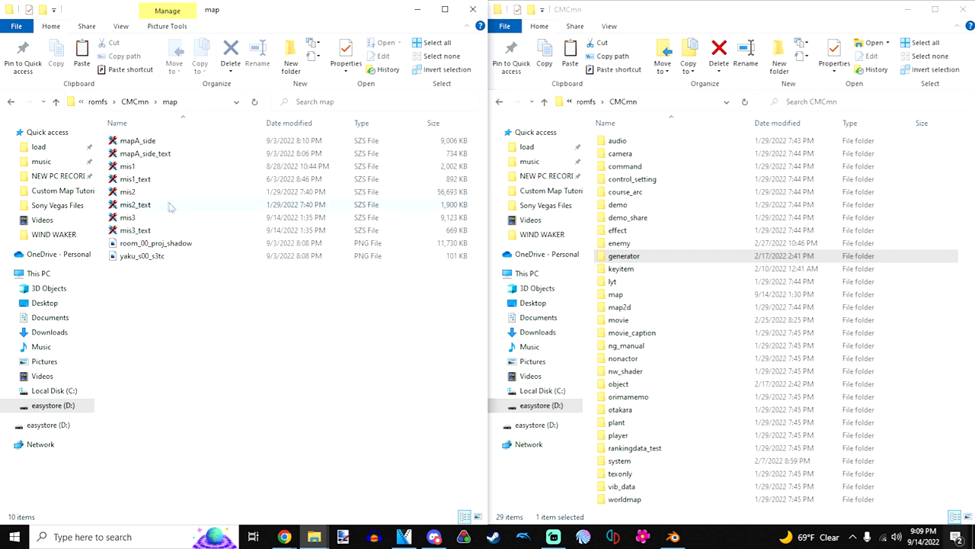
mouse_move(166, 211)
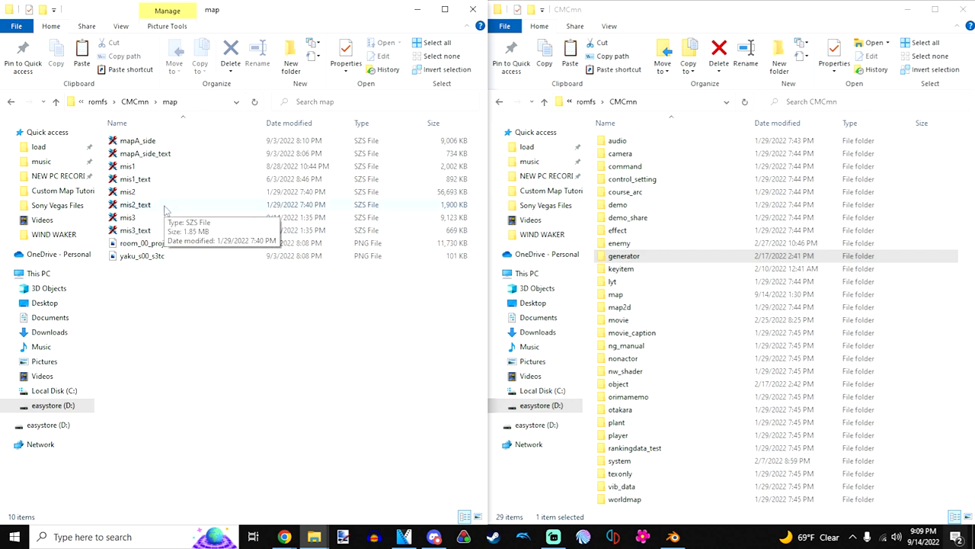
left_click(136, 205)
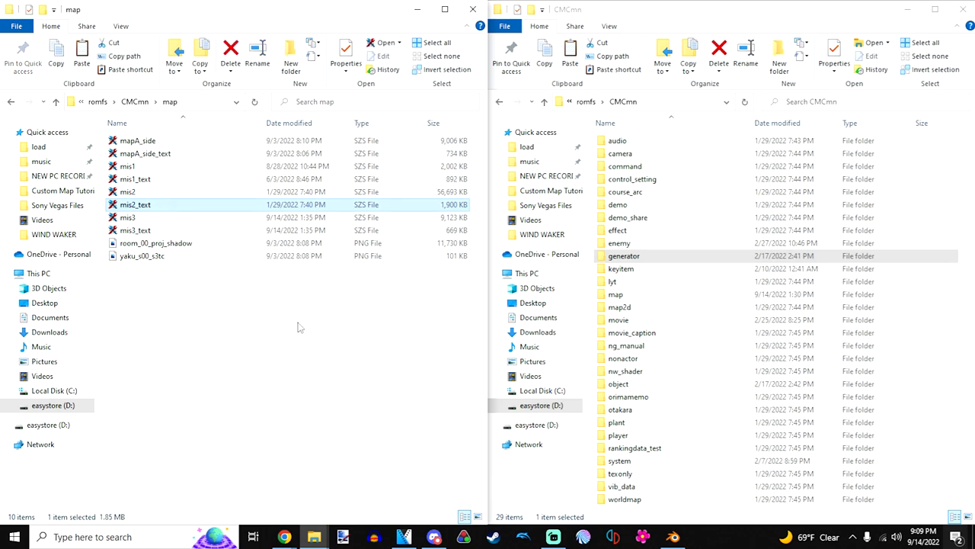
Step: Replace mis2.00.bjmp in mis2_text.szs with DesertMapAttempt66Collisions.obj.bjmp and save Yaz0-compressed
double_click(136, 204)
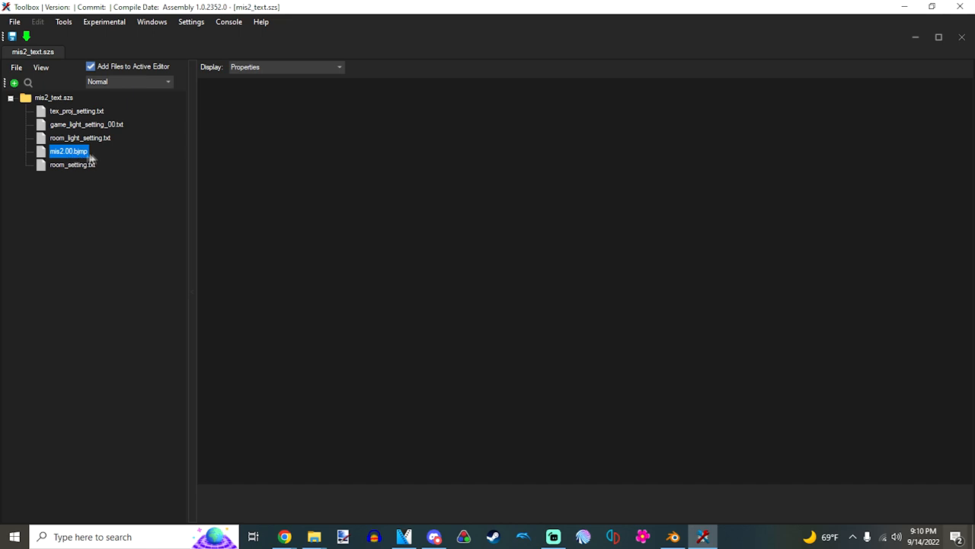
left_click(134, 204)
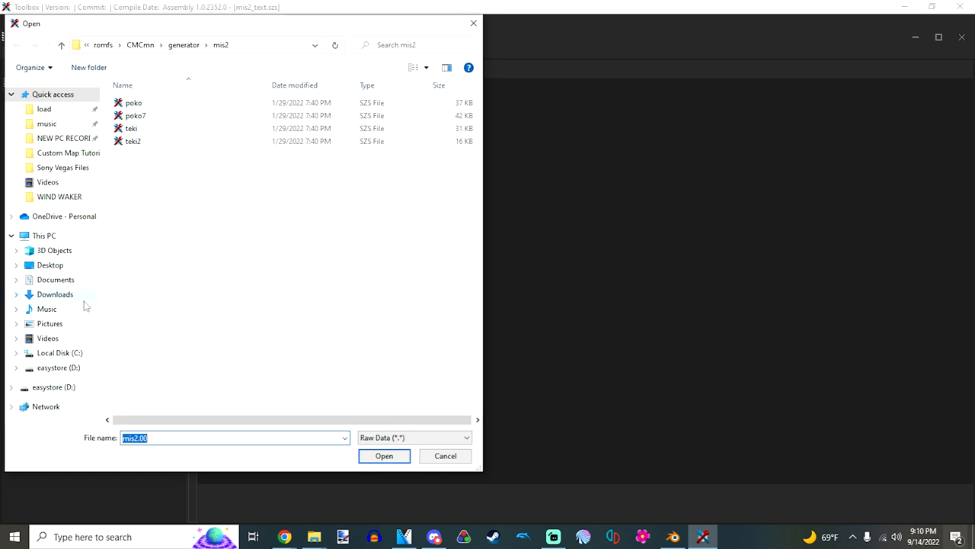
mouse_move(83, 372)
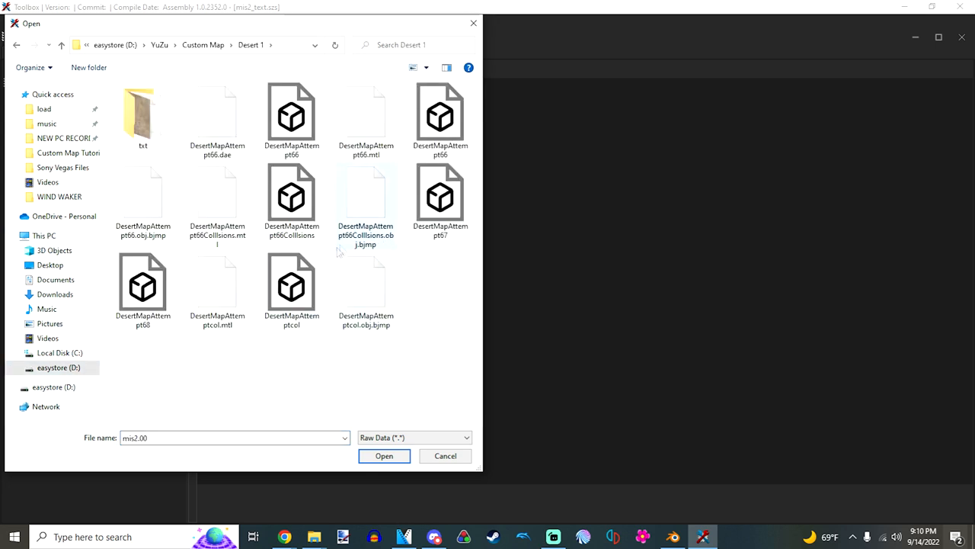
mouse_move(384, 245)
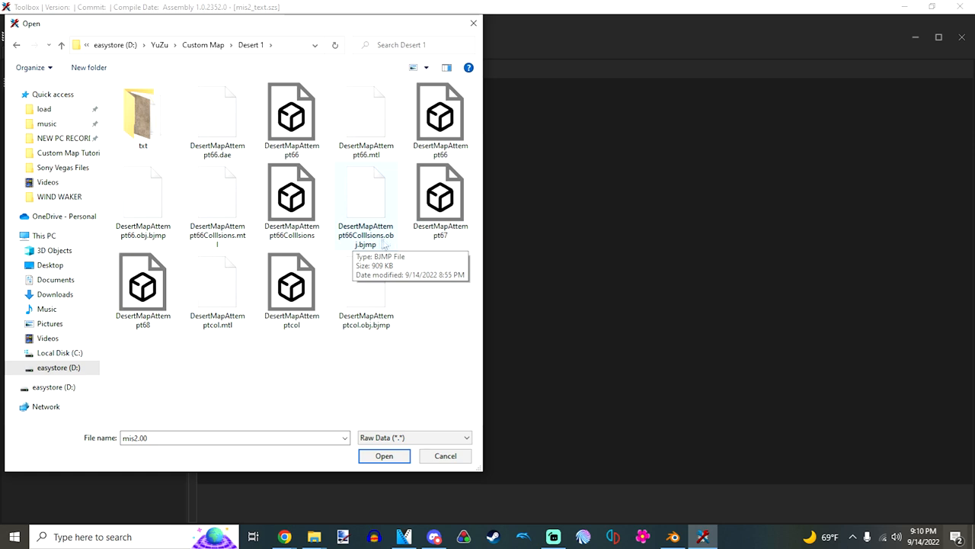
mouse_move(373, 243)
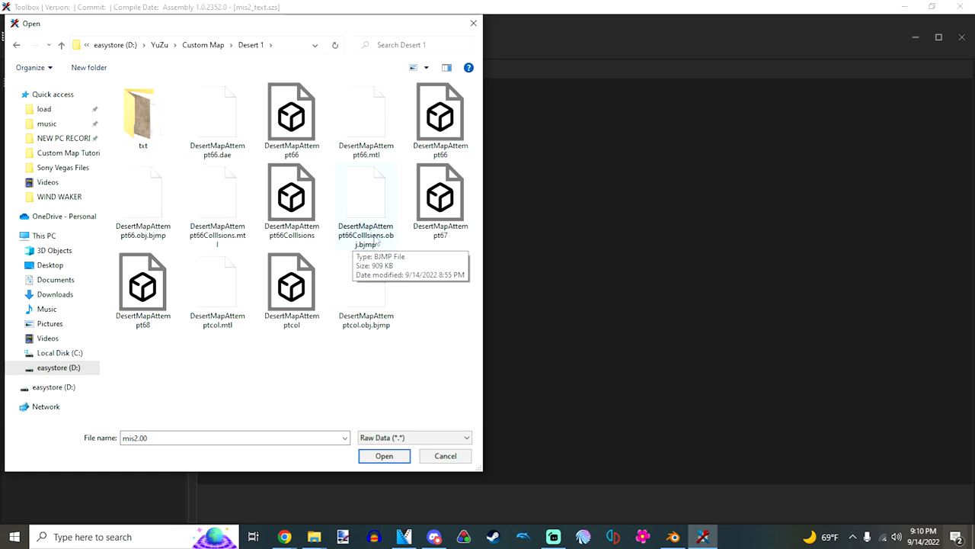
left_click(385, 454)
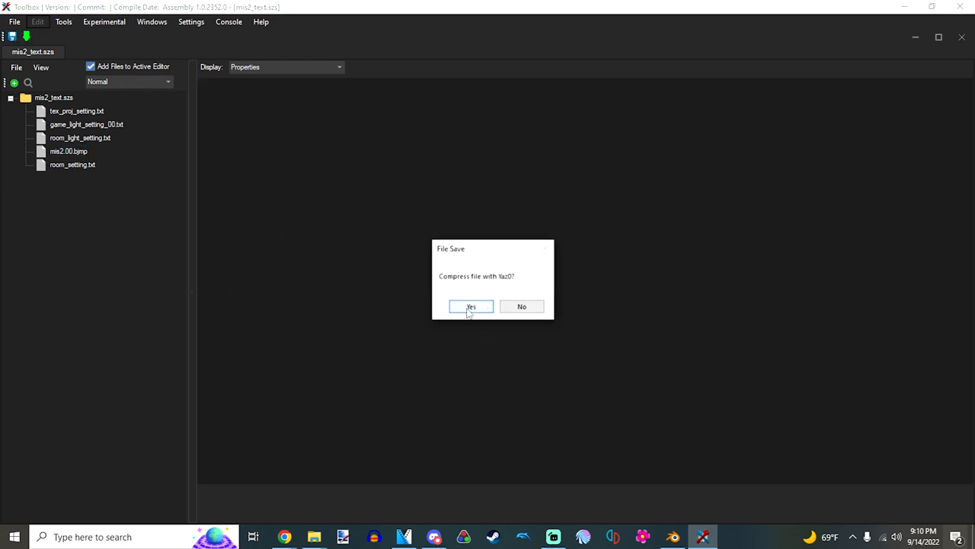
left_click(469, 305)
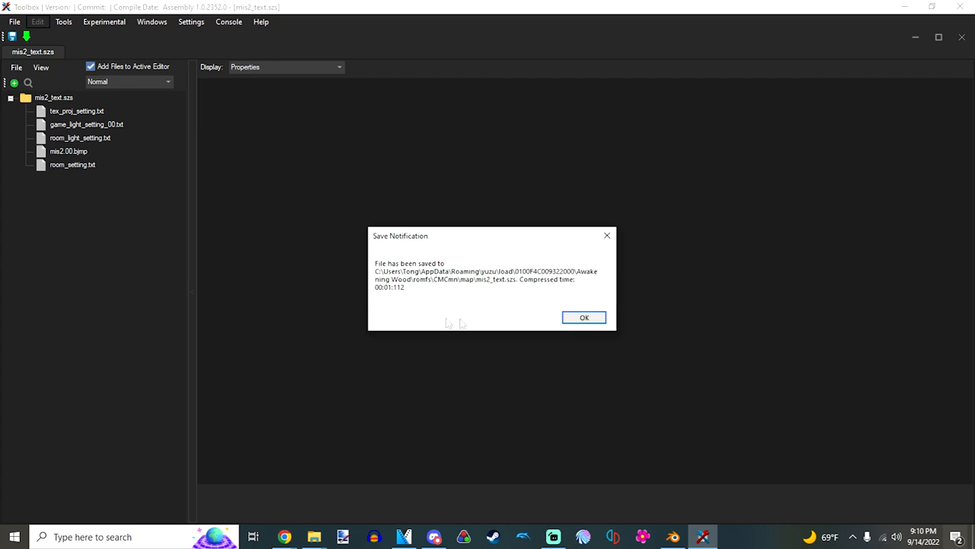
left_click(584, 317)
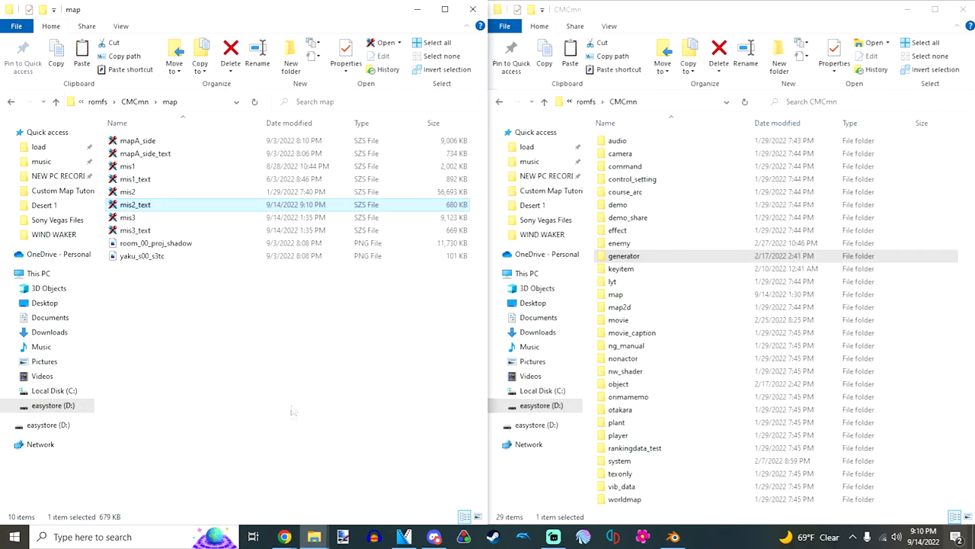
Step: Open mis2.szs in the archive editor and maximize the Toolbox window
left_click(128, 192)
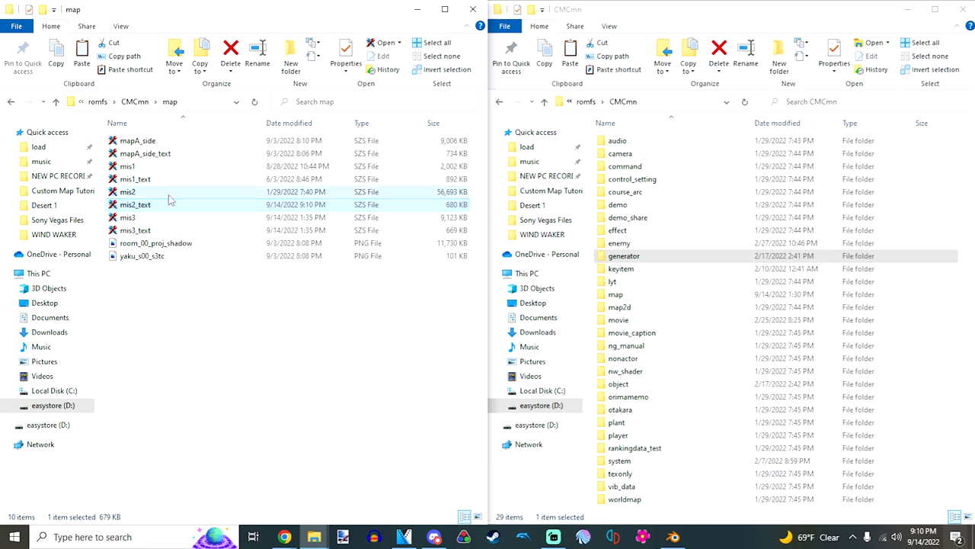
left_click(128, 192)
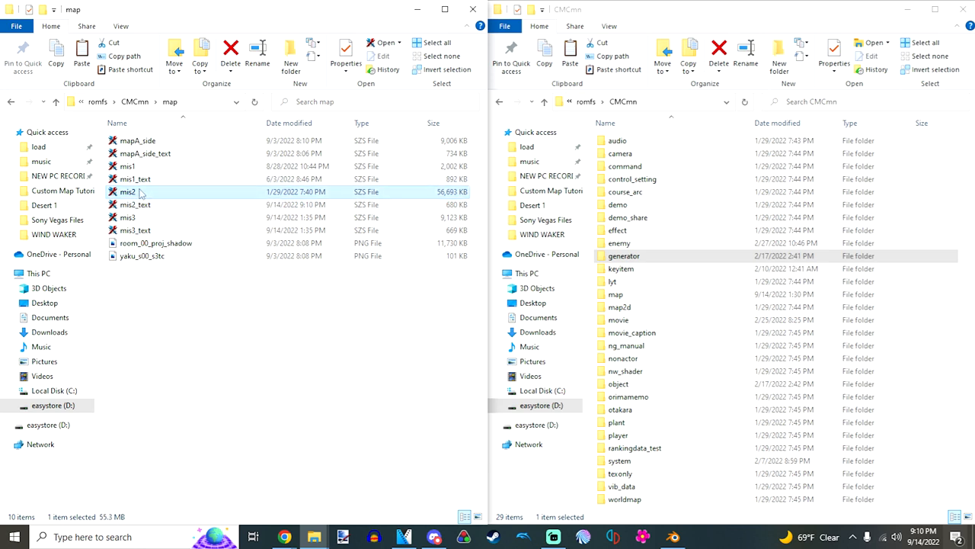
double_click(128, 192)
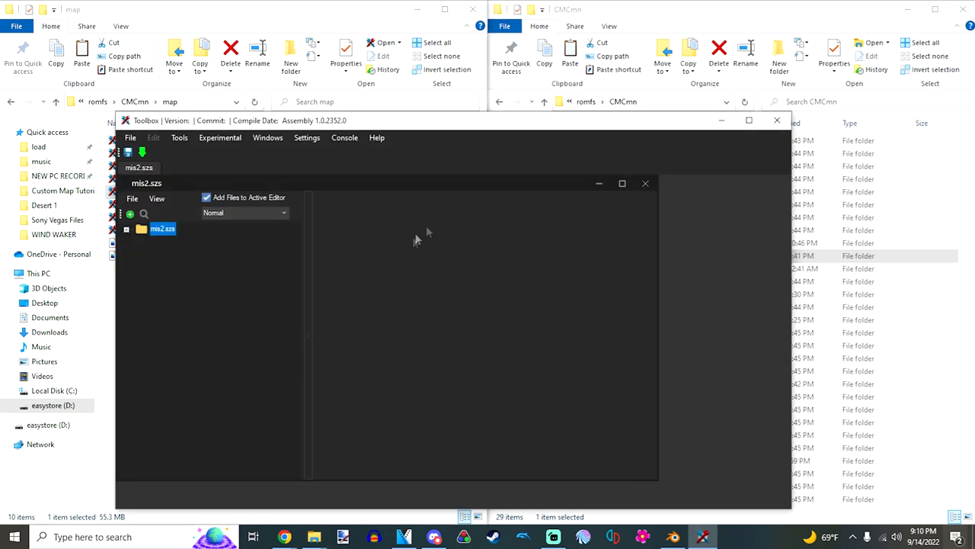
left_click(748, 121)
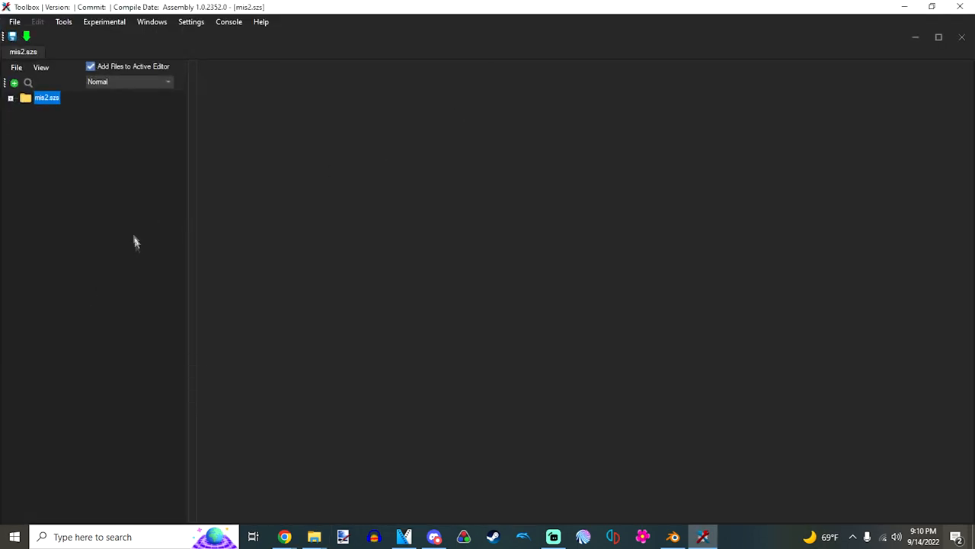
Step: Expand the archive, view model.bfres and preview a cactus texture from the Textures list
left_click(11, 98)
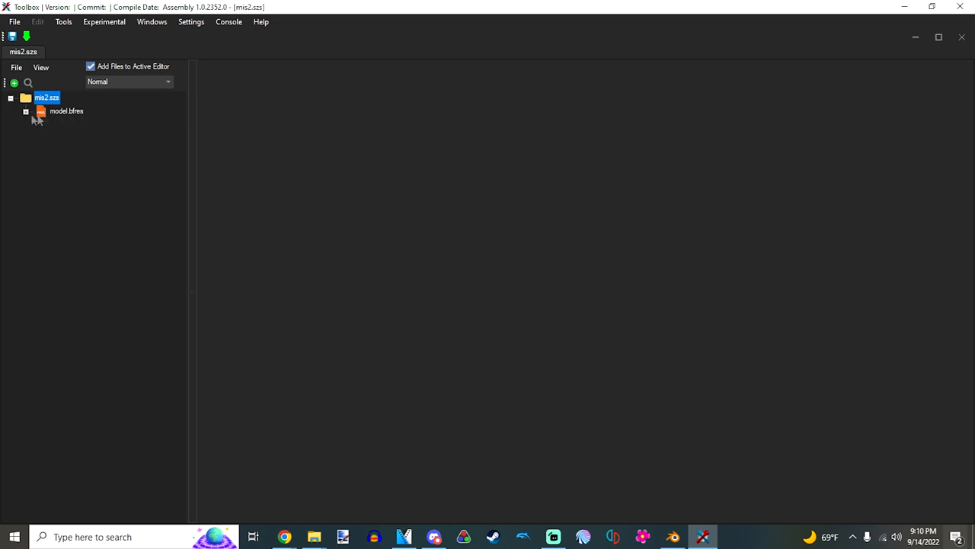
left_click(26, 110)
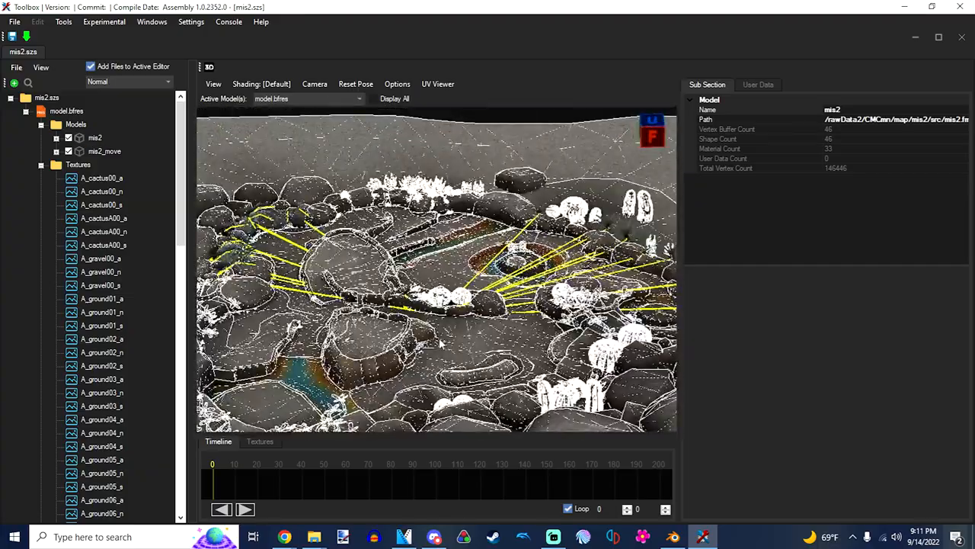
left_click(101, 177)
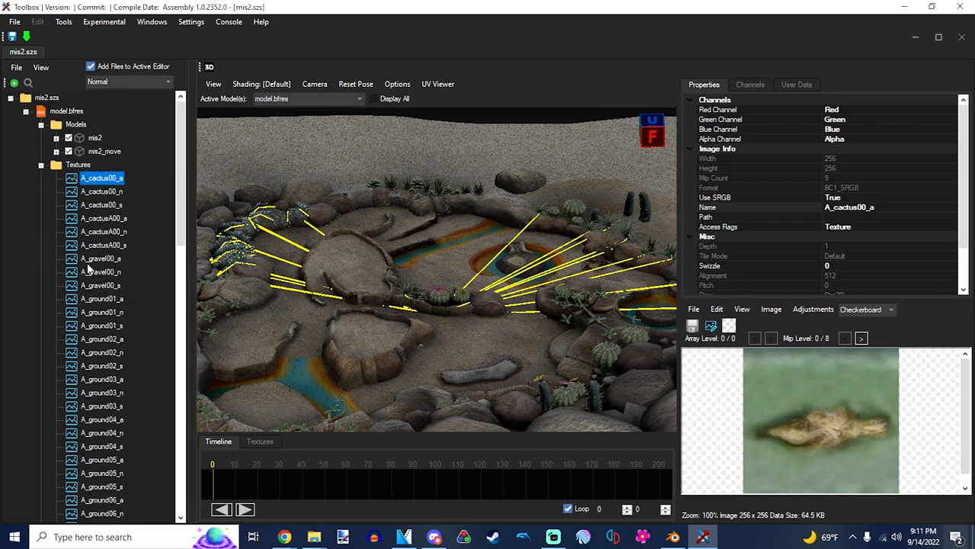
left_click(104, 177)
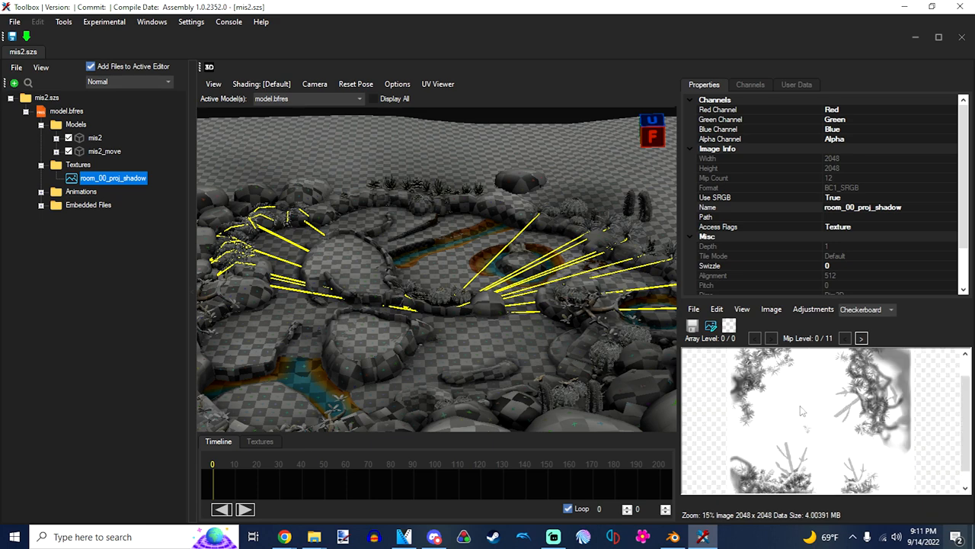
mouse_move(798, 409)
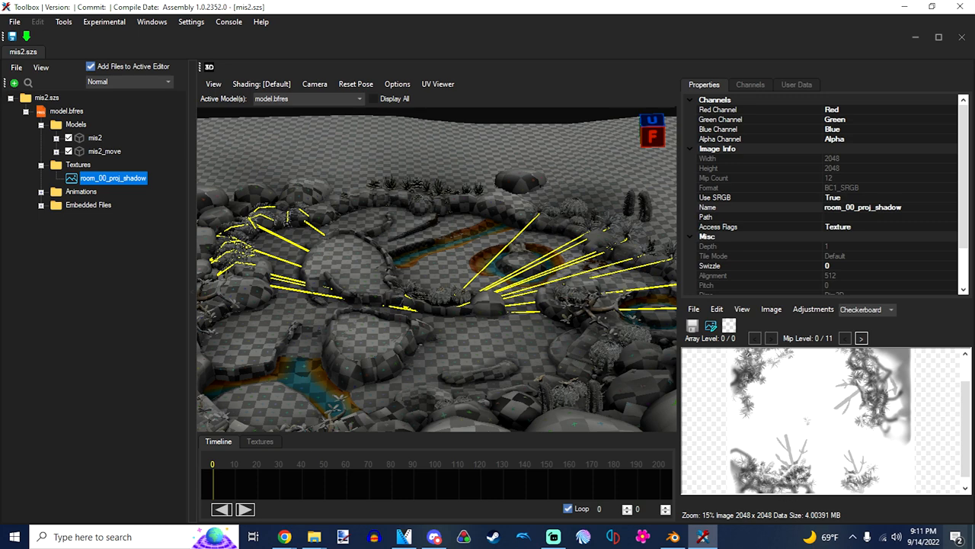
mouse_move(810, 381)
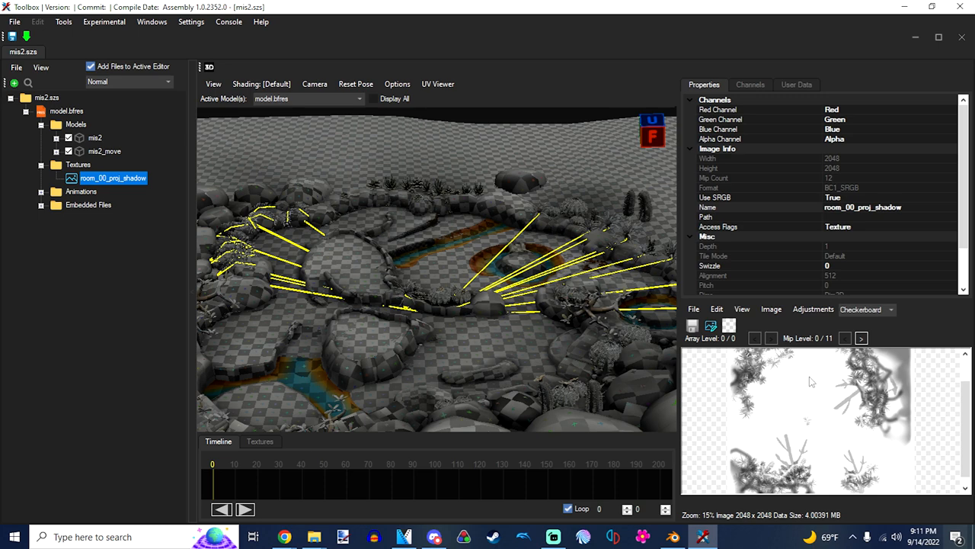
mouse_move(807, 435)
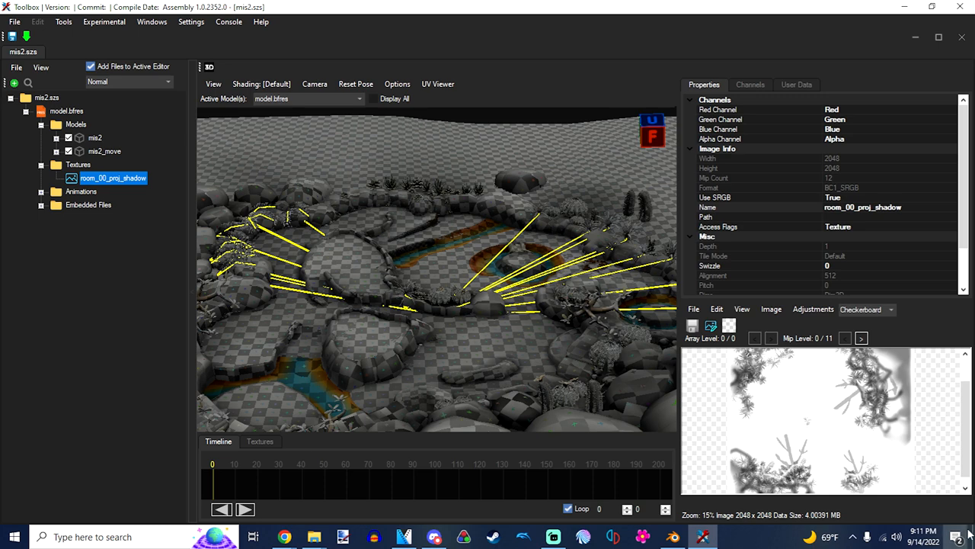
mouse_move(779, 404)
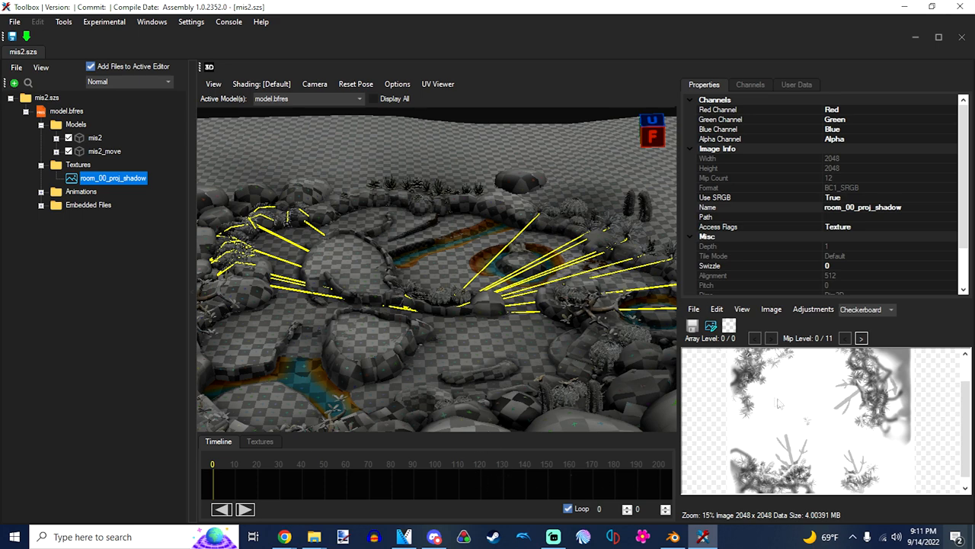
Step: Delete the extra mis2_move model from the bfres
left_click(103, 151)
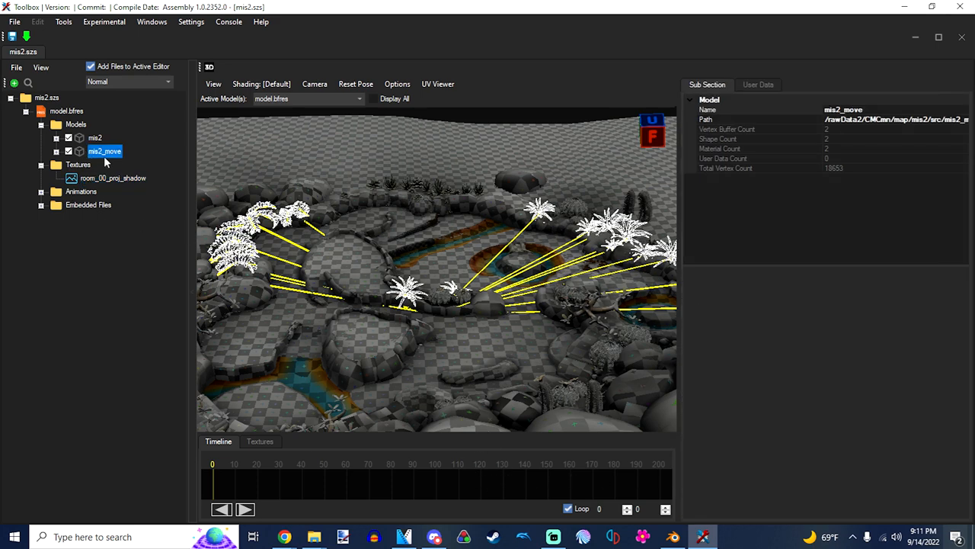
right_click(104, 151)
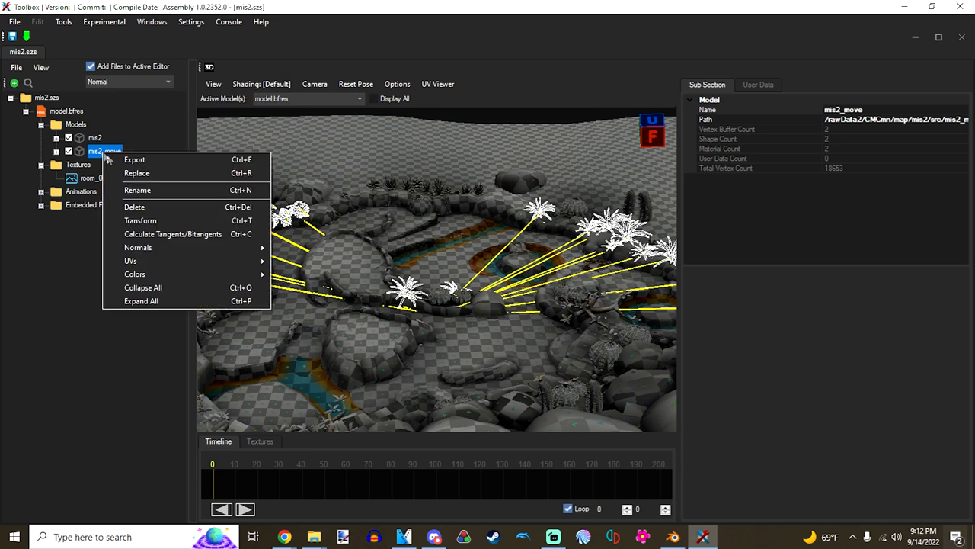
mouse_move(156, 207)
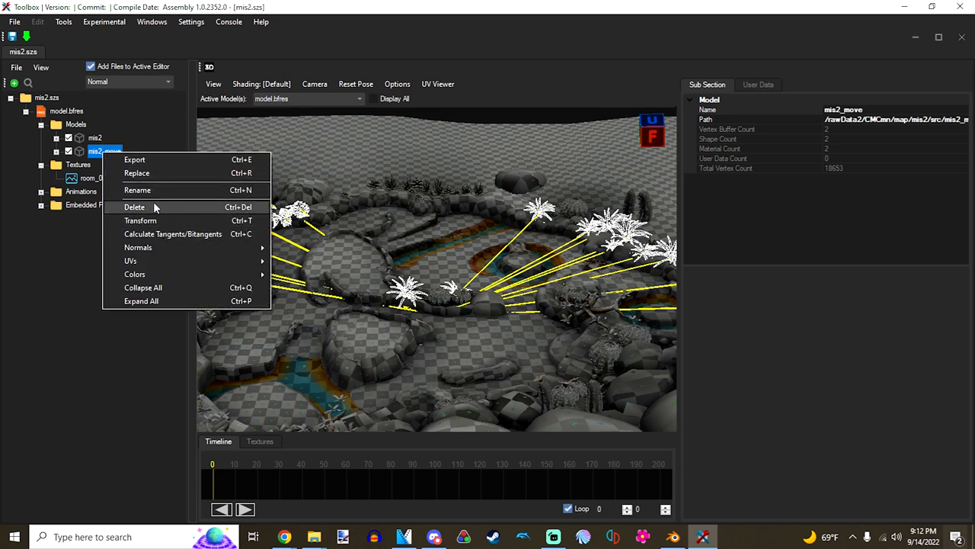
left_click(134, 207)
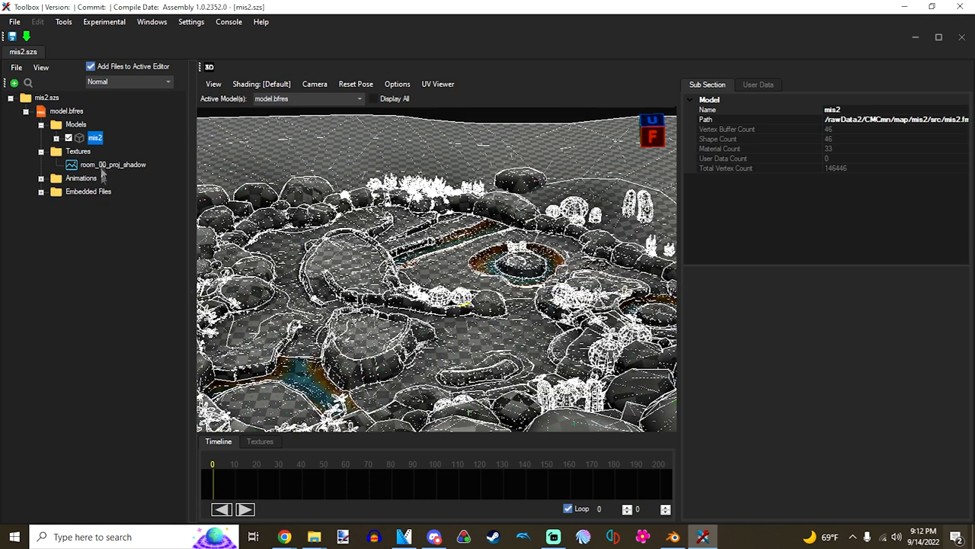
mouse_move(101, 151)
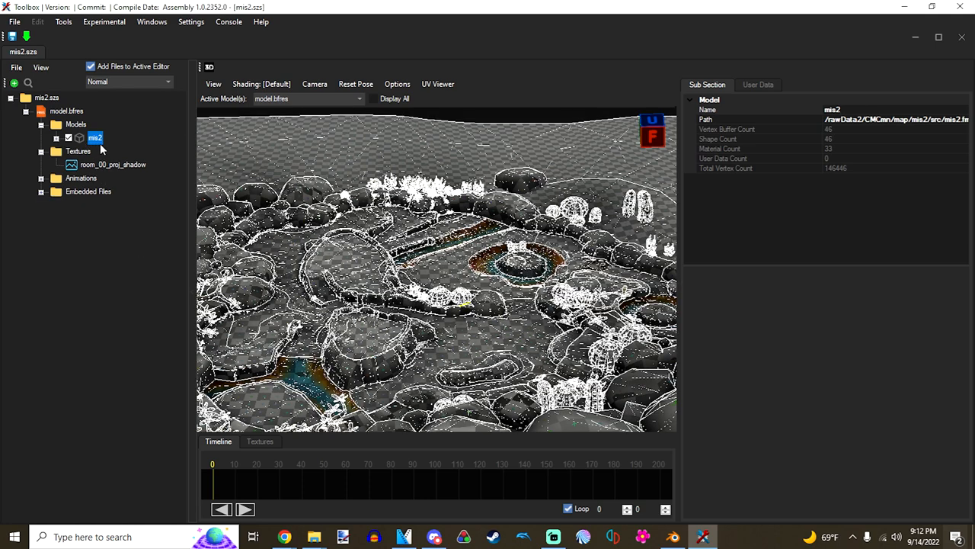
Step: Replace mis2 with the DesertMap .dae using Material_A_DX.bfmat as the material preset
right_click(94, 138)
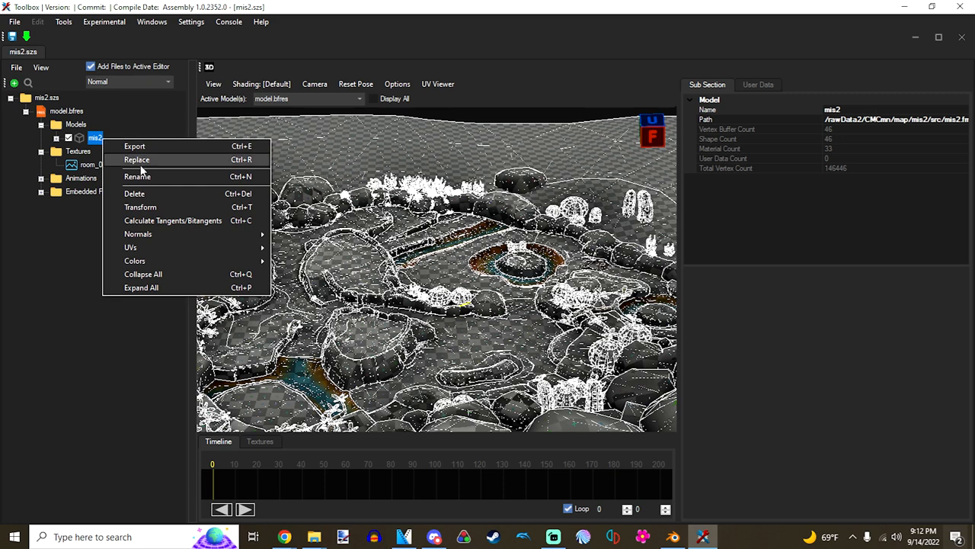
left_click(137, 160)
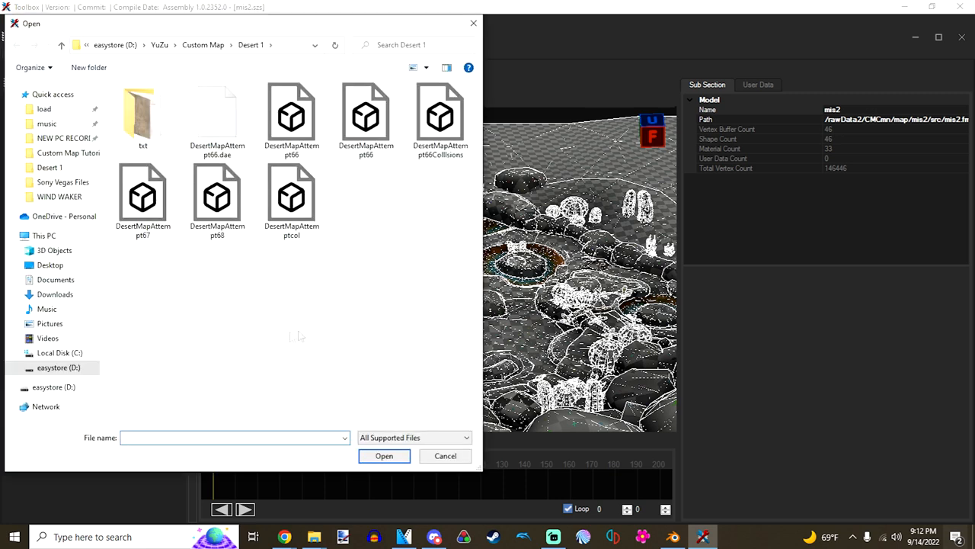
mouse_move(323, 277)
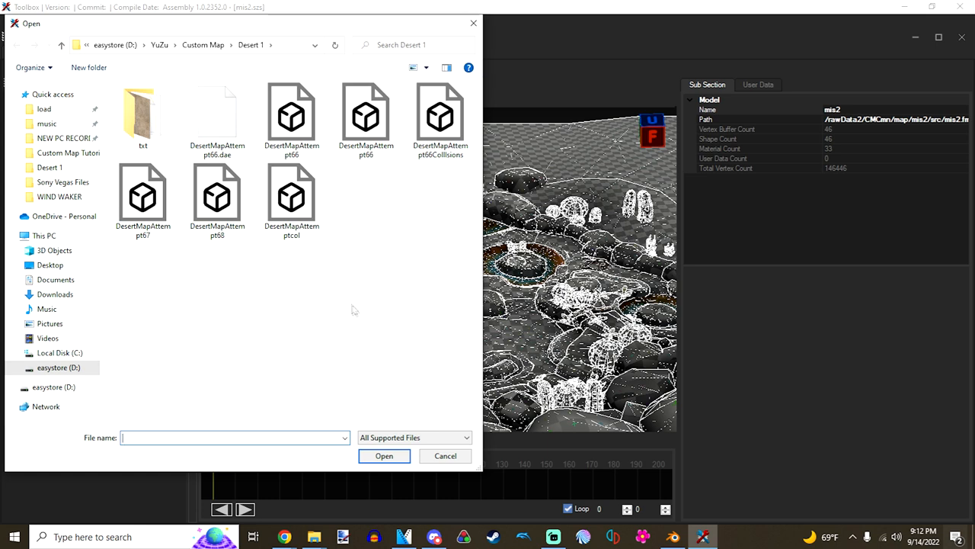
mouse_move(311, 281)
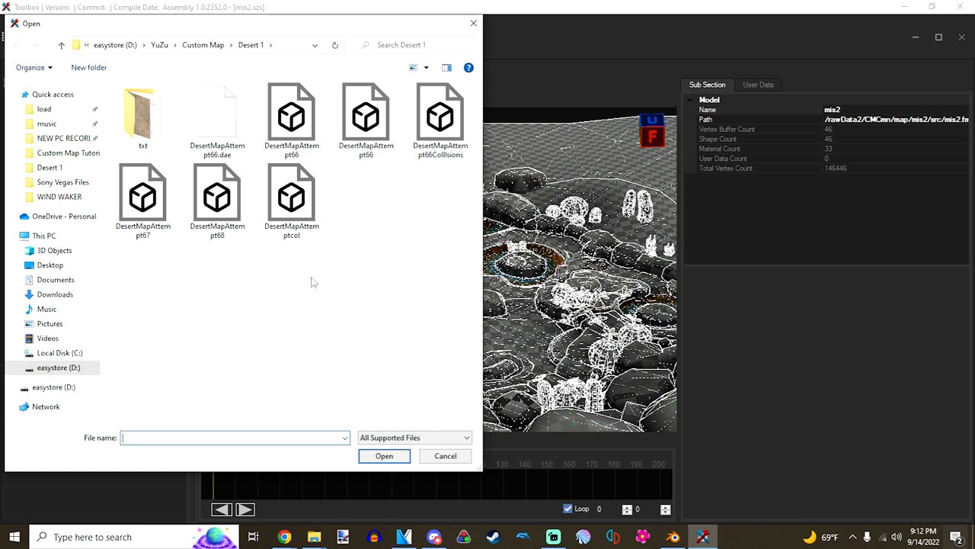
mouse_move(216, 247)
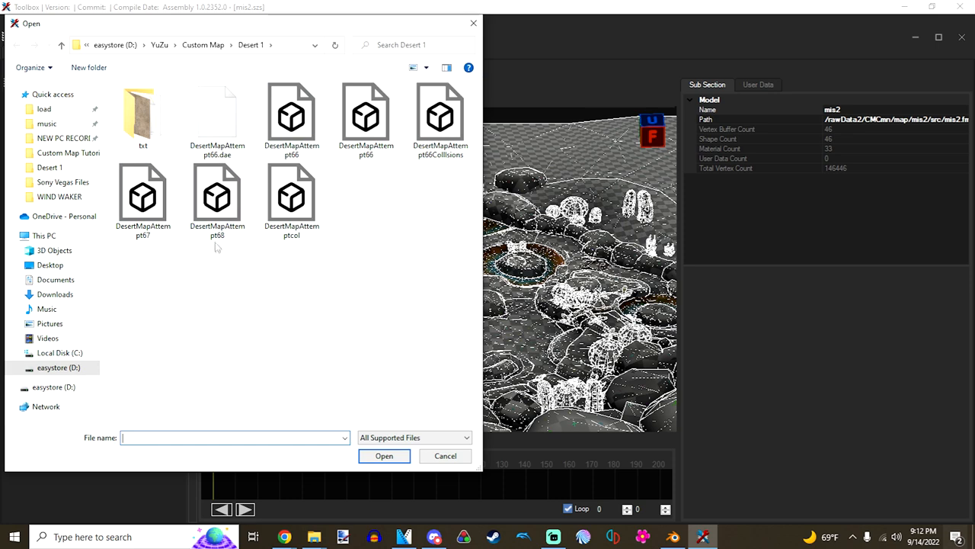
mouse_move(216, 198)
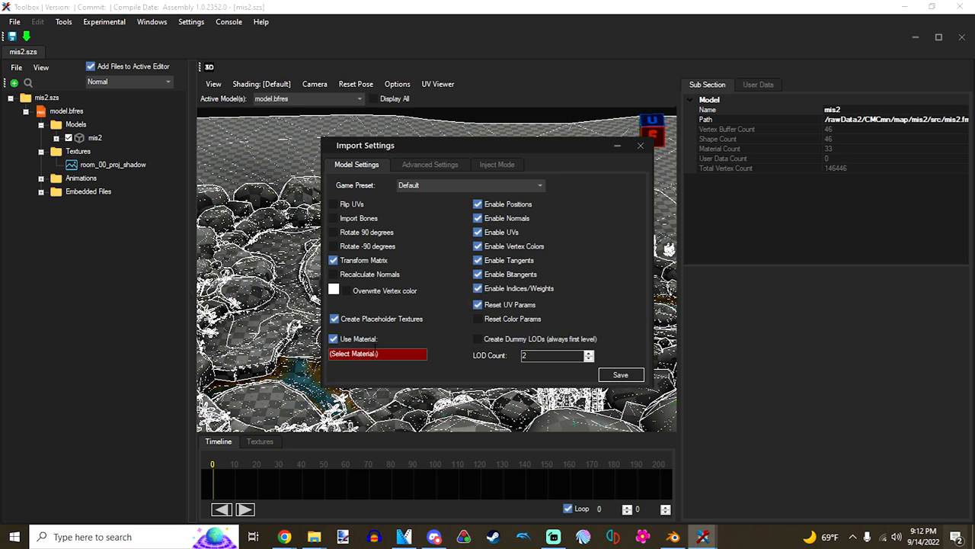
mouse_move(369, 338)
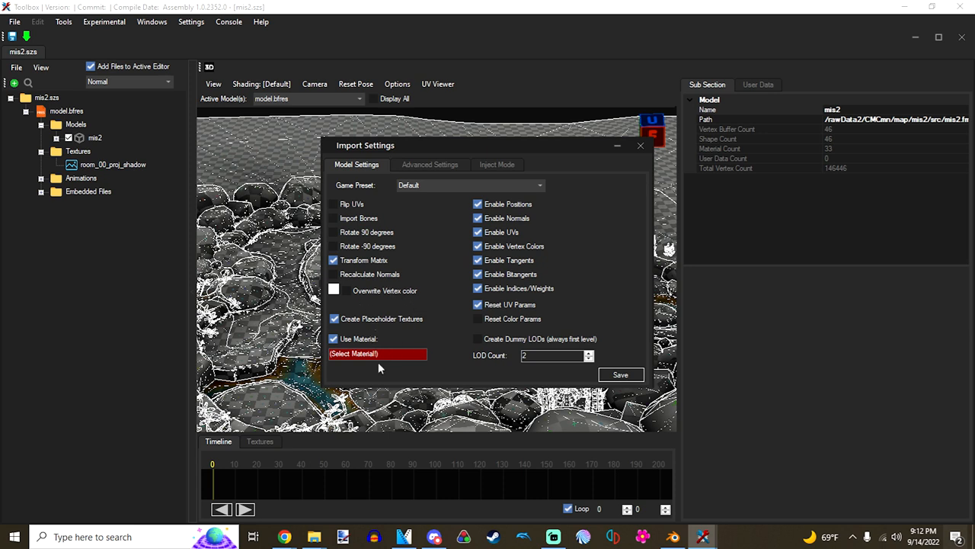
mouse_move(409, 349)
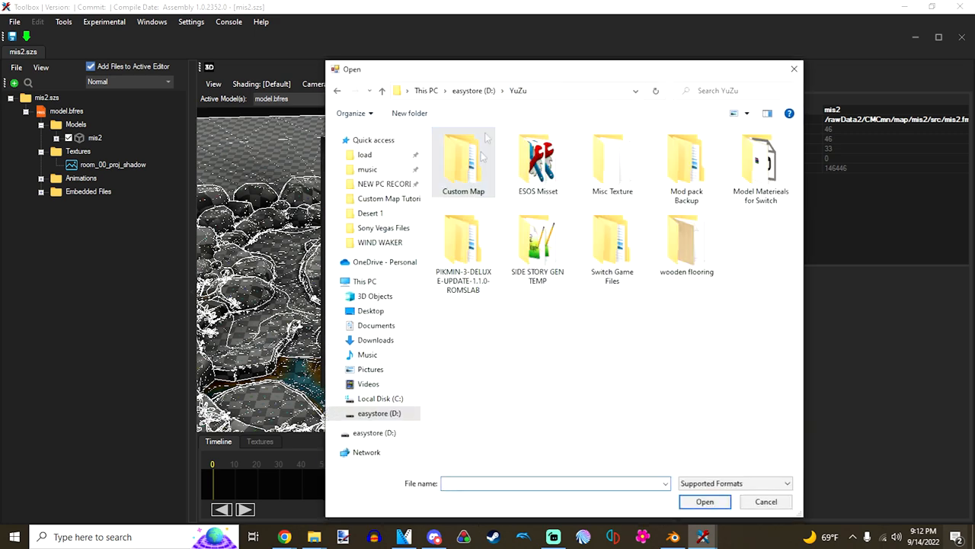
double_click(761, 160)
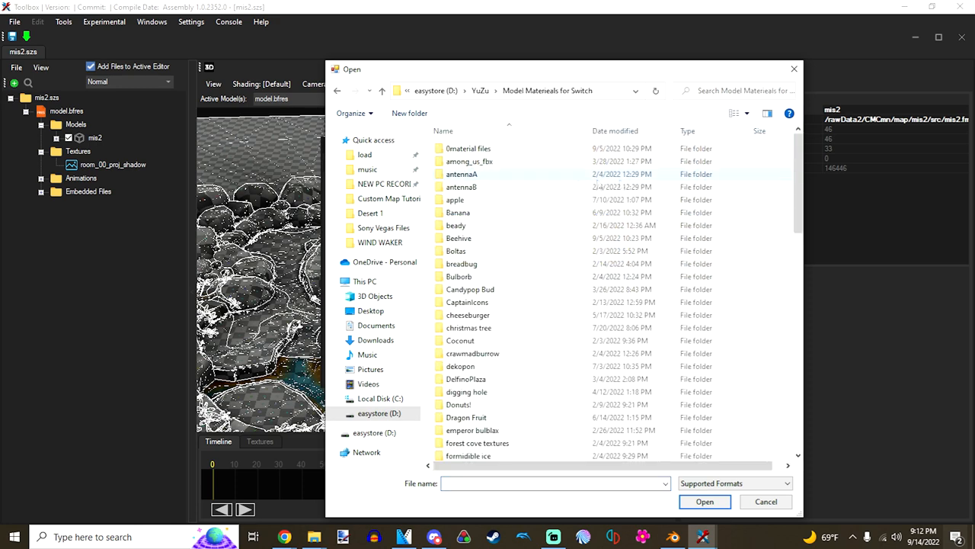
double_click(467, 148)
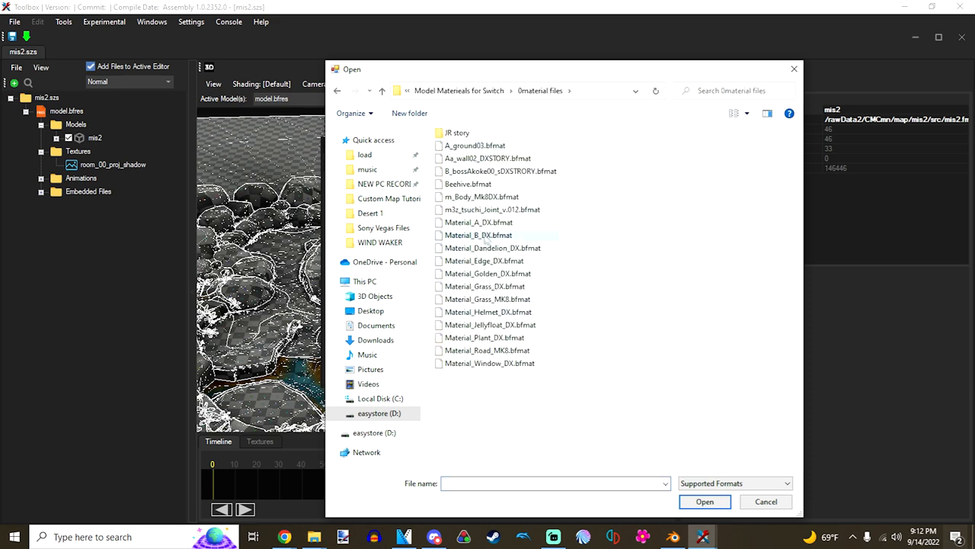
left_click(479, 223)
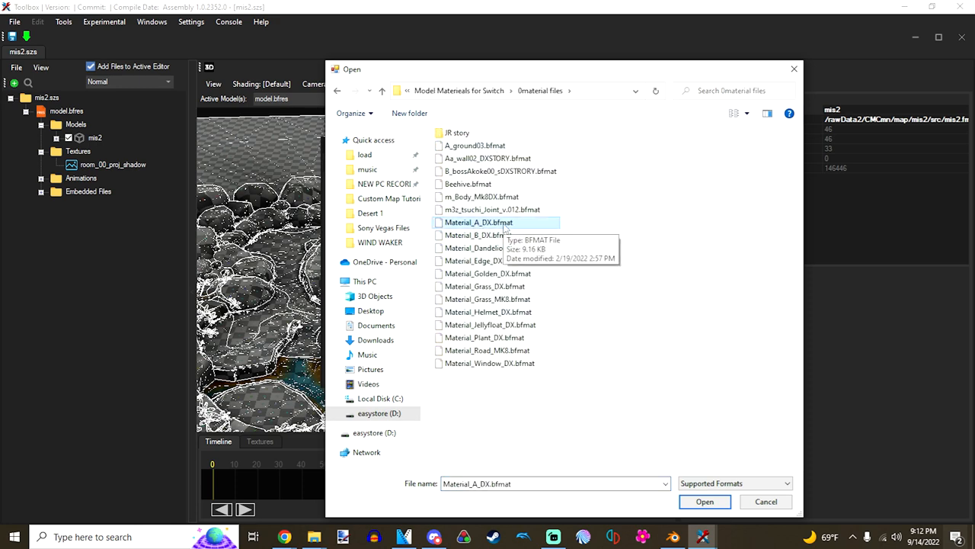
left_click(704, 501)
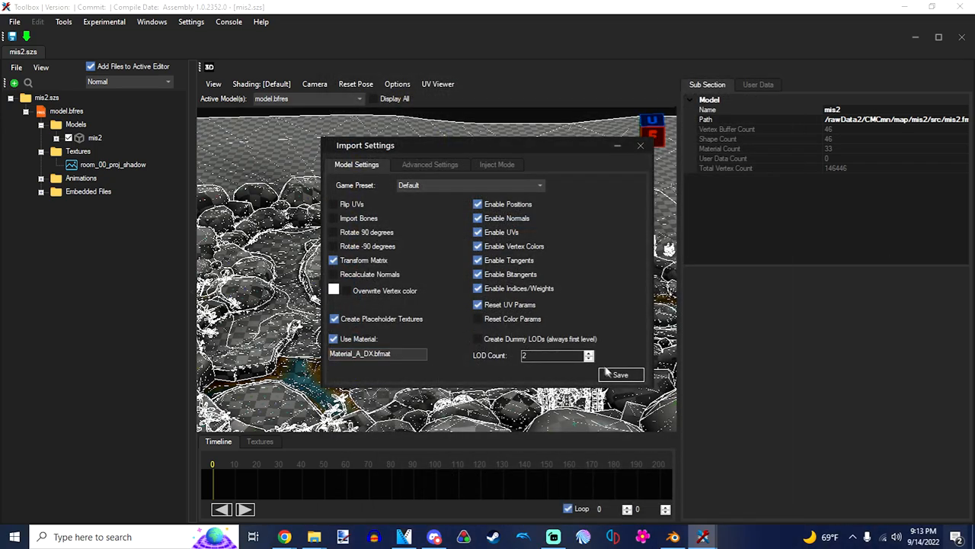
left_click(620, 375)
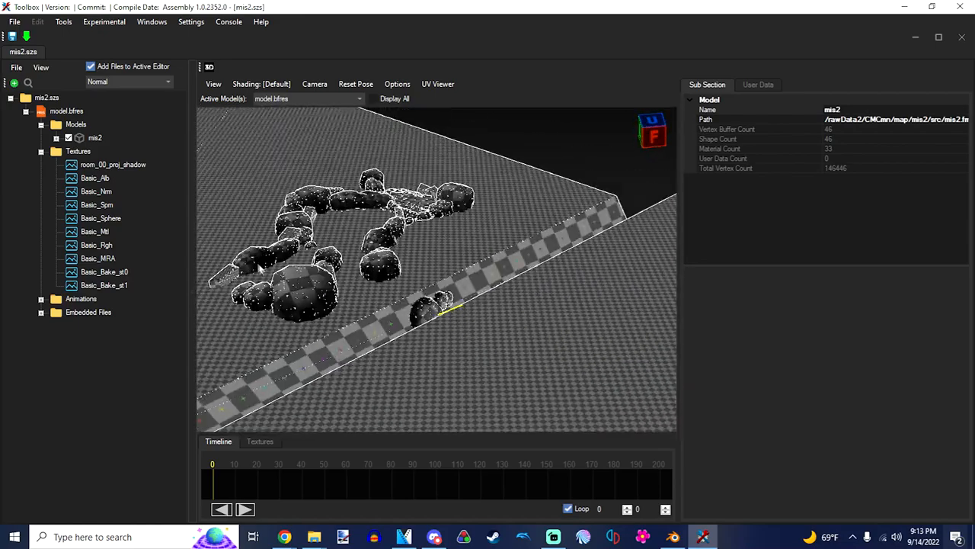
Step: Import all the ground and rock texture images from the Desert 1 txt folder via the Texture Importer
left_click(113, 164)
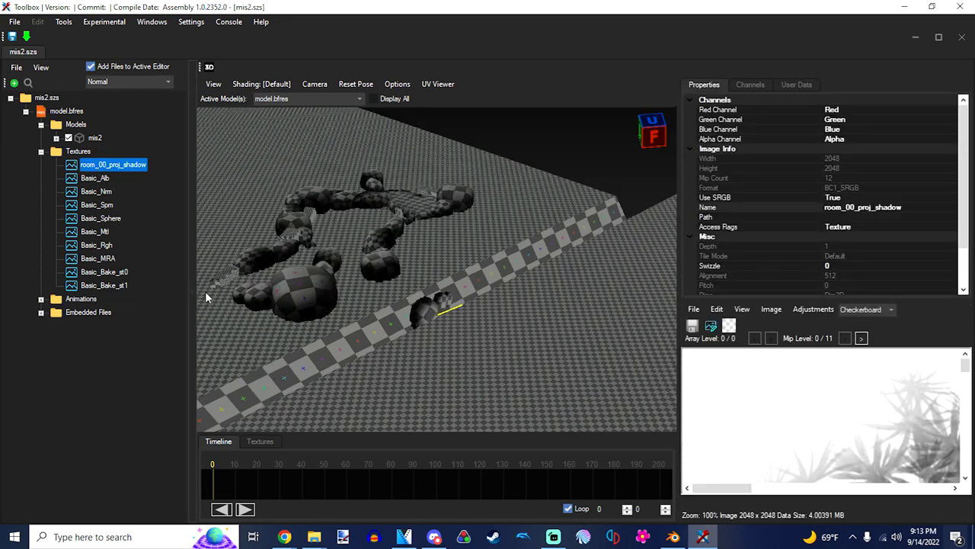
left_click(78, 151)
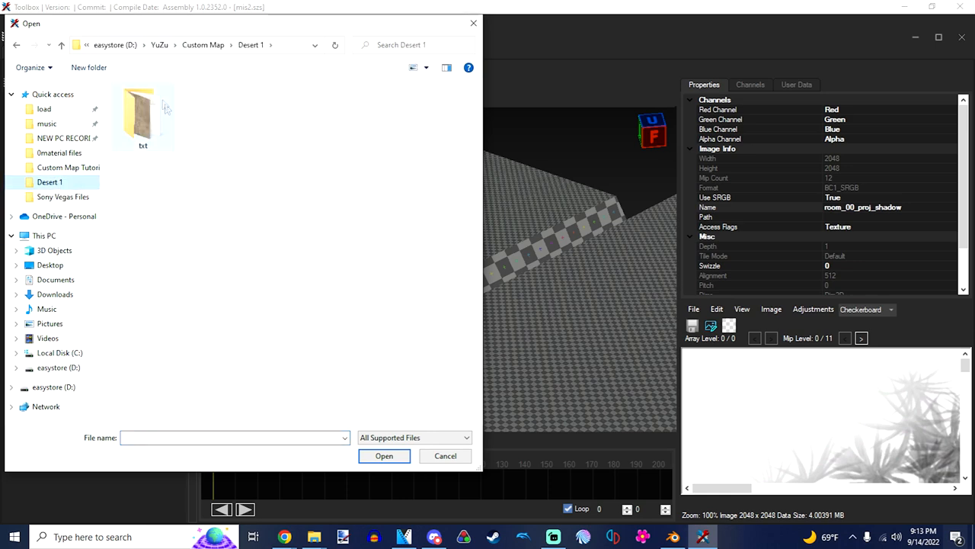
double_click(144, 114)
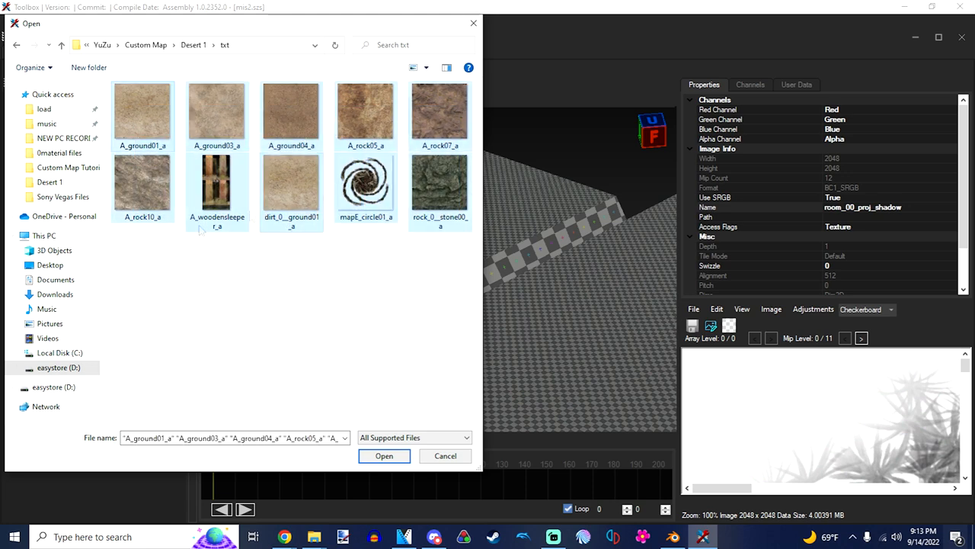
left_click(384, 454)
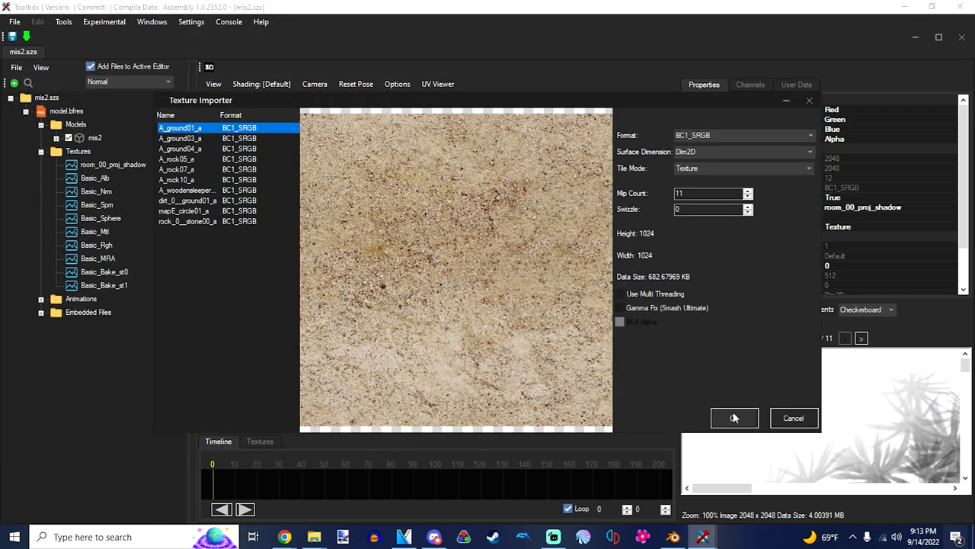
left_click(735, 418)
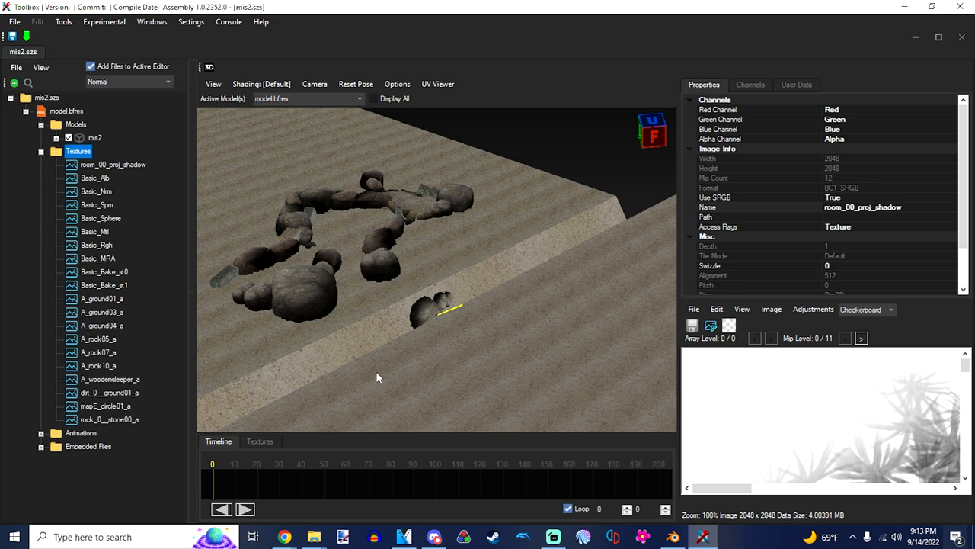
mouse_move(348, 360)
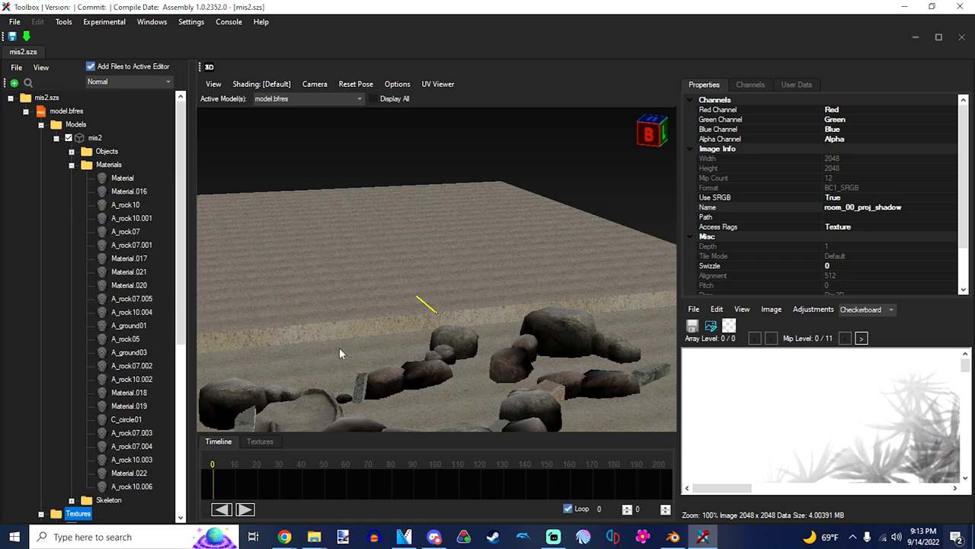
Step: Inspect the texture assignments of C_circle01, Material 019 and A_rock07.002 materials
left_click(126, 419)
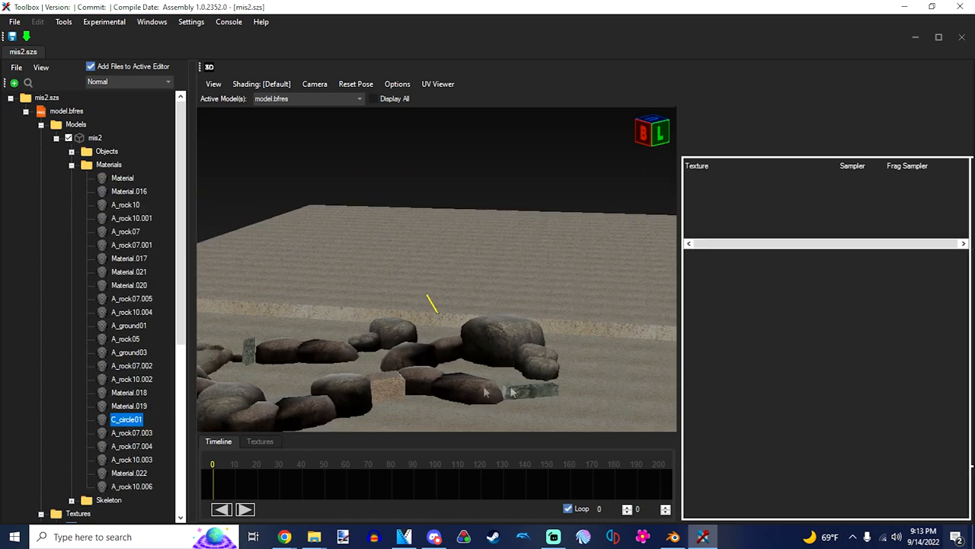
left_click(127, 419)
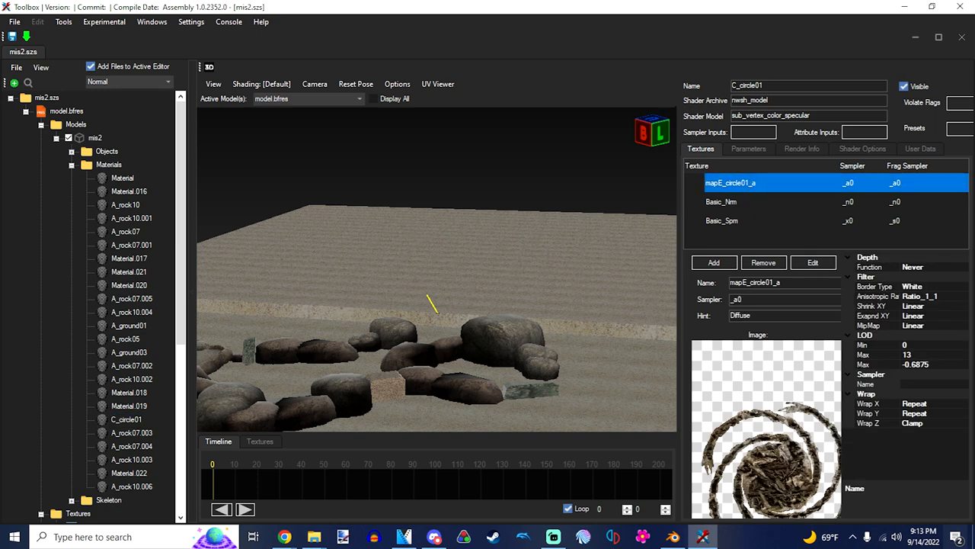
mouse_move(775, 451)
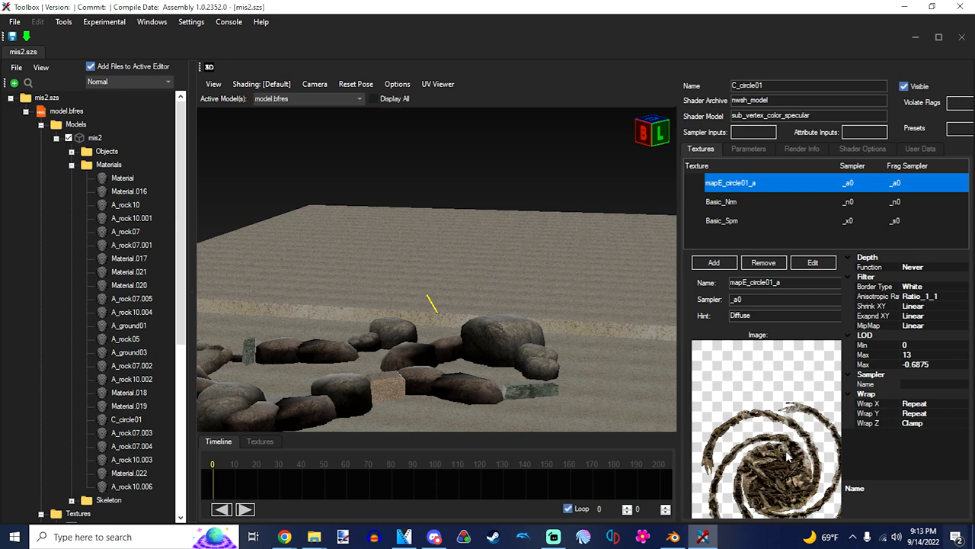
mouse_move(394, 347)
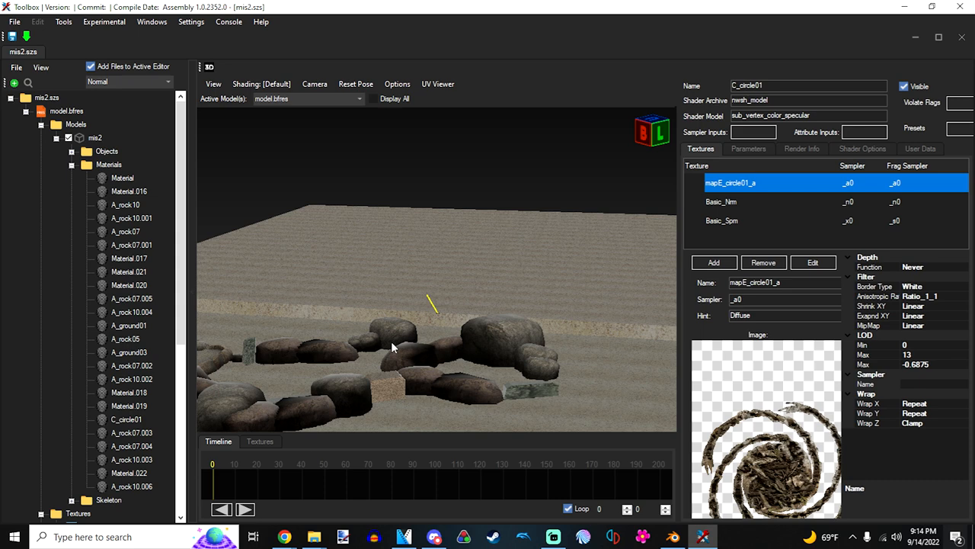
mouse_move(145, 424)
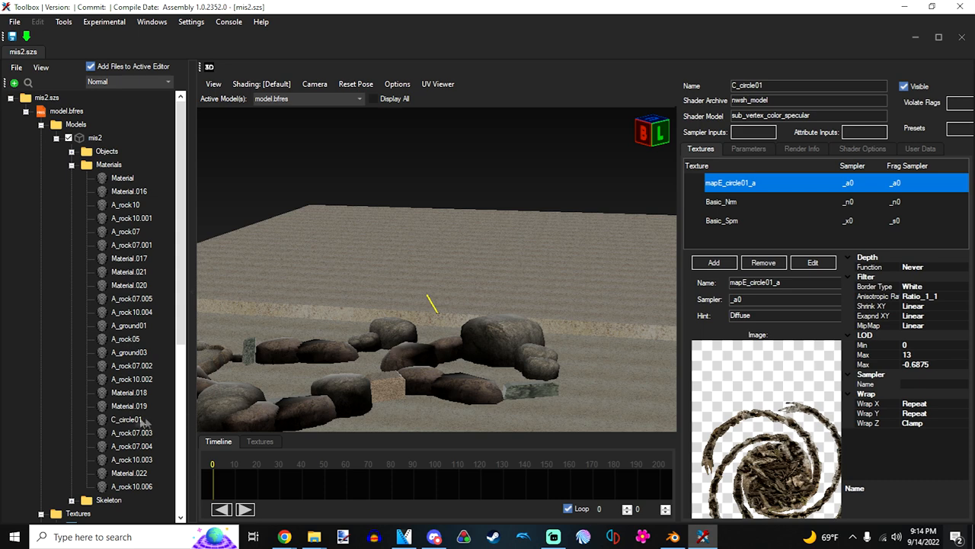
left_click(128, 406)
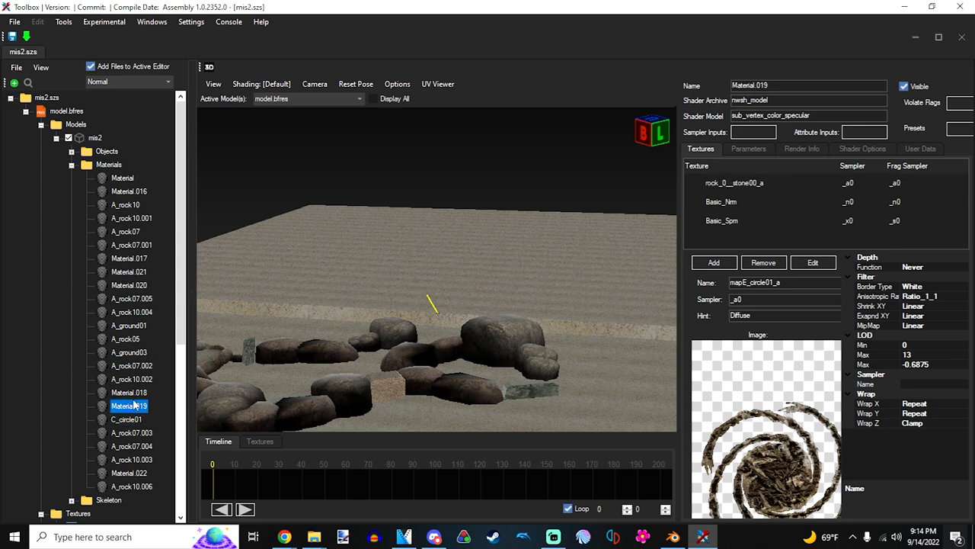
left_click(131, 366)
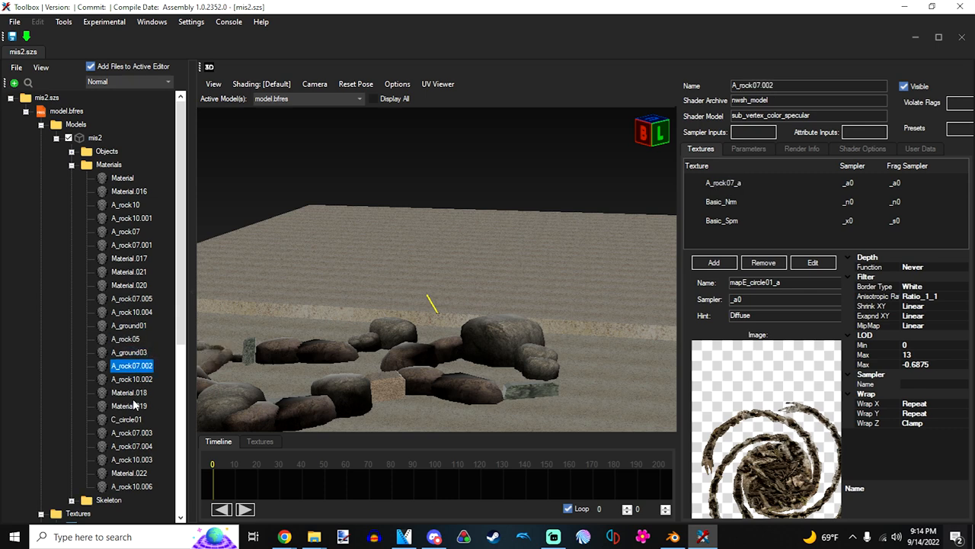
left_click(125, 419)
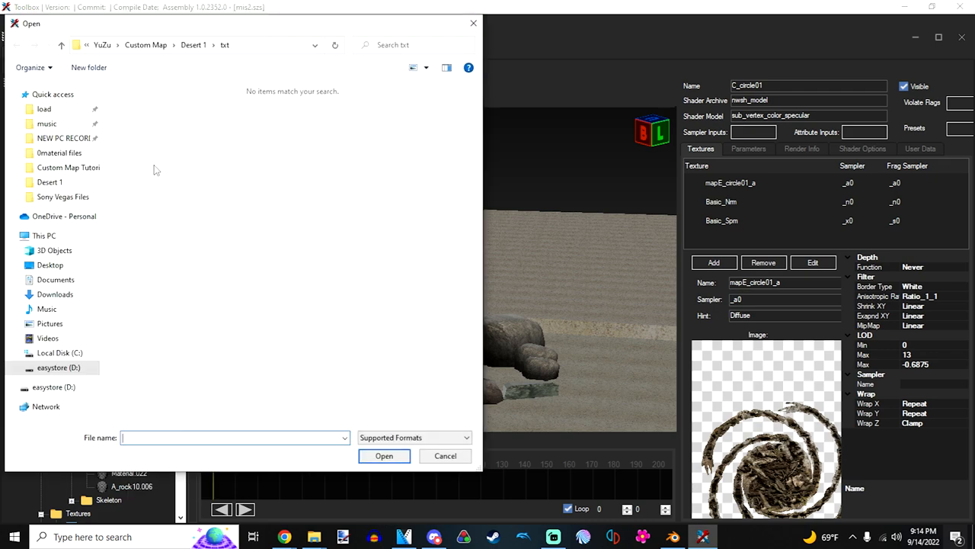
Step: Replace C_circle01 with a saved .bfmat file from the 0material files folder
left_click(59, 152)
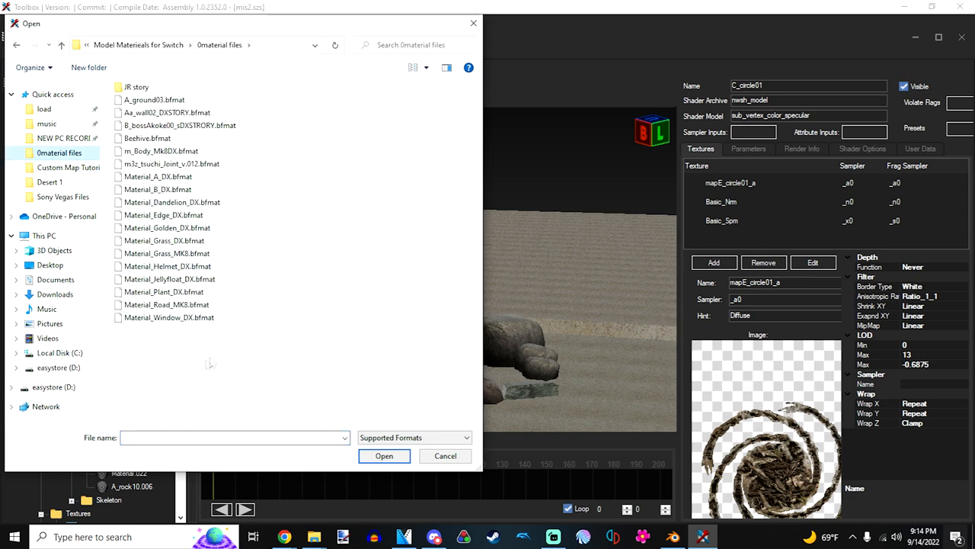
left_click(165, 293)
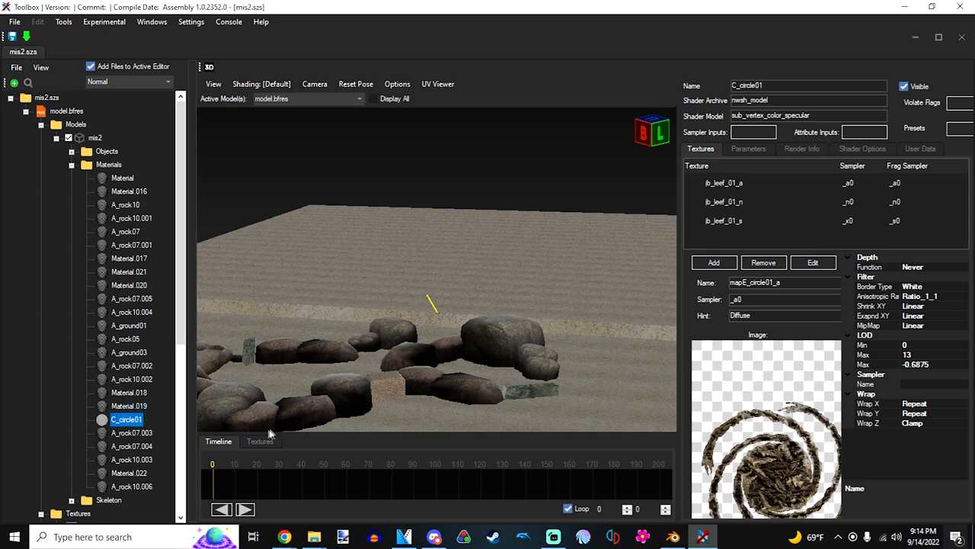
Step: Assign map8_circle01_a and Basic_Nrm to the first two slots and start choosing the third slot's texture
left_click(812, 262)
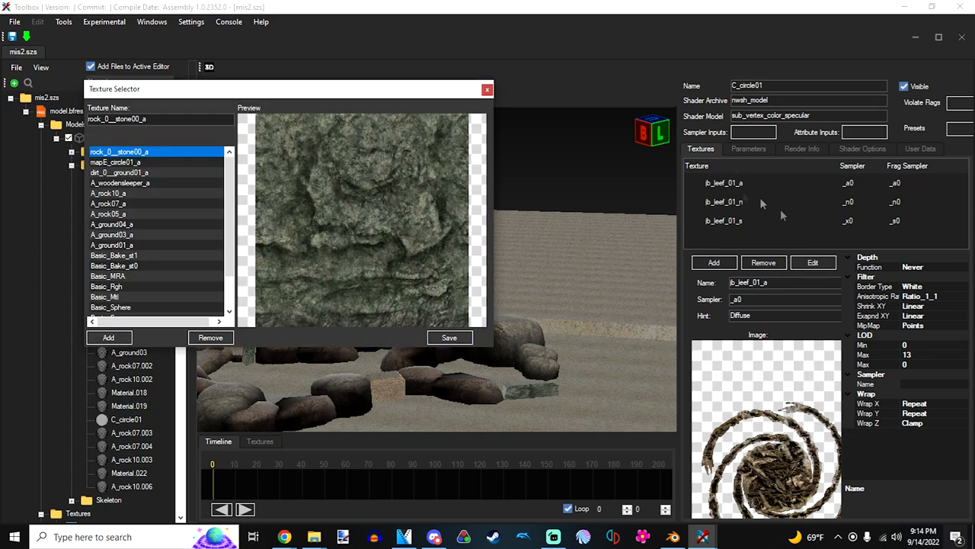
left_click(116, 162)
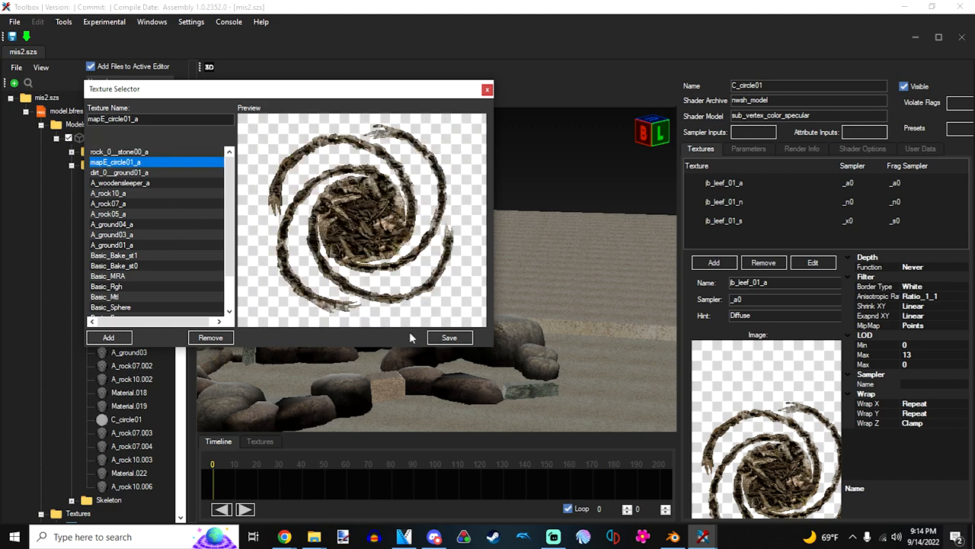
left_click(448, 338)
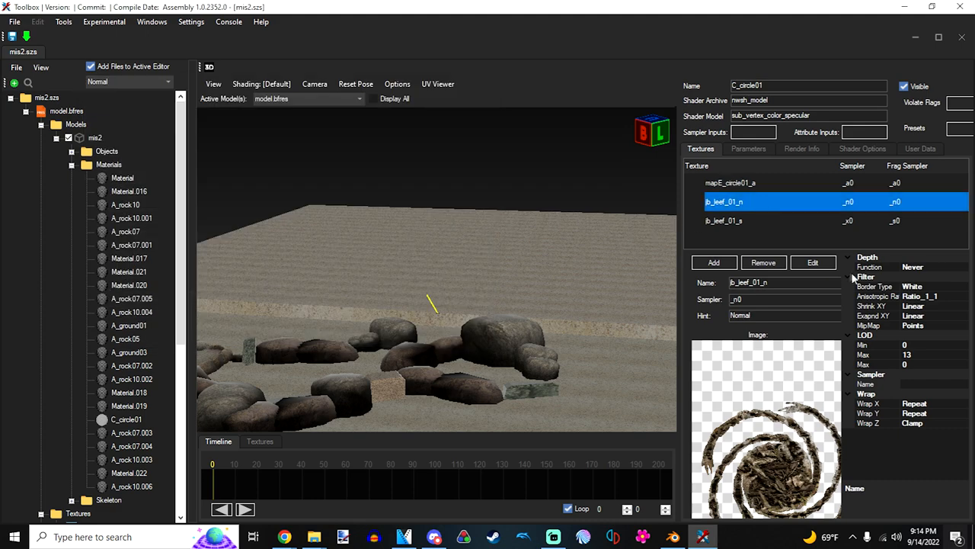
left_click(812, 262)
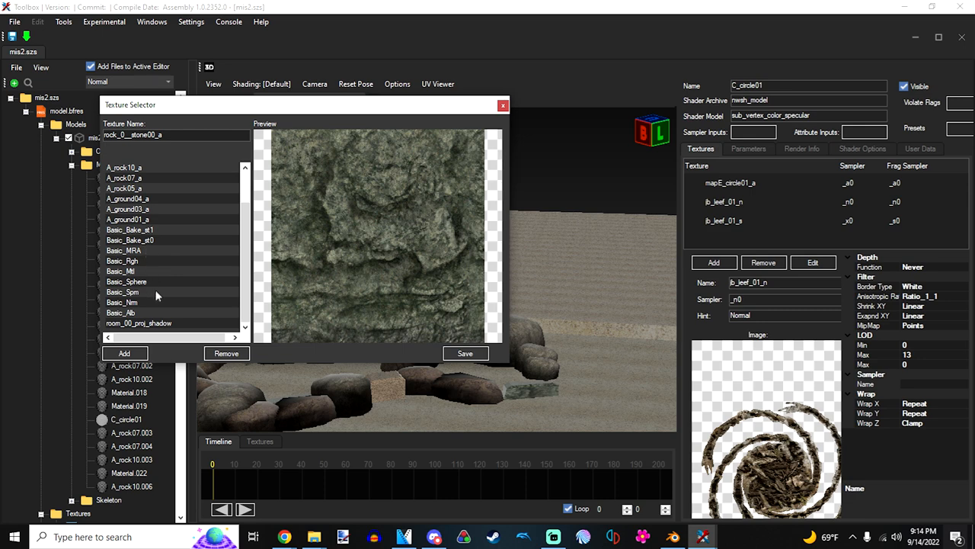
left_click(122, 302)
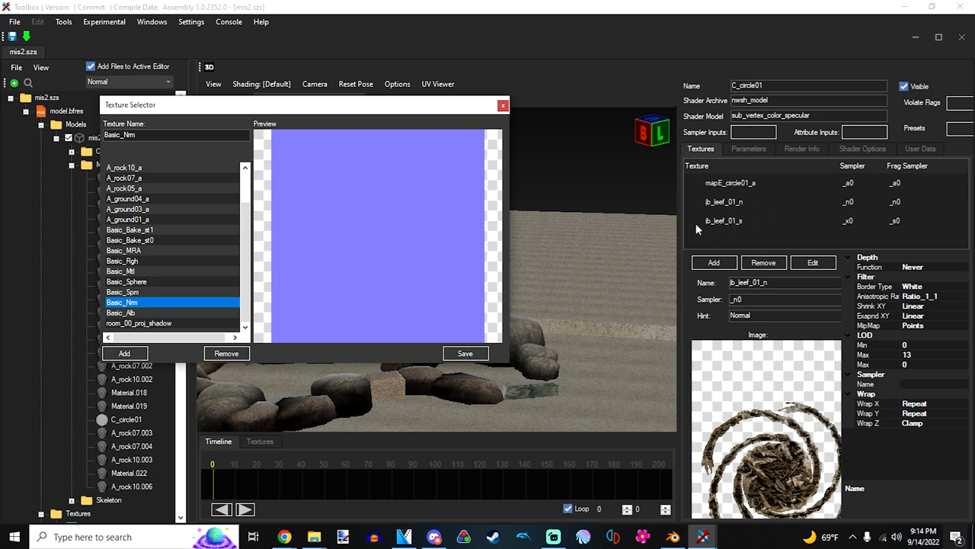
mouse_move(149, 262)
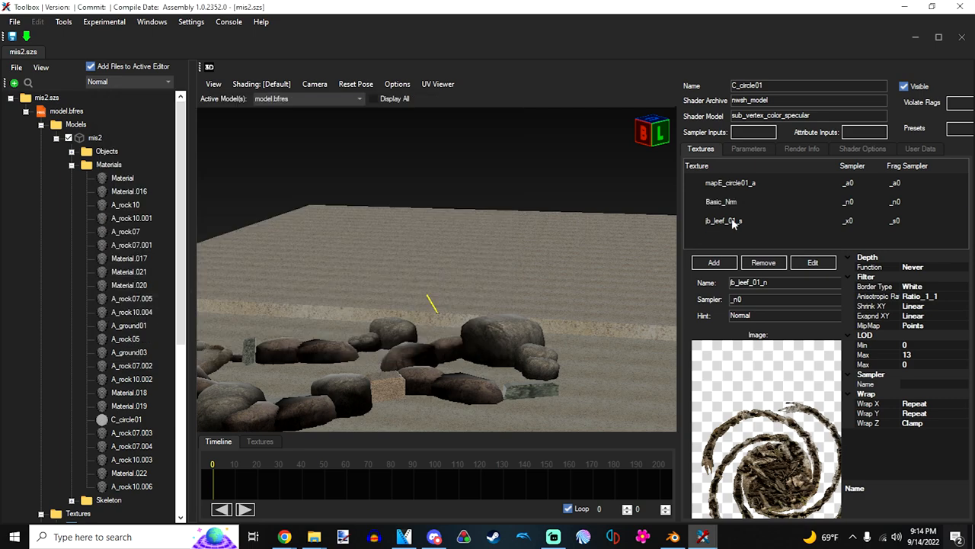
left_click(812, 262)
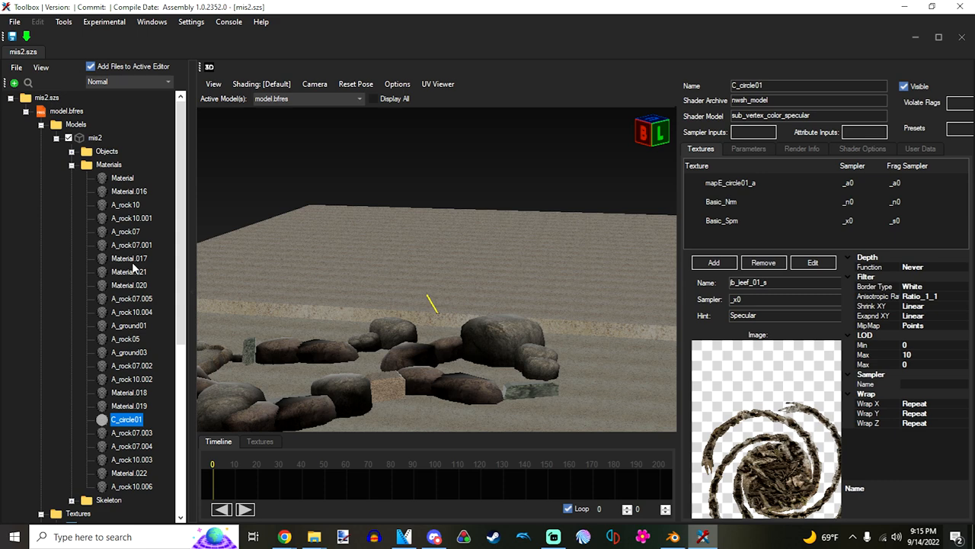
mouse_move(363, 395)
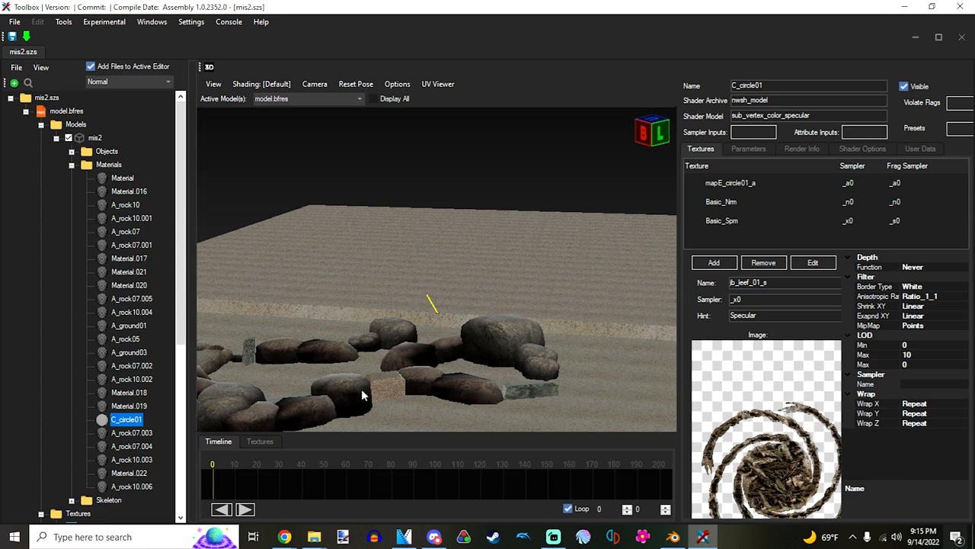
mouse_move(387, 337)
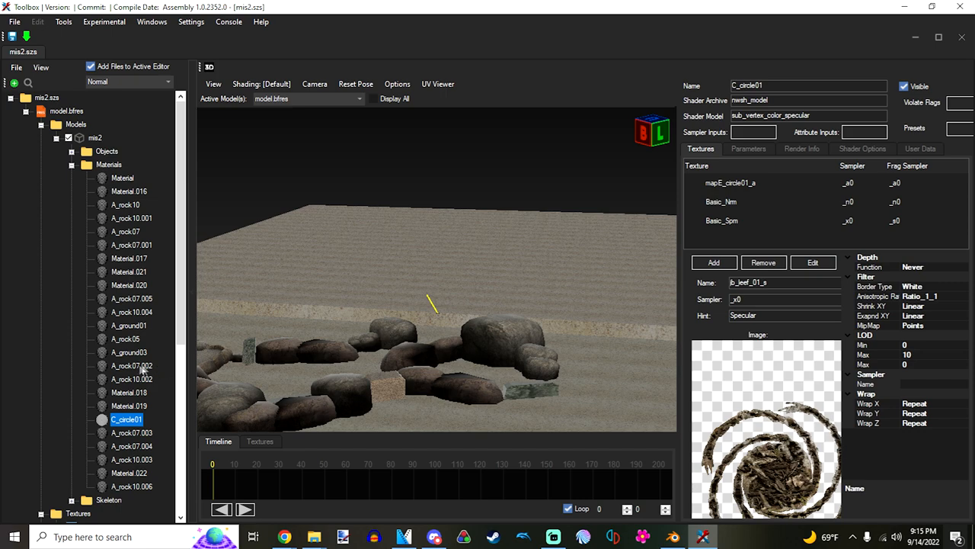
Step: Show the room_00_proj_shadow texture's properties
scroll("down", 3)
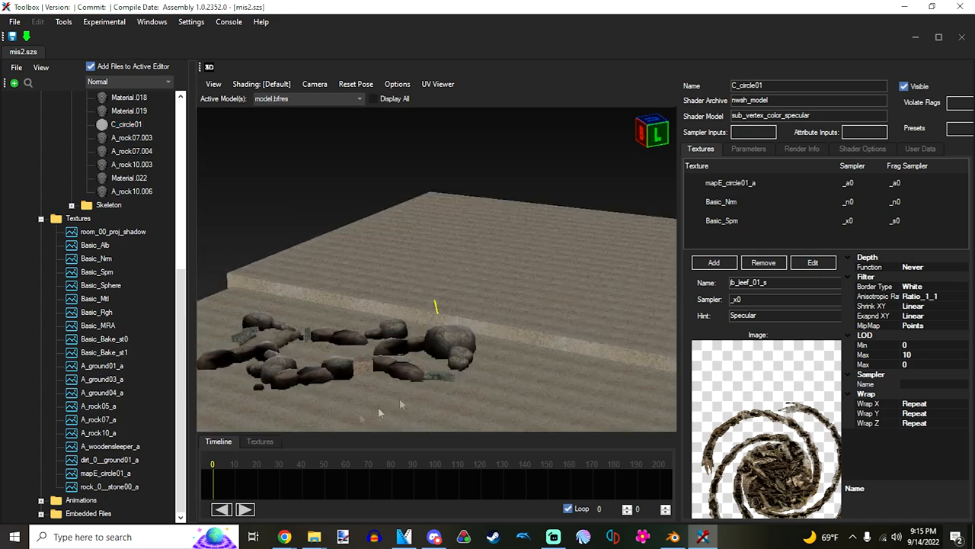
left_click(112, 231)
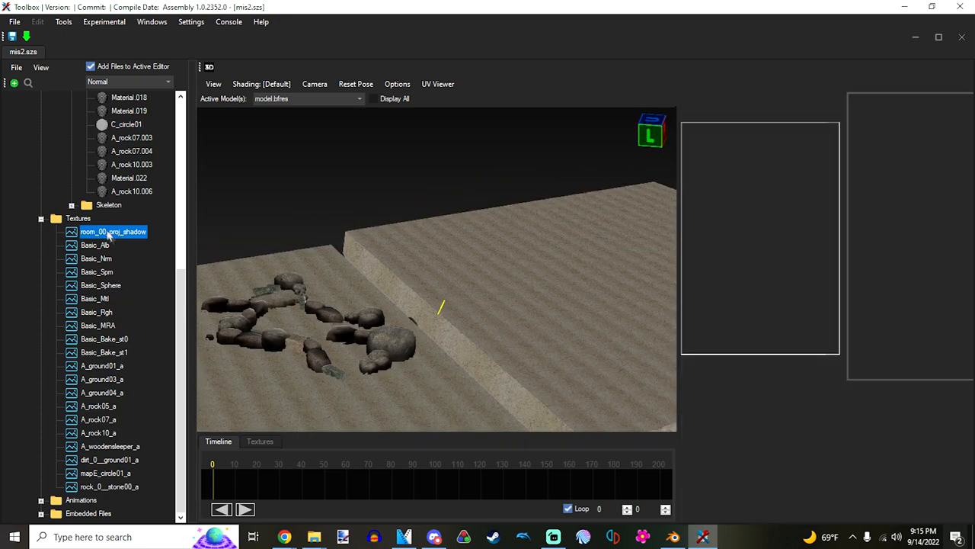
left_click(113, 232)
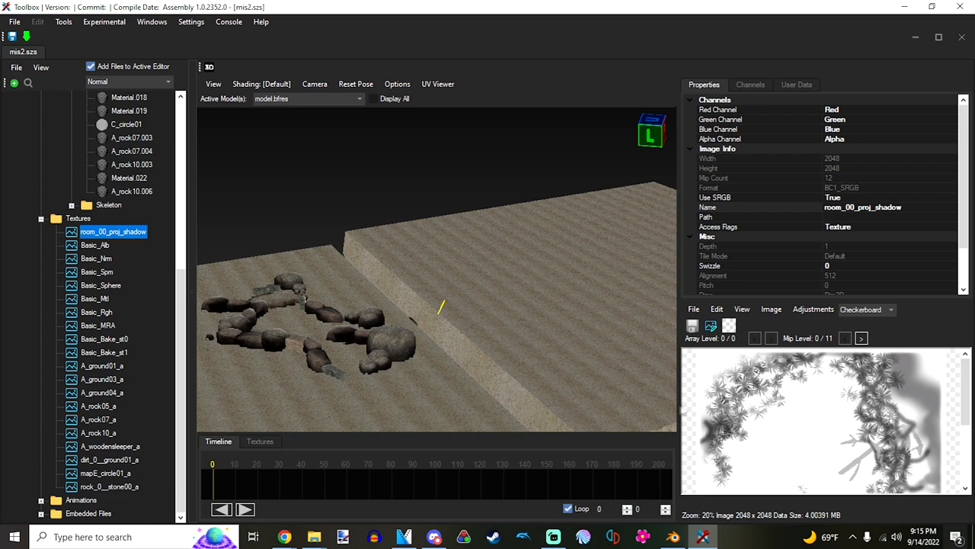
mouse_move(165, 323)
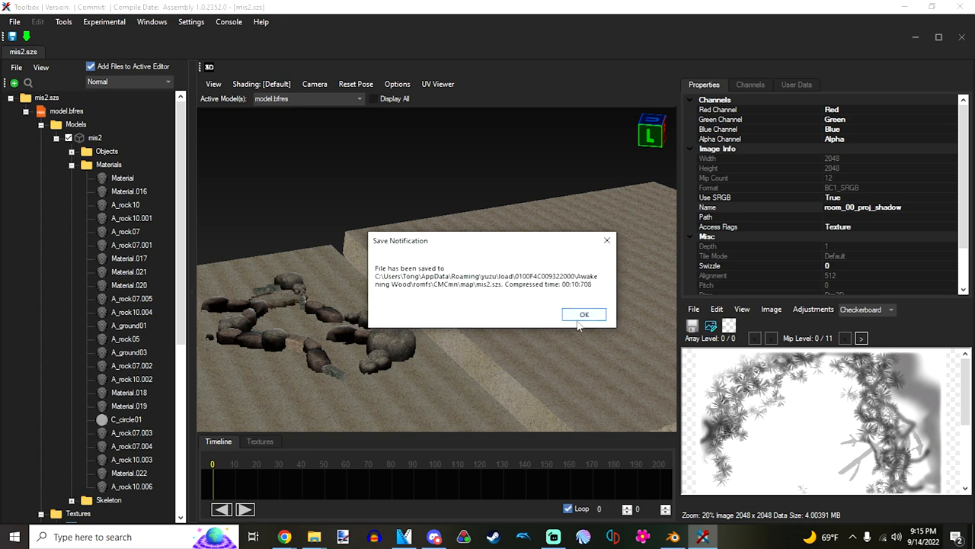
Step: Save mis2.szs with Ctrl+S and dismiss the save notification
left_click(584, 314)
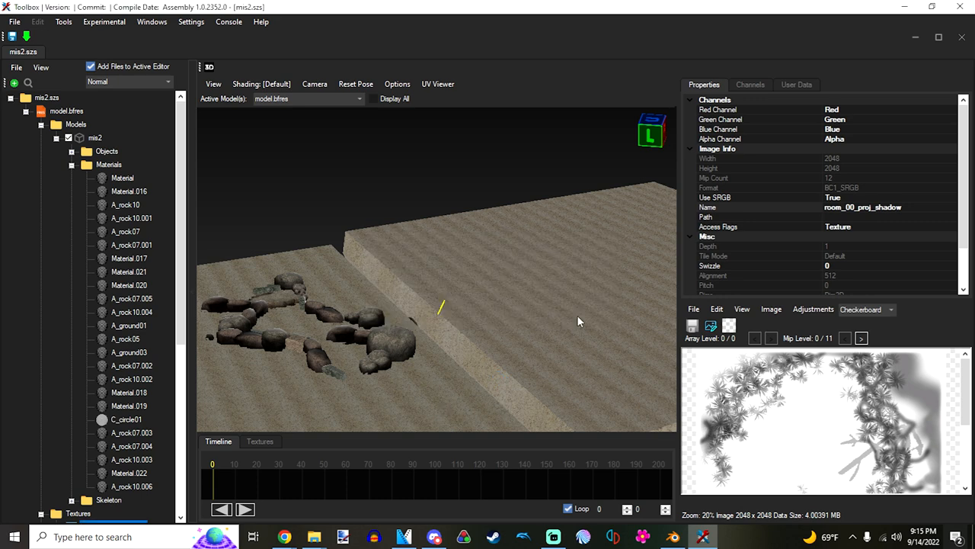
mouse_move(481, 407)
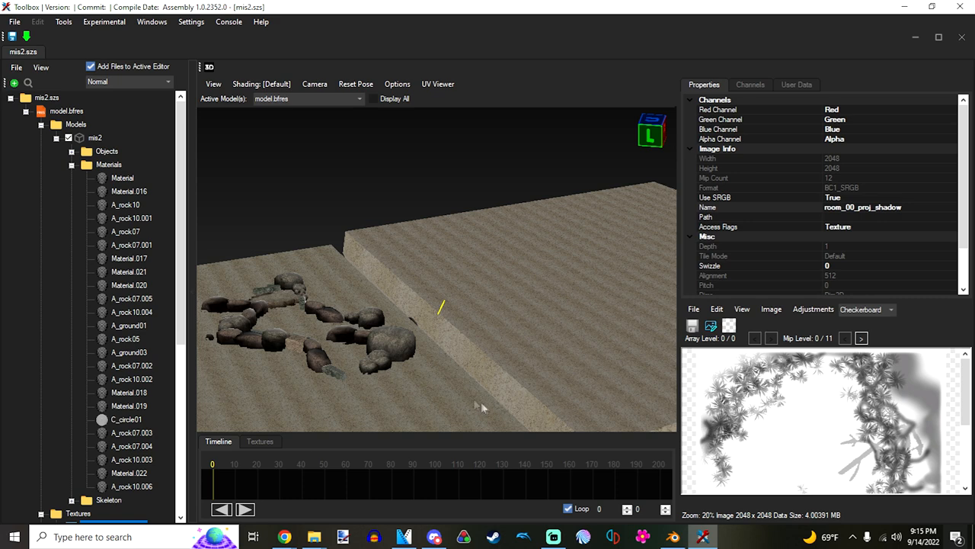
mouse_move(417, 360)
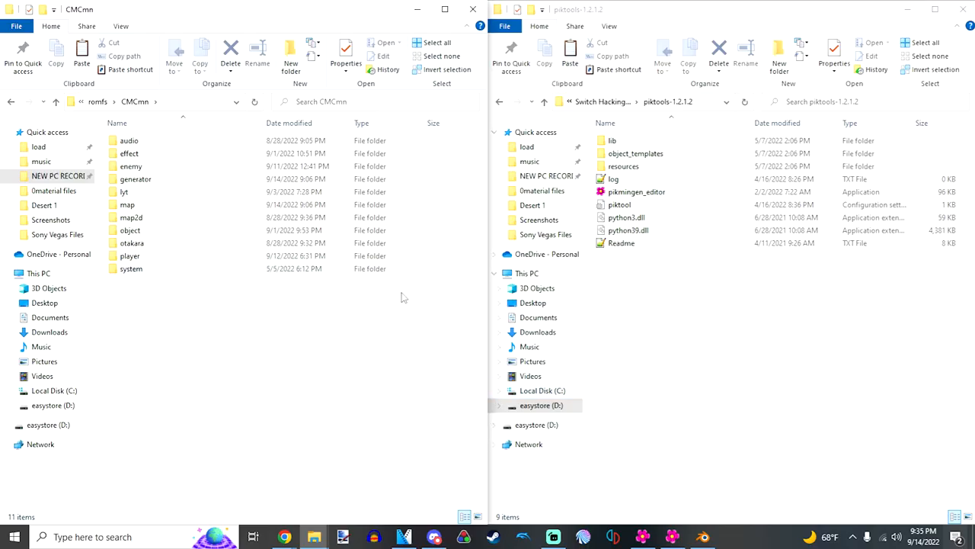
mouse_move(415, 368)
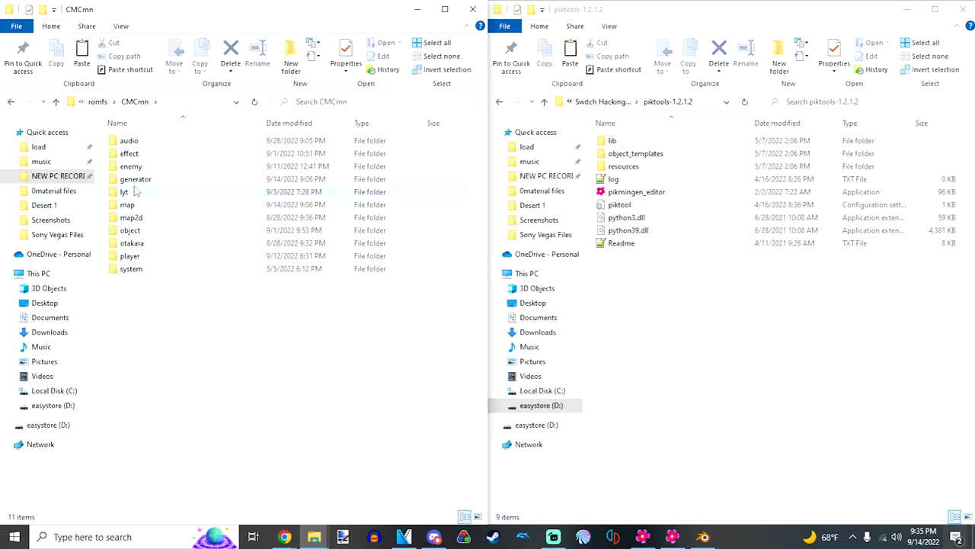
Step: Browse into generator\mis2 and select the poko.szs archive
double_click(136, 178)
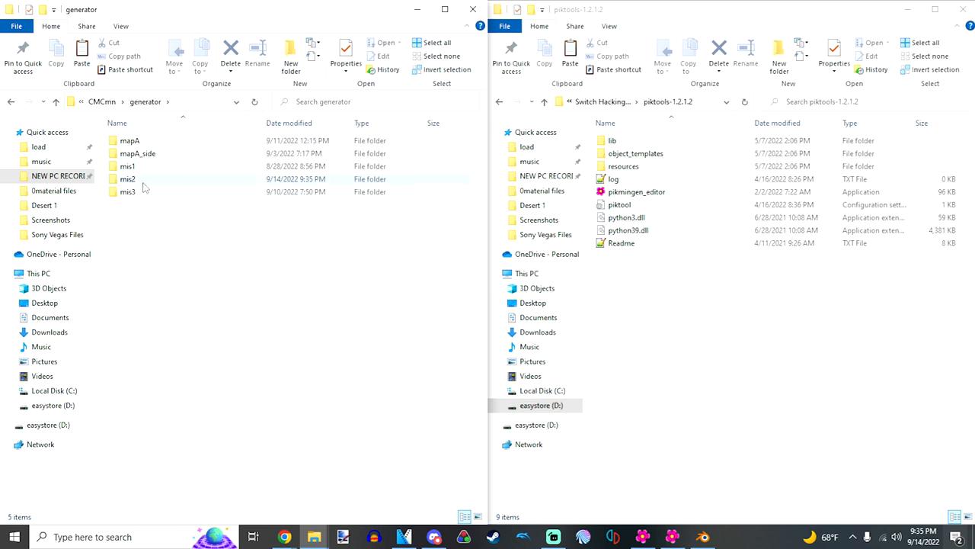
mouse_move(128, 192)
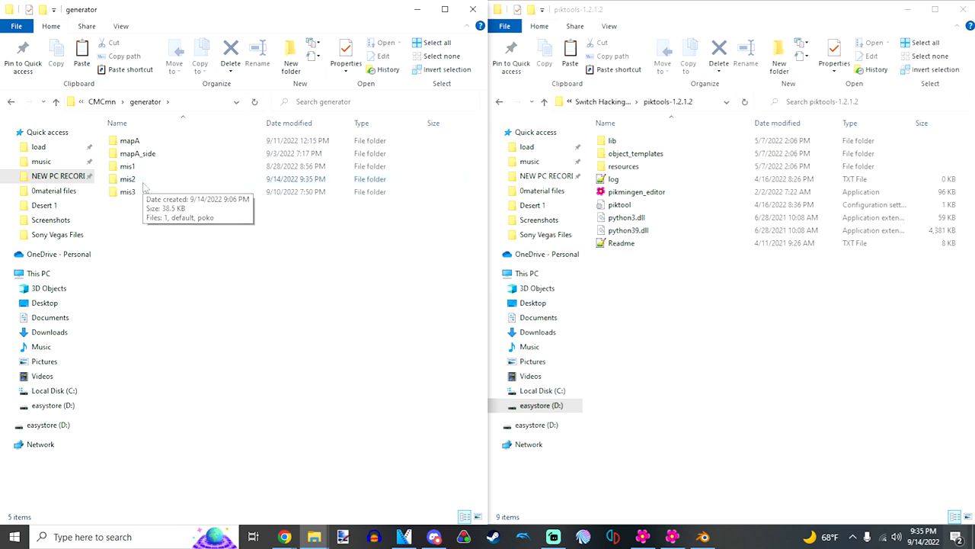
mouse_move(154, 183)
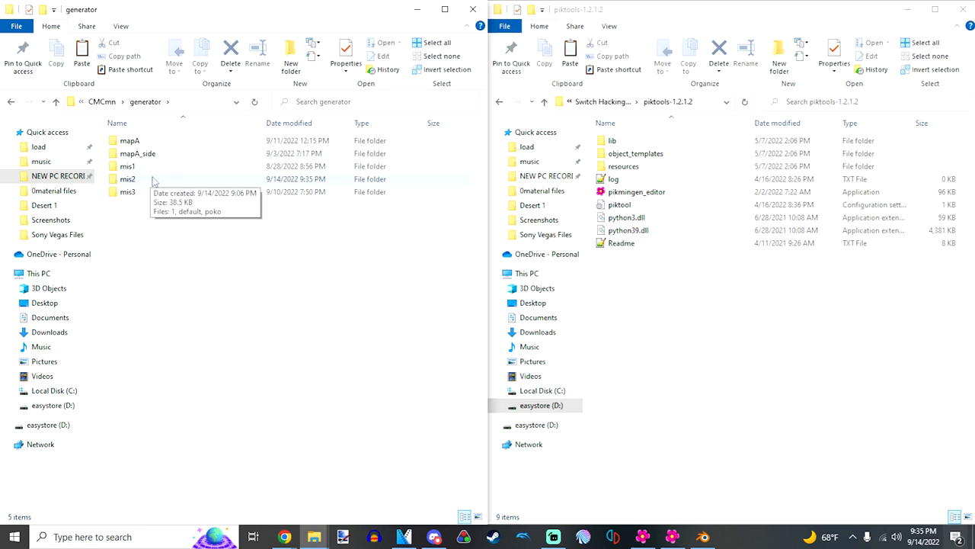
mouse_move(146, 183)
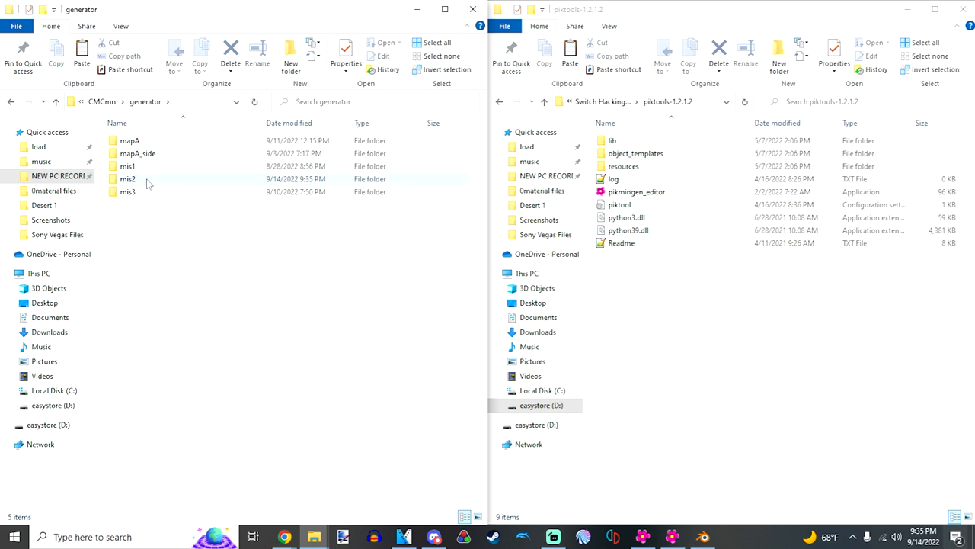
left_click(128, 178)
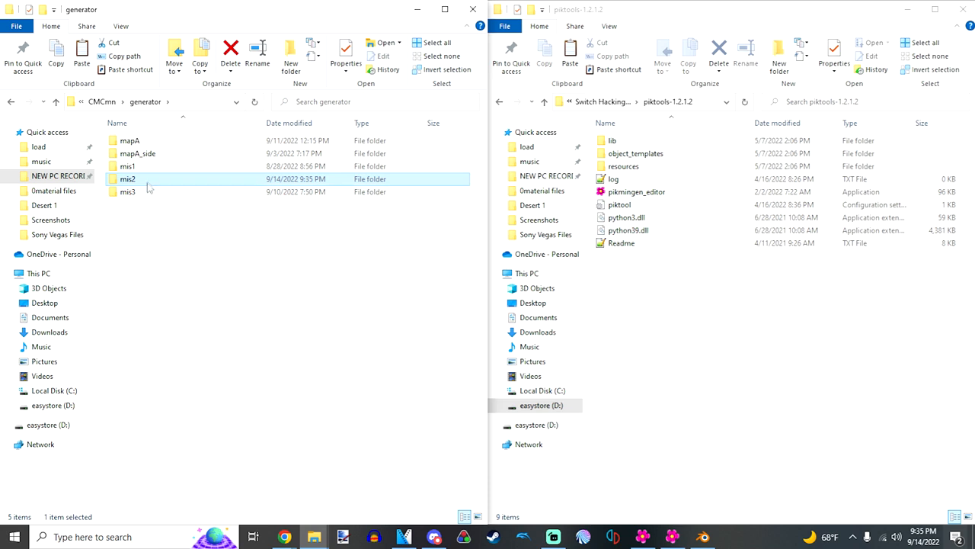
double_click(128, 164)
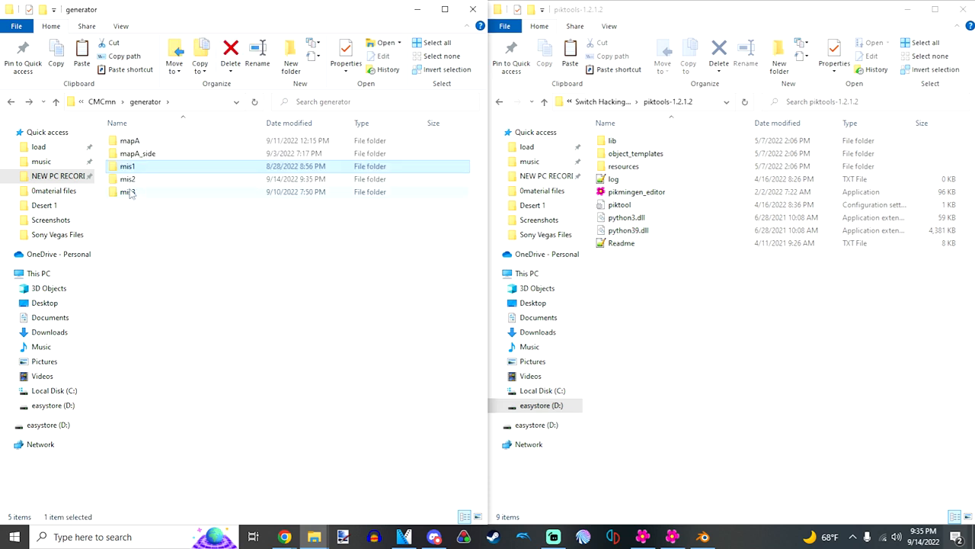
double_click(128, 192)
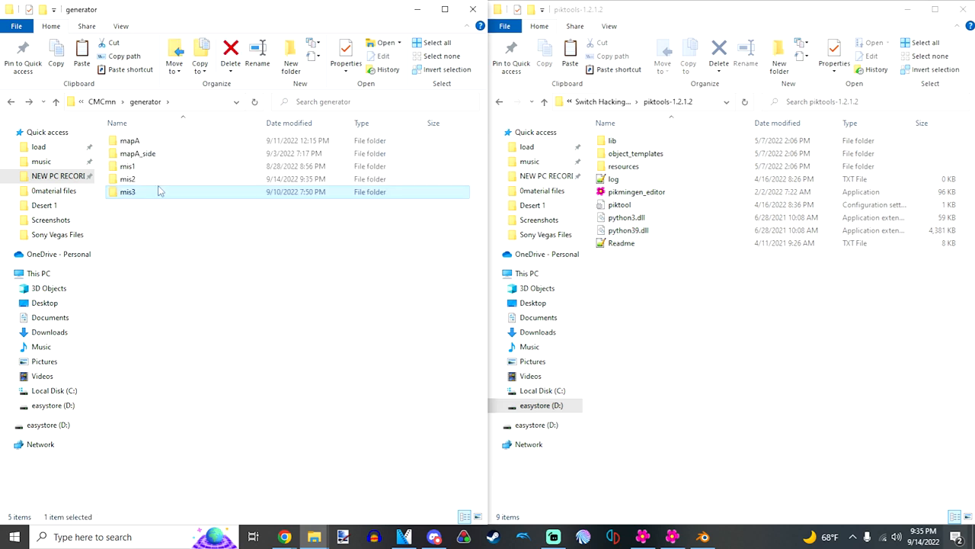
double_click(128, 178)
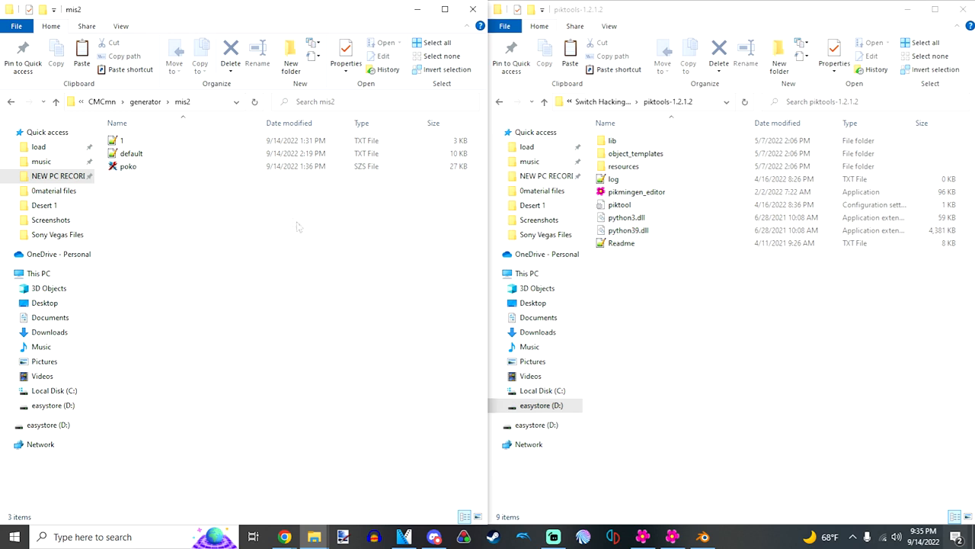
mouse_move(183, 200)
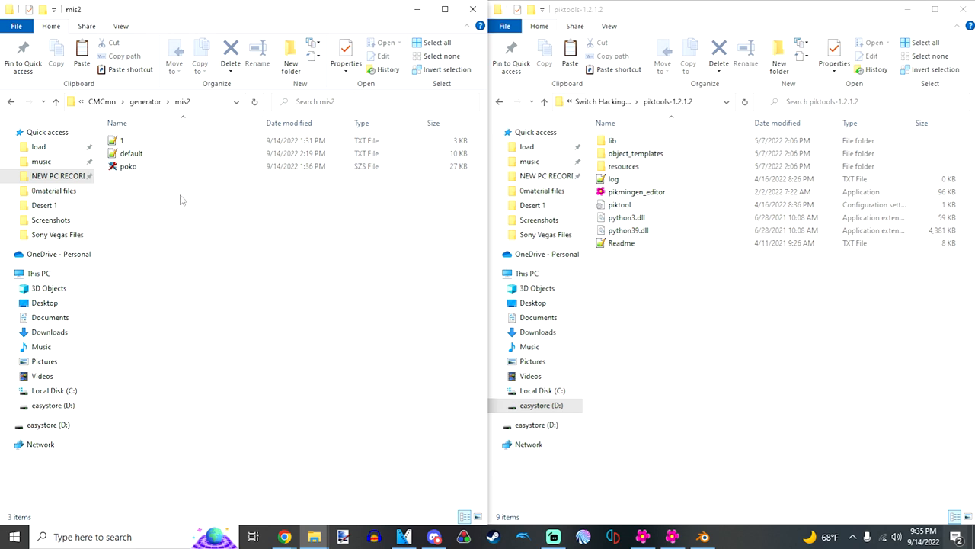
mouse_move(226, 252)
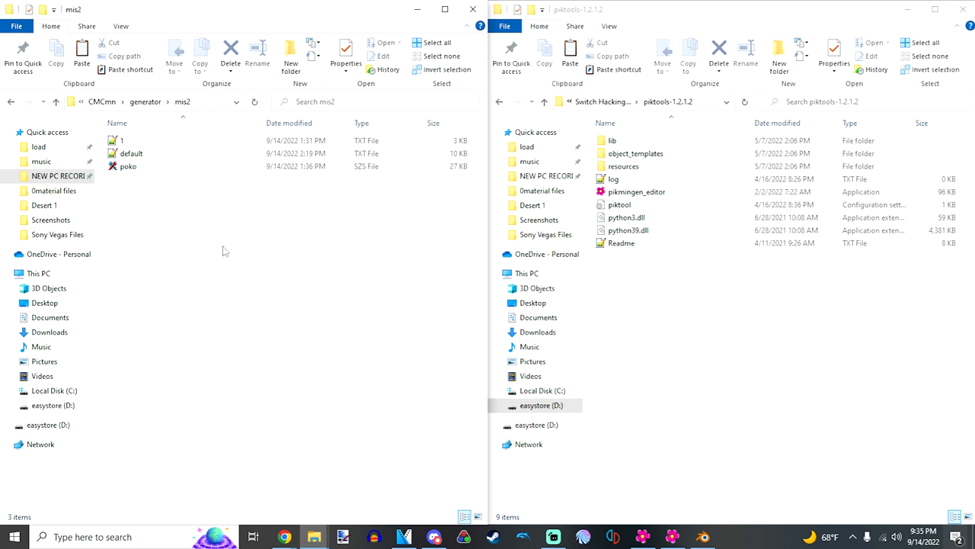
left_click(128, 167)
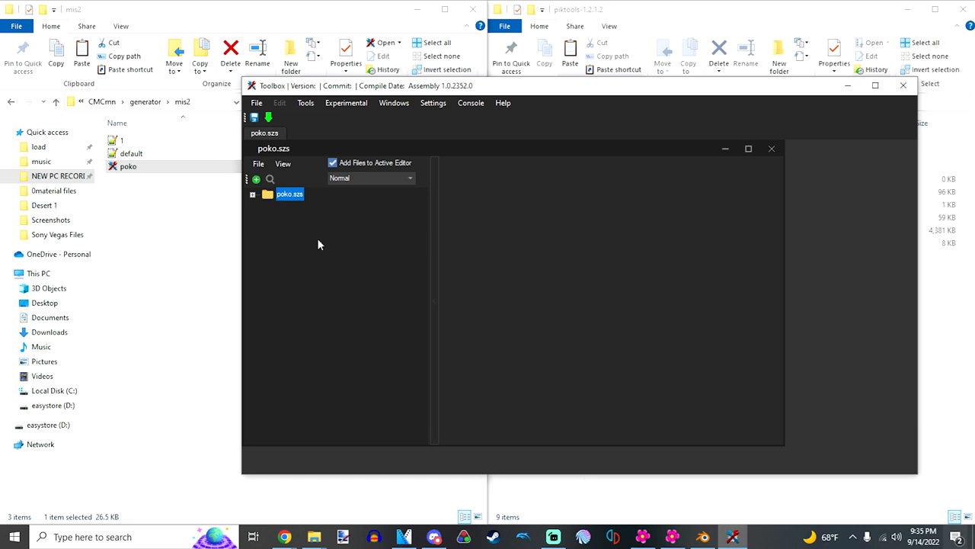
mouse_move(317, 243)
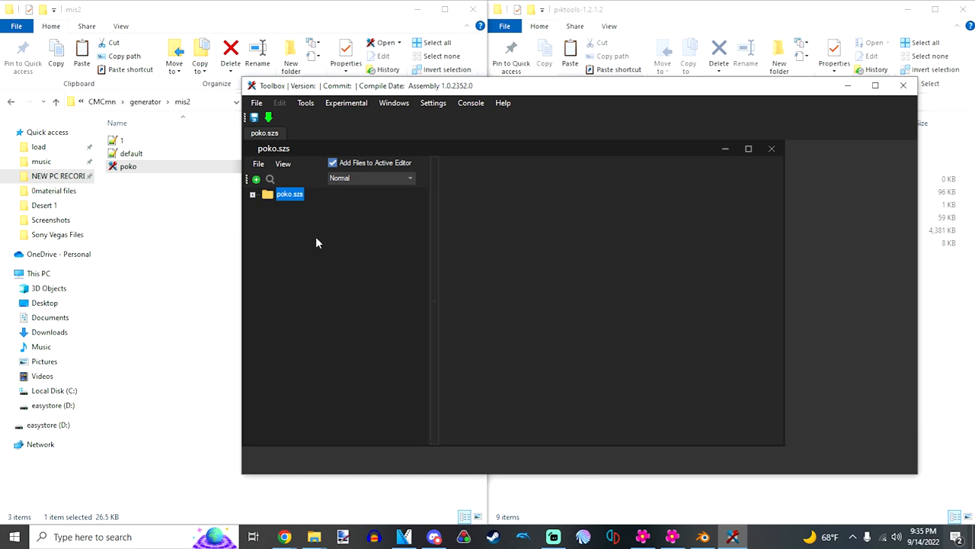
left_click(253, 194)
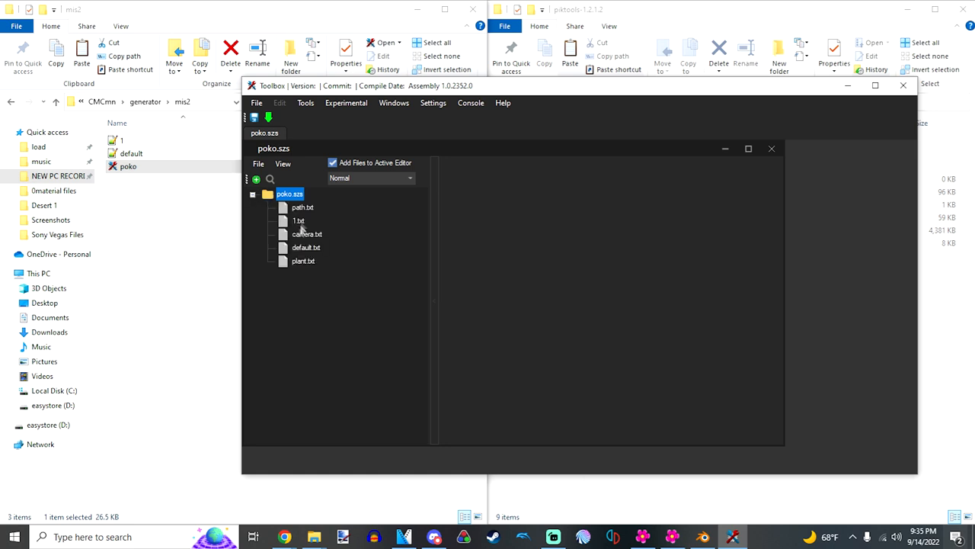
left_click(308, 235)
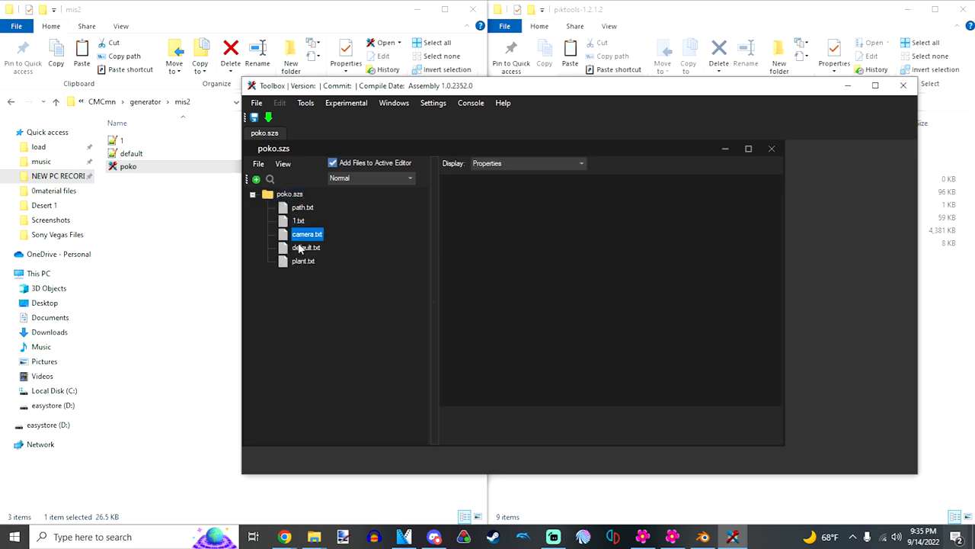
left_click(302, 207)
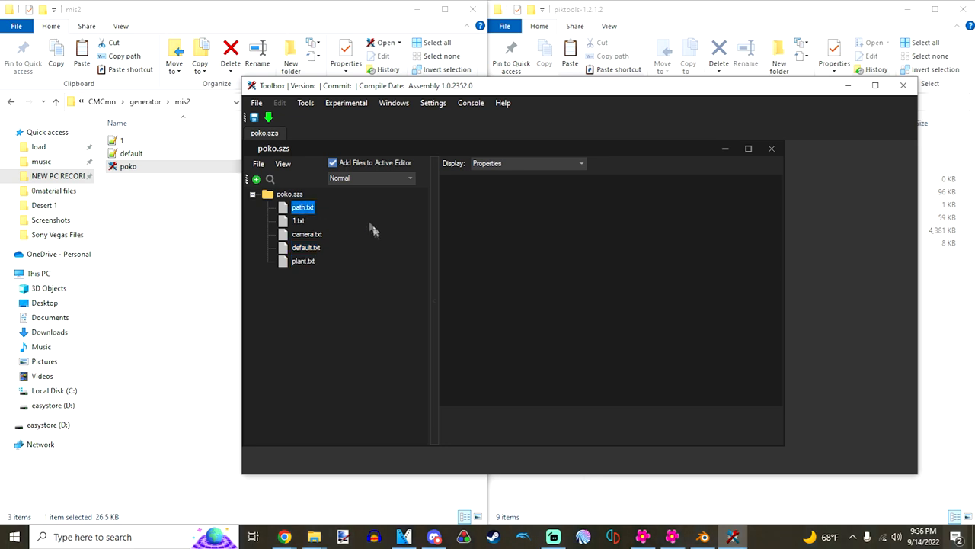
mouse_move(305, 223)
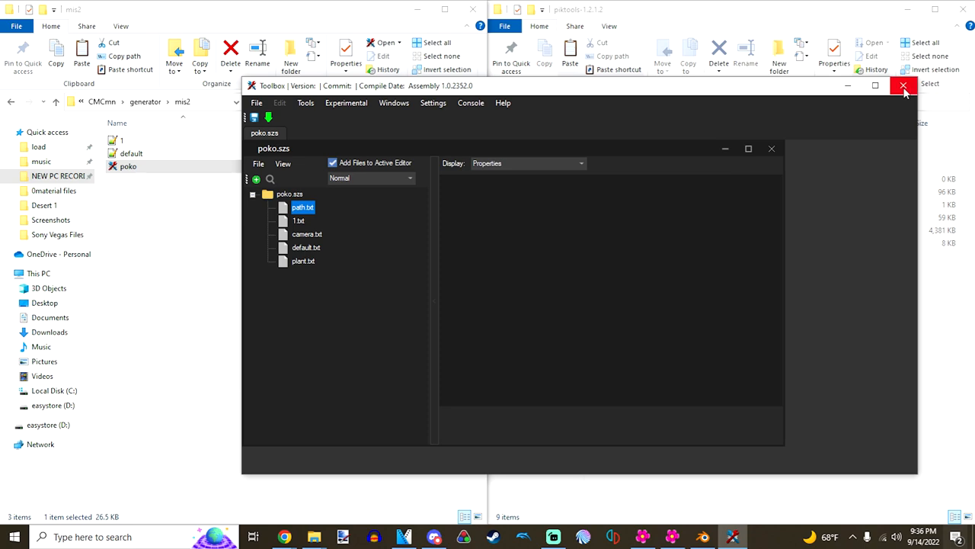
left_click(906, 85)
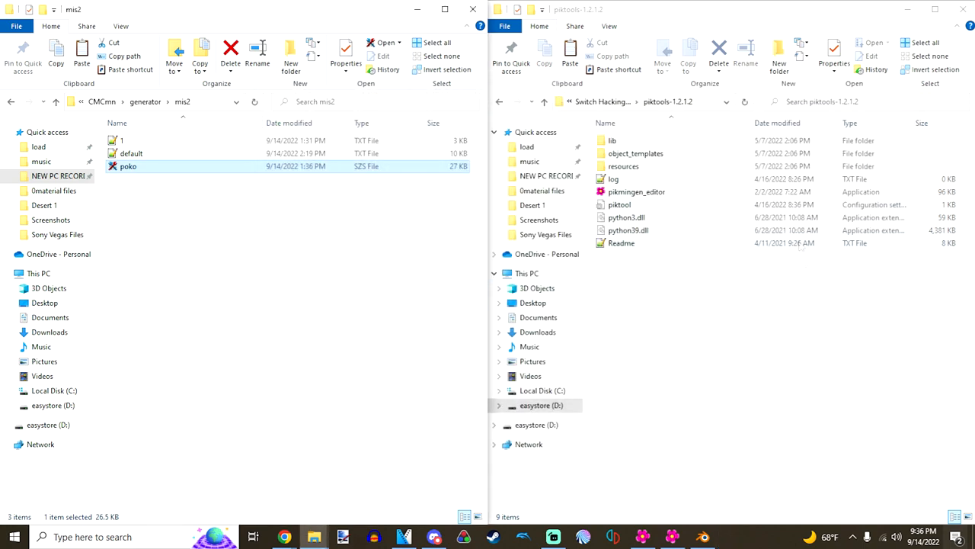
Step: Load DesertMapAttemptcol.obj.bjmp as Pikmin 3 Map Collision geometry via Geometry > Load BJMP
left_click(637, 192)
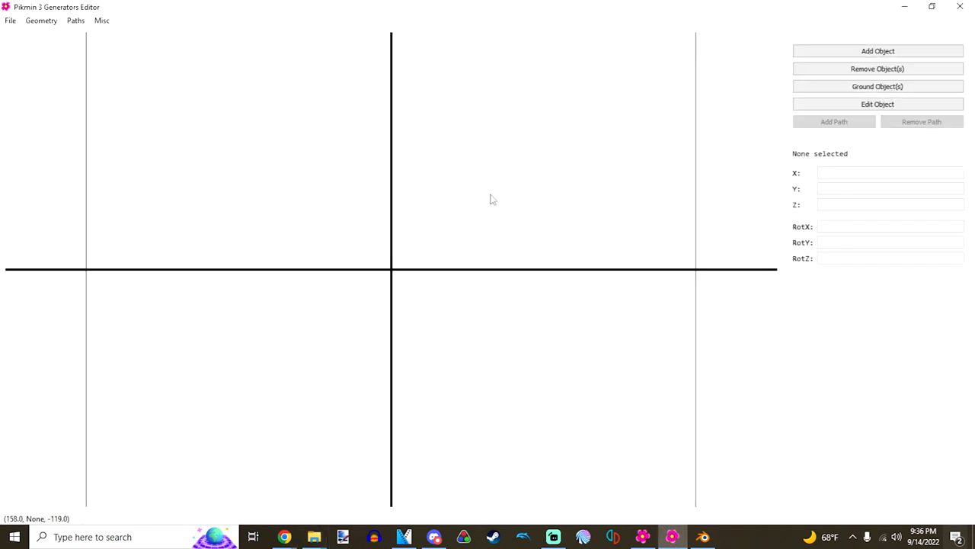
mouse_move(137, 160)
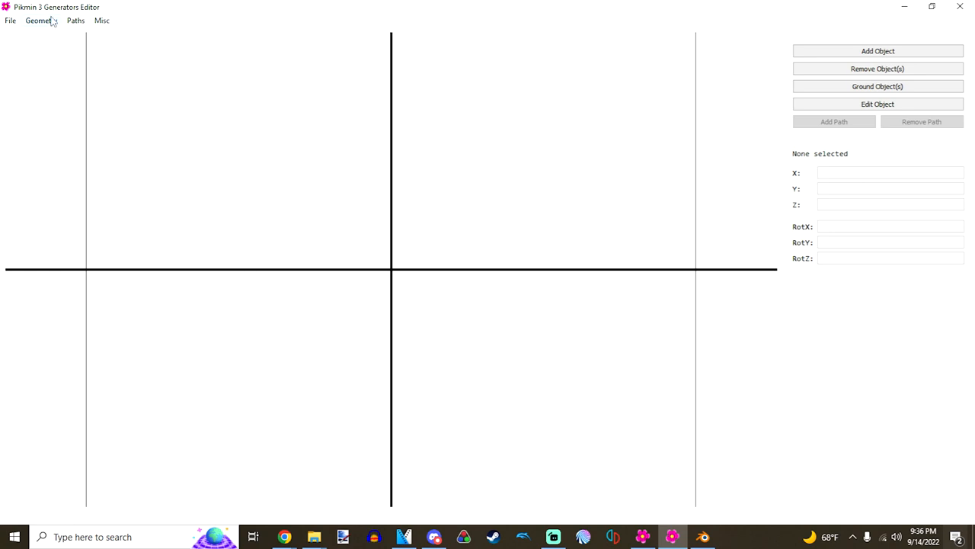
left_click(41, 22)
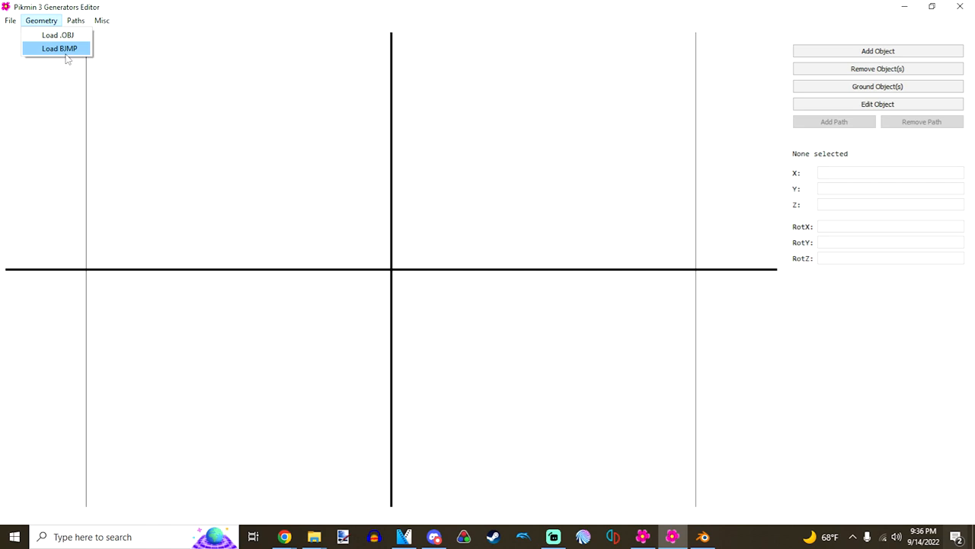
mouse_move(67, 58)
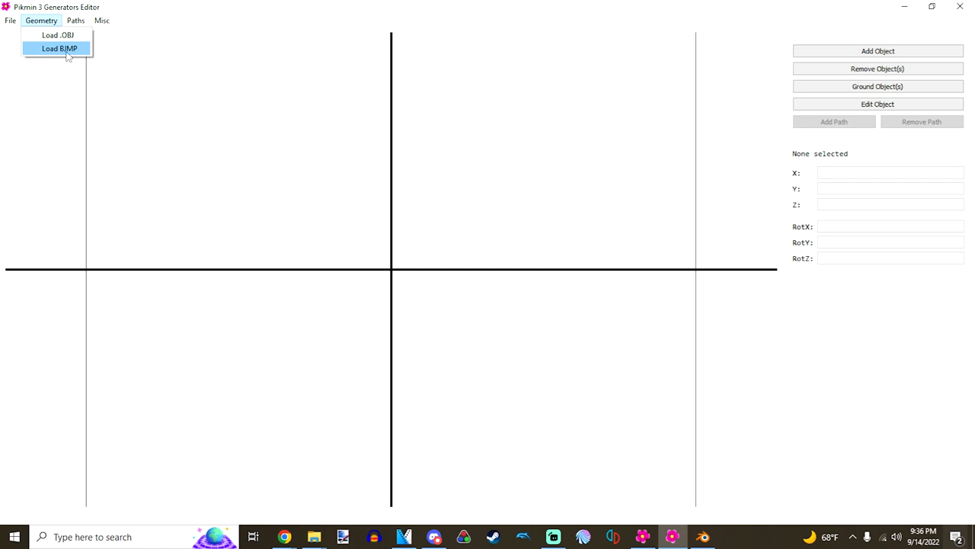
left_click(59, 47)
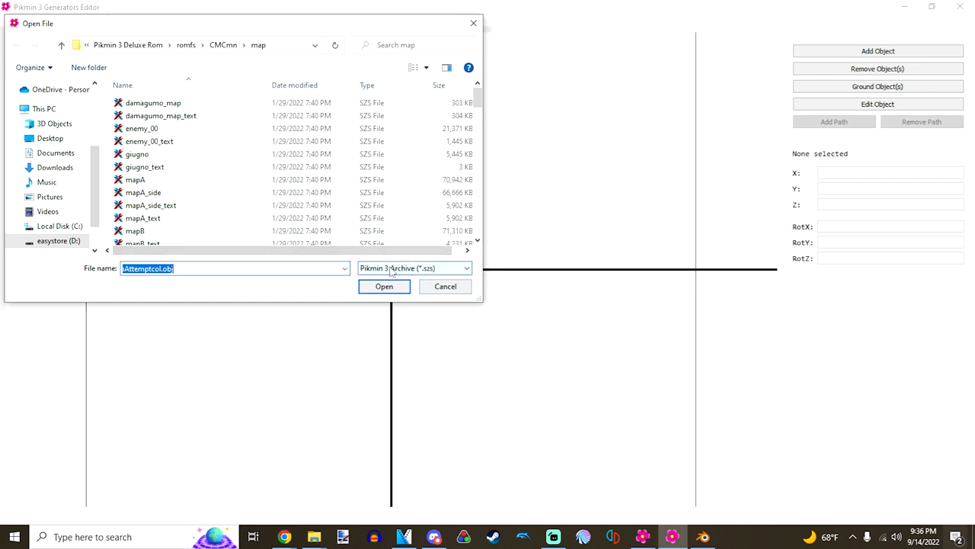
left_click(415, 268)
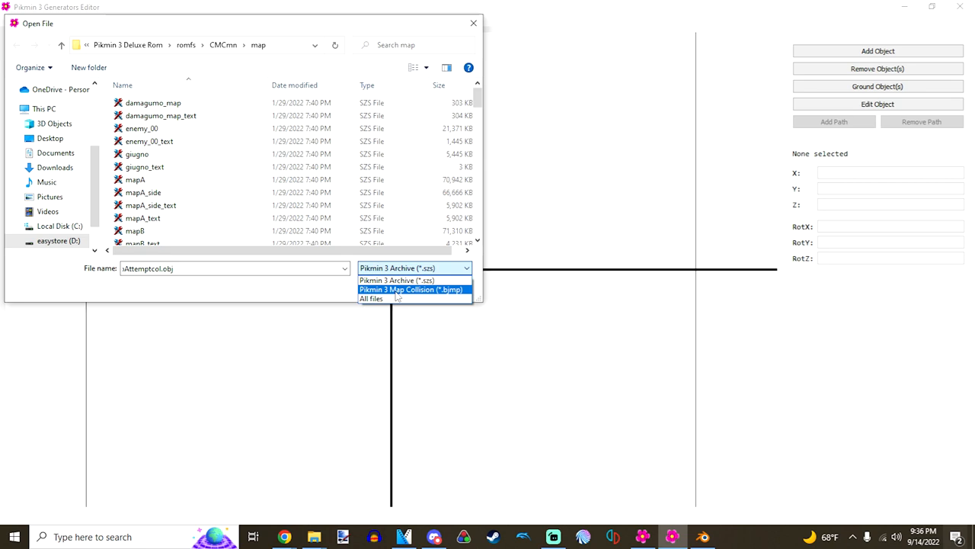
left_click(412, 289)
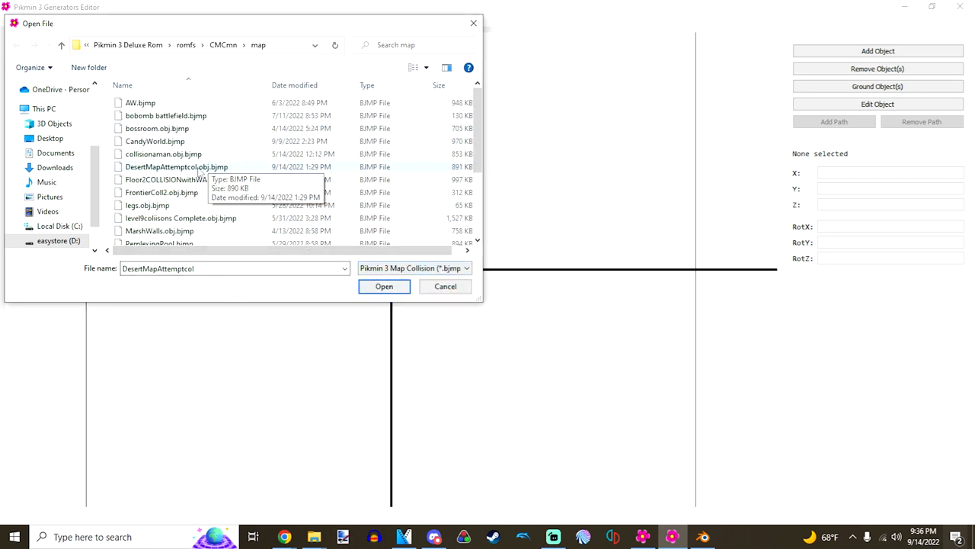
left_click(177, 167)
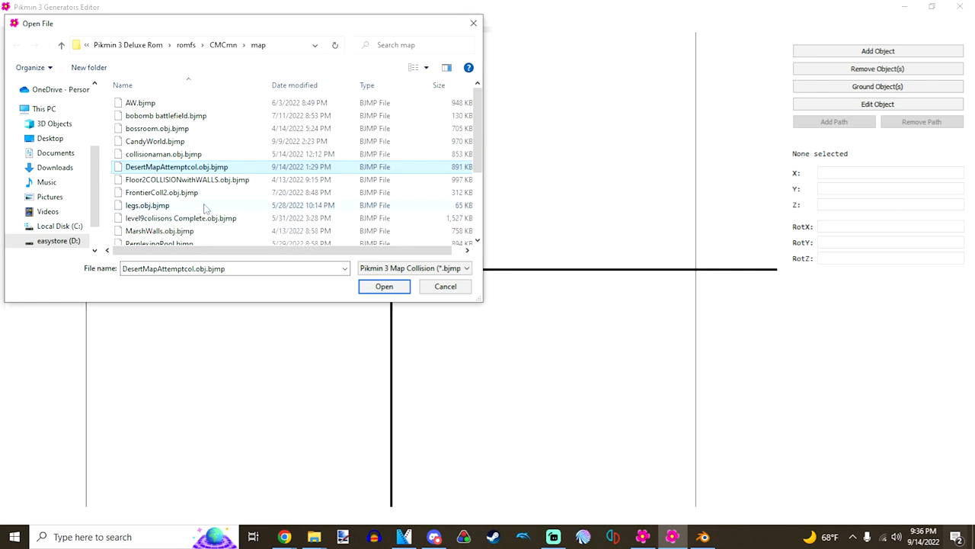
mouse_move(206, 204)
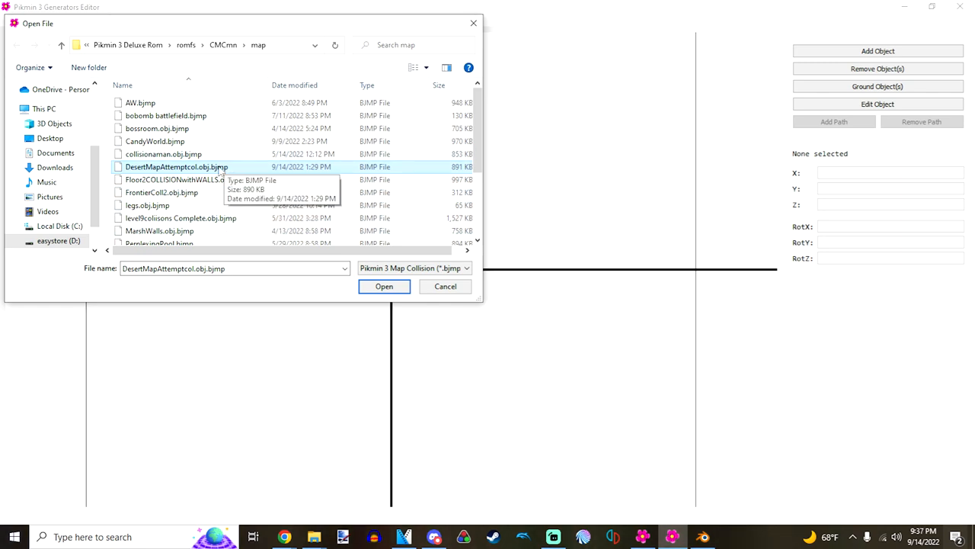
left_click(384, 286)
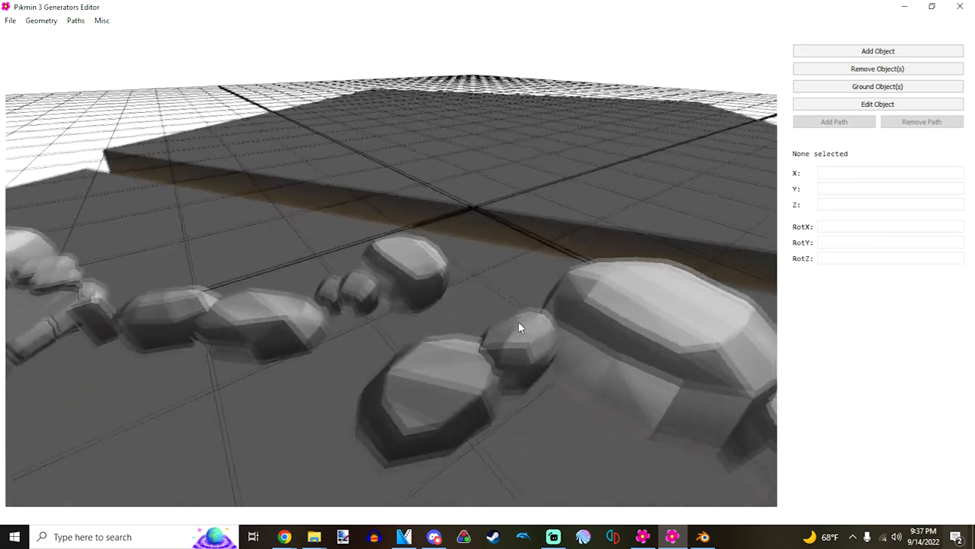
Step: Orbit the rock geometry, then switch Misc to Topdown View and toggle 3D view
left_click_drag(521, 328, 430, 328)
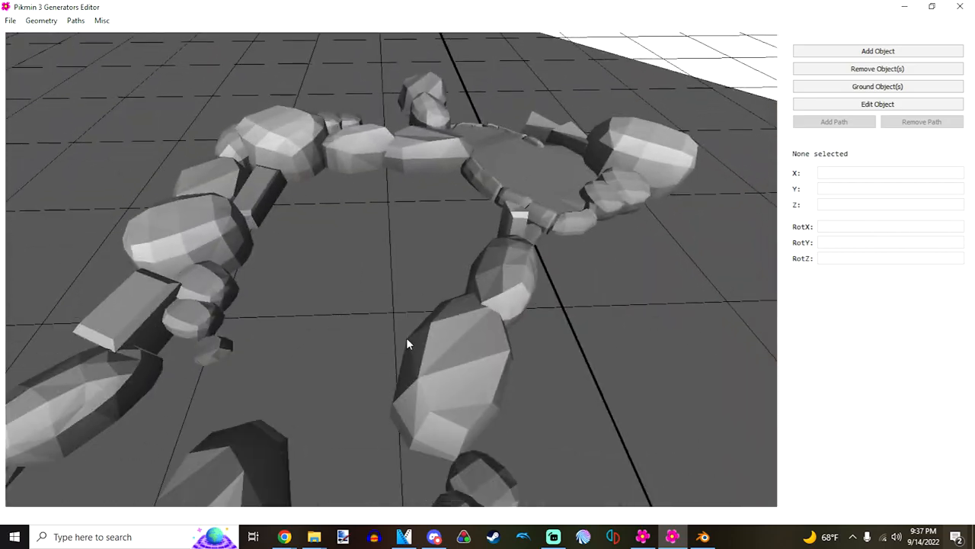
left_click(101, 20)
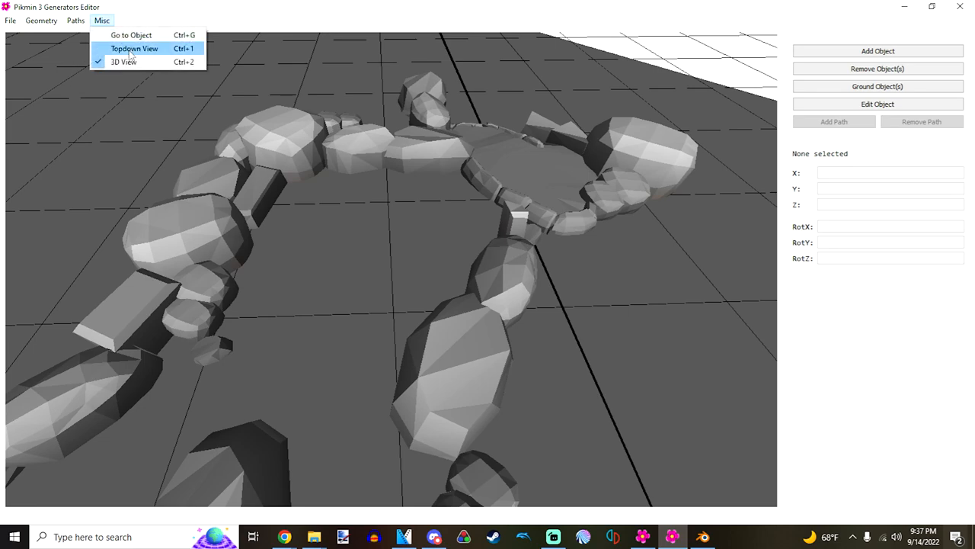
left_click(135, 47)
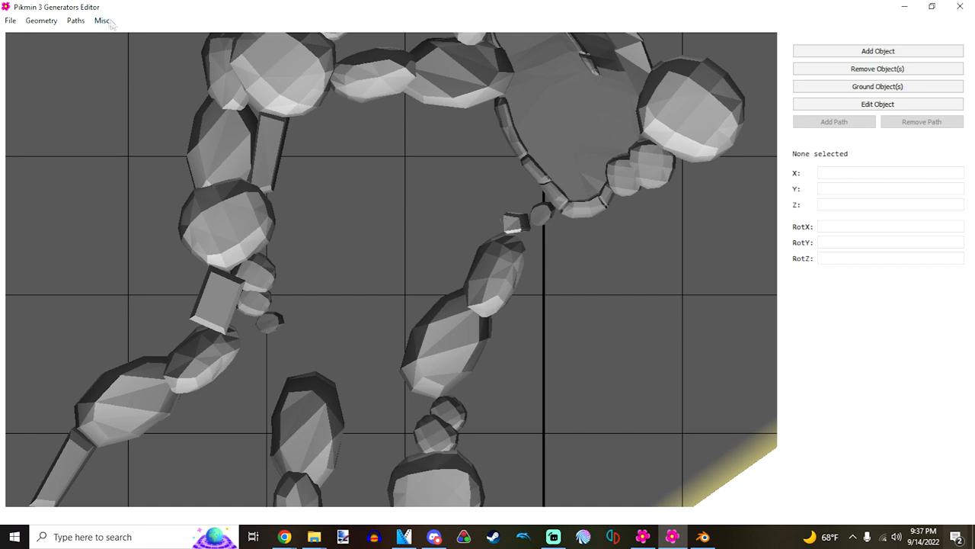
left_click(101, 20)
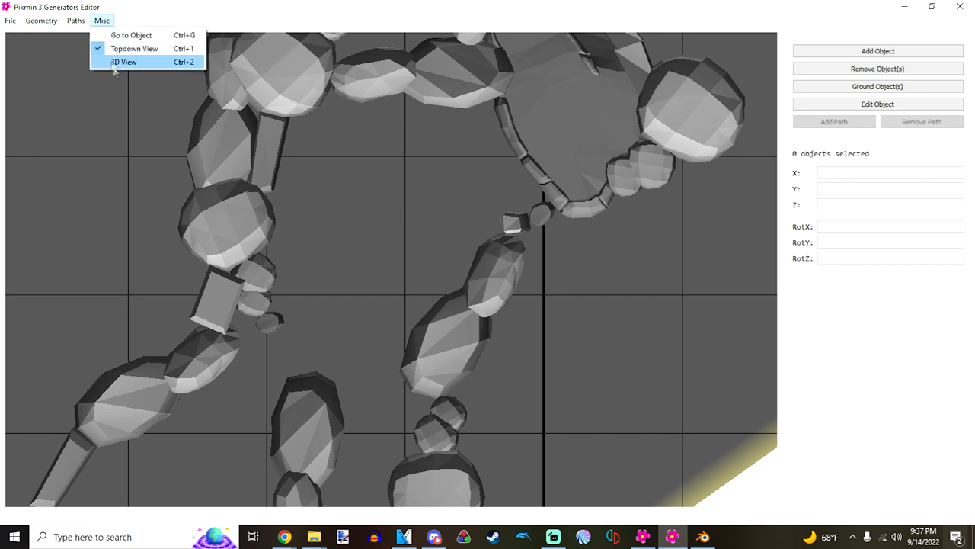
left_click(122, 61)
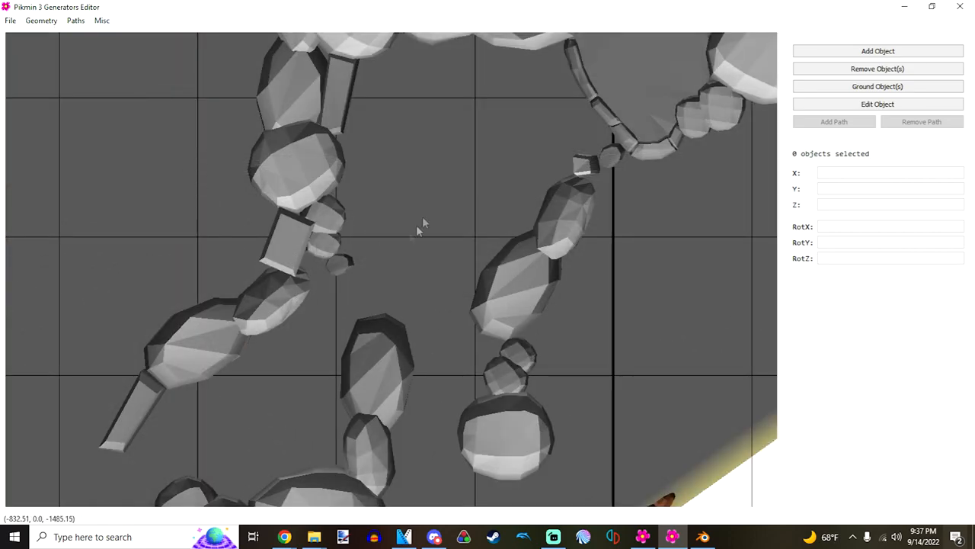
left_click(11, 20)
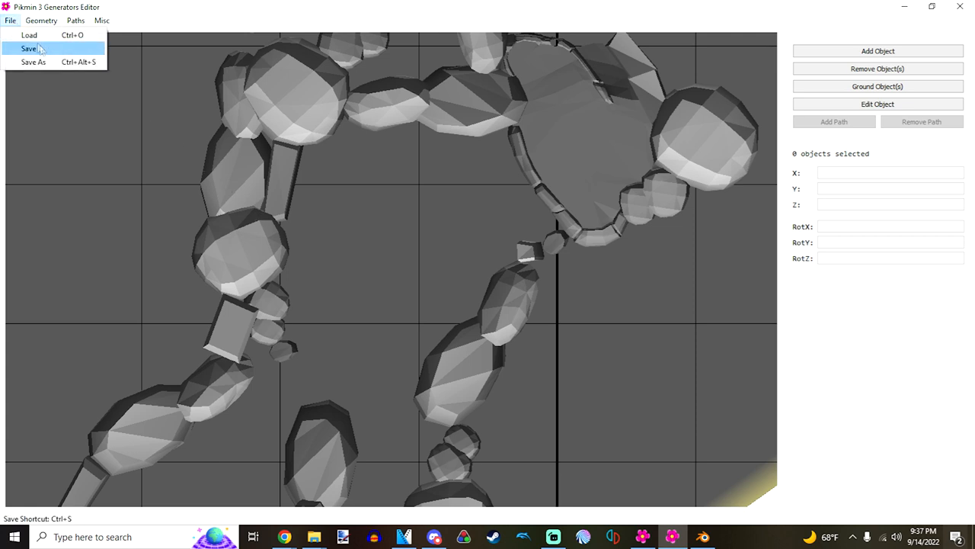
Step: Open the default generator file from the mis2 folder and select a creature in the arena
left_click(28, 47)
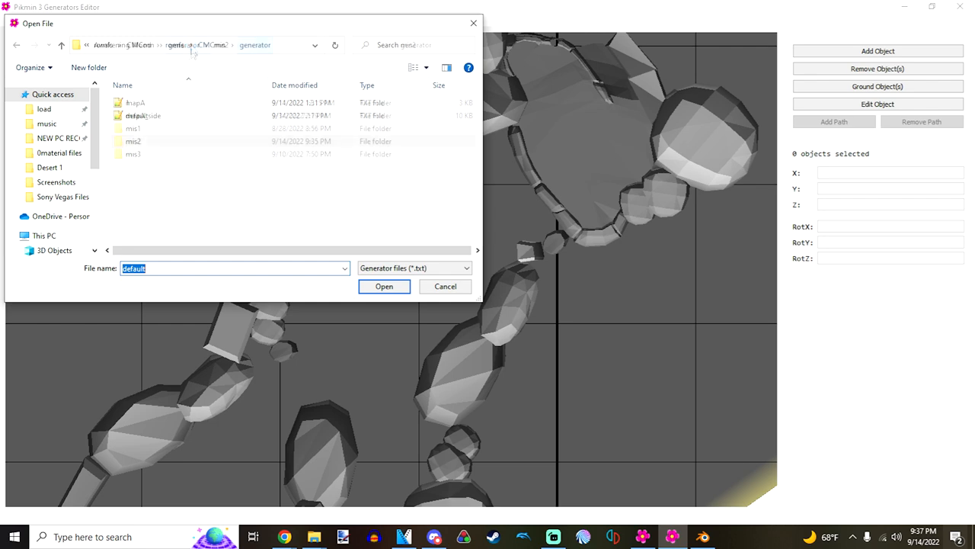
double_click(134, 140)
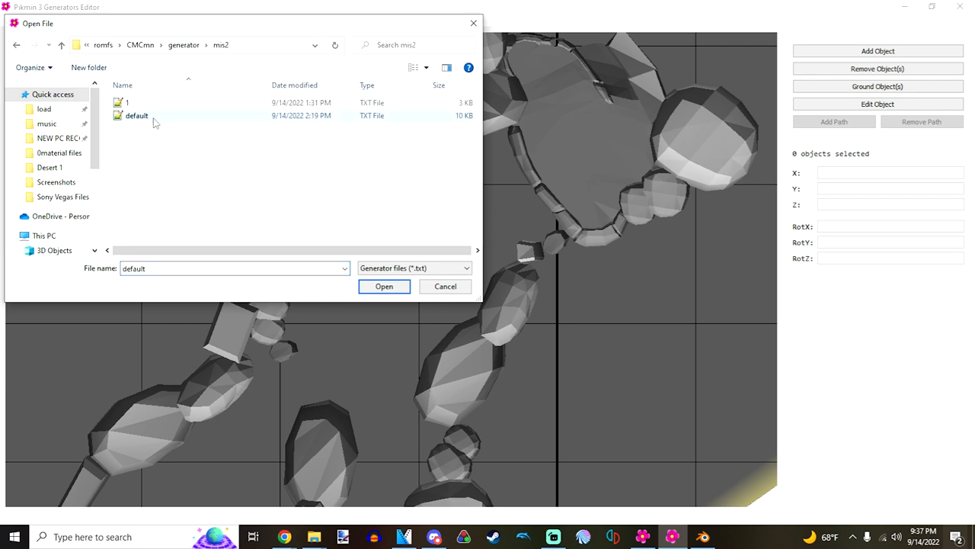
left_click(384, 287)
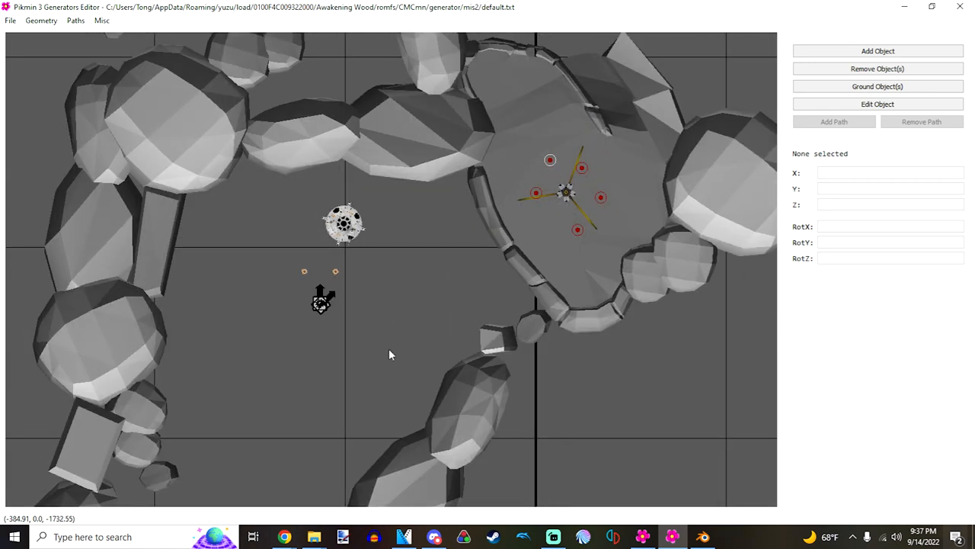
left_click(343, 223)
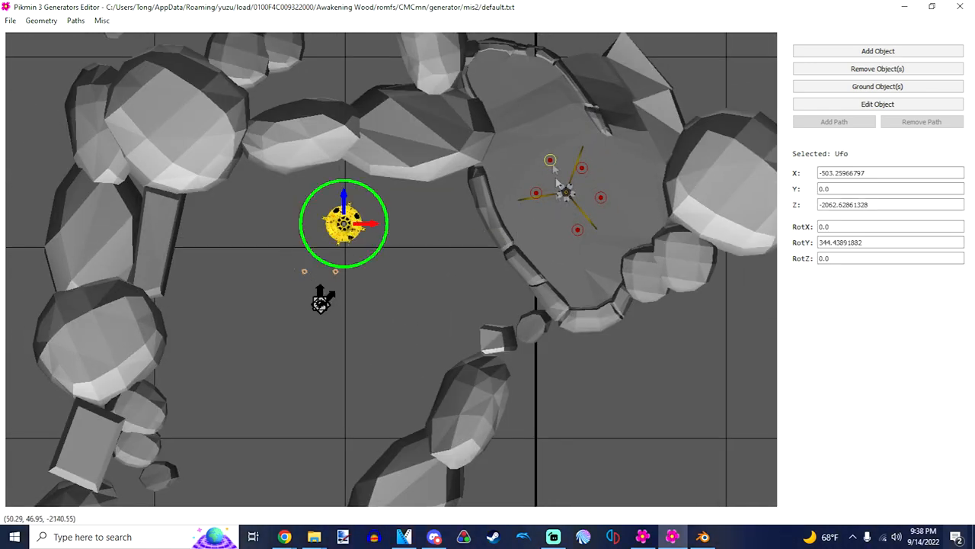
left_click(476, 293)
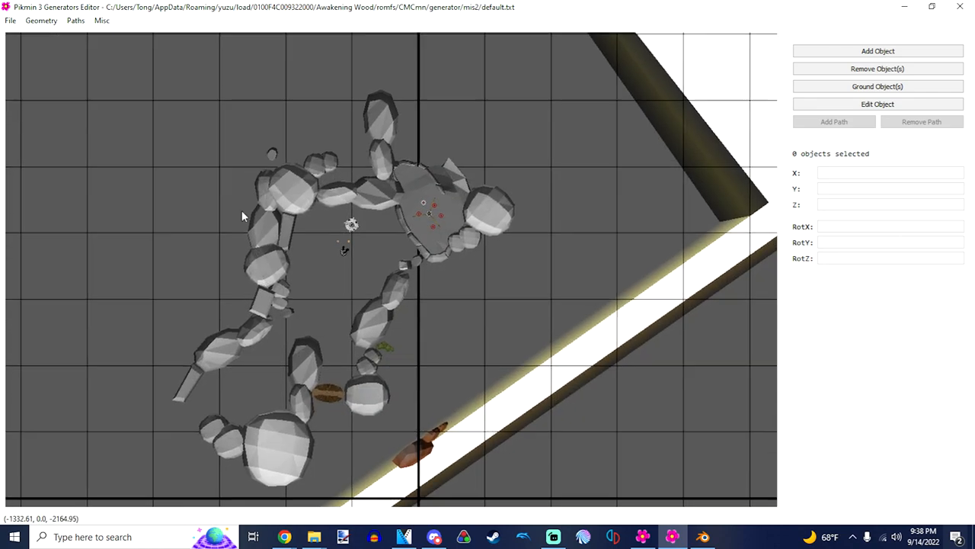
Step: Open the generator file named 1 from the mis2 folder
left_click(9, 21)
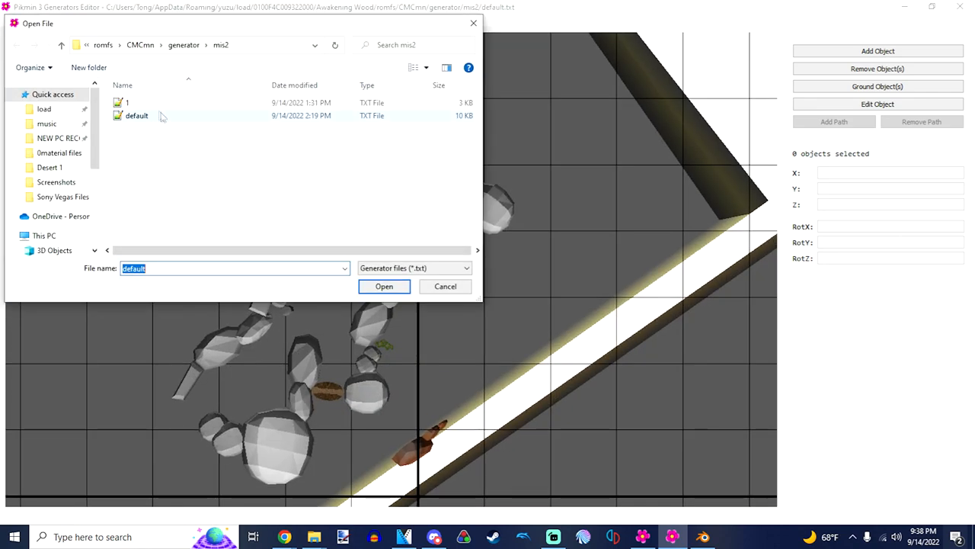
left_click(385, 287)
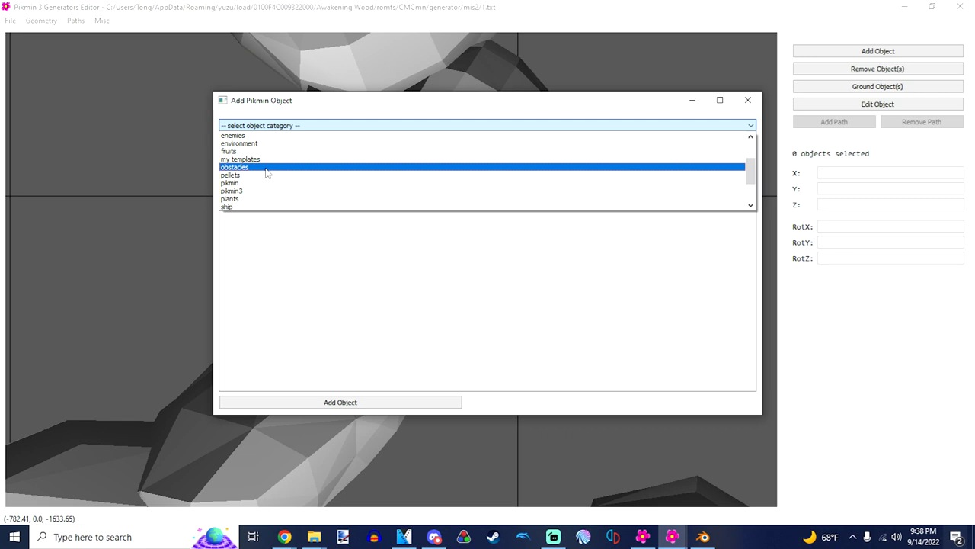
Step: Add a Banana.txt object from the fruits category to the map
left_click(238, 151)
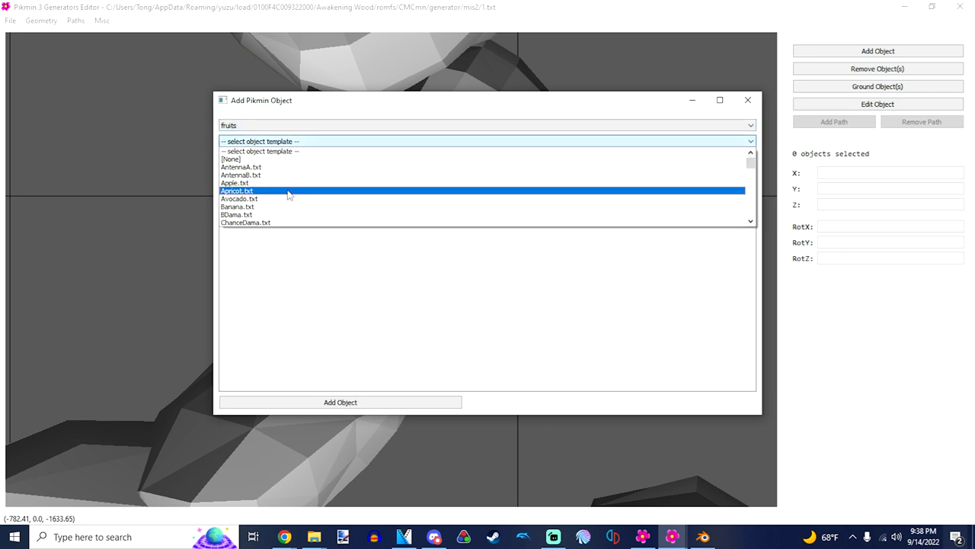
left_click(238, 207)
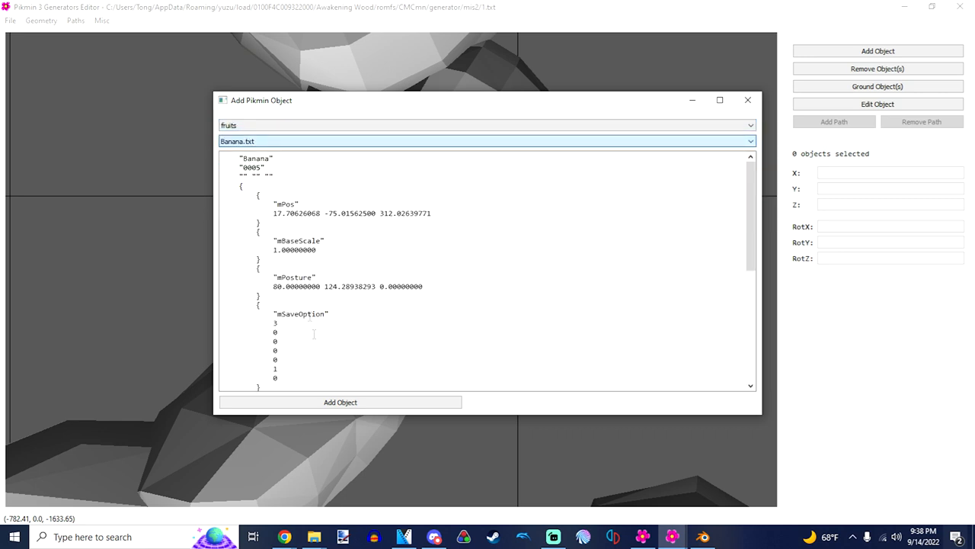
left_click(340, 403)
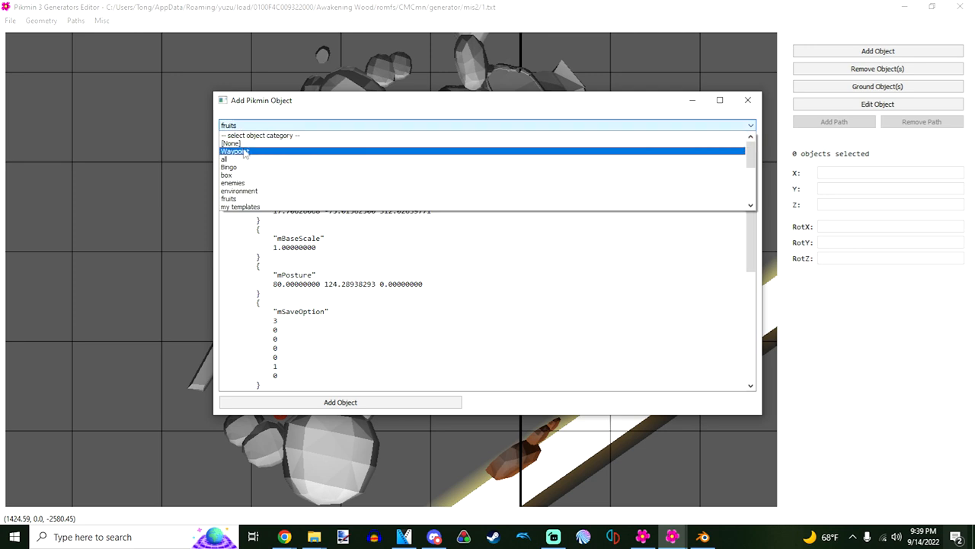
mouse_move(253, 155)
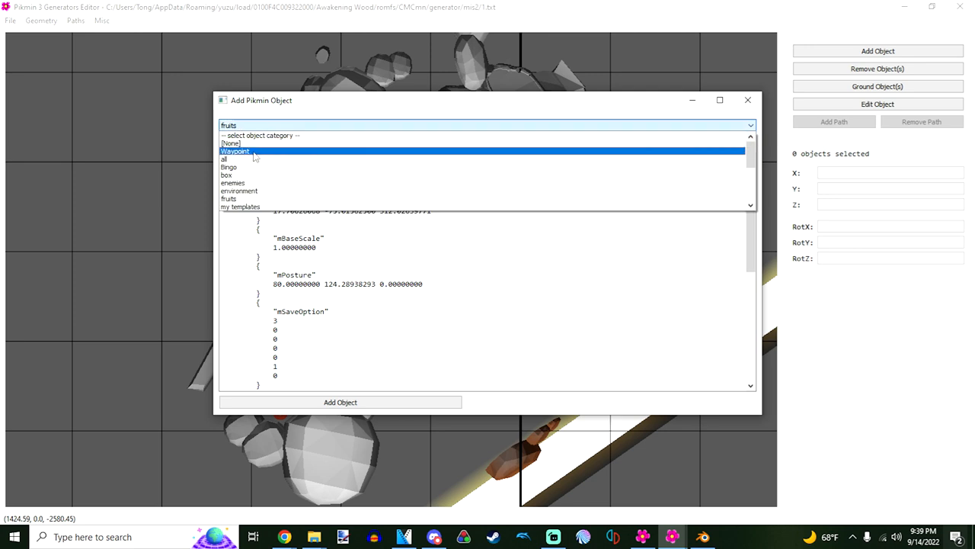
Step: Choose the Waypoint template and place waypoints across the arena floor and platform
left_click(235, 151)
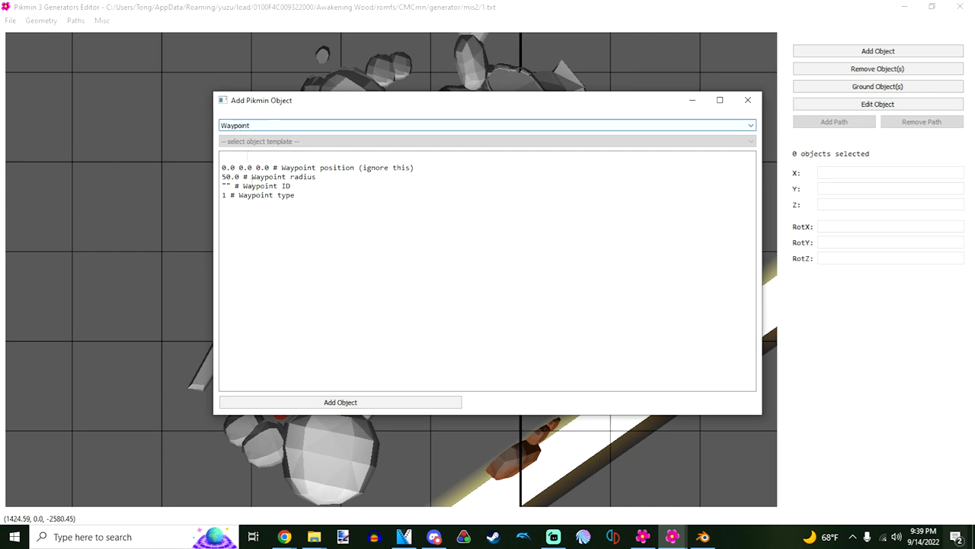
left_click(746, 100)
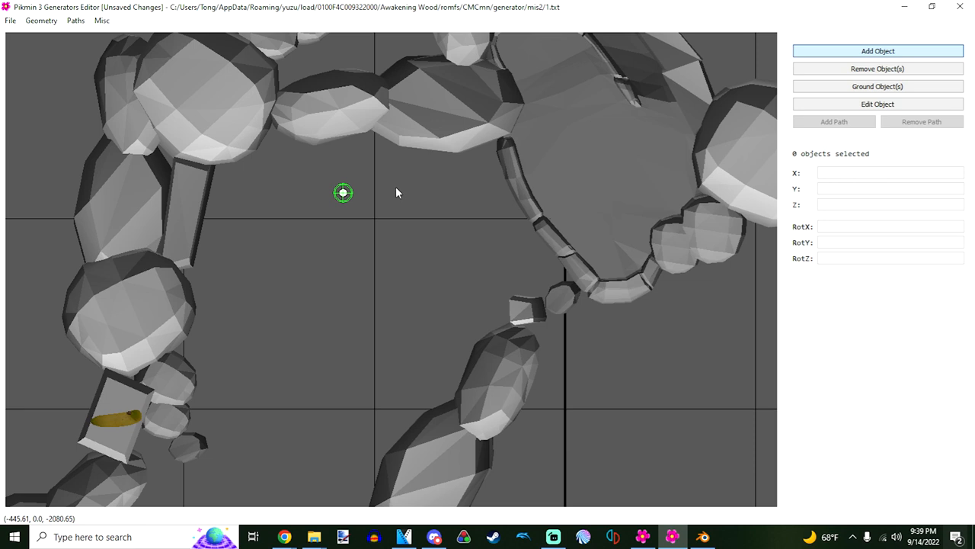
mouse_move(388, 256)
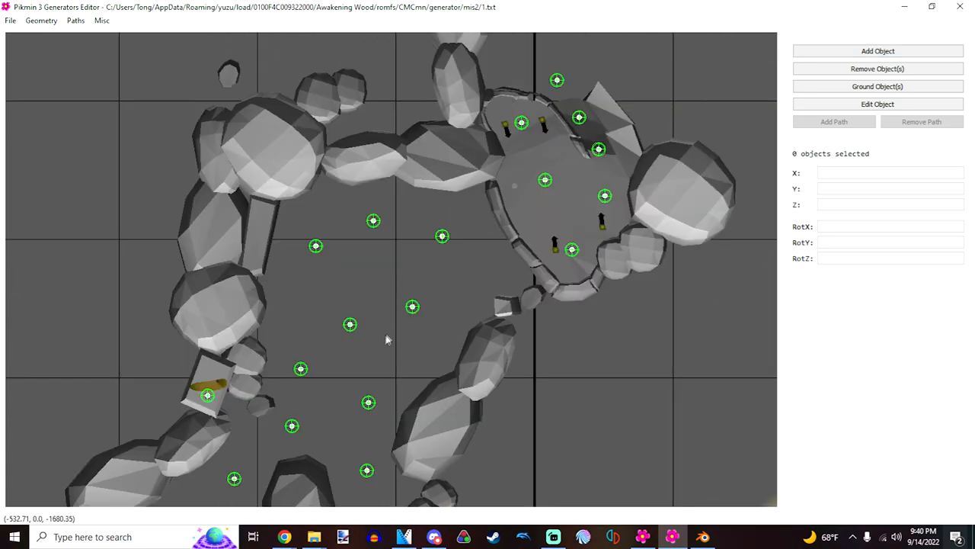
left_click(101, 21)
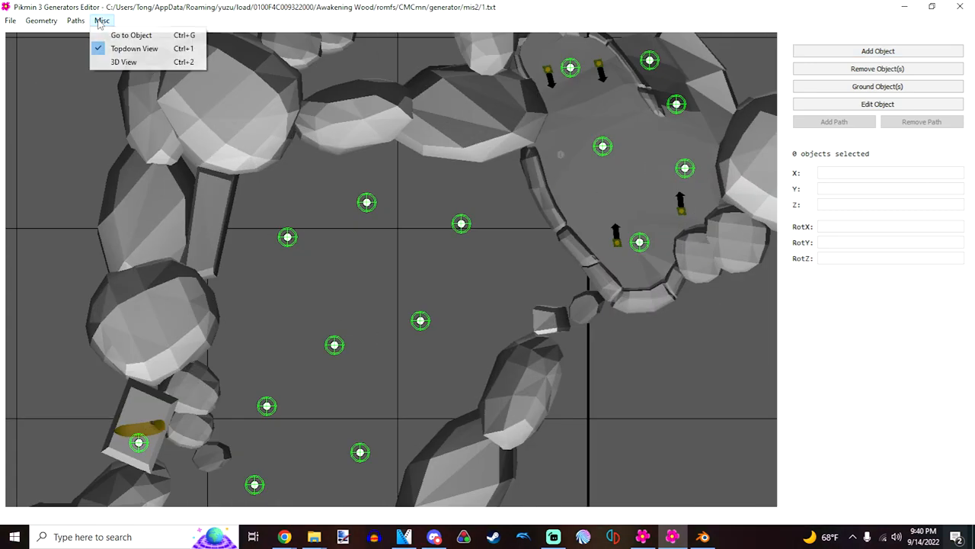
Step: In 3D view, link neighbouring waypoints with Add Path into a connected network
left_click(125, 61)
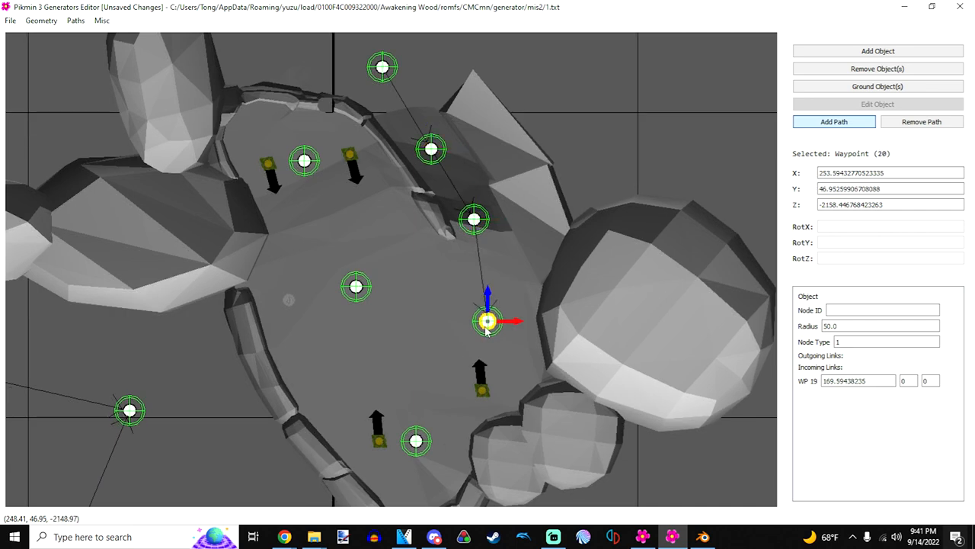
left_click(305, 160)
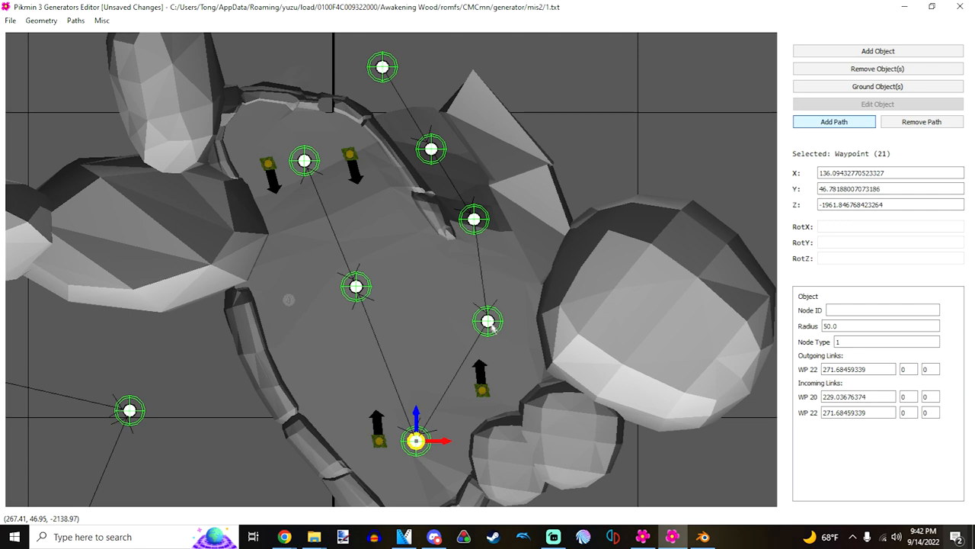
left_click(430, 150)
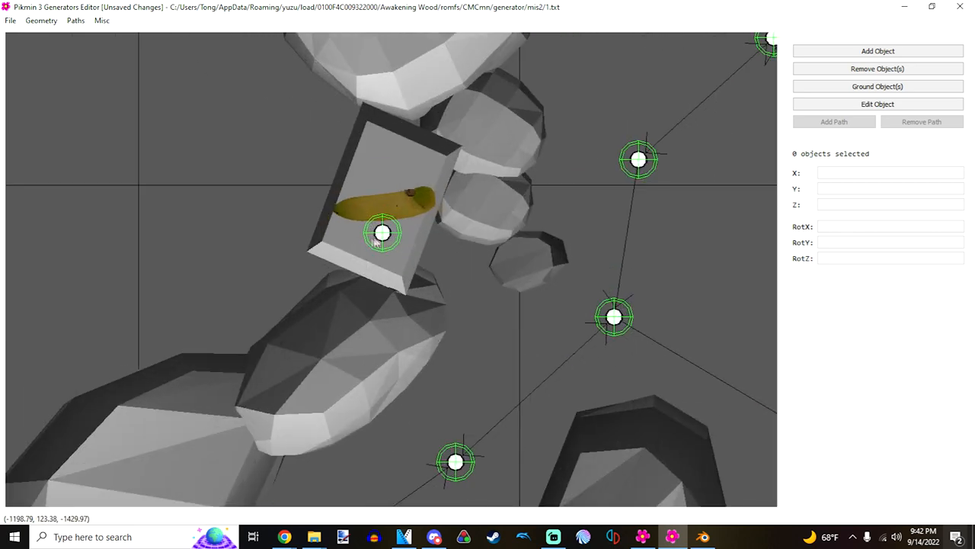
left_click(613, 316)
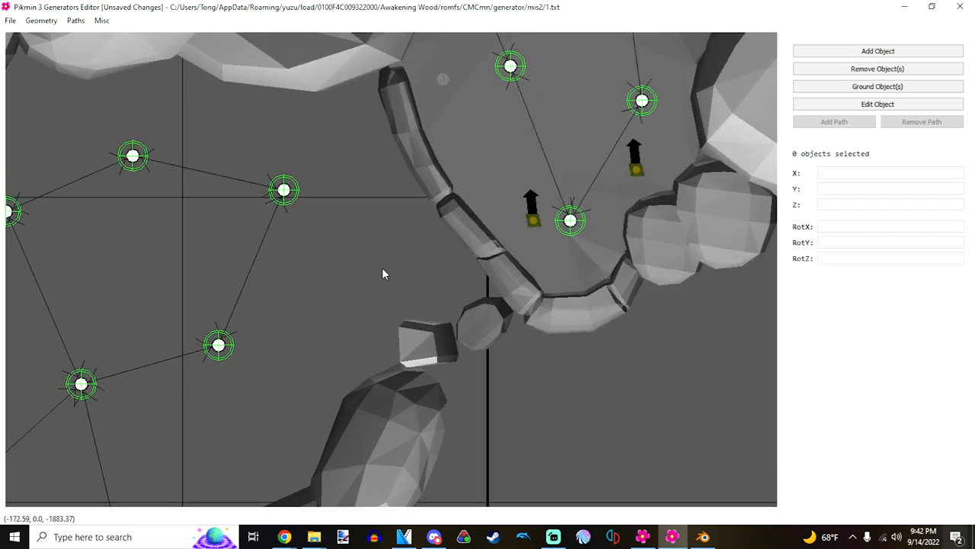
mouse_move(854, 51)
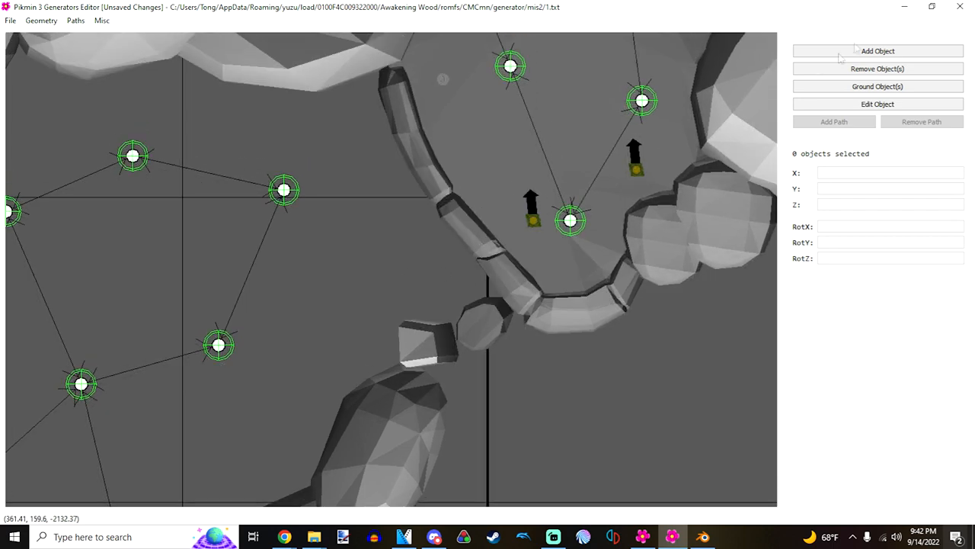
Step: Place one more waypoint on the map and link it into the network with a new path
left_click(878, 51)
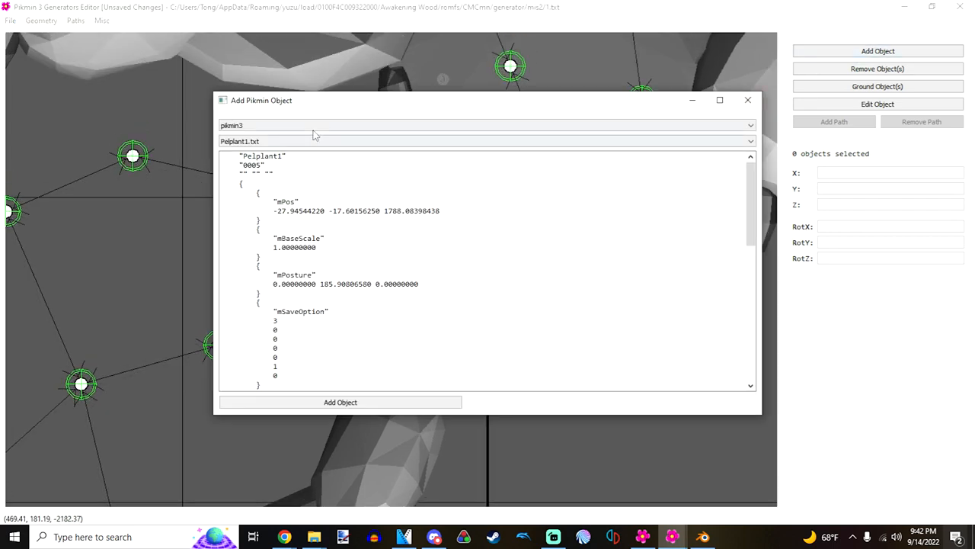
left_click(486, 125)
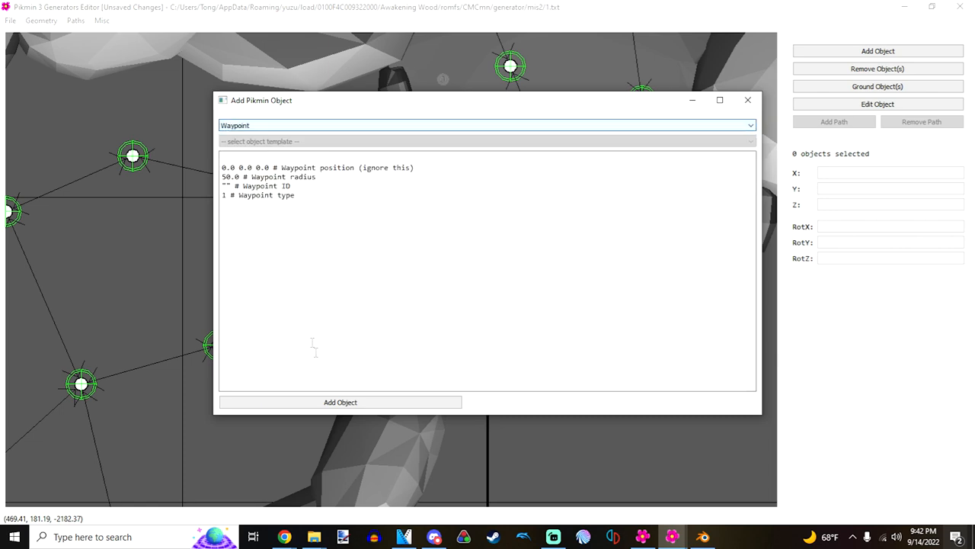
left_click(340, 402)
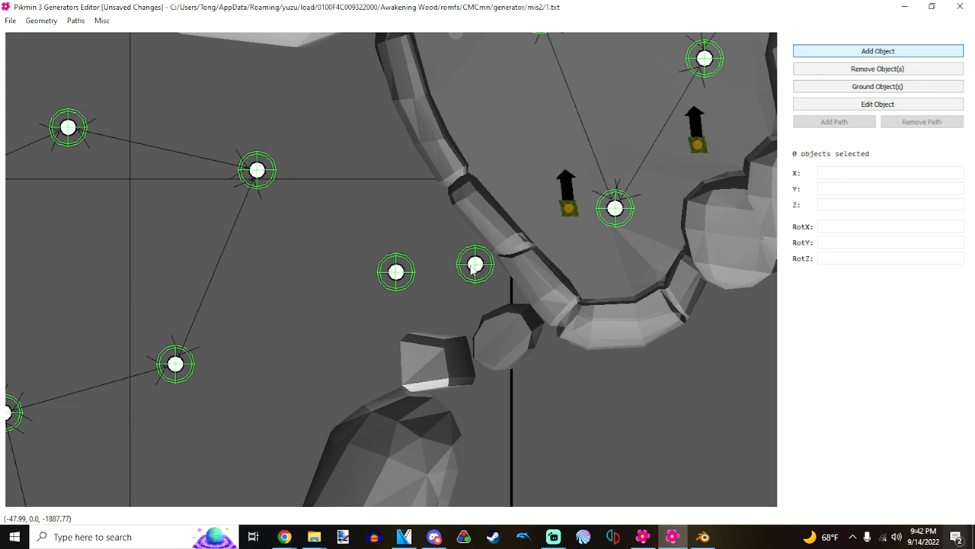
mouse_move(442, 252)
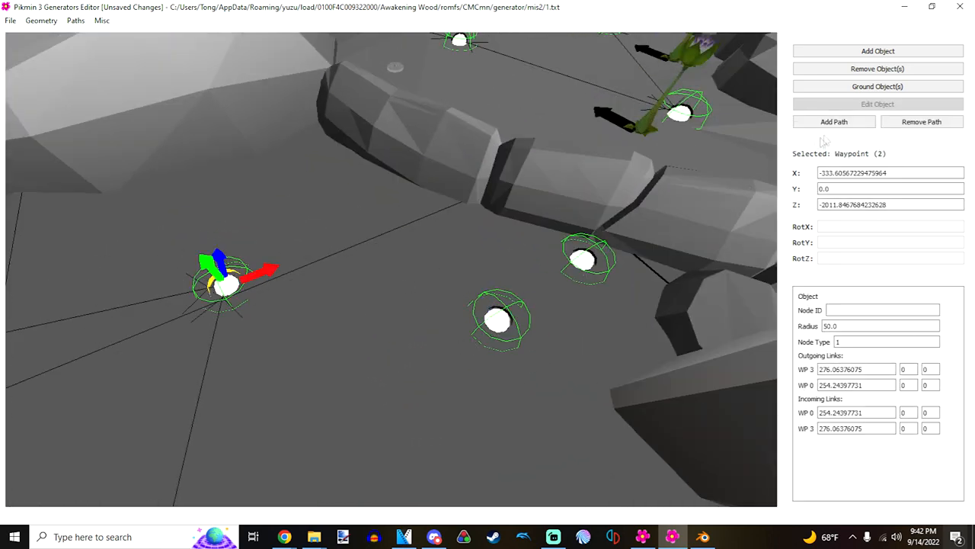
left_click(834, 122)
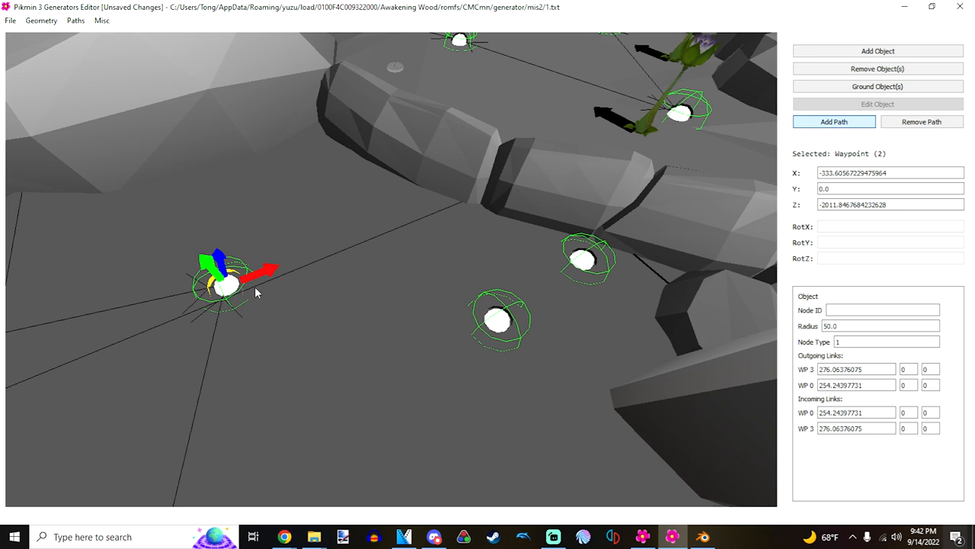
left_click(500, 320)
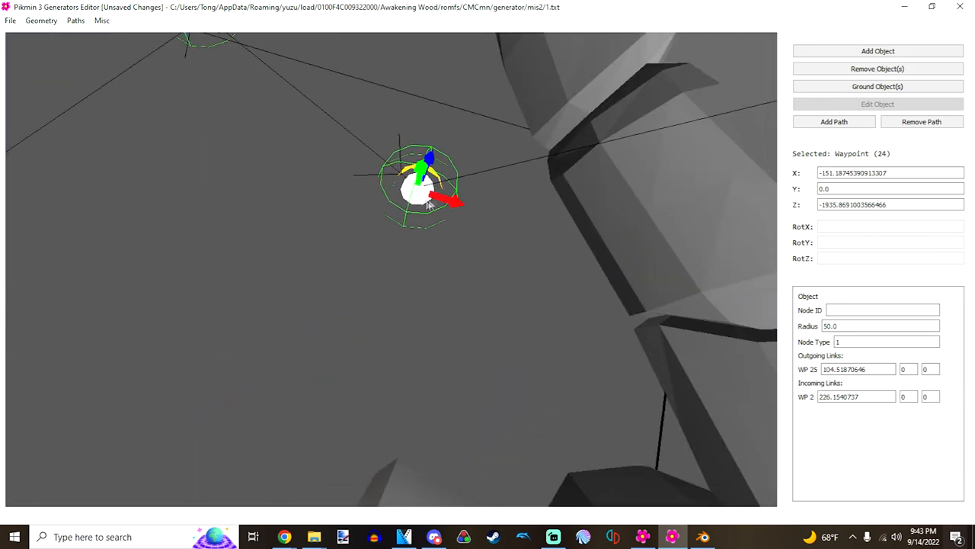
Step: Set Waypoint 24's Node Type to 3, then review the whole connected waypoint network
left_click_drag(419, 183, 472, 201)
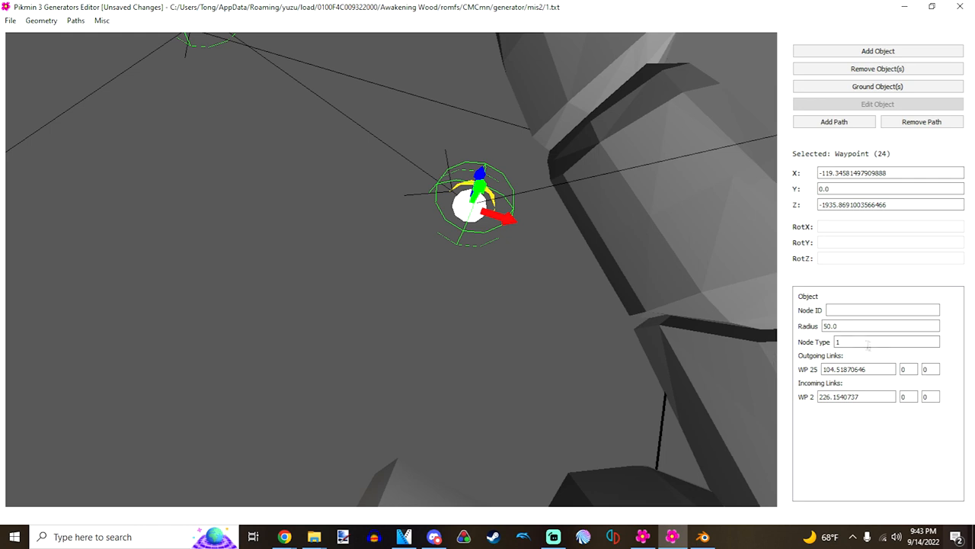
type("3")
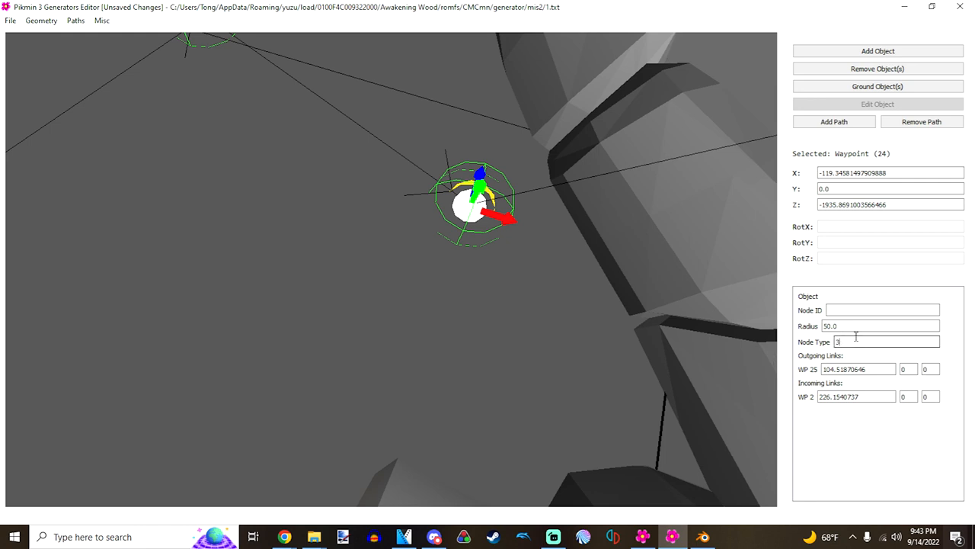
left_click(460, 297)
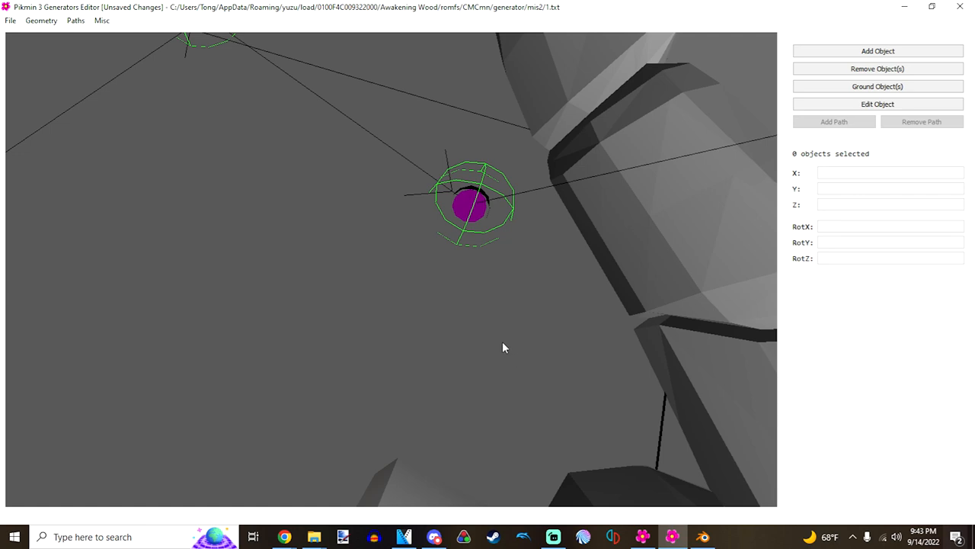
mouse_move(515, 339)
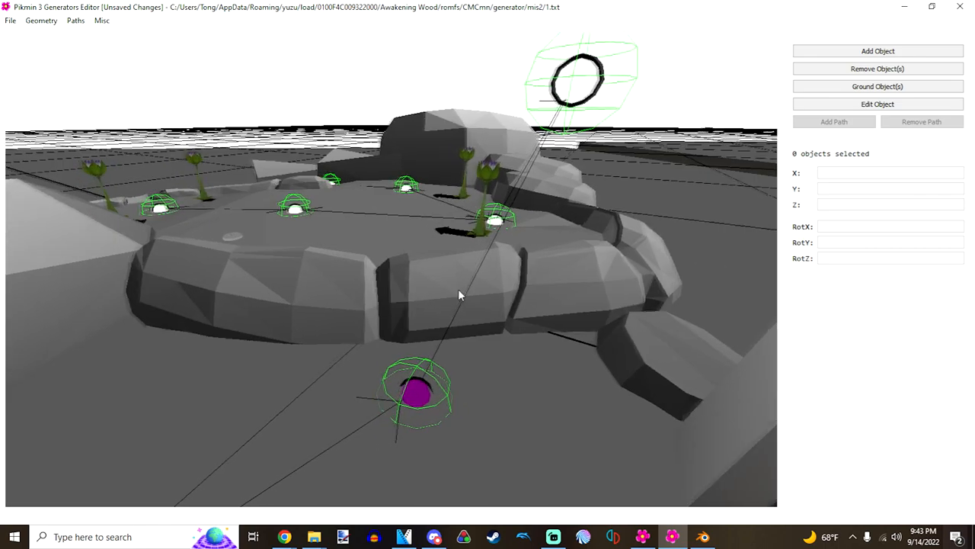
left_click(580, 79)
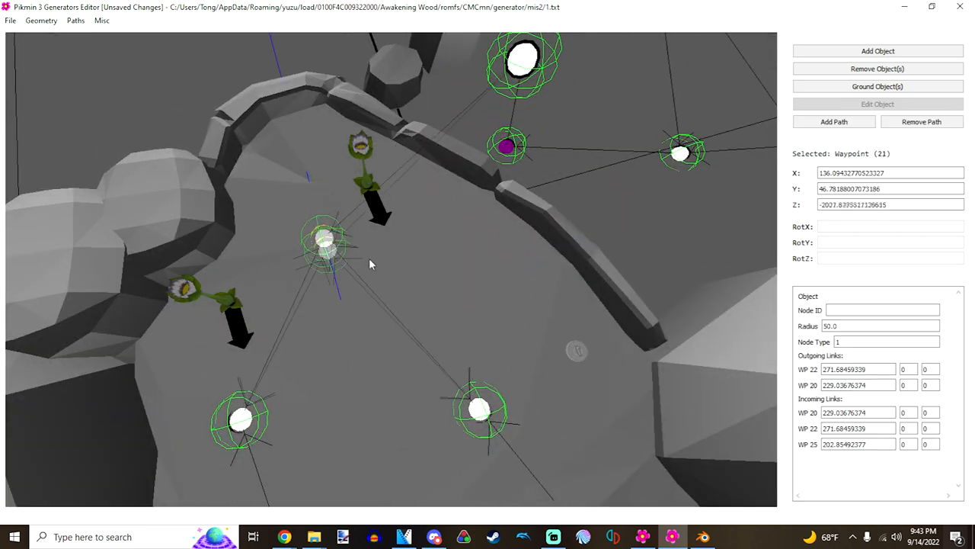
left_click_drag(324, 241, 412, 206)
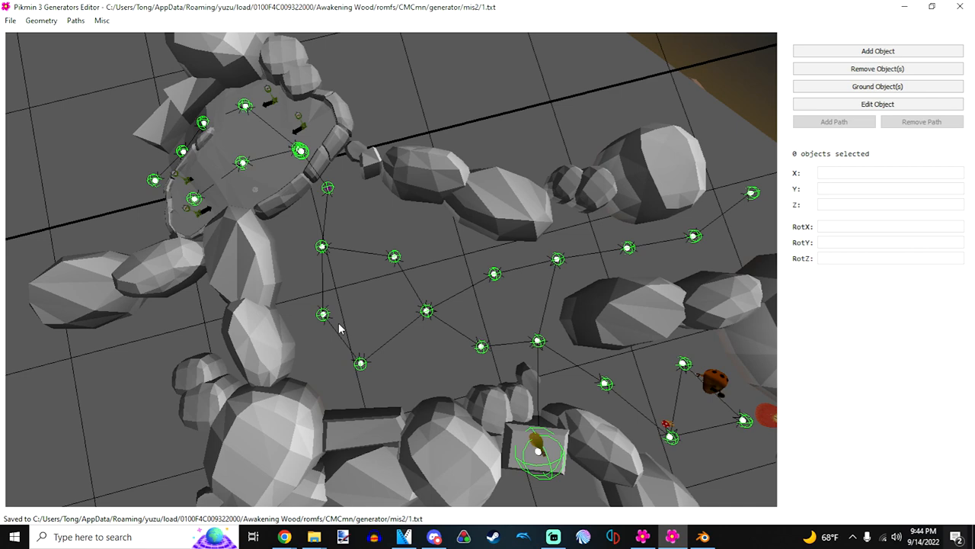
mouse_move(425, 256)
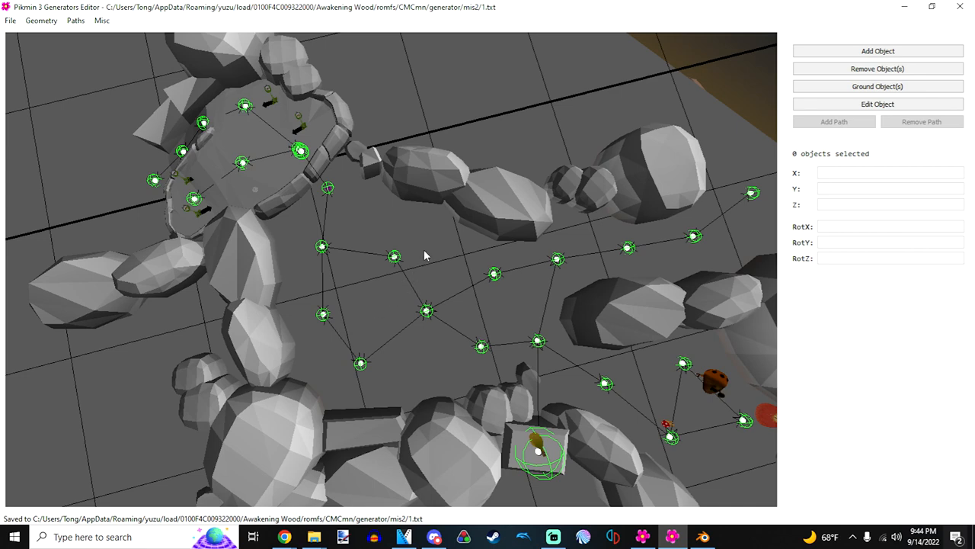
mouse_move(384, 223)
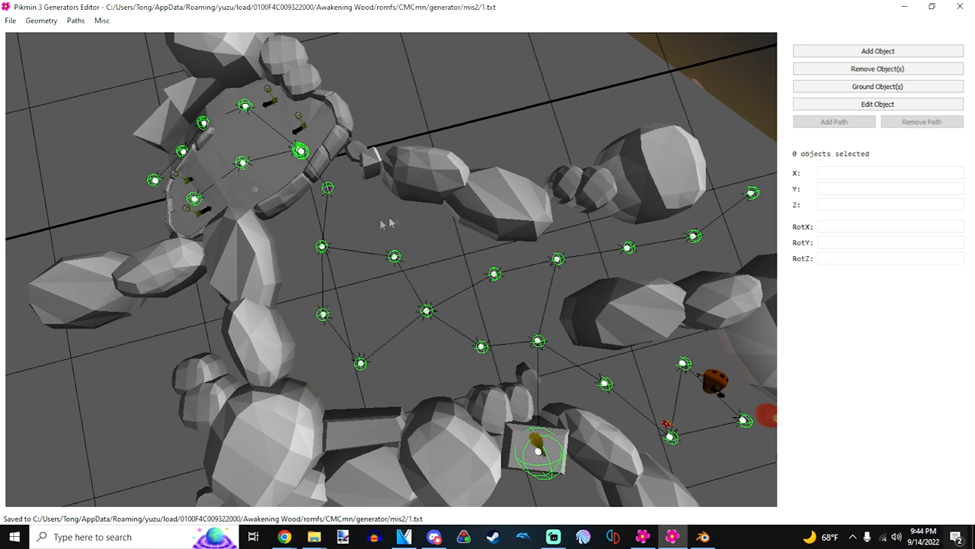
mouse_move(74, 21)
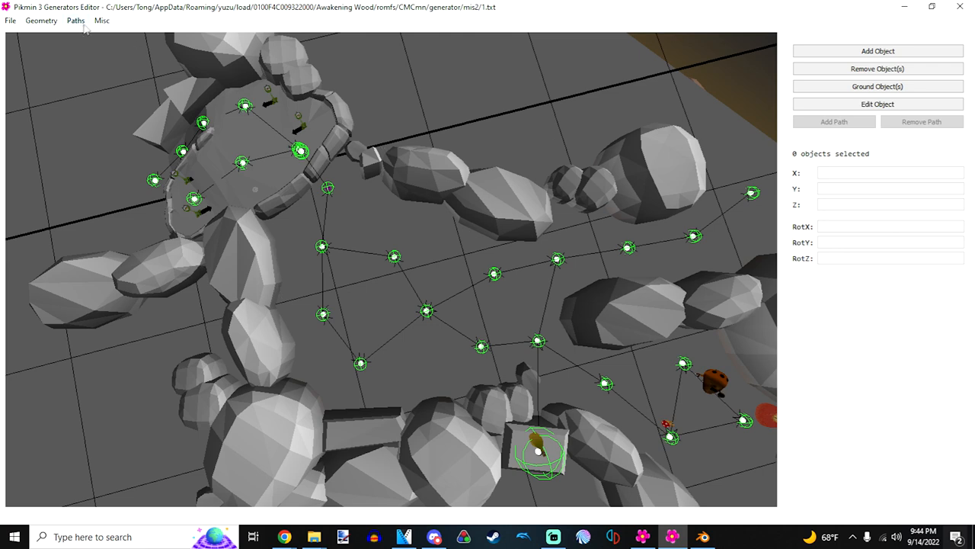
Step: Start Save Paths As and browse to the romfs/CMCmn/generator/mis2 folder
left_click(75, 19)
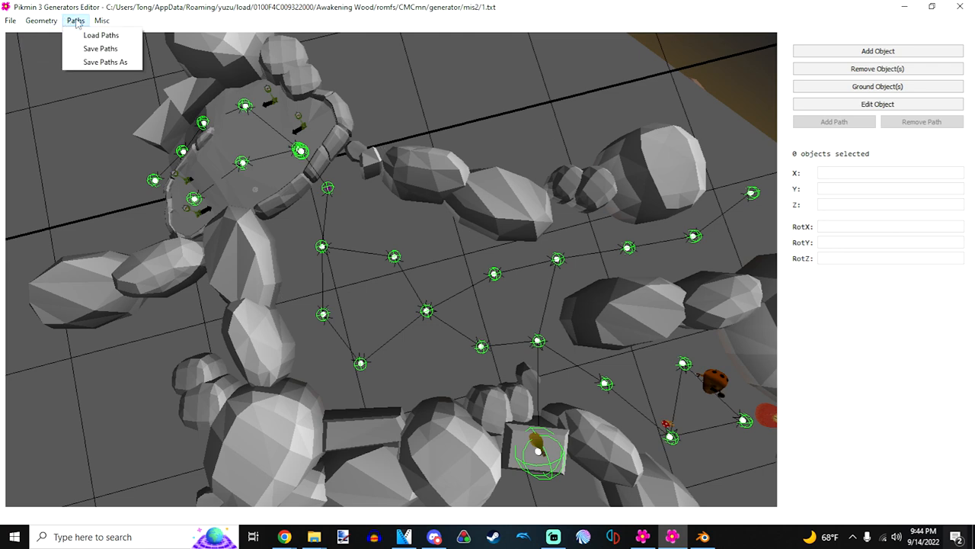
left_click(397, 247)
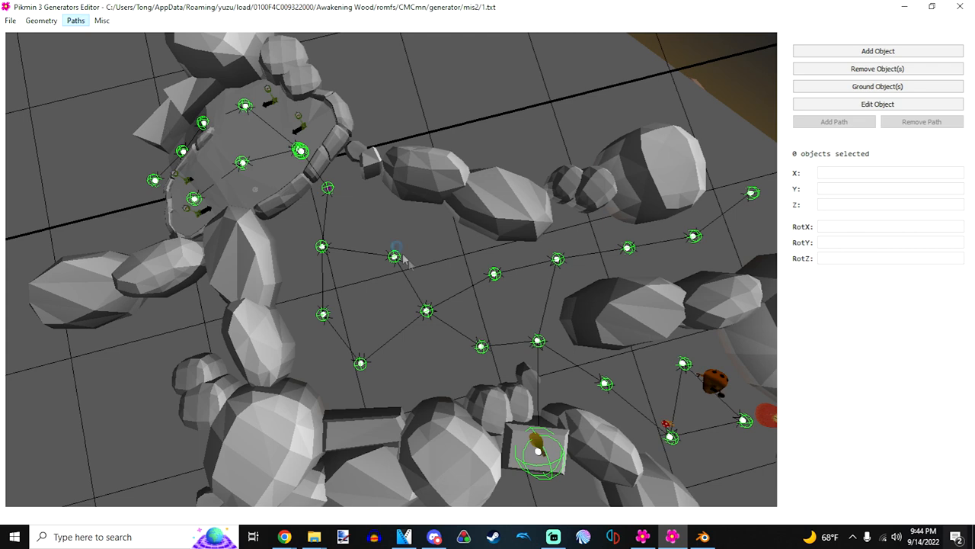
left_click(9, 21)
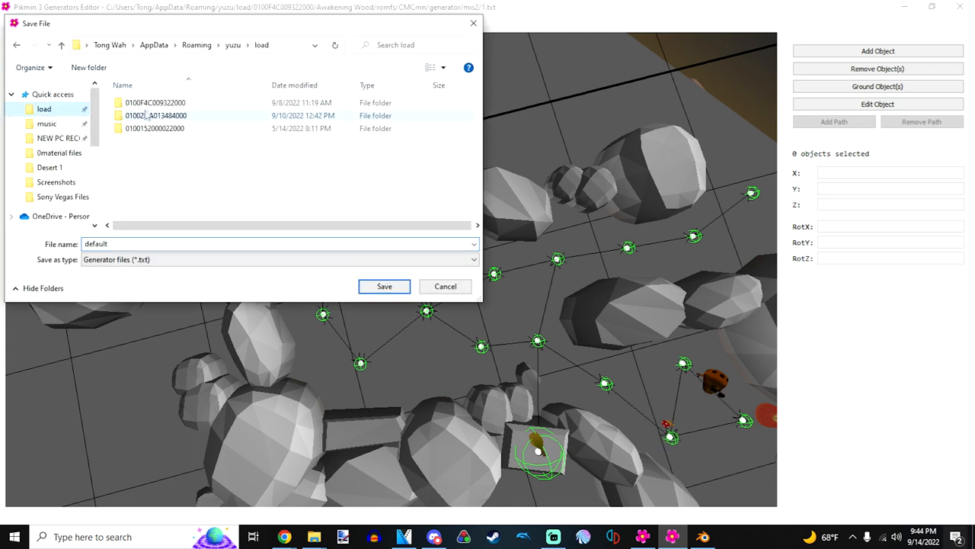
double_click(155, 102)
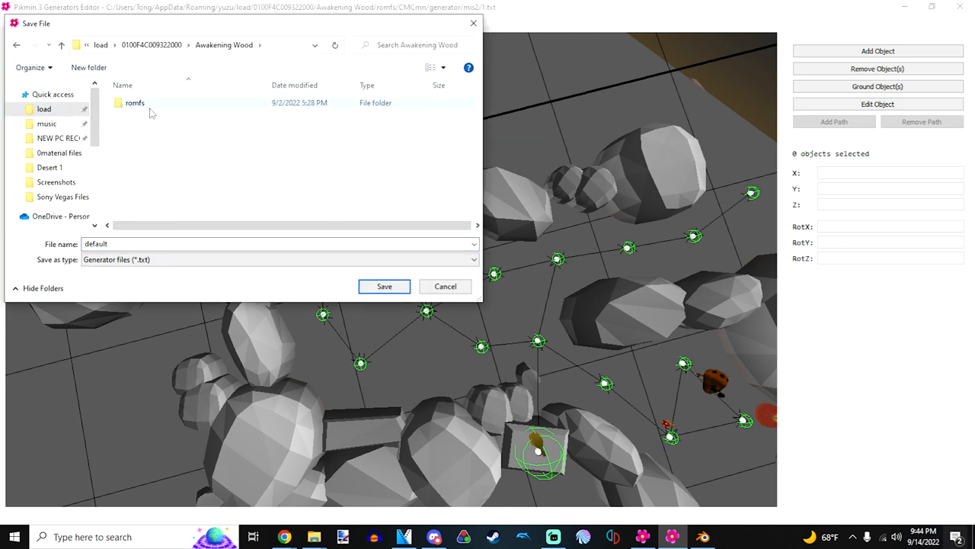
double_click(134, 104)
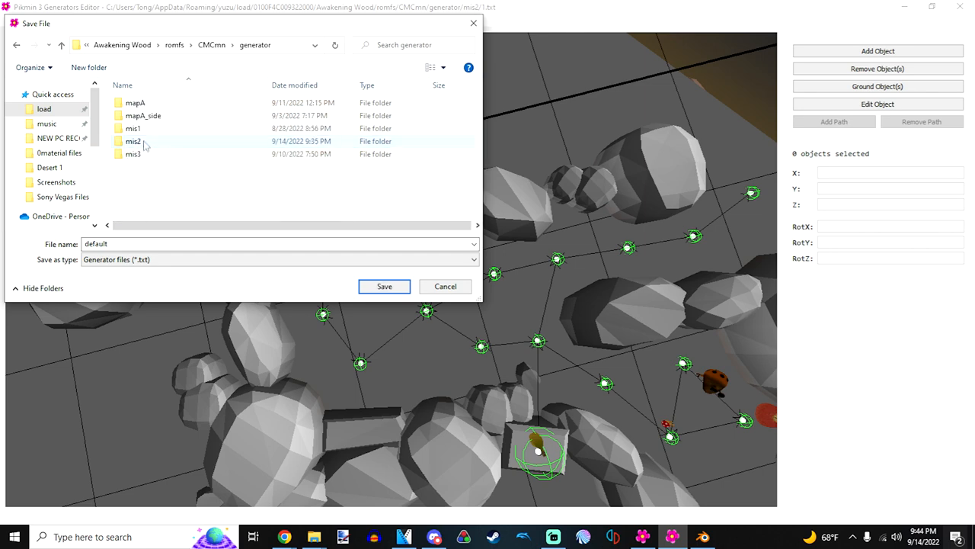
double_click(134, 141)
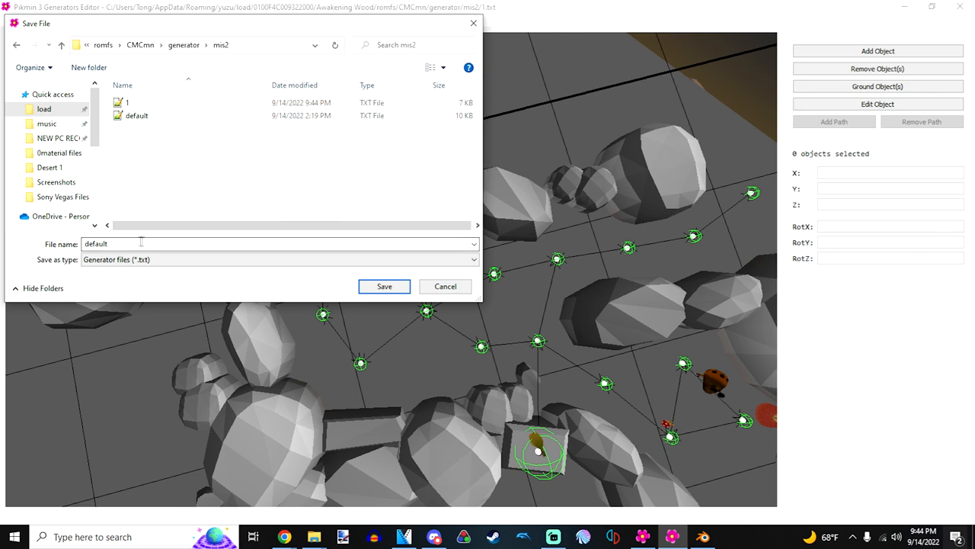
Step: Save the waypoint paths there as a new file named 'path'
type("path")
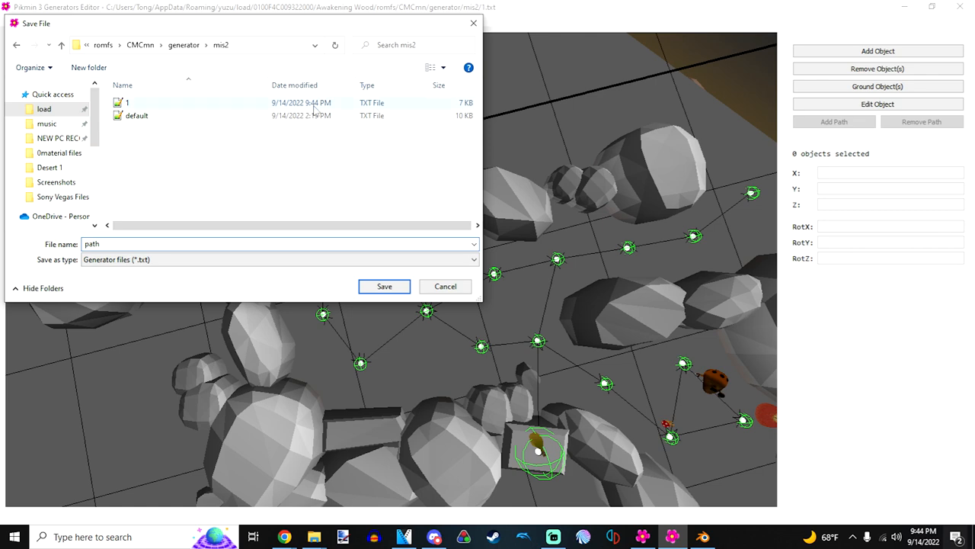
left_click(385, 286)
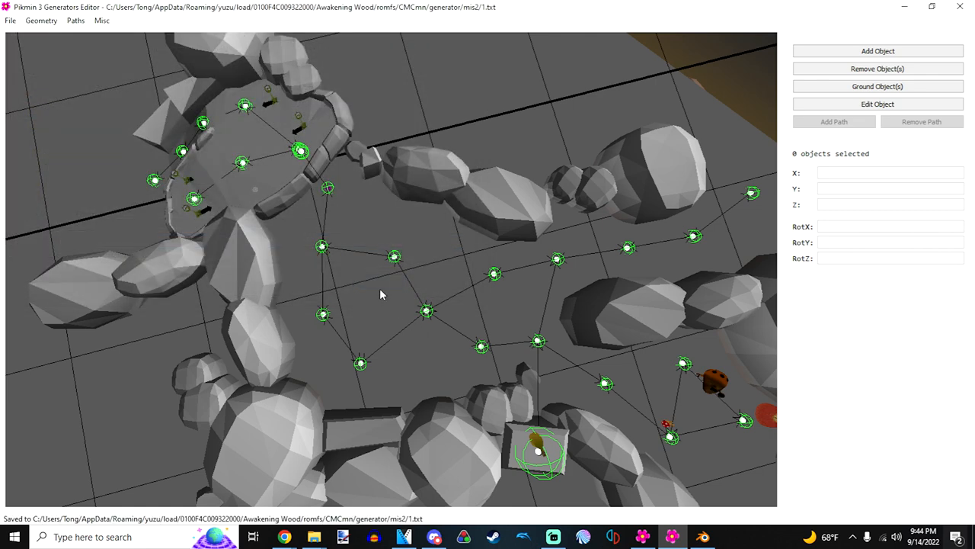
mouse_move(91, 67)
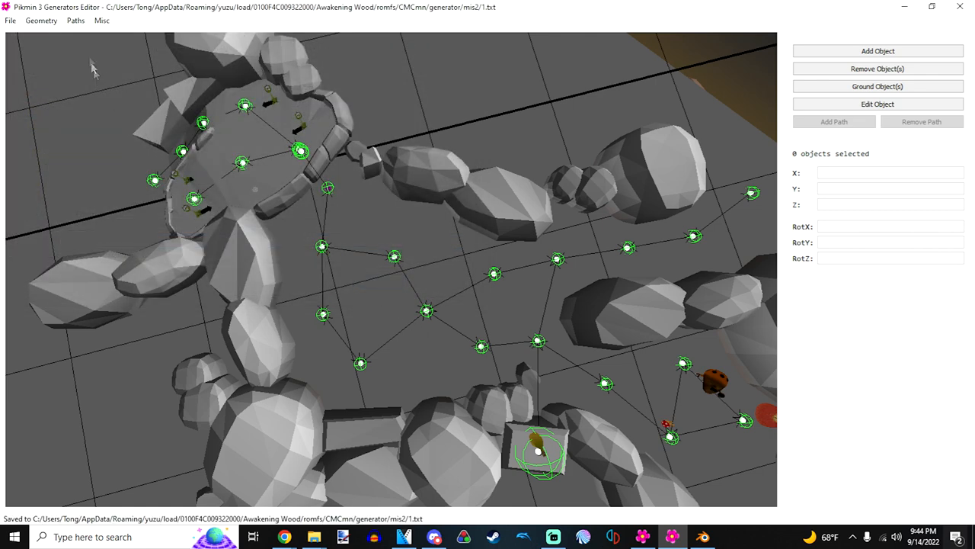
left_click(75, 20)
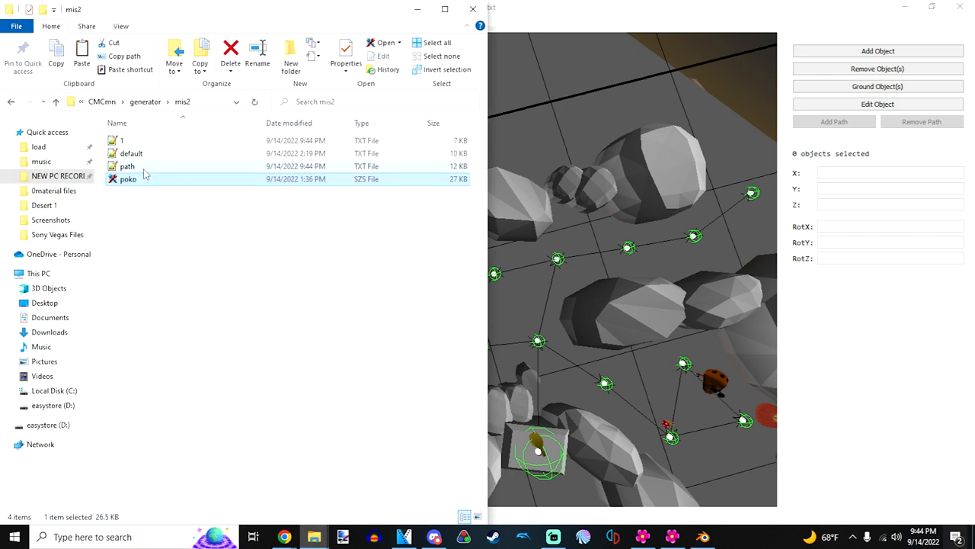
Step: Open the poko.szs archive and choose Replace Raw Data on its 1.txt entry
left_click(128, 178)
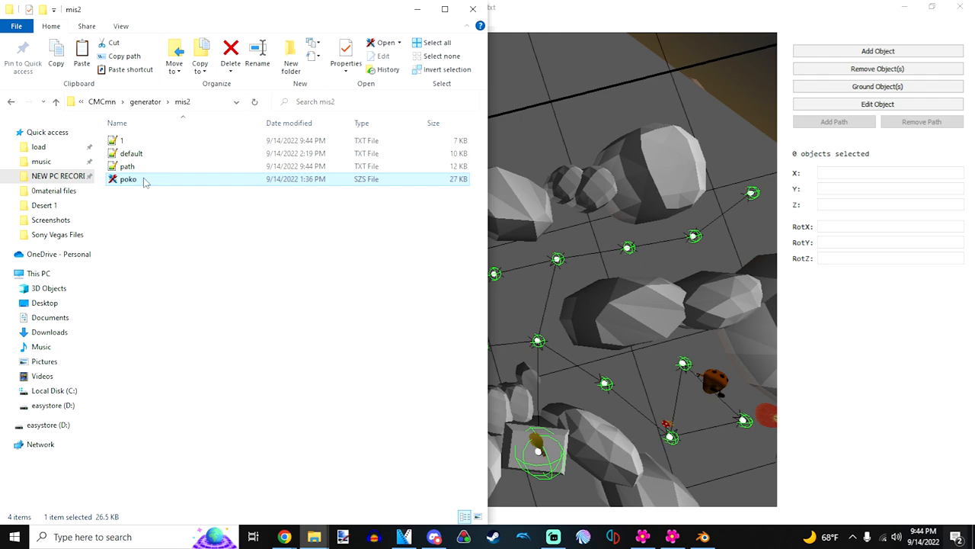
double_click(128, 178)
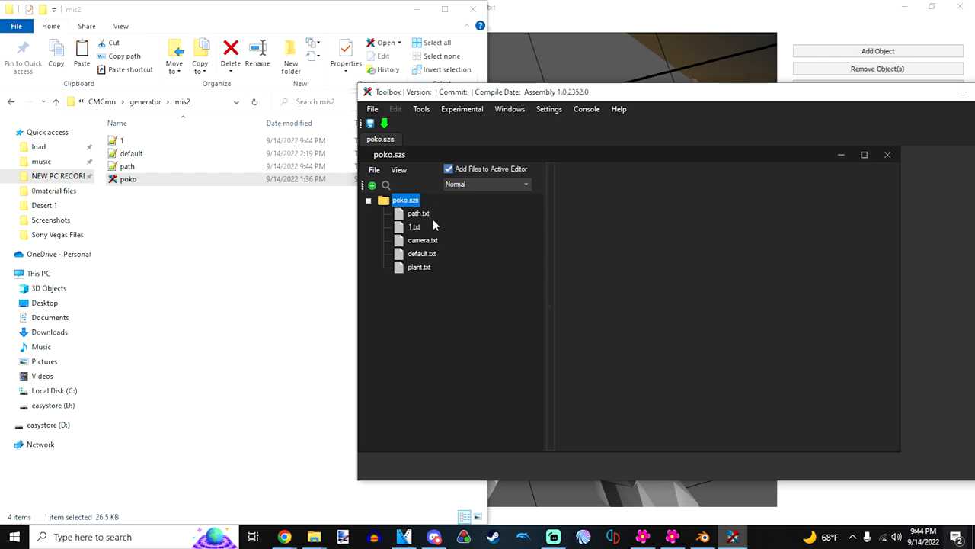
right_click(414, 225)
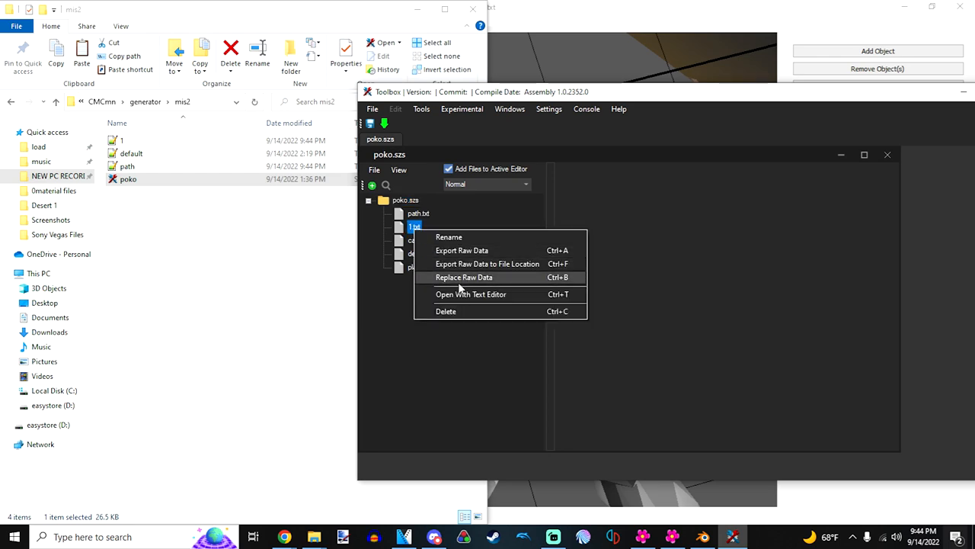
left_click(463, 278)
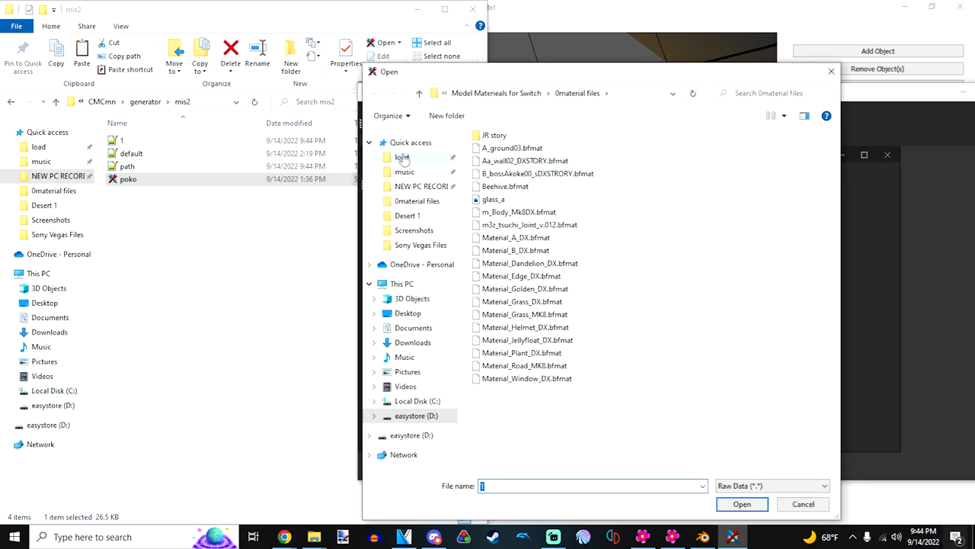
Step: Pick the saved generator file from the mod folder and save the archive with Yaz0 compression
left_click(403, 157)
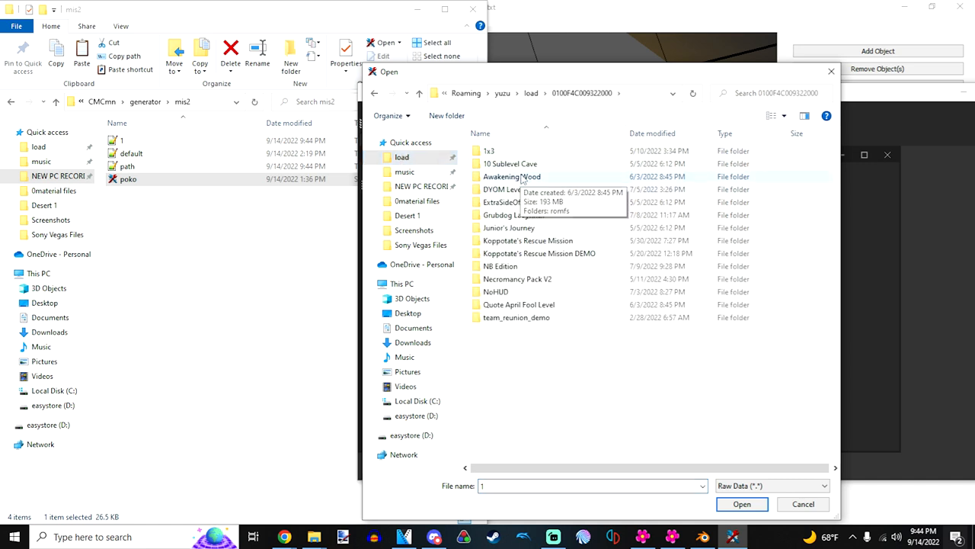
double_click(512, 177)
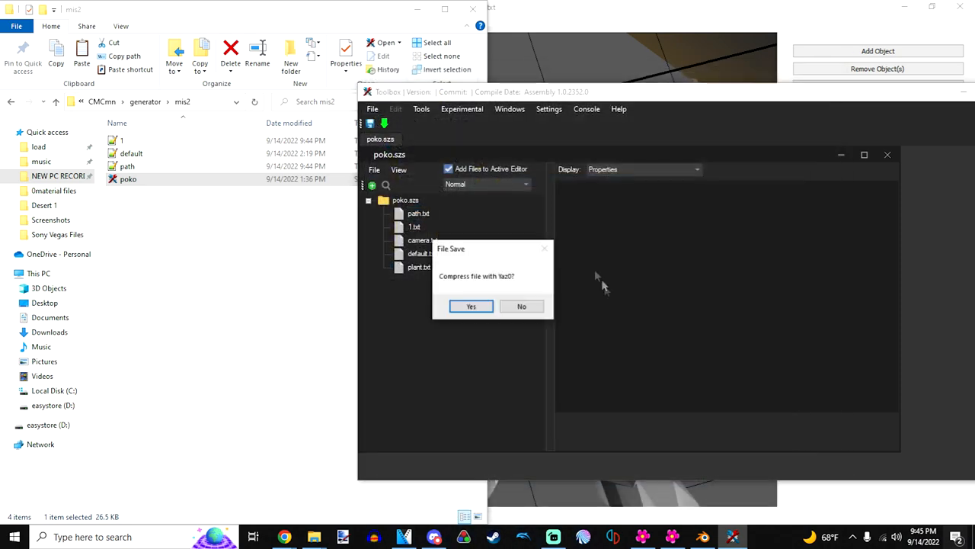
left_click(469, 305)
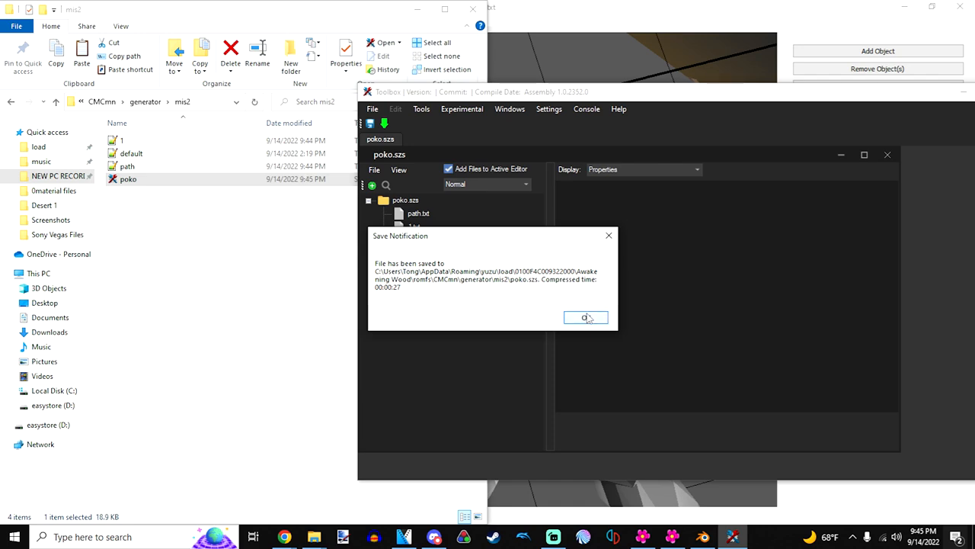
left_click(585, 319)
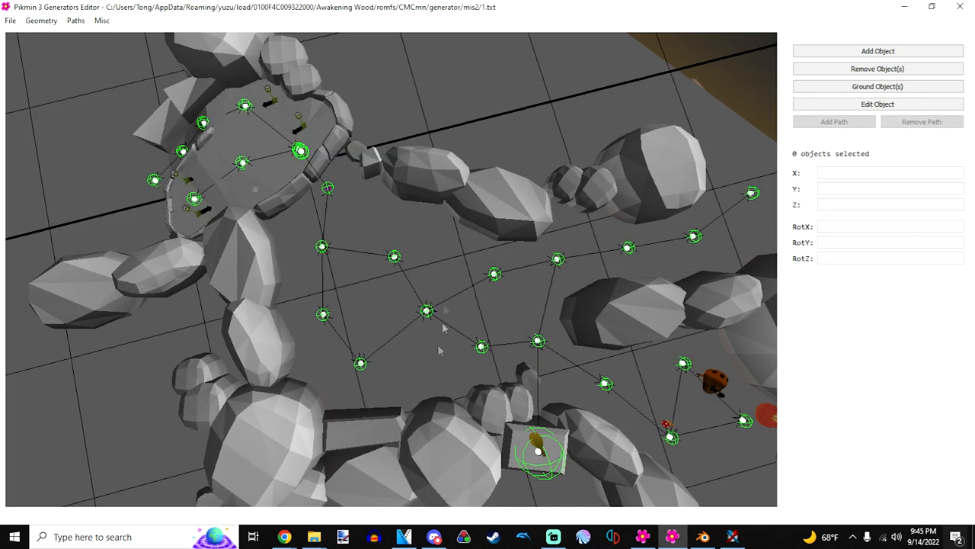
mouse_move(436, 363)
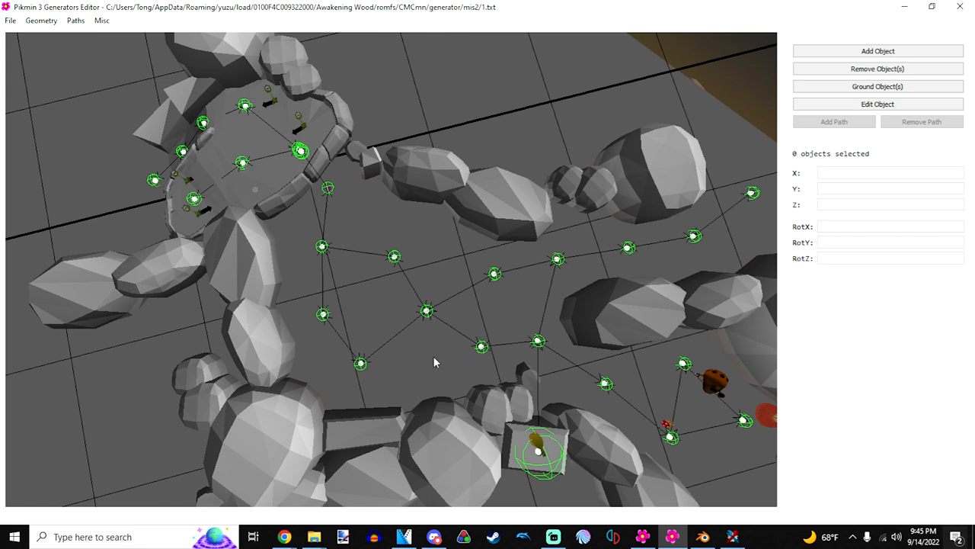
mouse_move(567, 531)
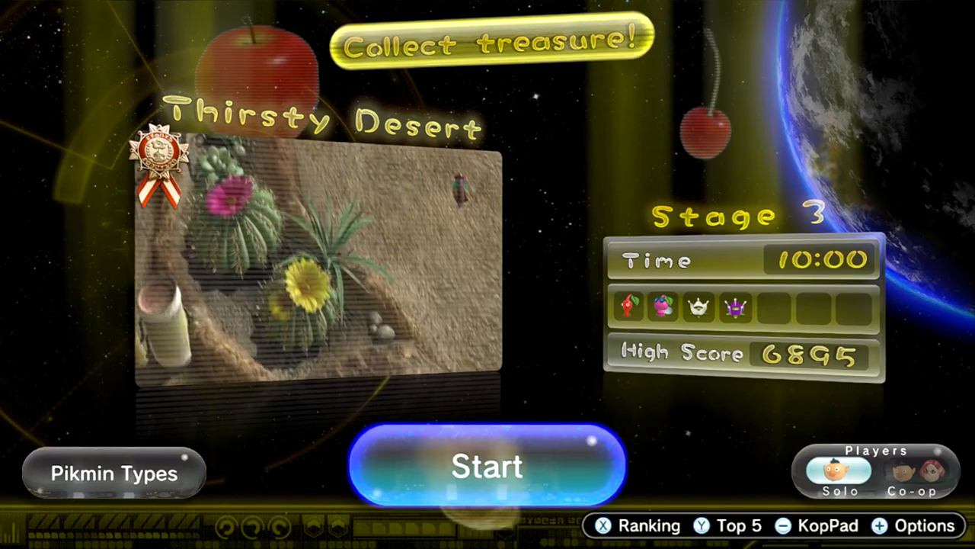
Step: Start the Thirsty Desert stage and skip the landing cutscene
left_click(488, 467)
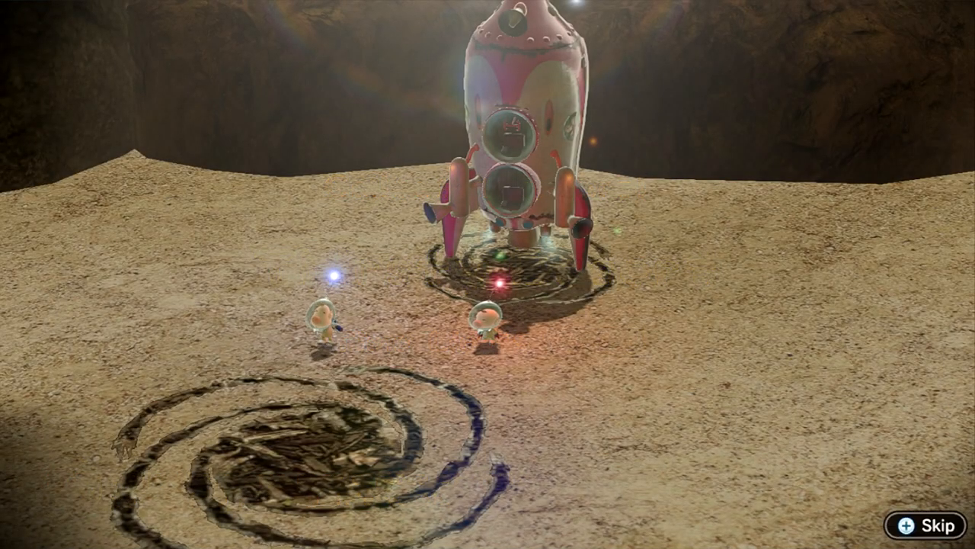
left_click(931, 524)
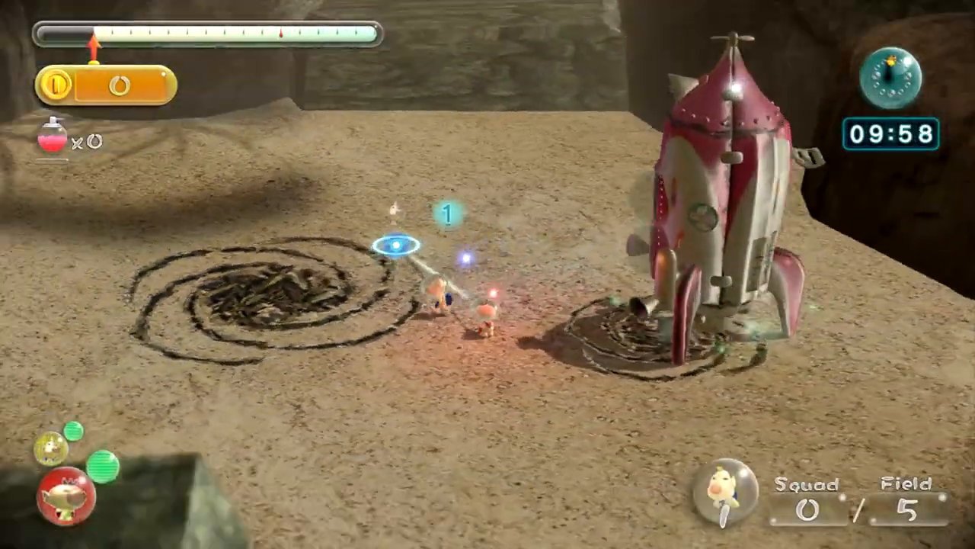